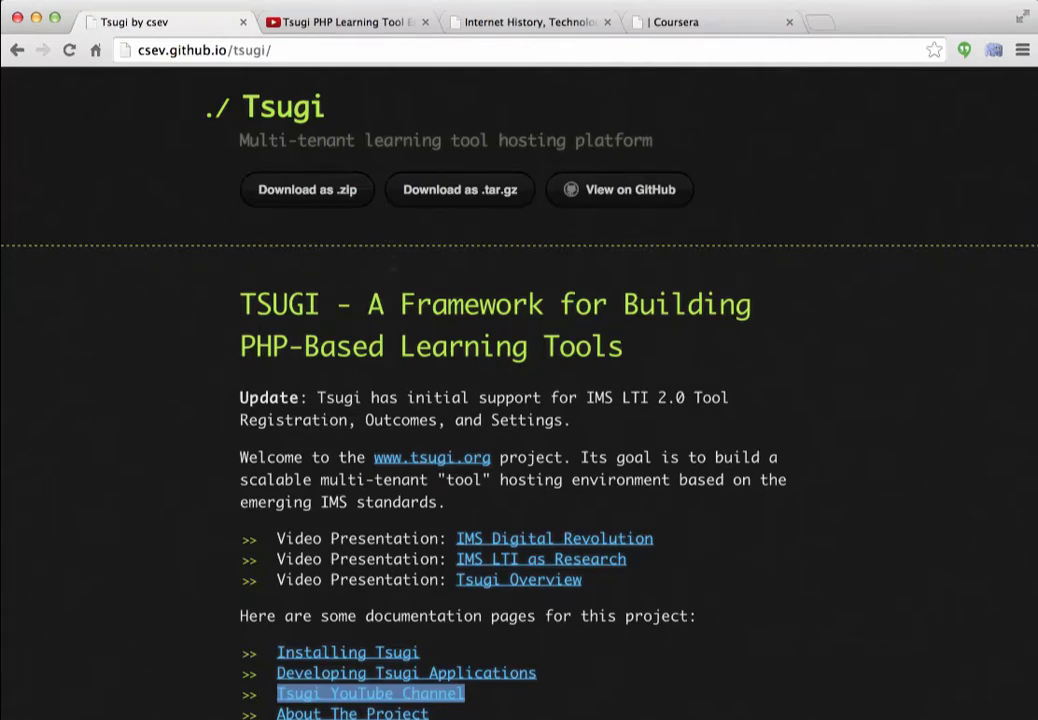
pyautogui.moveTo(460, 224)
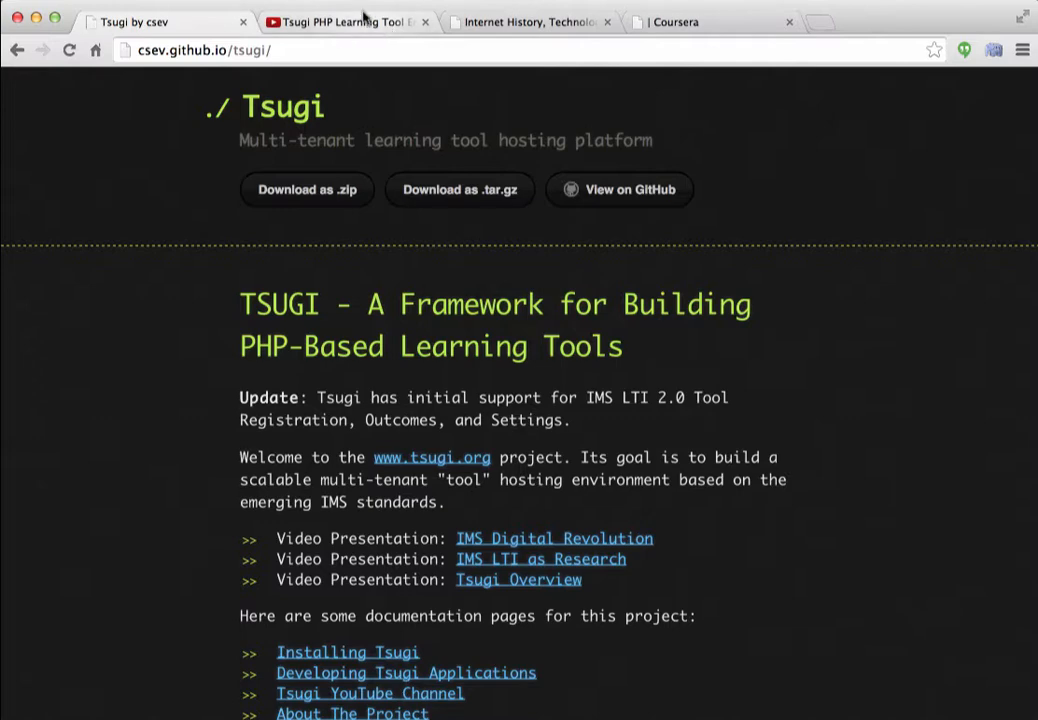
# Launch the Hello World autograder and run Check Code so the output matches the desired output
pyautogui.click(344, 20)
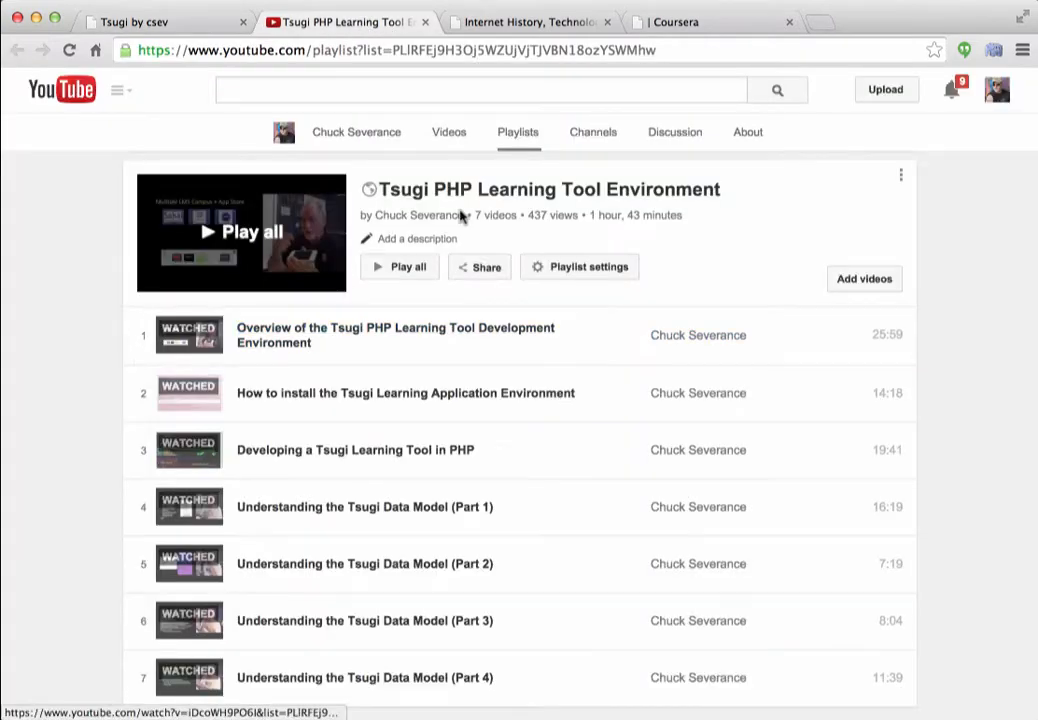
pyautogui.click(164, 20)
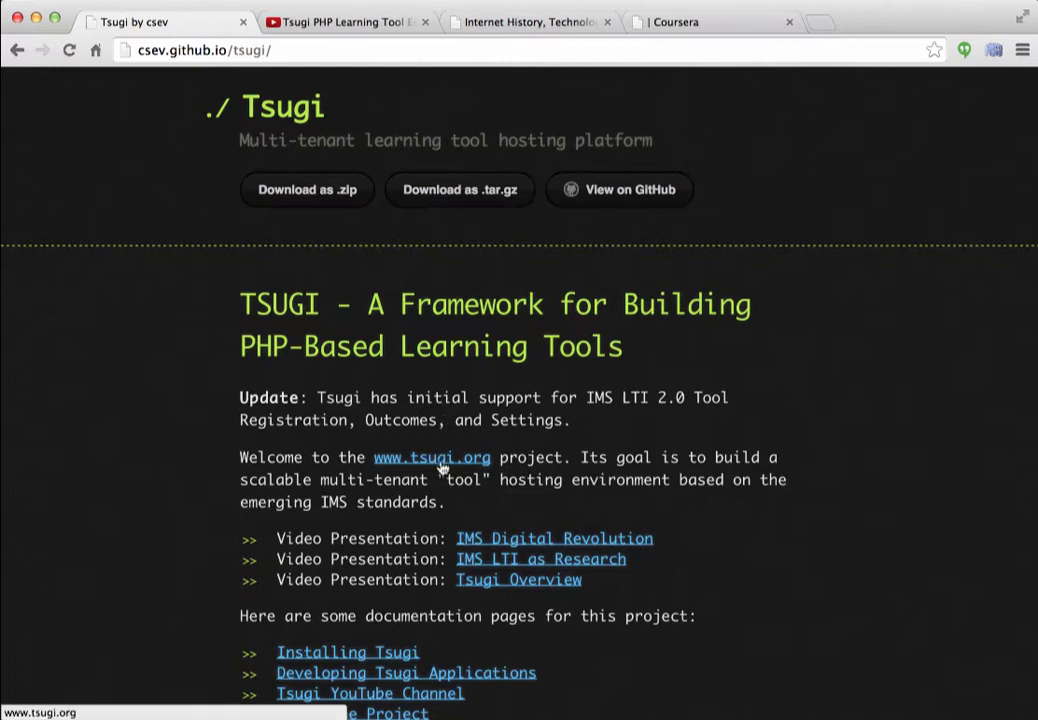
pyautogui.moveTo(514, 332)
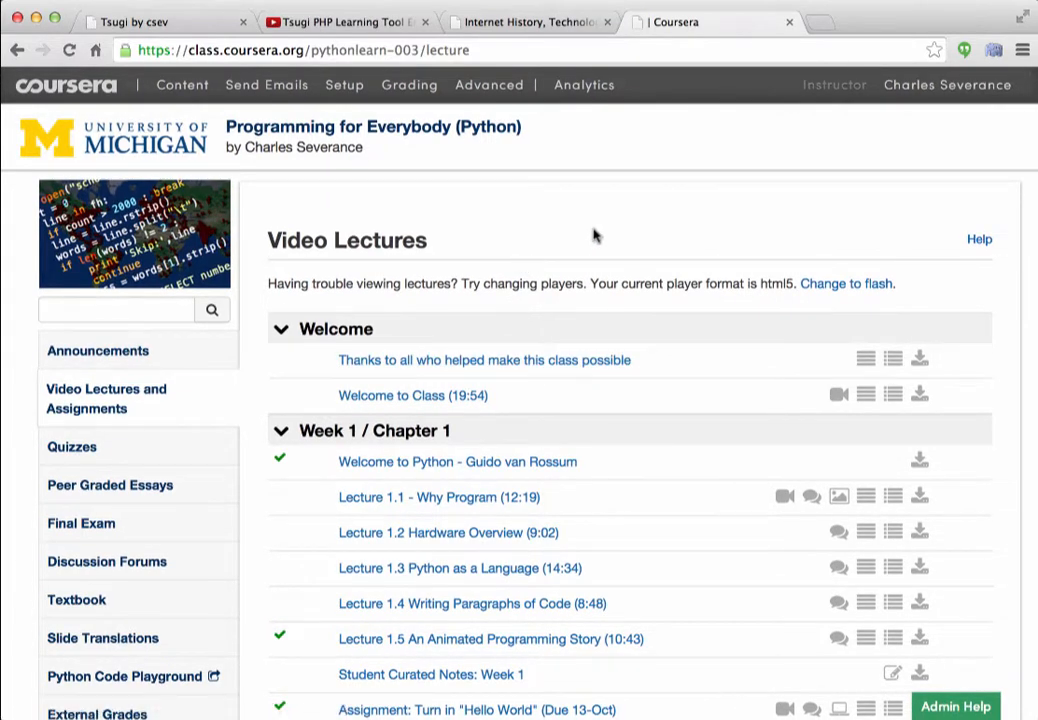
pyautogui.moveTo(640, 326)
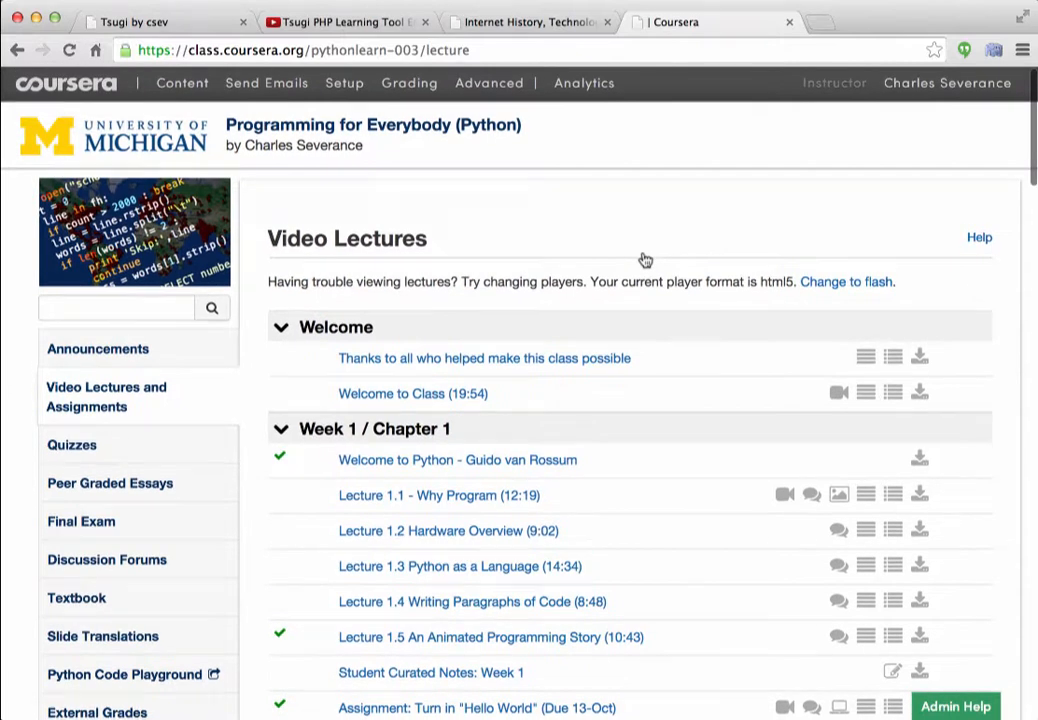
pyautogui.scroll(-3)
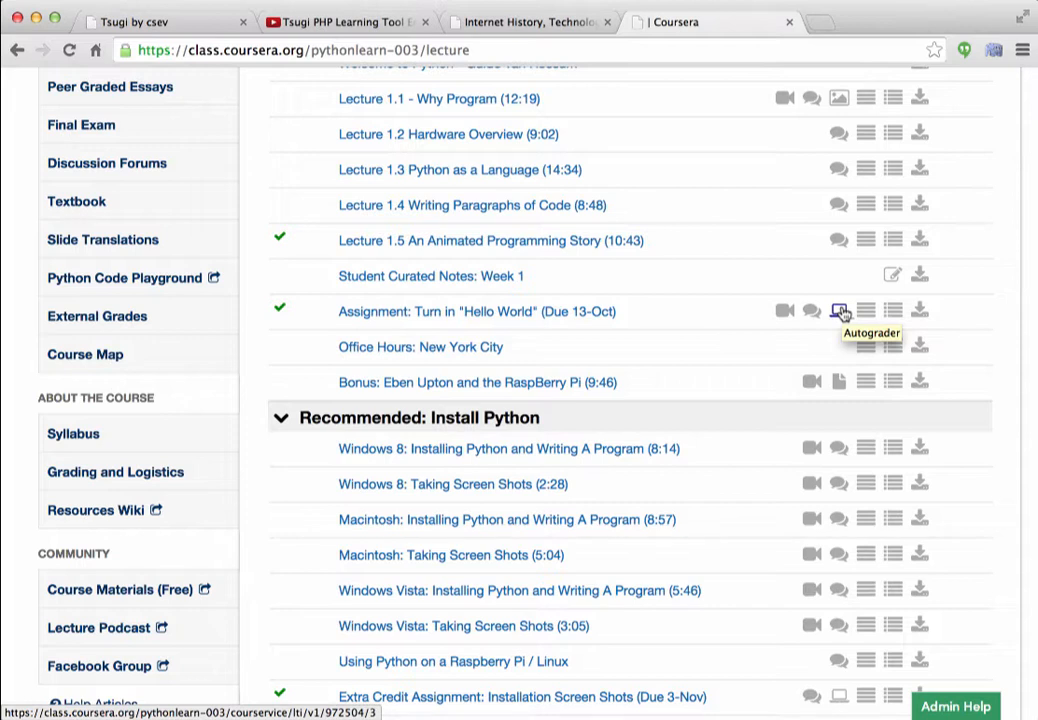
pyautogui.click(840, 312)
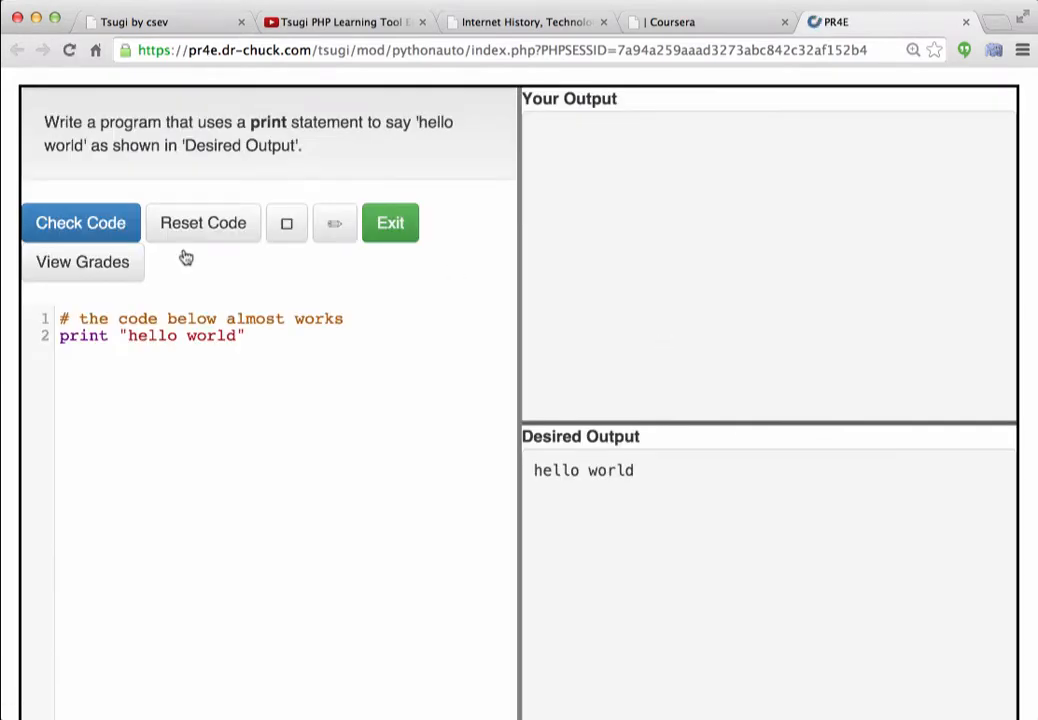
pyautogui.moveTo(334, 224)
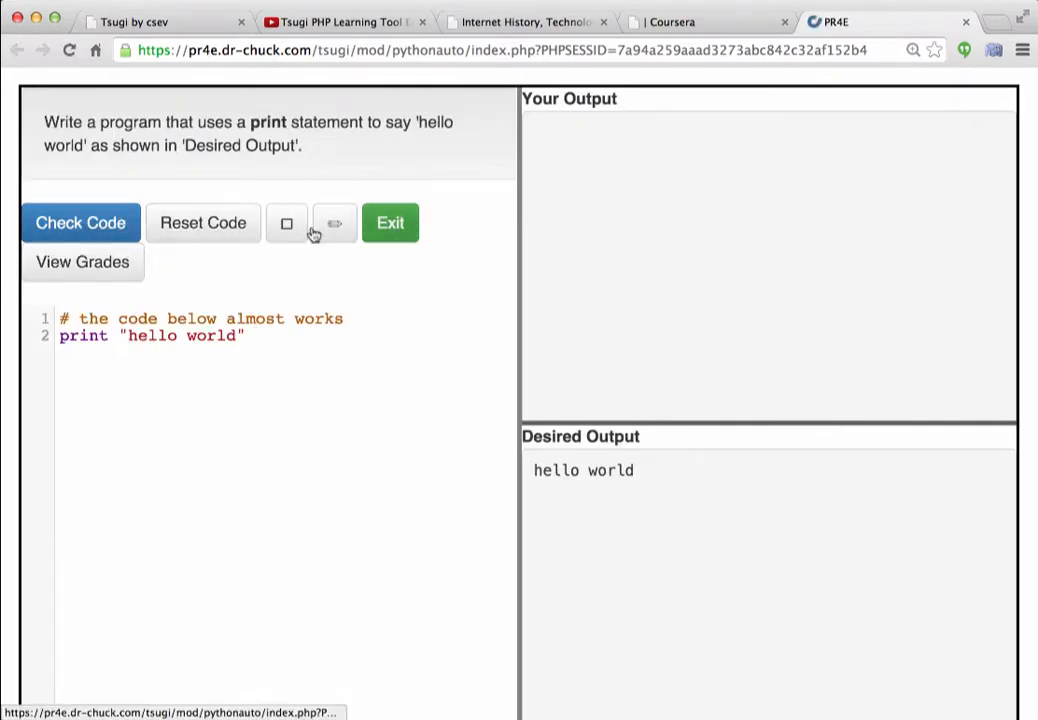
pyautogui.click(80, 222)
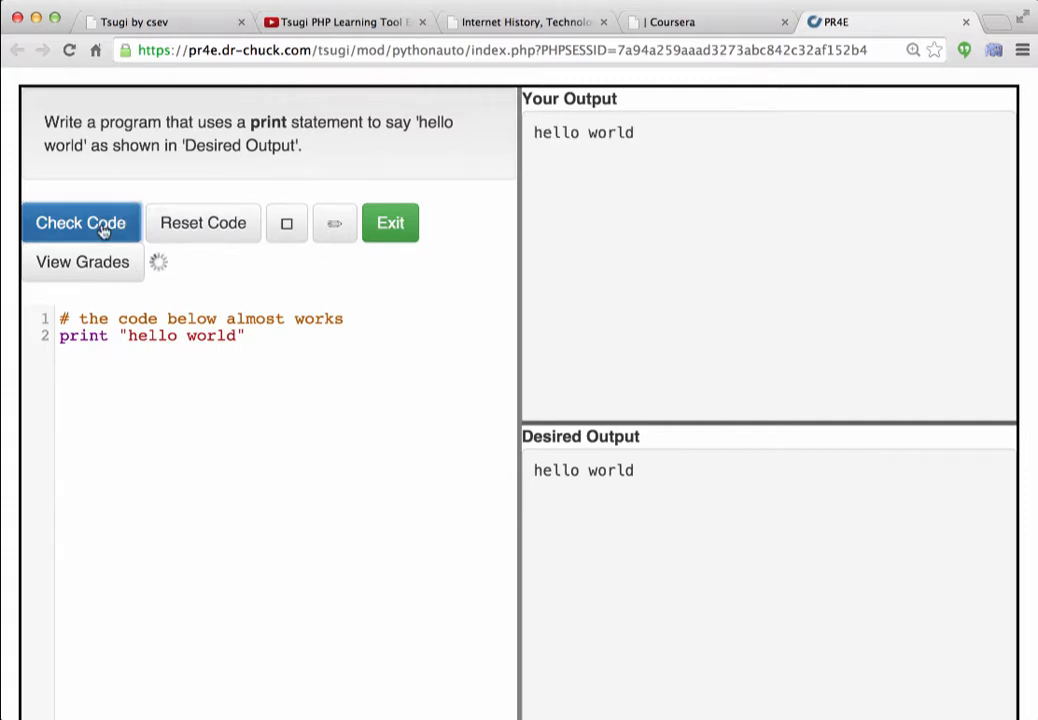
pyautogui.click(80, 222)
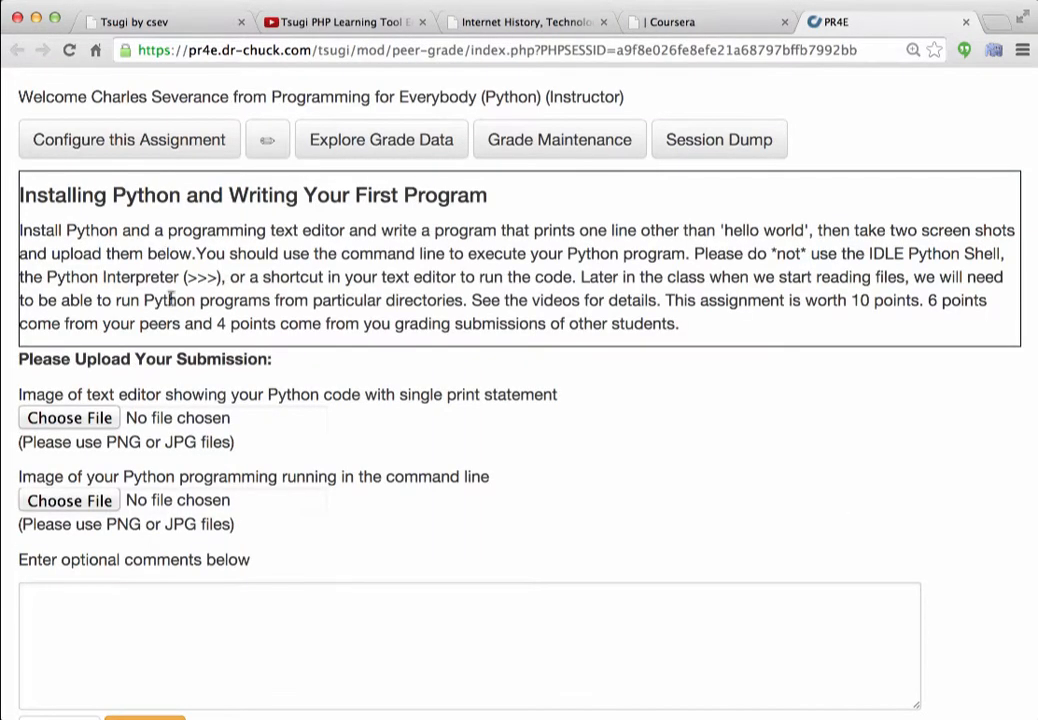
# Review the peer-graded Install Python screenshot assignment page, then close its tab
pyautogui.scroll(-3)
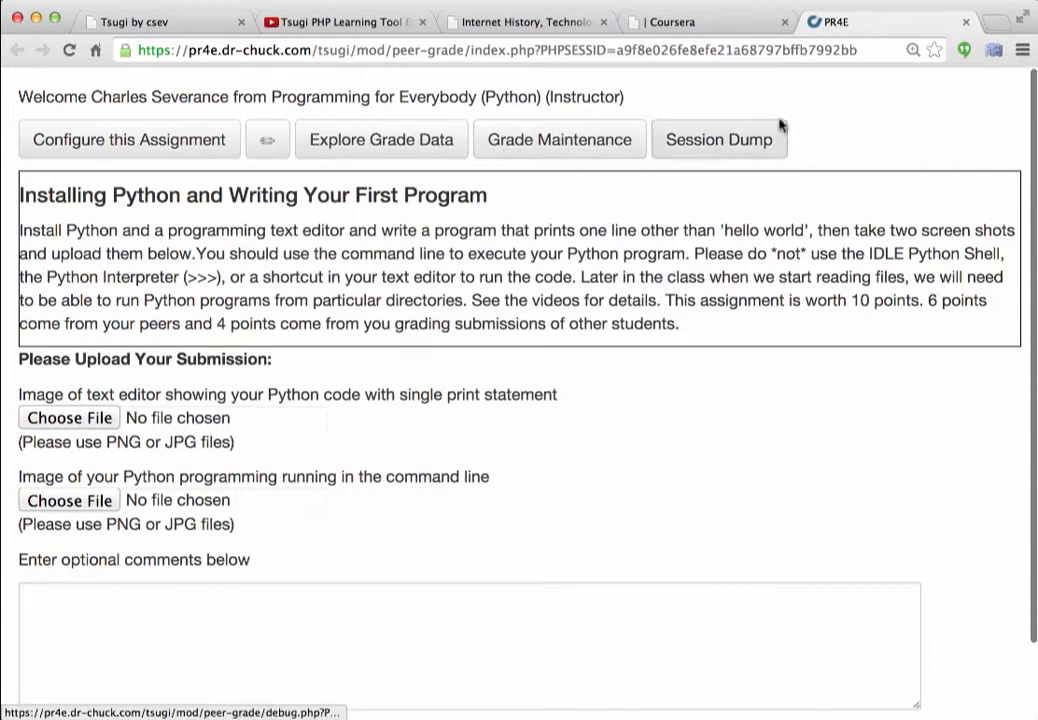
pyautogui.scroll(-3)
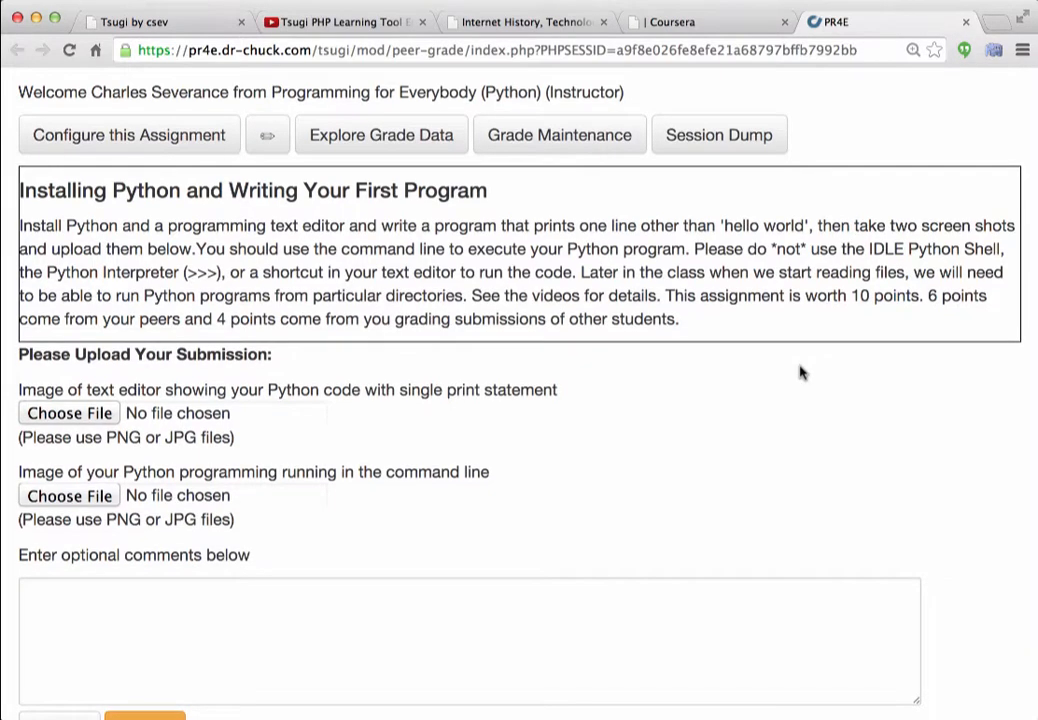
pyautogui.scroll(-3)
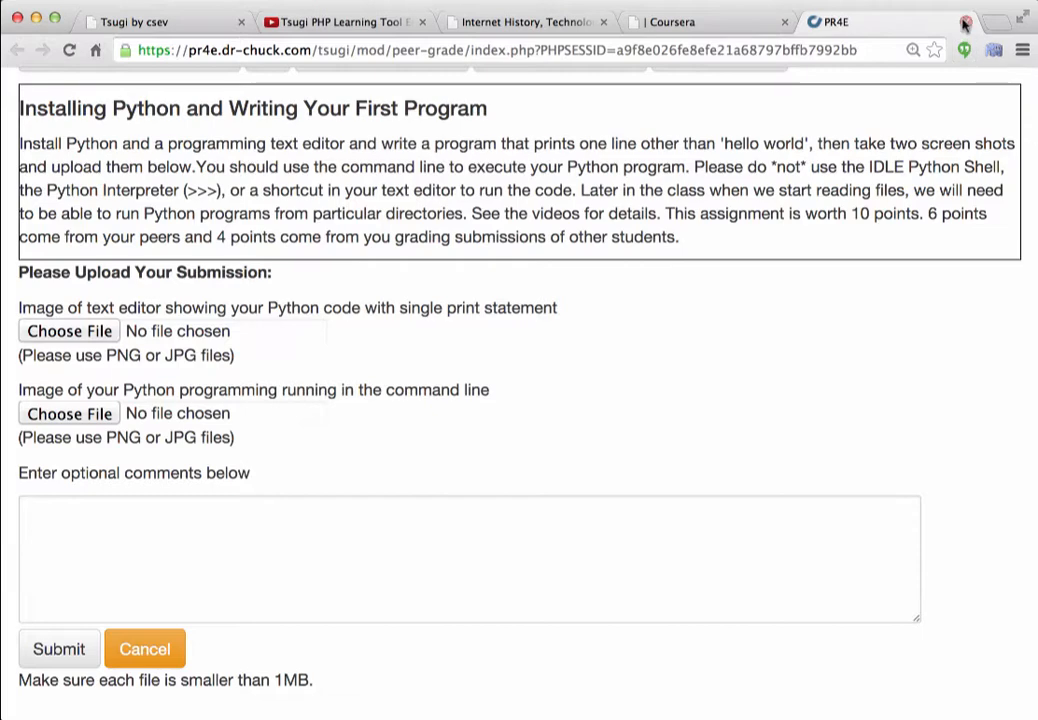
pyautogui.click(680, 20)
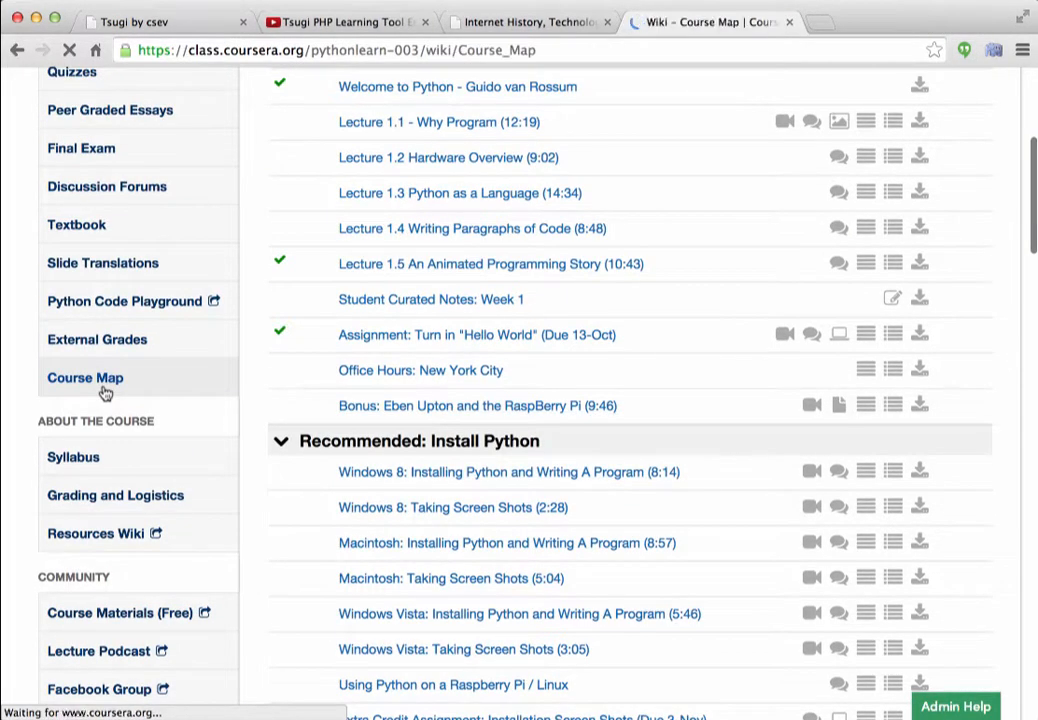
# Load the Course Map and zoom in on the student pins near Saginaw, Michigan
pyautogui.click(84, 376)
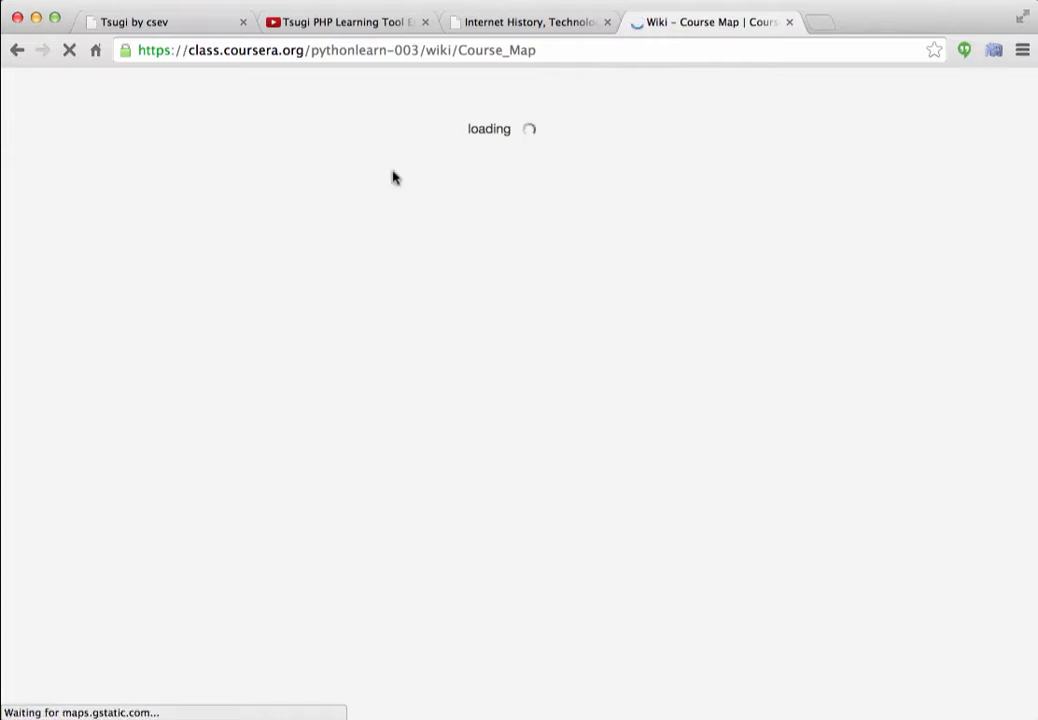
pyautogui.moveTo(768, 332)
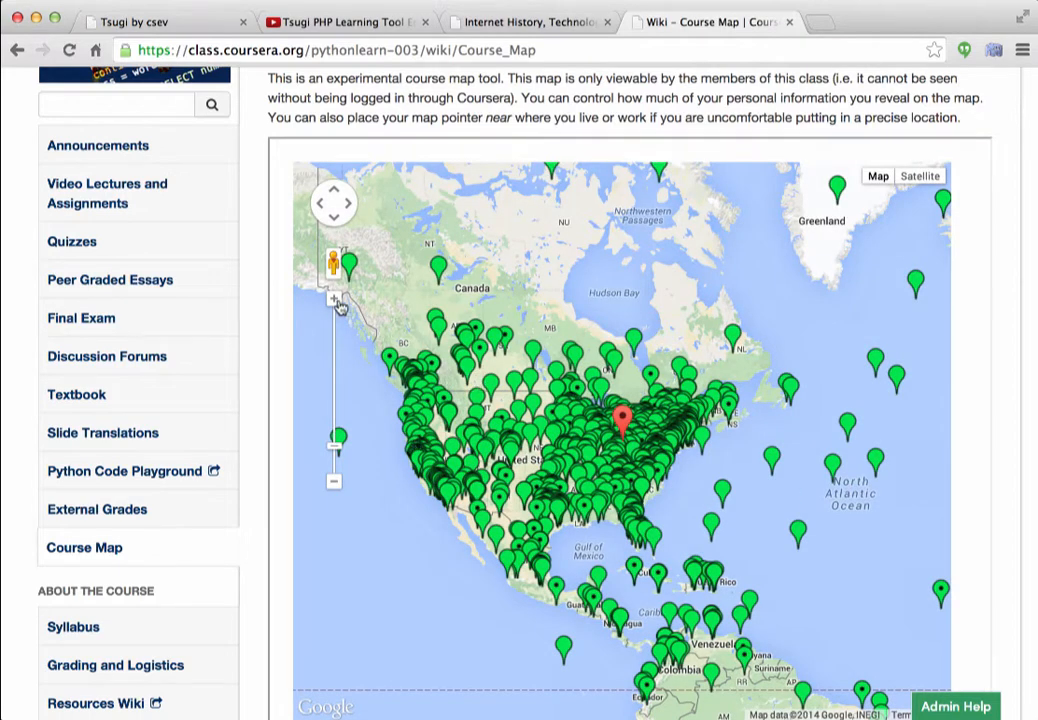
pyautogui.click(332, 300)
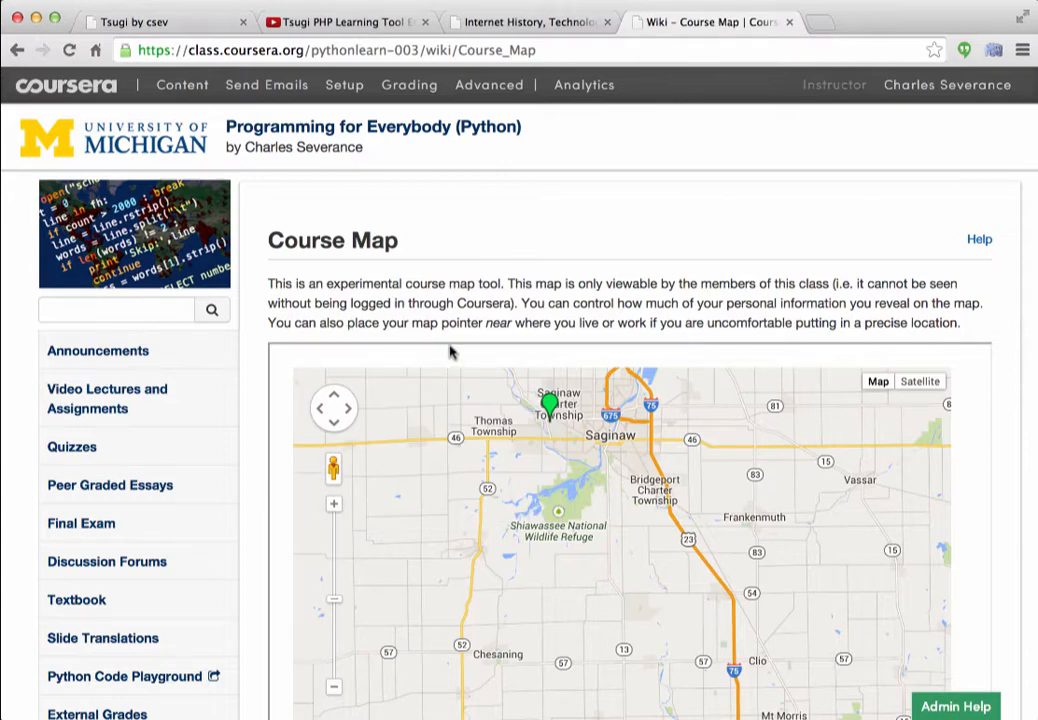
pyautogui.moveTo(988, 472)
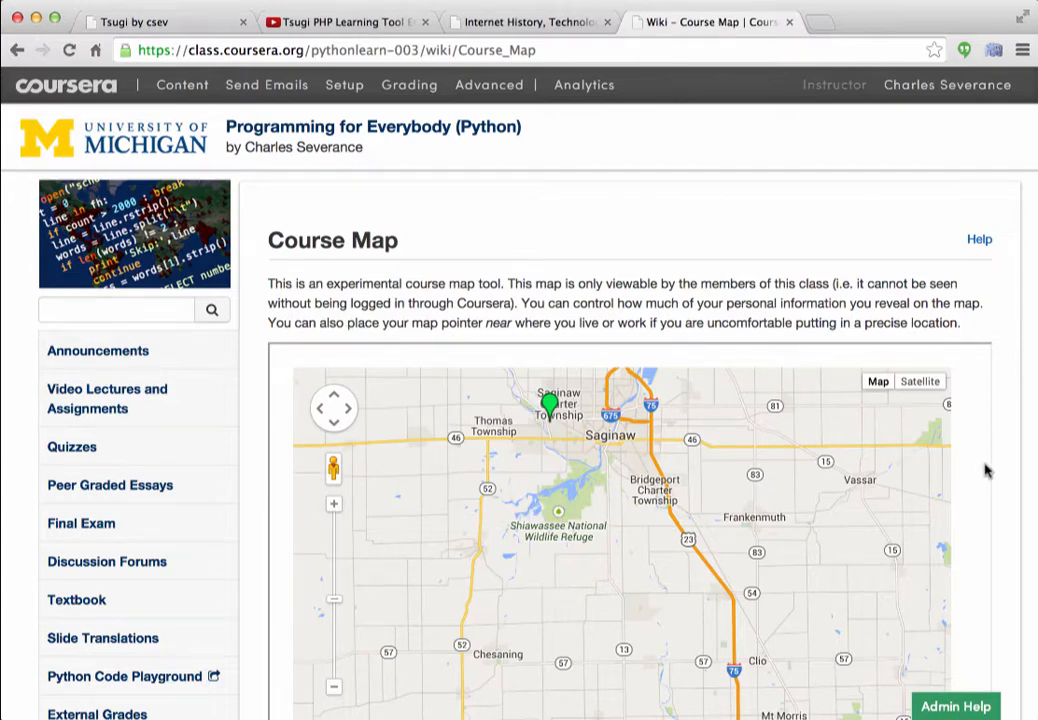
pyautogui.moveTo(1010, 410)
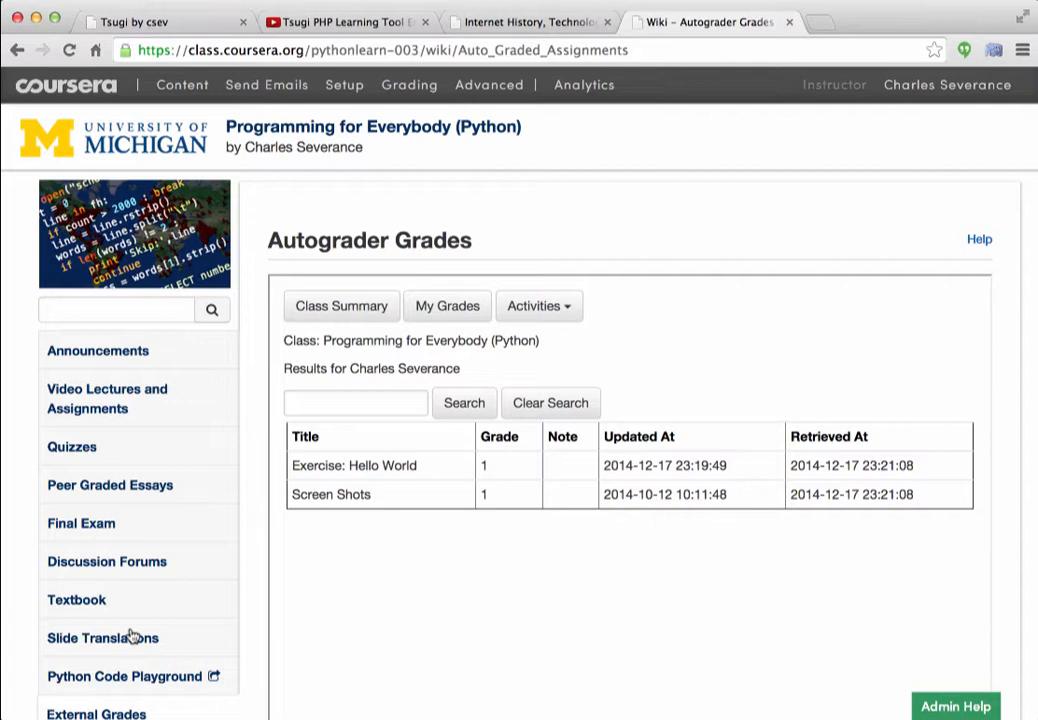
pyautogui.moveTo(570, 378)
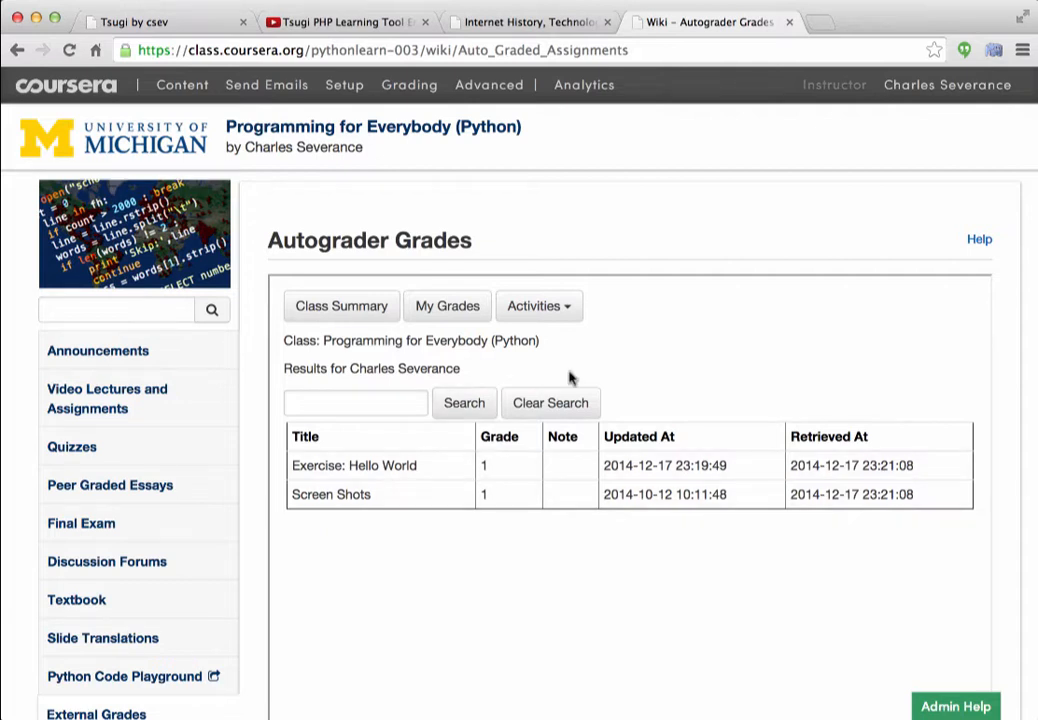
pyautogui.moveTo(416, 280)
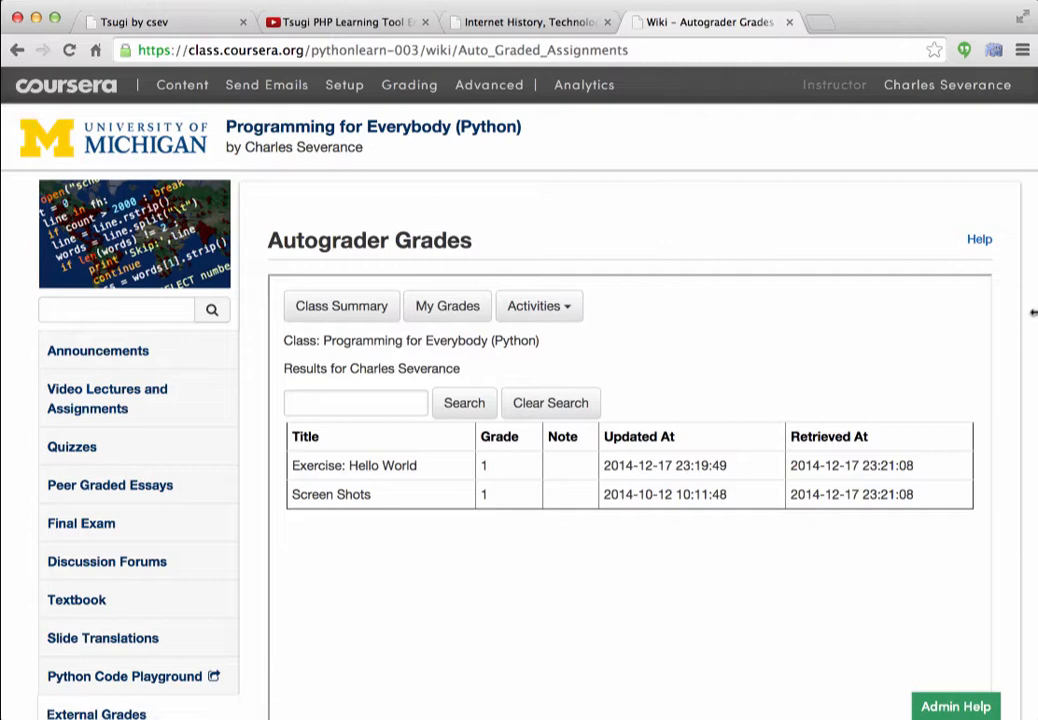
# Switch the Autograder Grades page editor to HTML to reveal the iframe embed, then return to Announcements
pyautogui.scroll(-3)
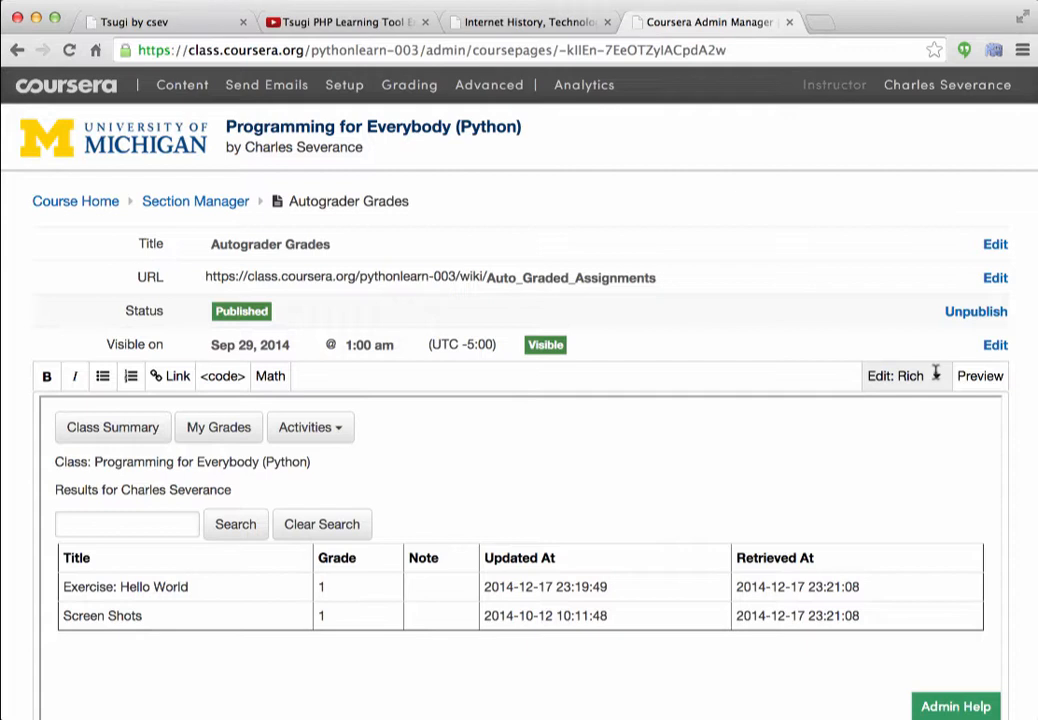
pyautogui.click(900, 376)
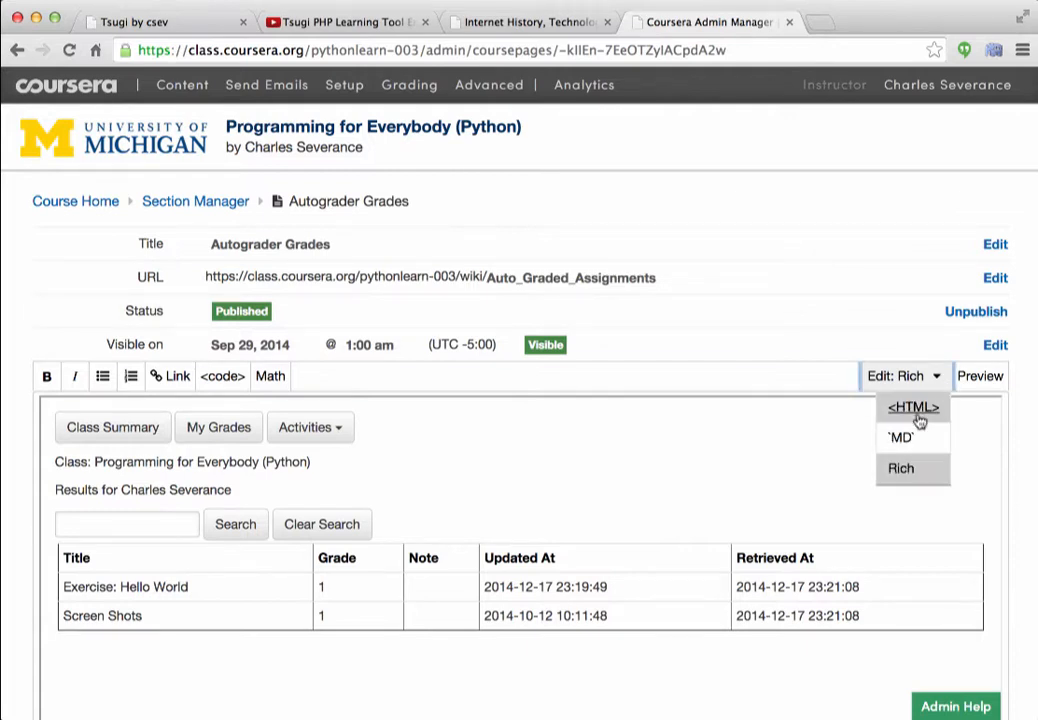
pyautogui.click(912, 406)
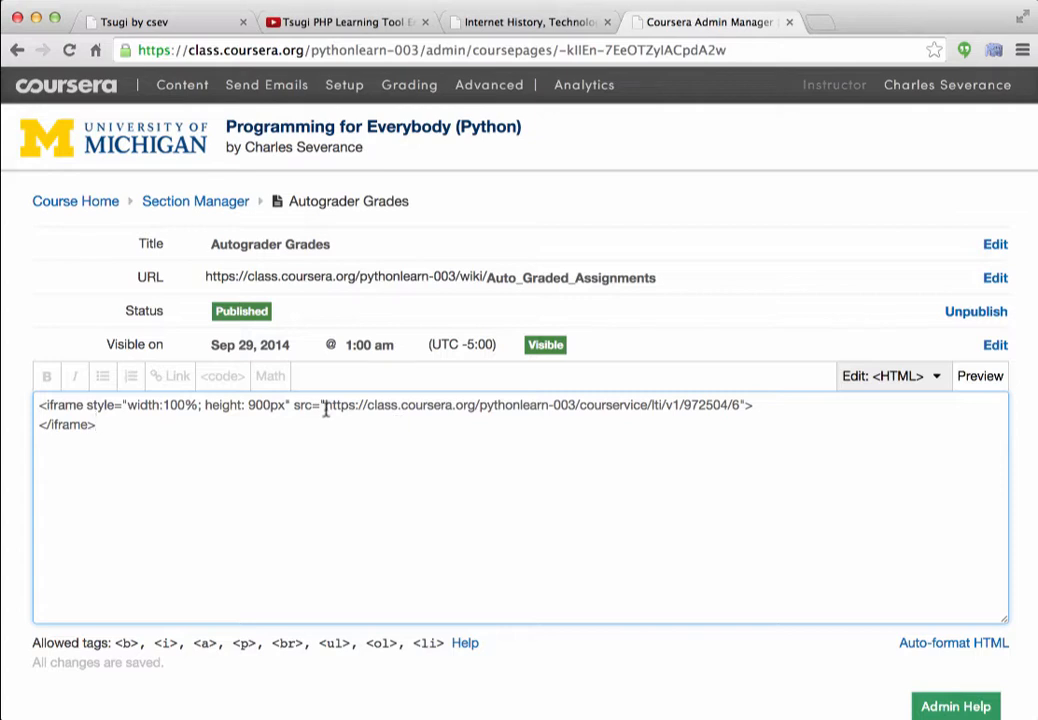
pyautogui.moveTo(740, 404)
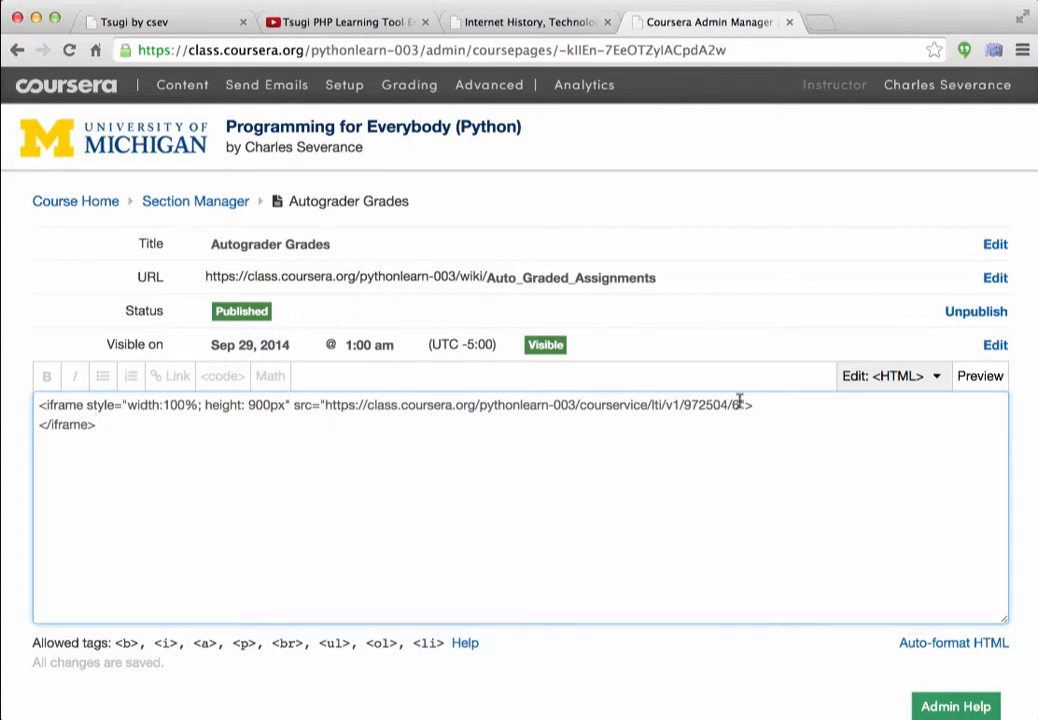
pyautogui.moveTo(356, 130)
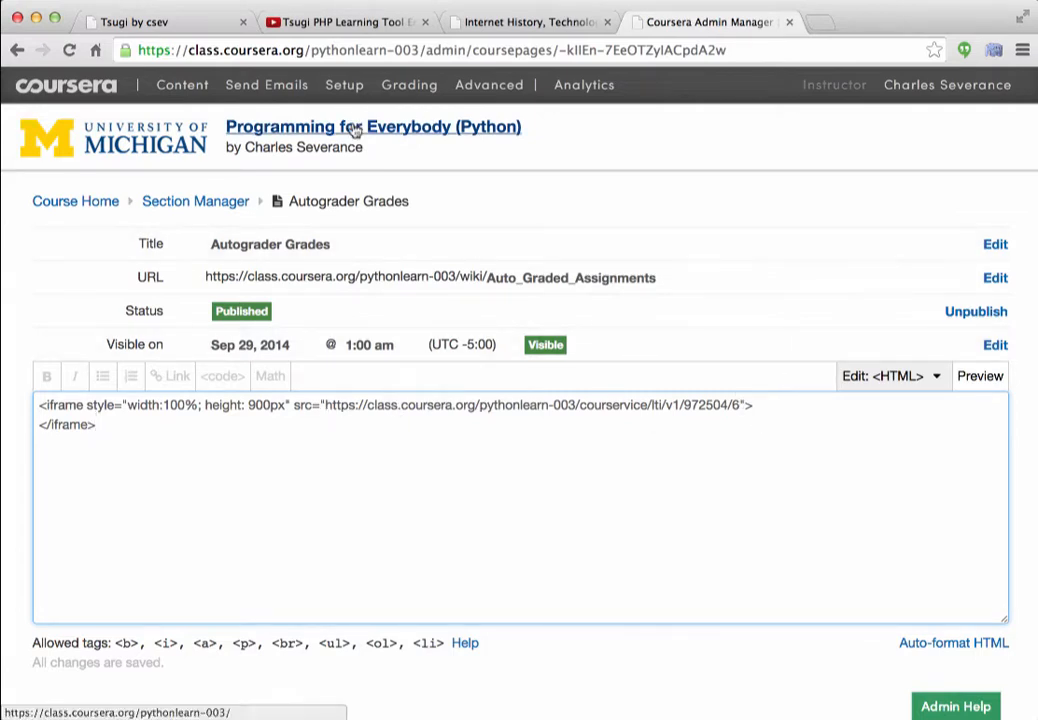
pyautogui.click(372, 126)
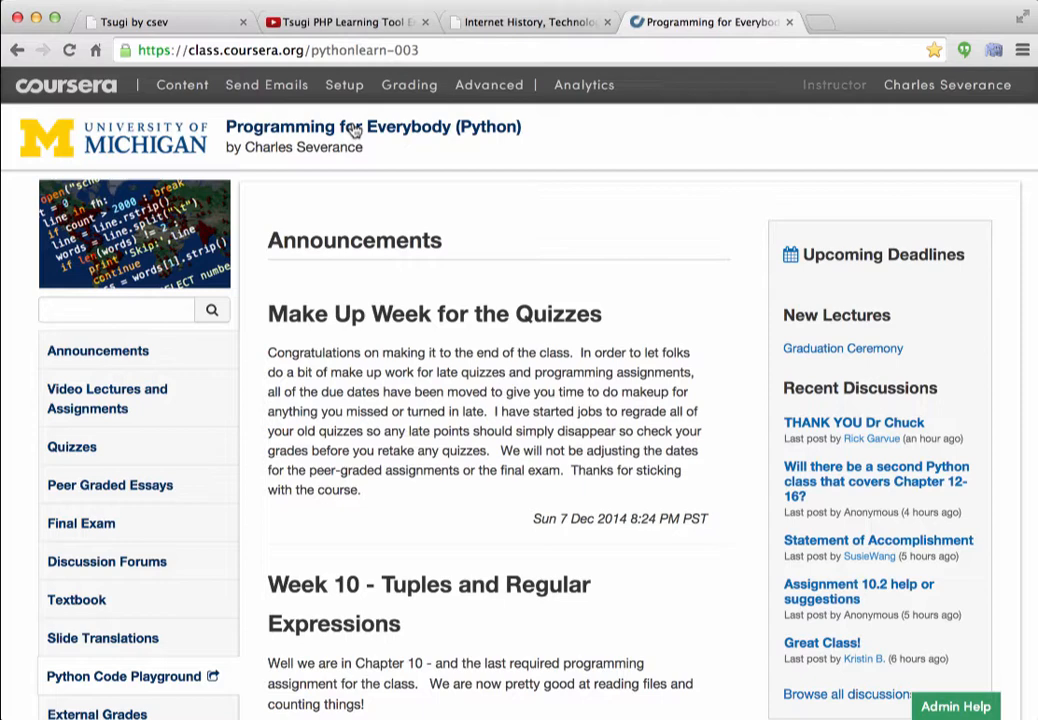
pyautogui.moveTo(680, 244)
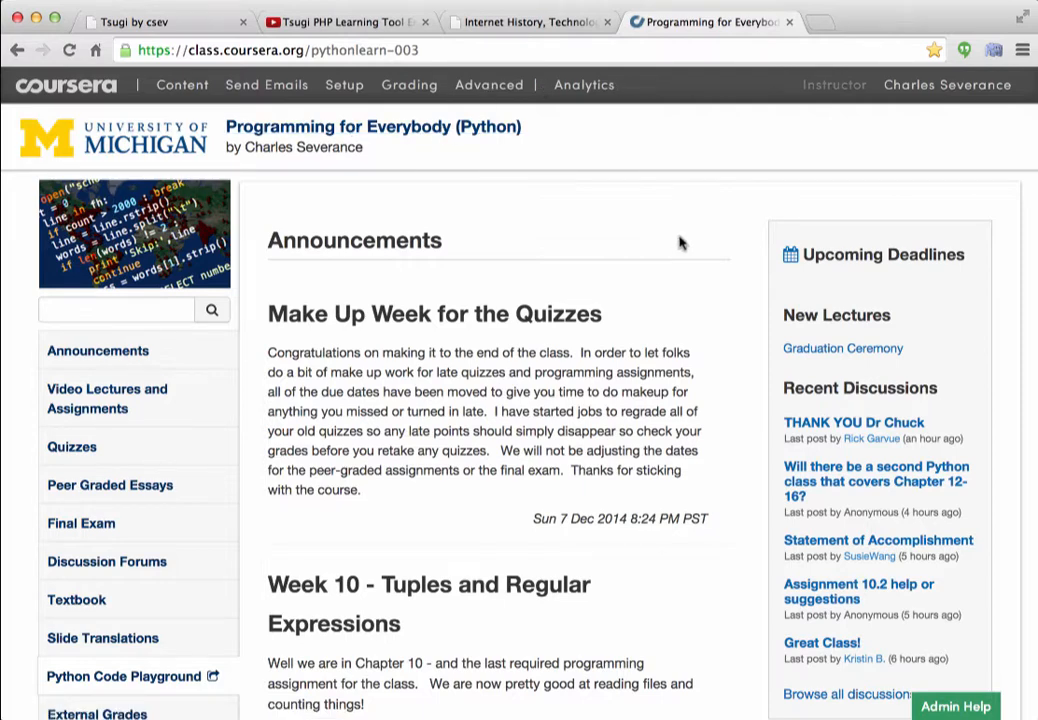
pyautogui.click(530, 20)
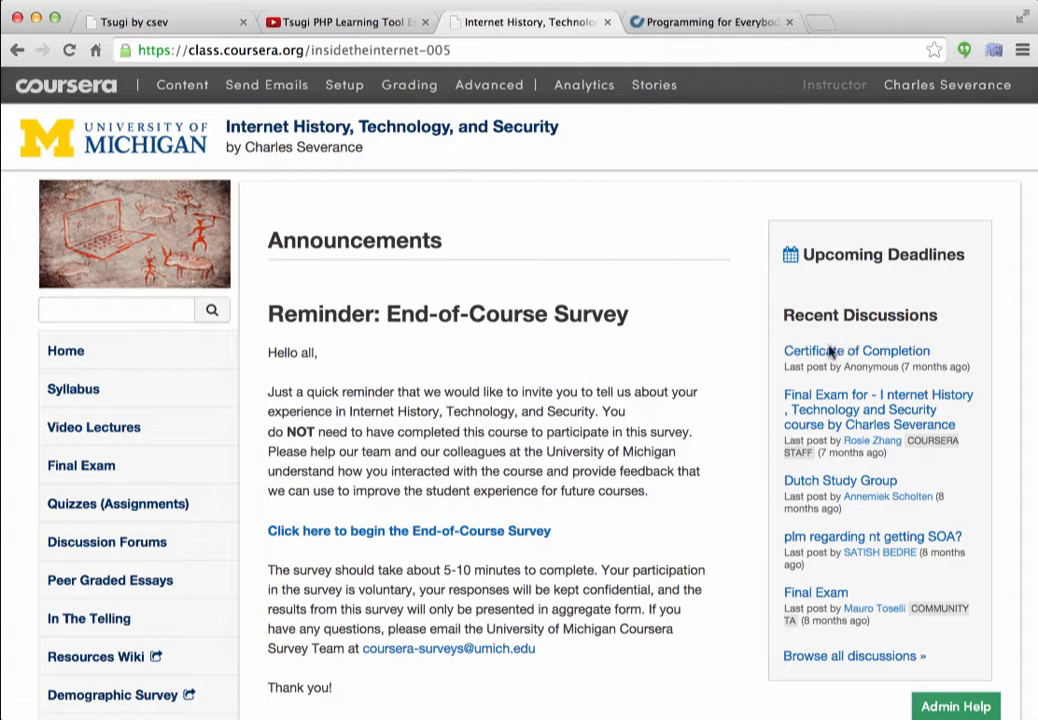
pyautogui.moveTo(492, 156)
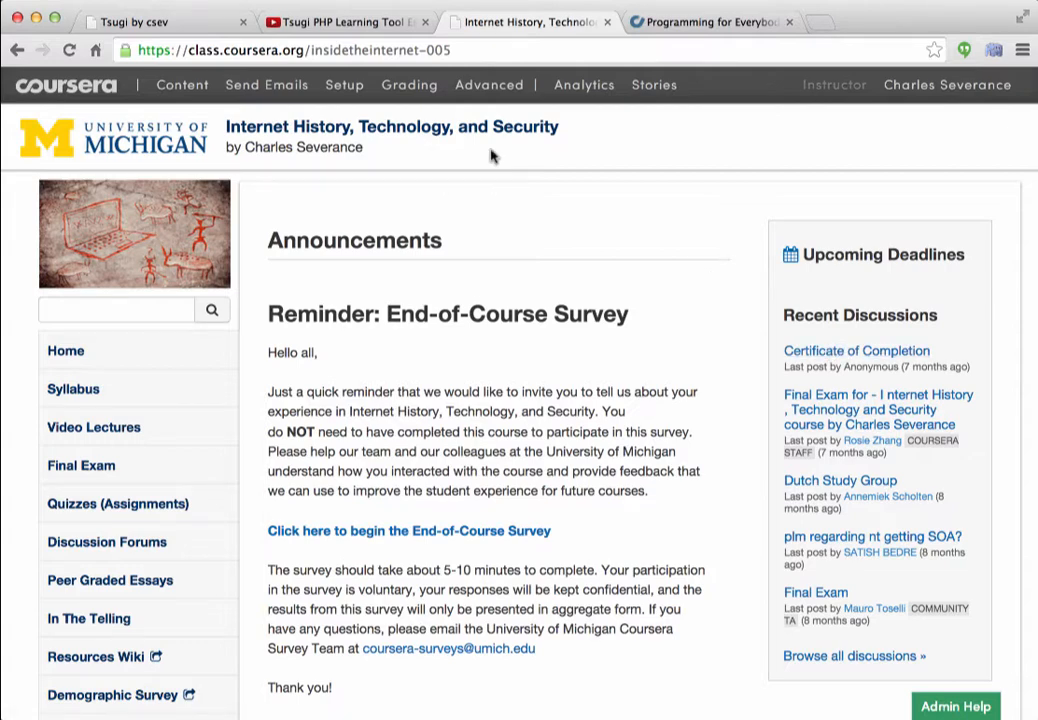
pyautogui.moveTo(492, 140)
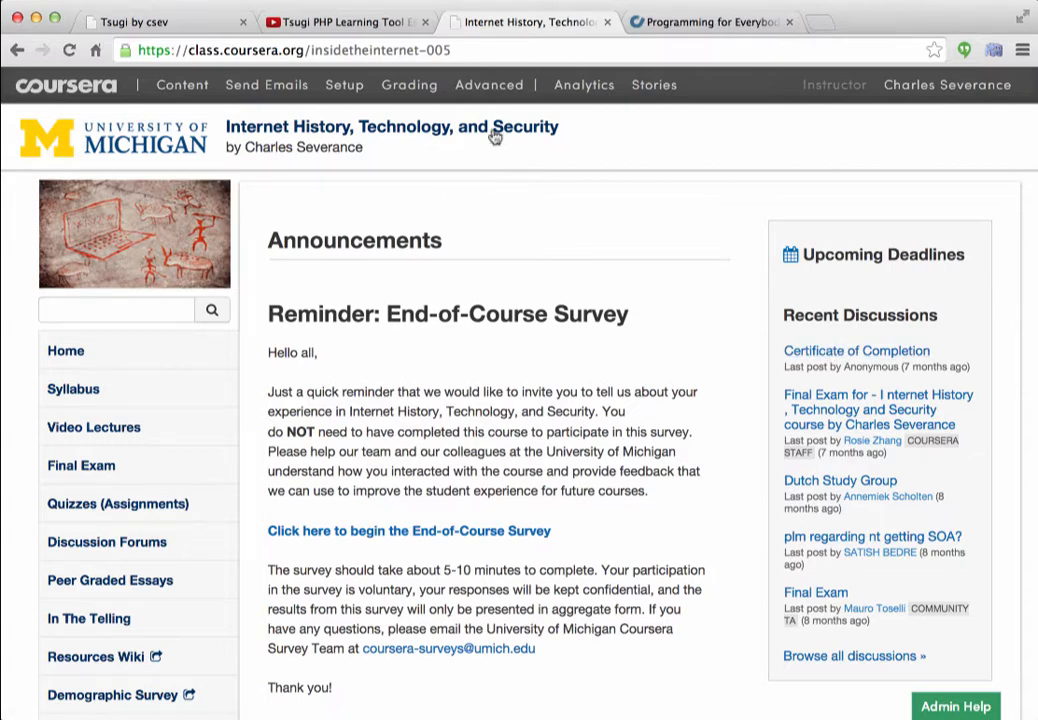
pyautogui.moveTo(488, 152)
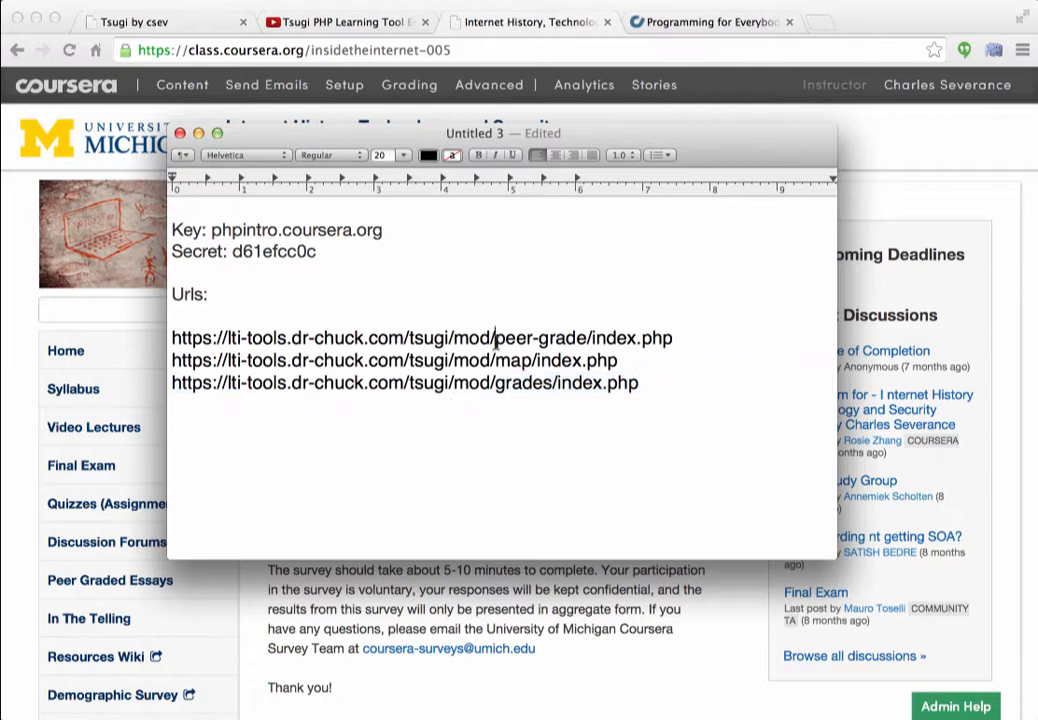
pyautogui.tripleClick(420, 336)
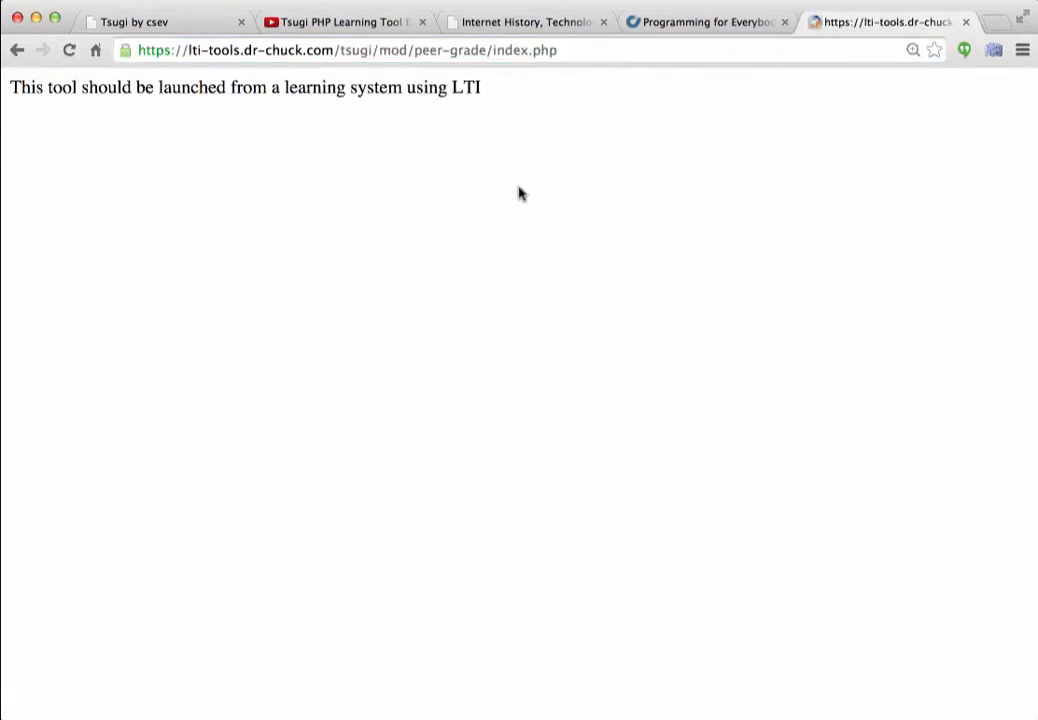
pyautogui.moveTo(670, 132)
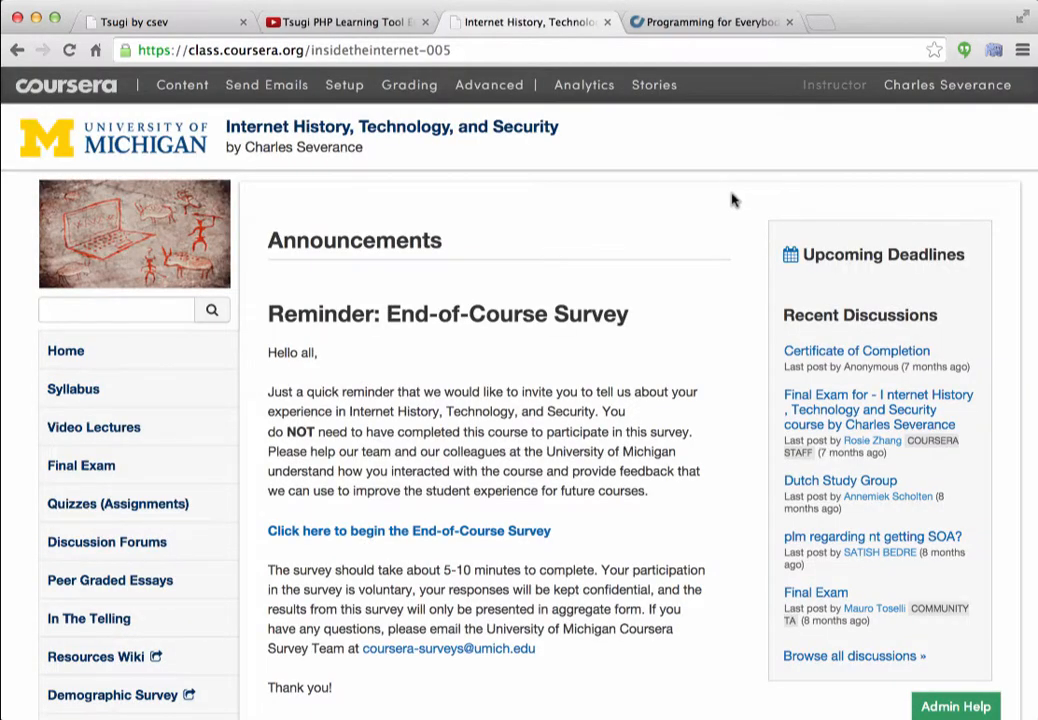
pyautogui.press('cmd+tab')
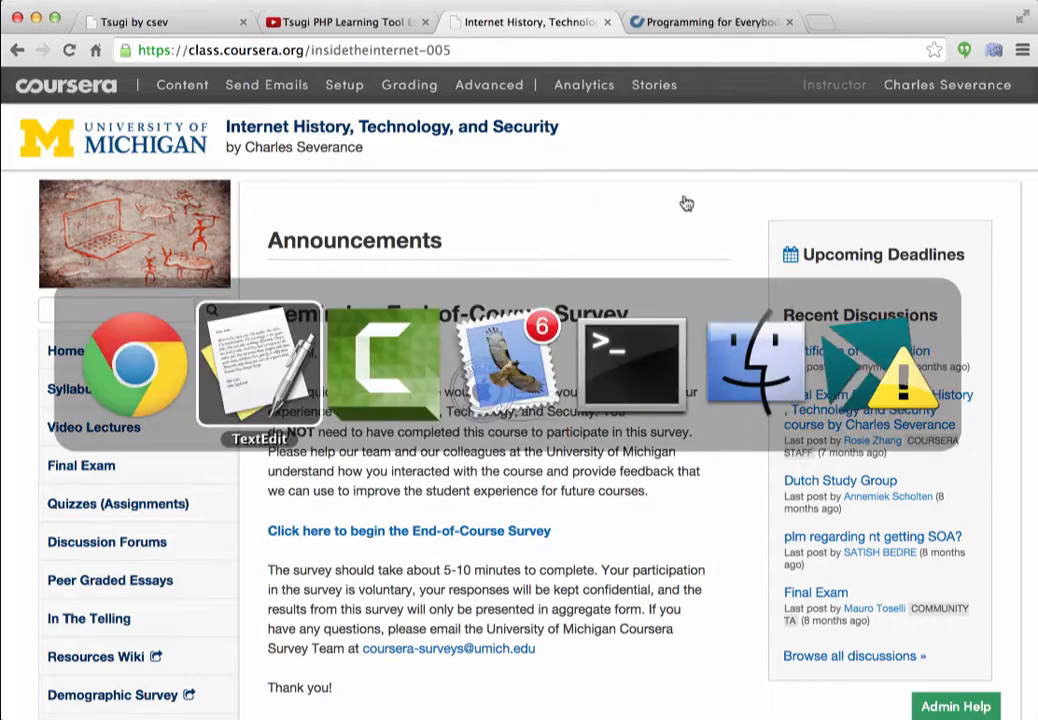
pyautogui.click(260, 360)
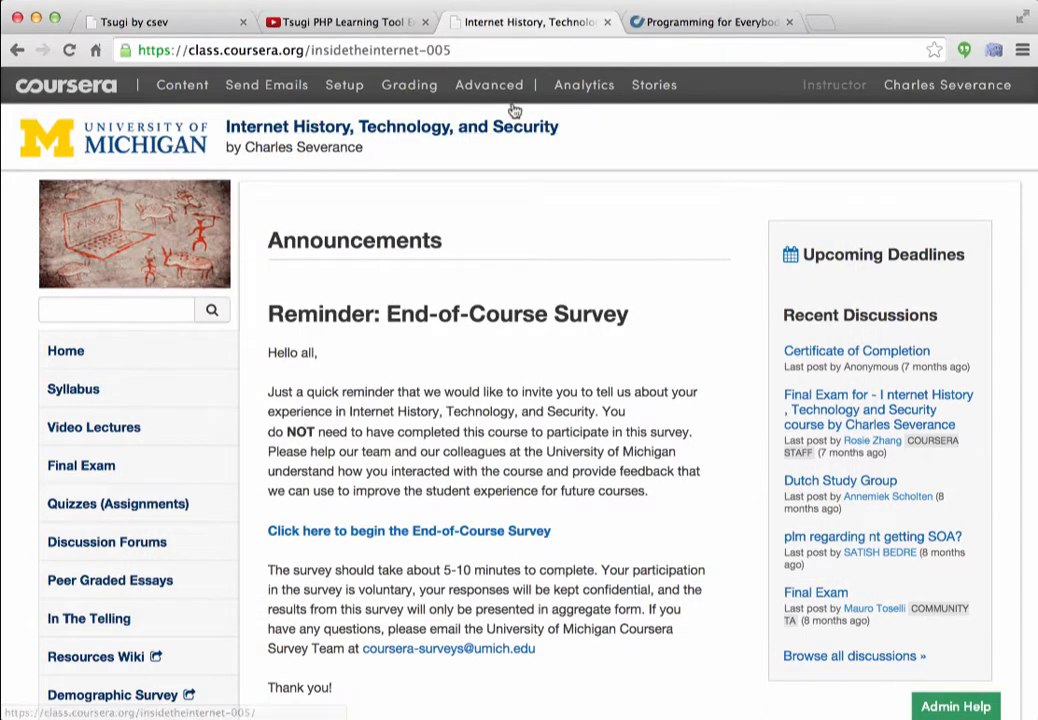
# Go to LTI Management under the Advanced admin options
pyautogui.click(488, 84)
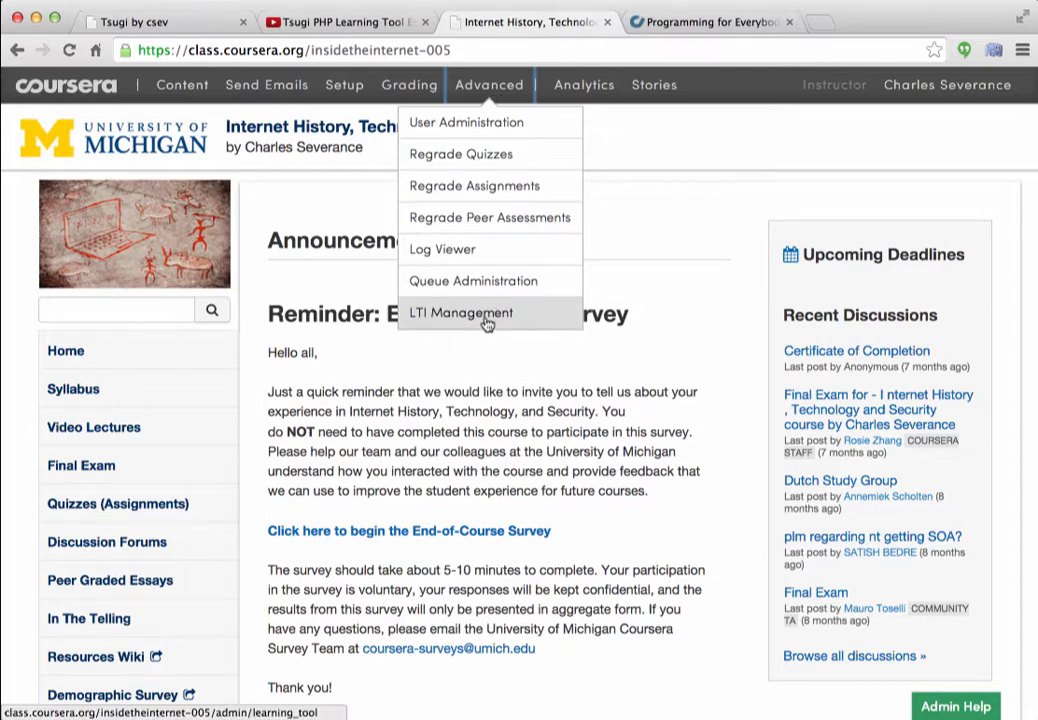
pyautogui.click(460, 312)
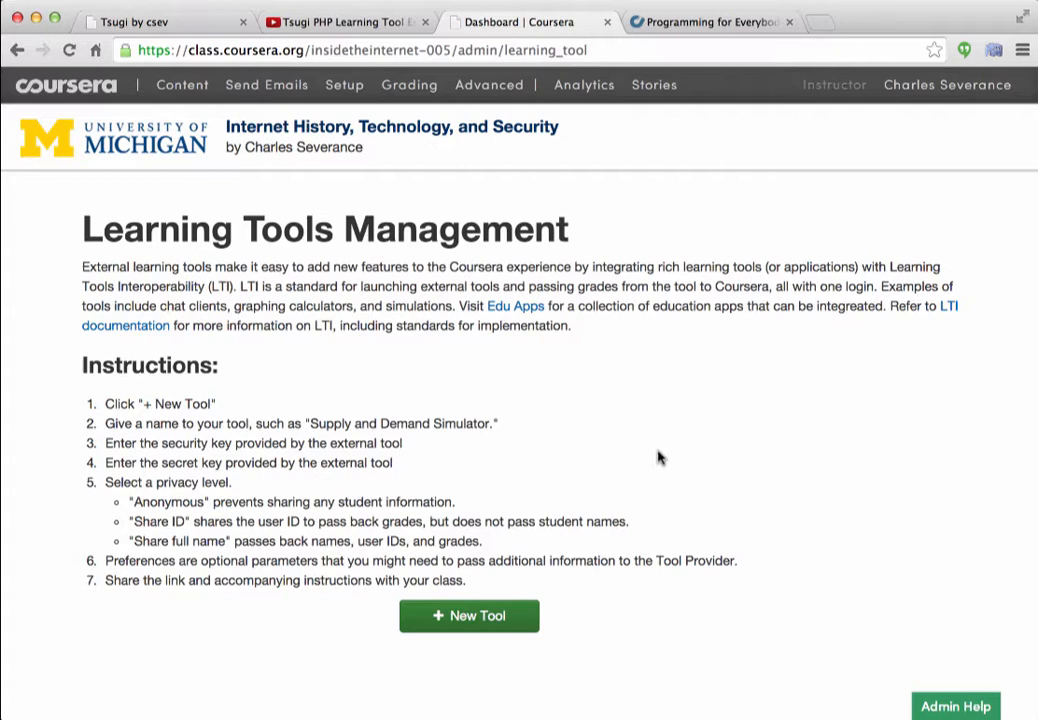
pyautogui.moveTo(712, 450)
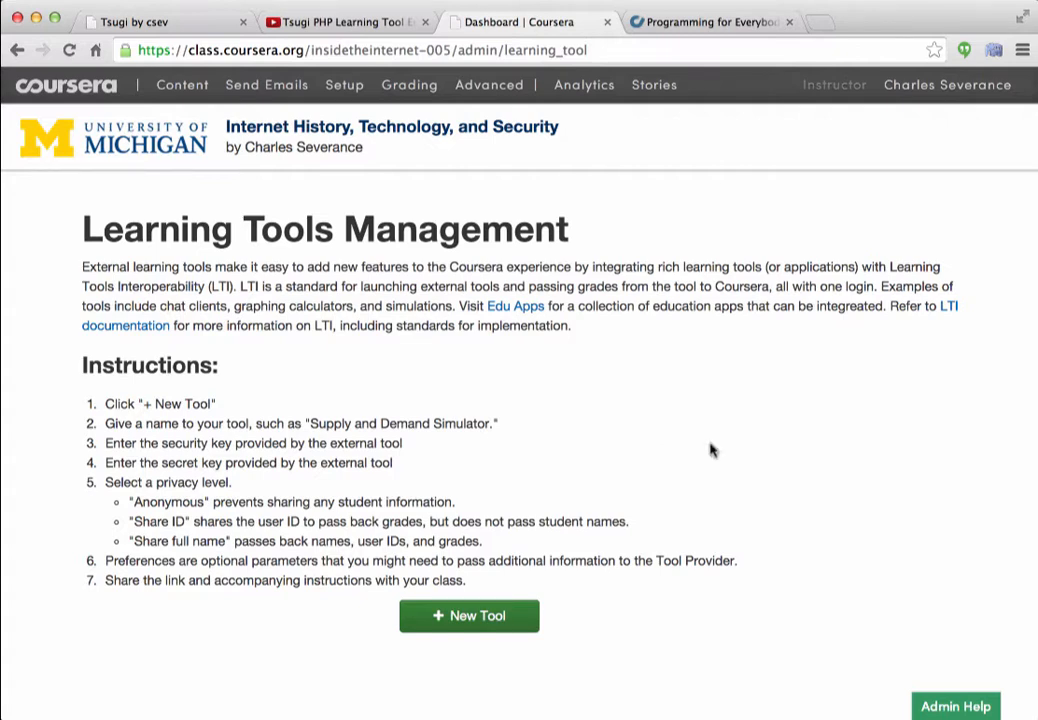
pyautogui.moveTo(516, 616)
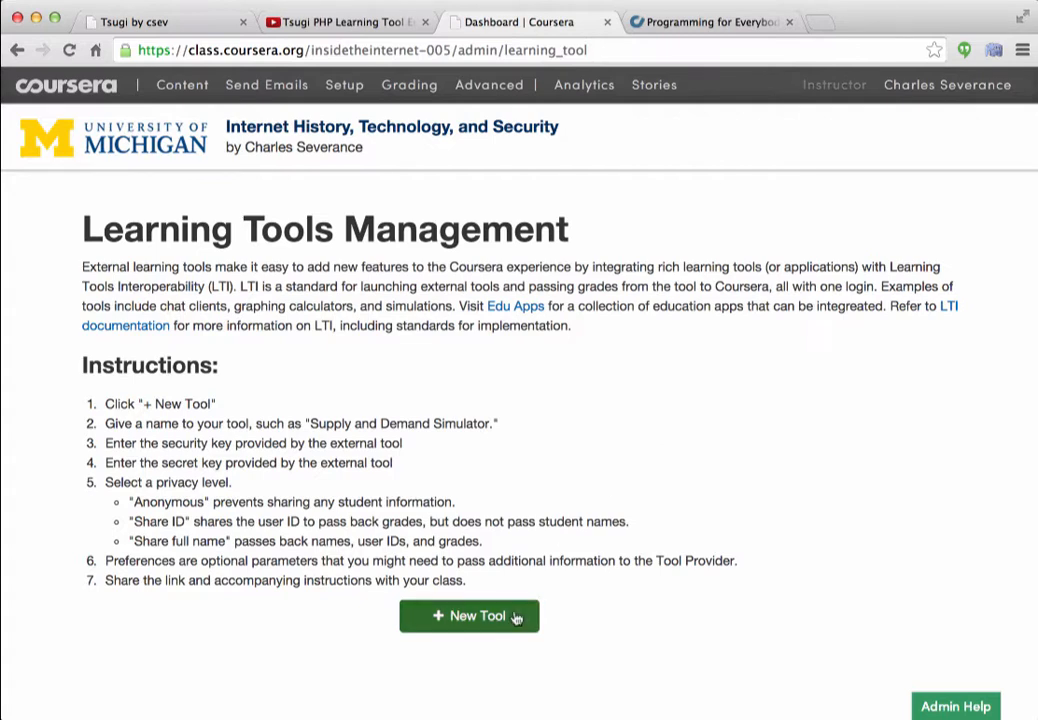
pyautogui.click(468, 616)
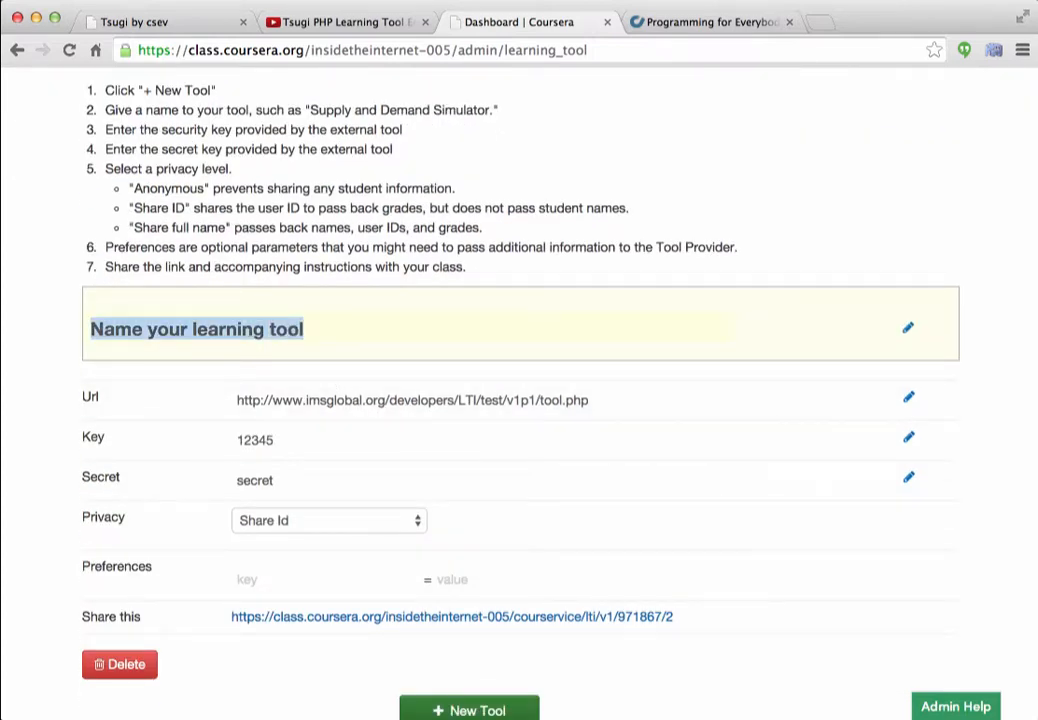
pyautogui.write('Extrer')
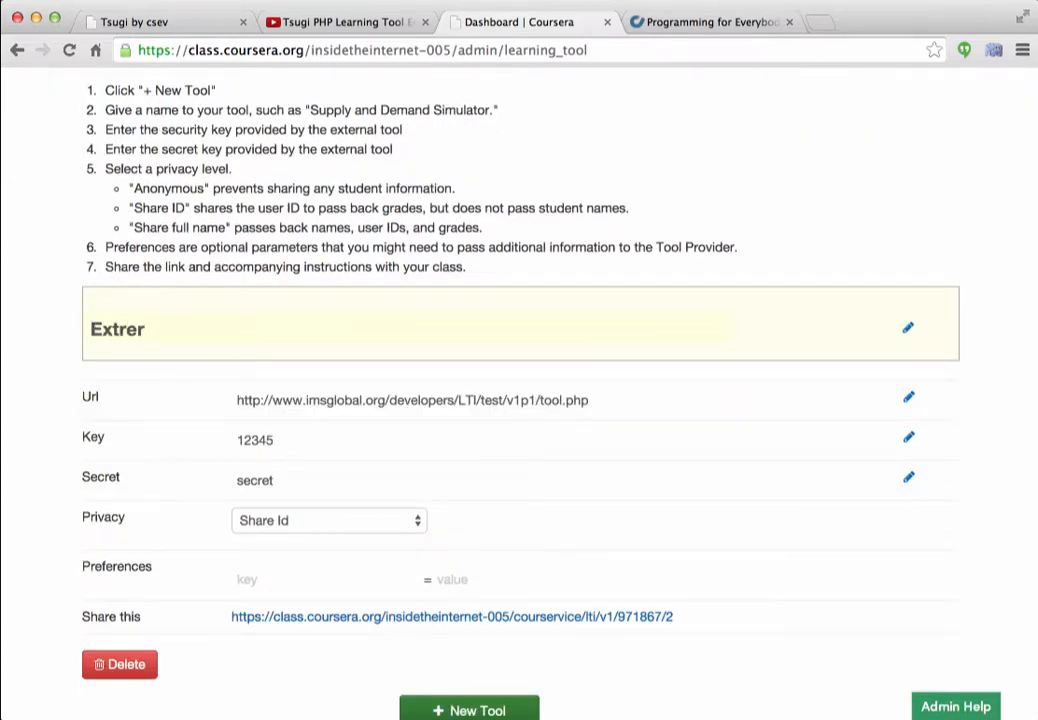
pyautogui.write('Map Tool')
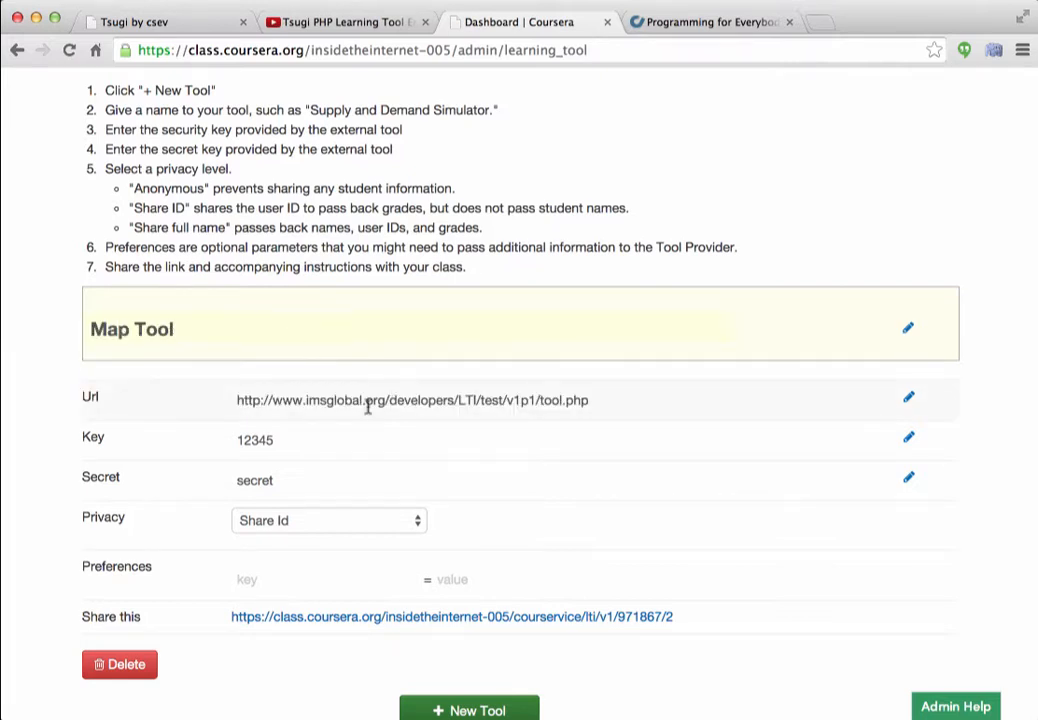
pyautogui.scroll(-3)
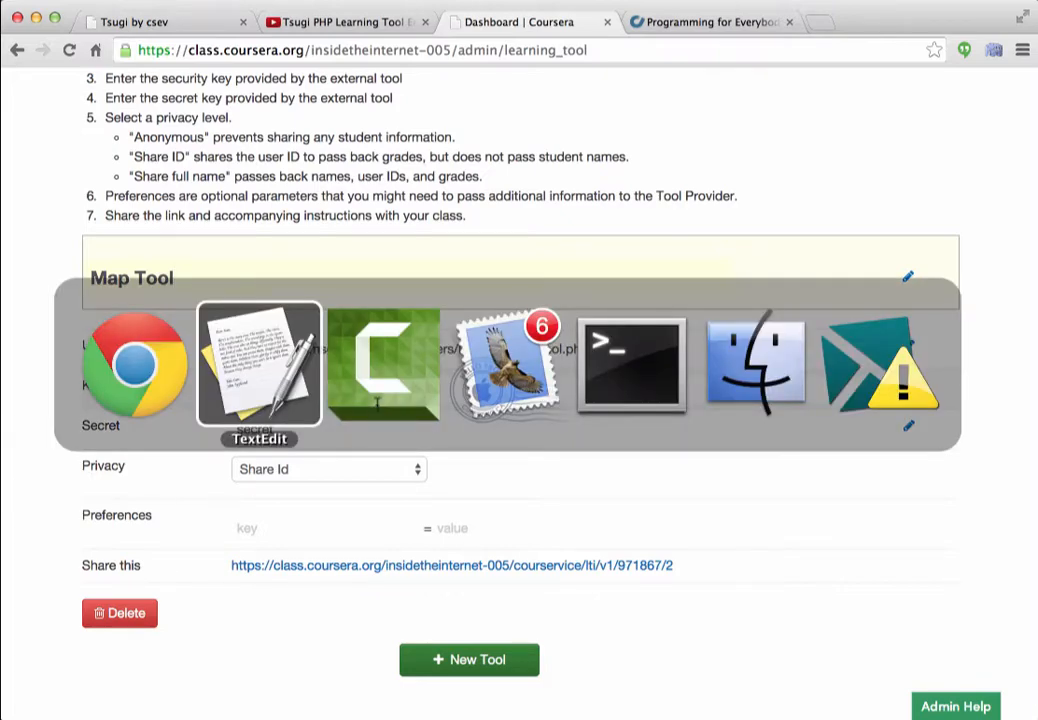
pyautogui.click(260, 364)
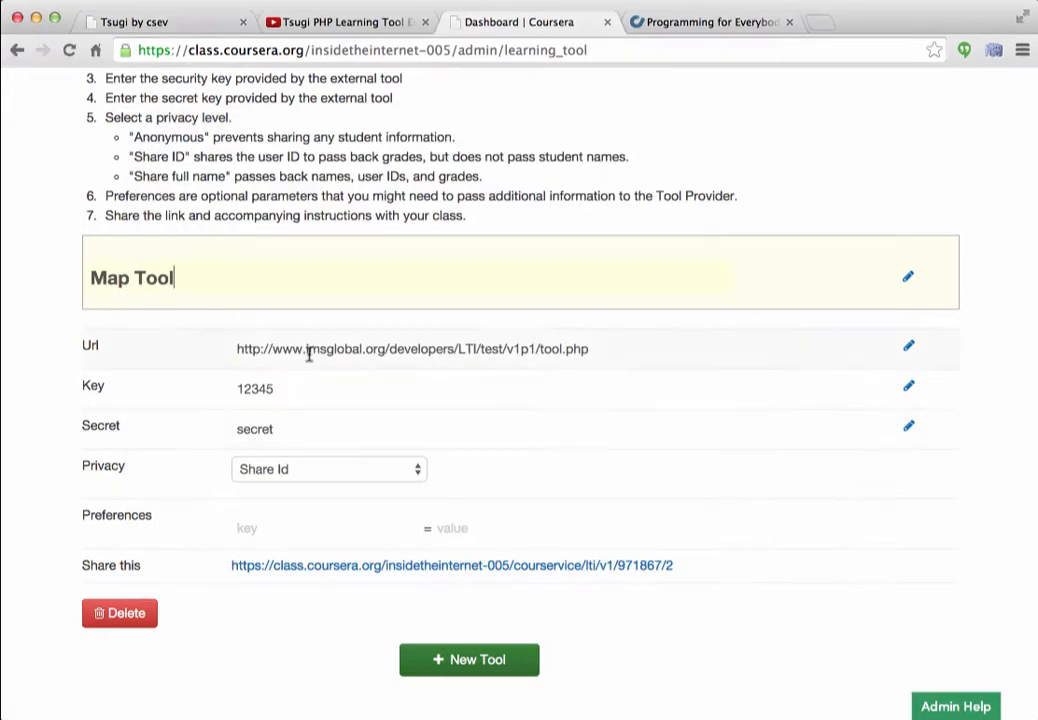
pyautogui.write('https://lti-tools.dr-chuck.com/tsugi/mod/map/index.php')
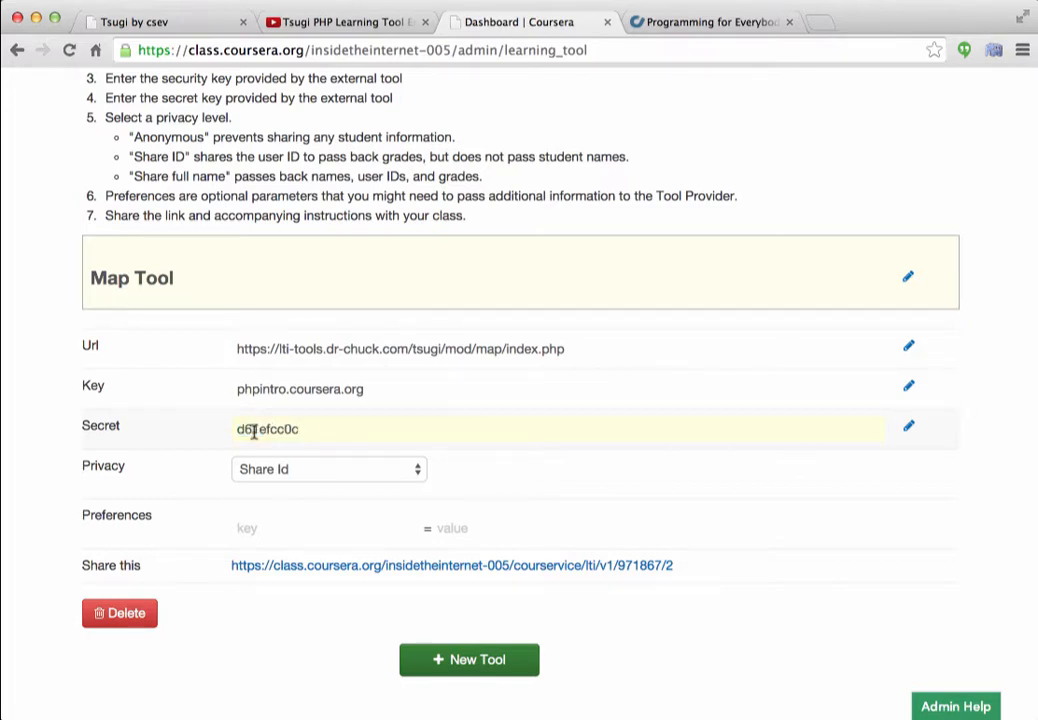
# Set Map Tool's privacy level to Share Full Name
pyautogui.click(328, 468)
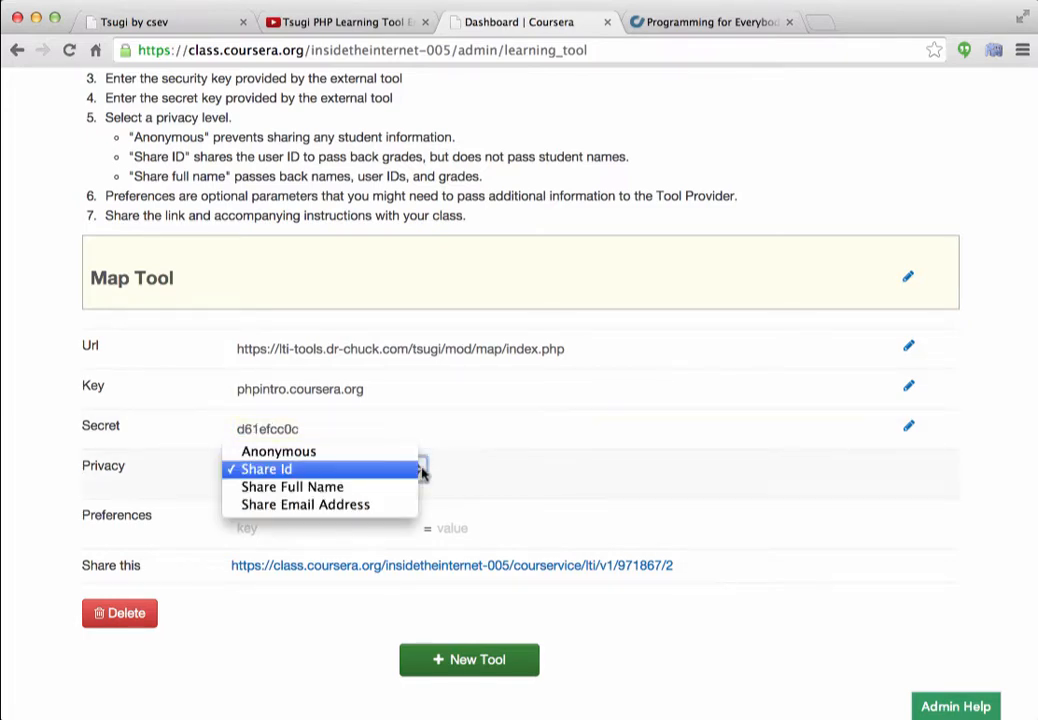
pyautogui.moveTo(380, 488)
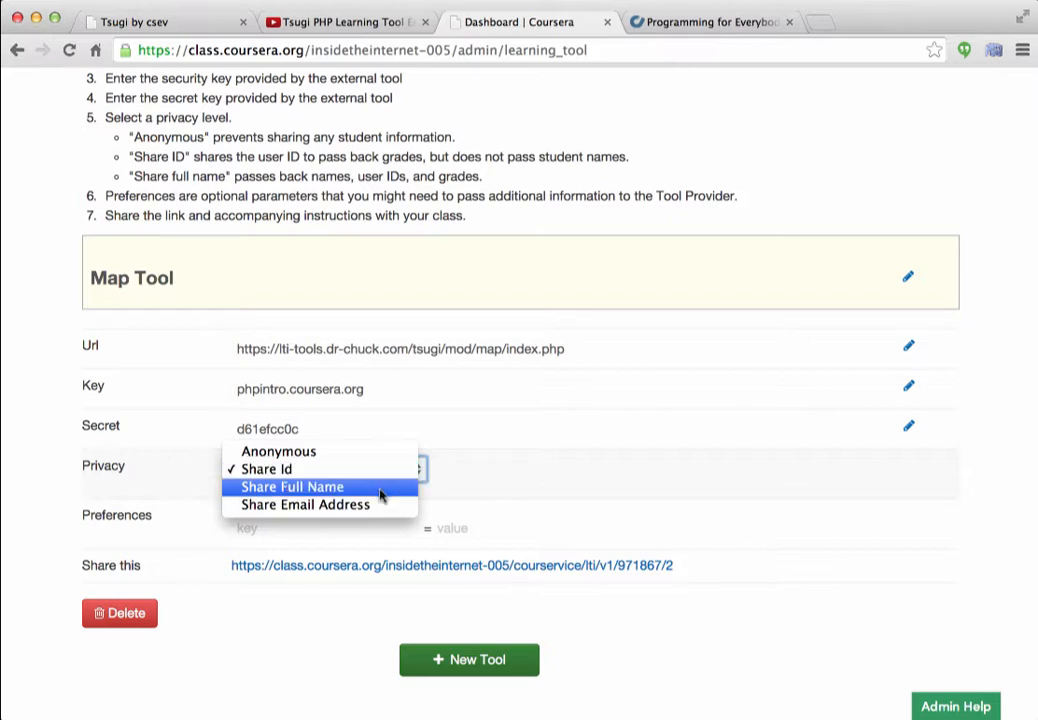
pyautogui.click(292, 488)
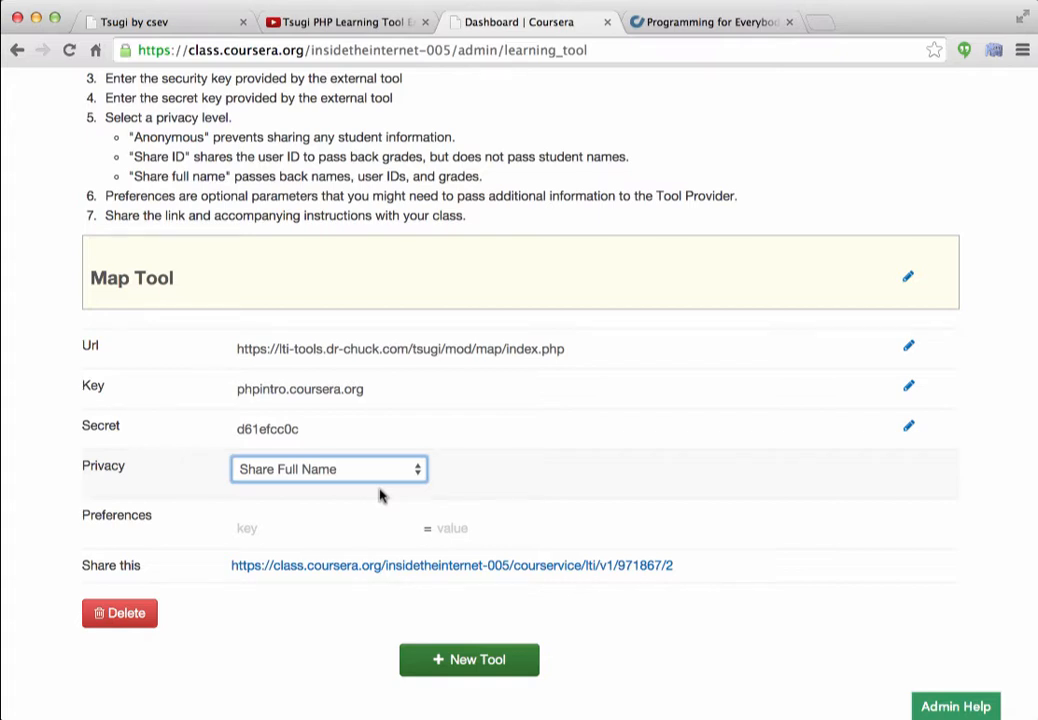
pyautogui.moveTo(608, 538)
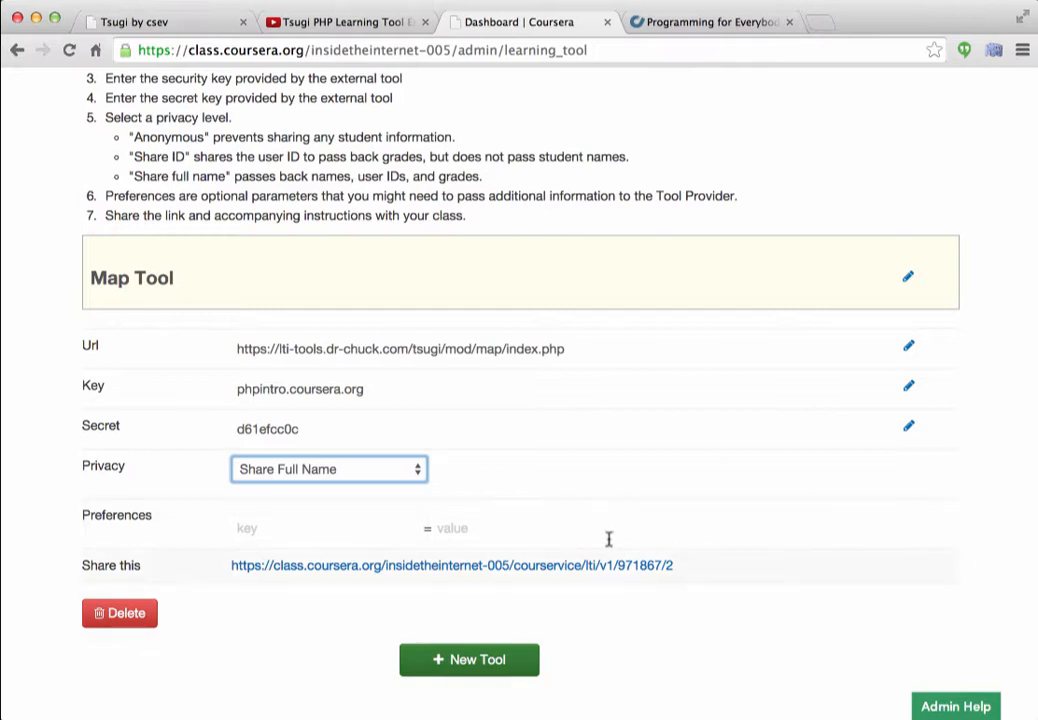
pyautogui.moveTo(604, 572)
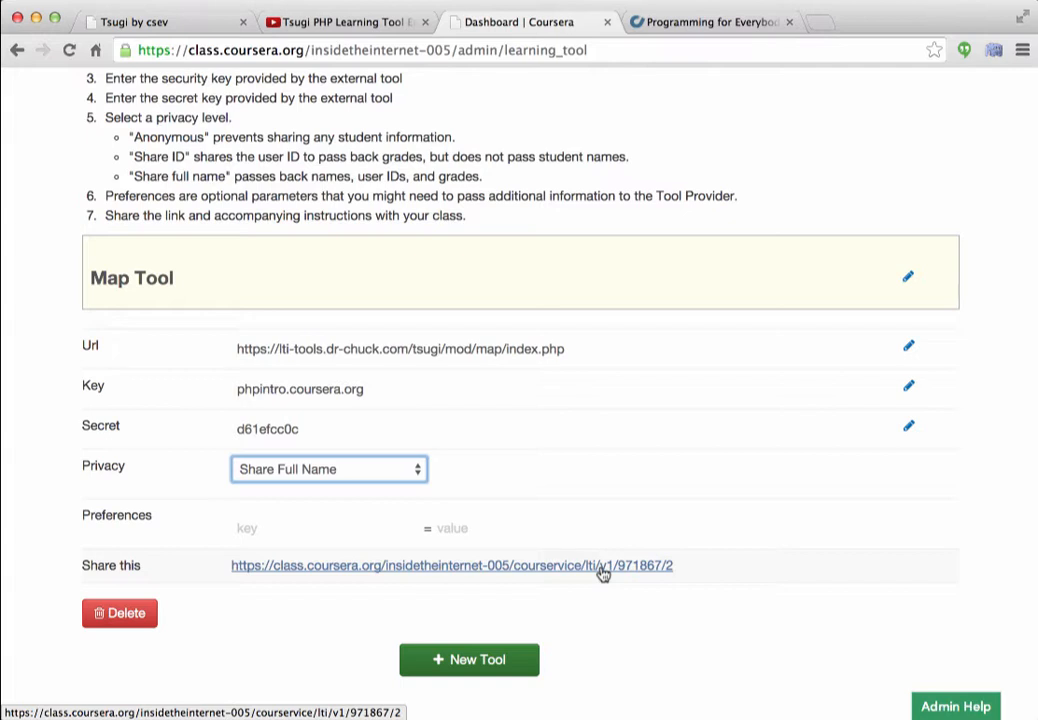
pyautogui.moveTo(602, 572)
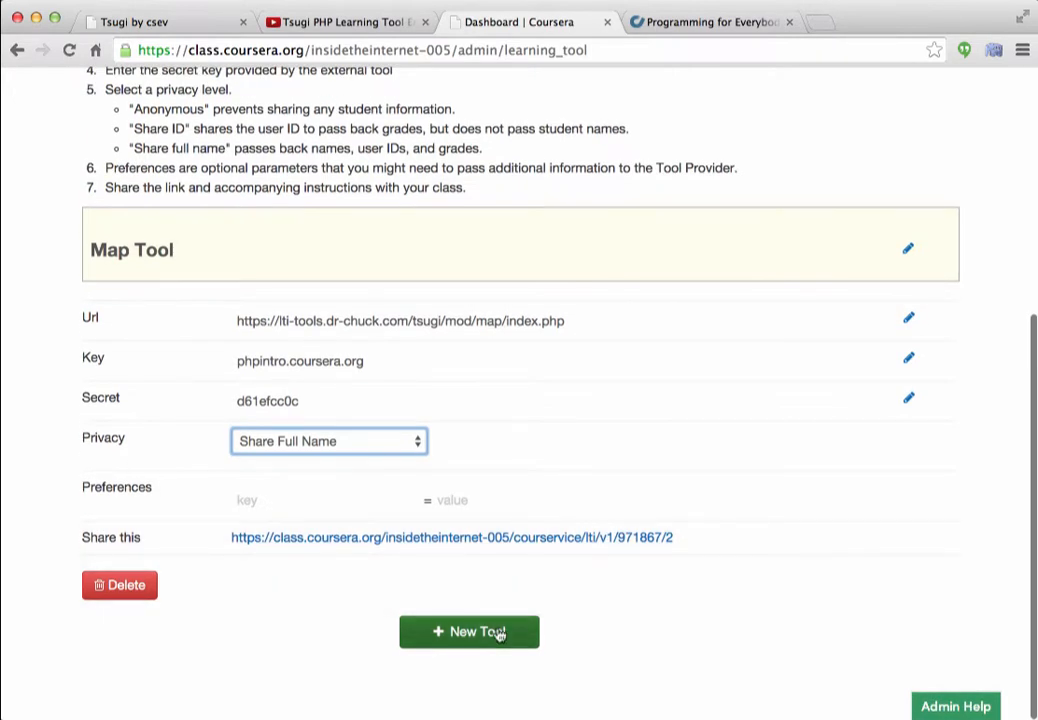
# Create another learning tool entry named Assignment 1
pyautogui.click(468, 632)
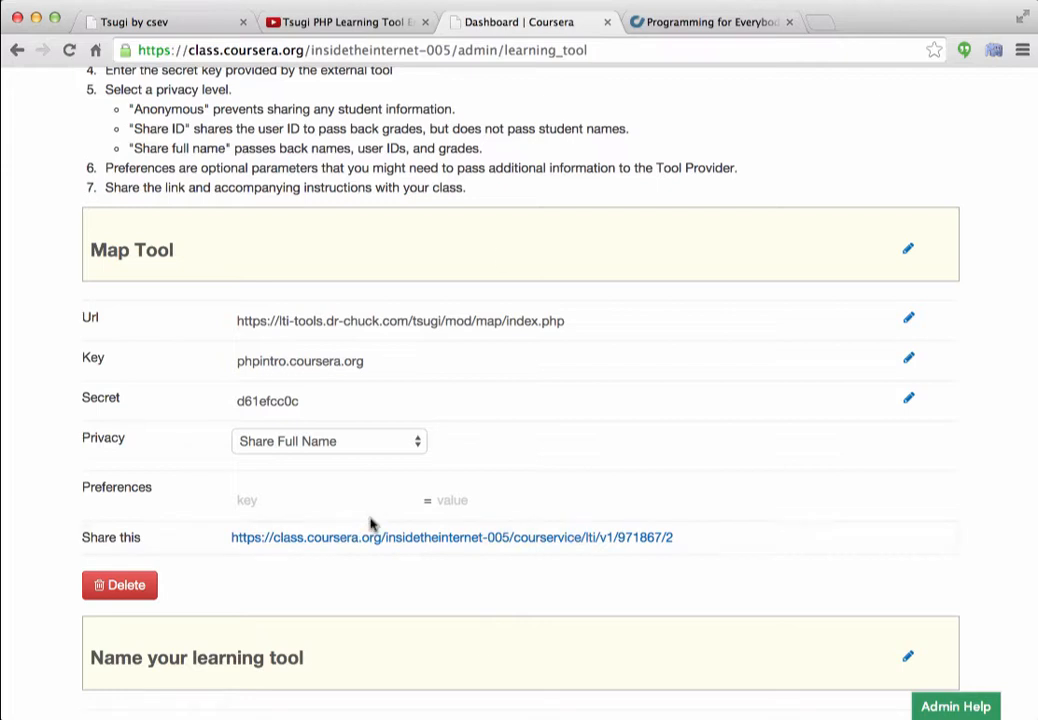
pyautogui.write('A')
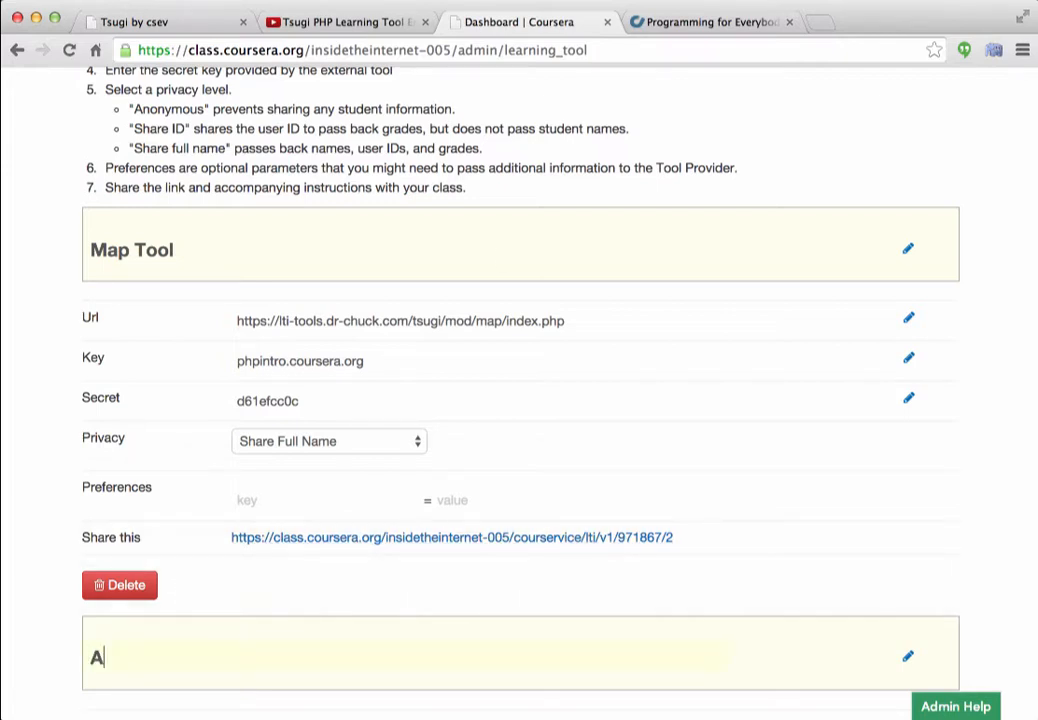
pyautogui.write('ssignment 1`')
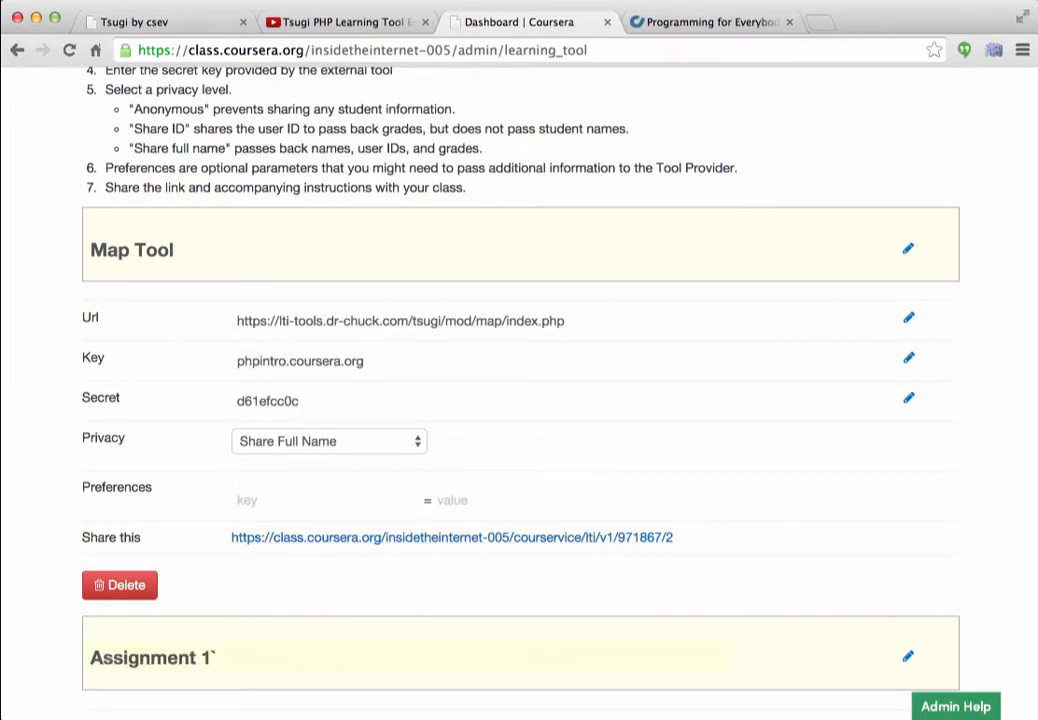
pyautogui.click(150, 656)
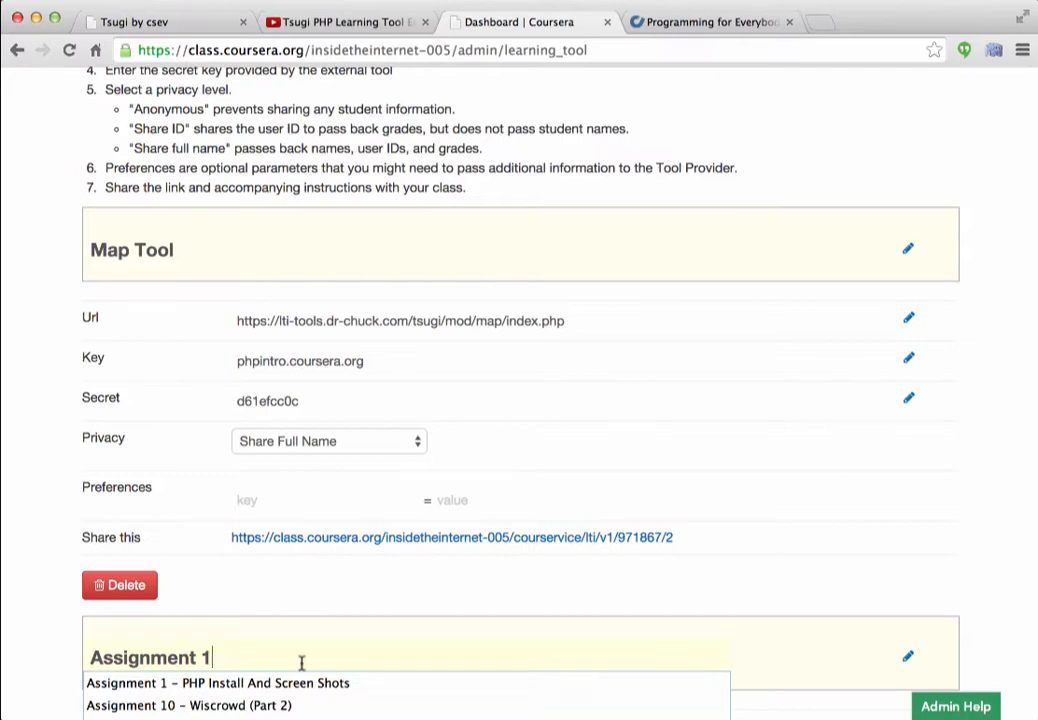
# Give Assignment 1 the peer-grade launch URL, key and secret, and reach its privacy choices
pyautogui.scroll(-3)
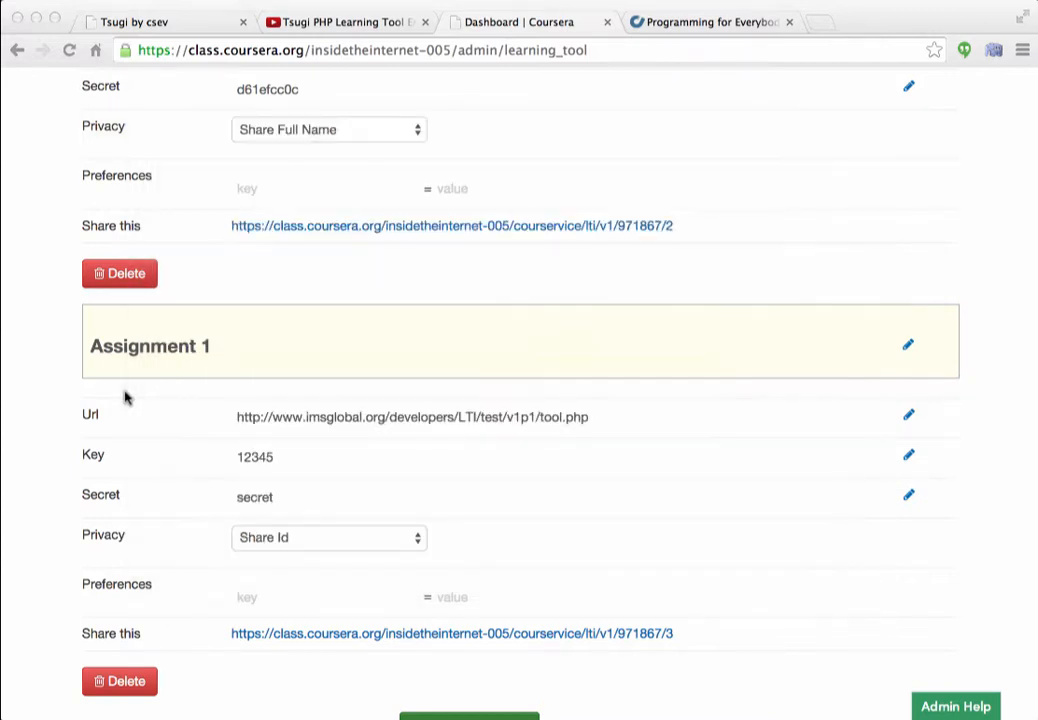
pyautogui.write('https://lti-tools.dr-chuck.com/tsugi/mod/peer-grade/index.php')
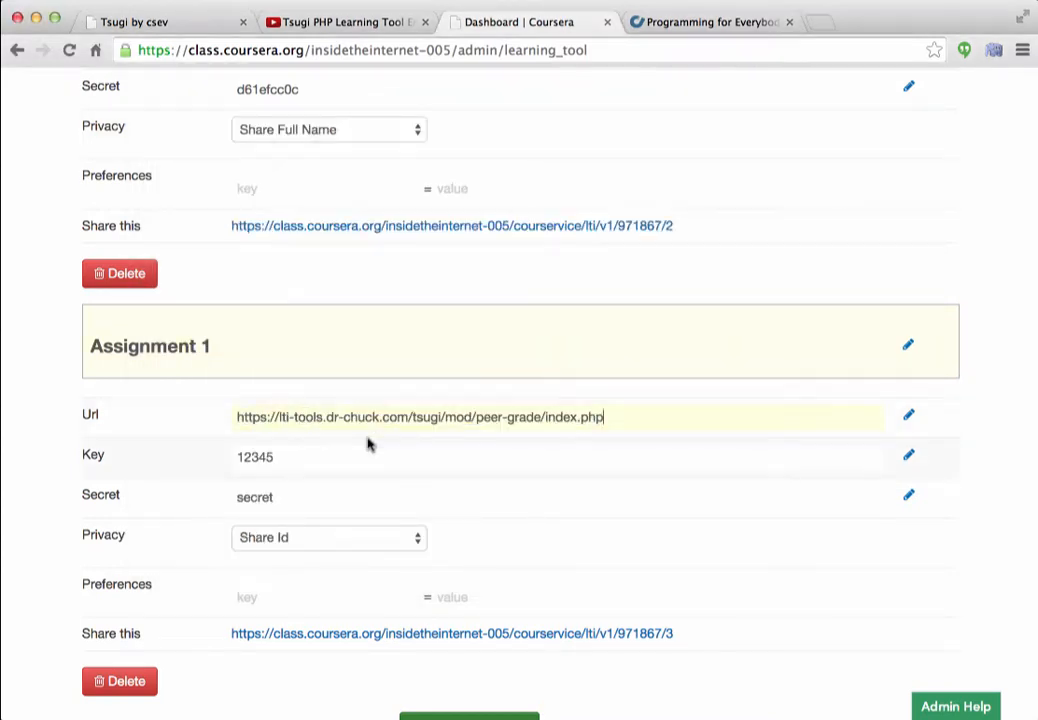
pyautogui.scroll(-3)
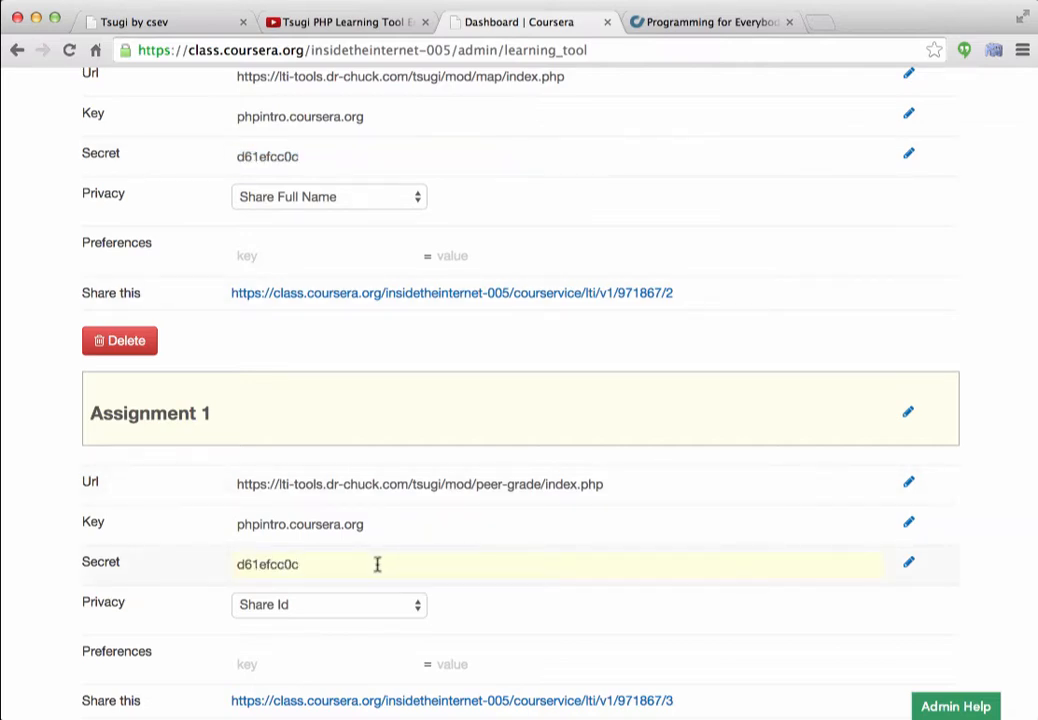
pyautogui.click(328, 604)
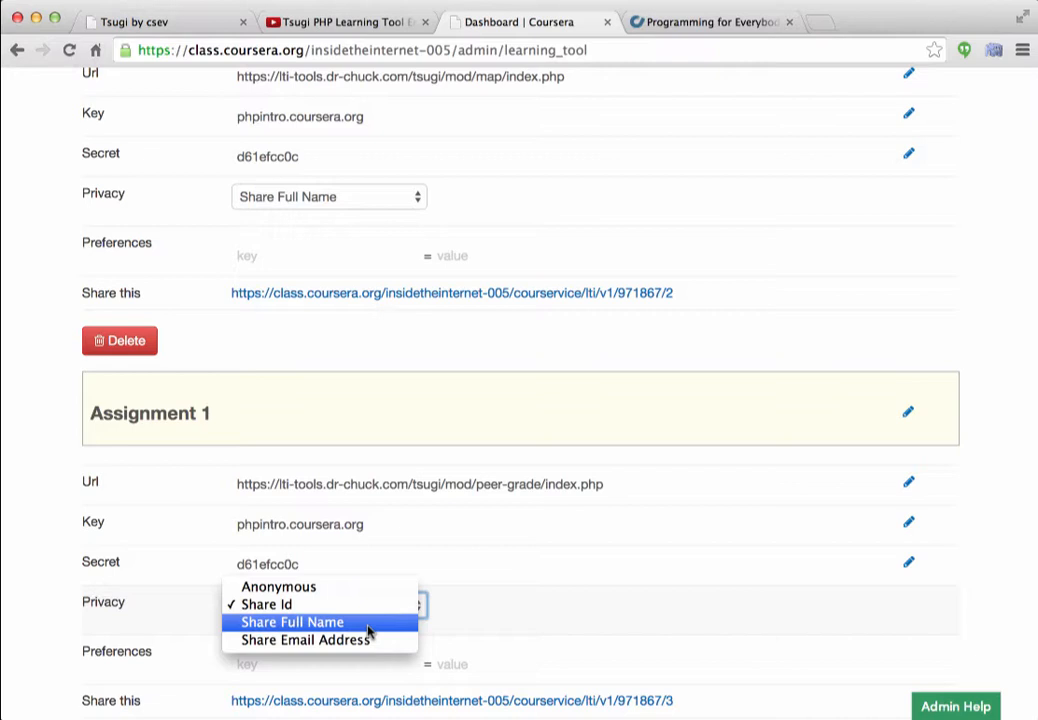
# Share full names for Assignment 1, then name the new tool Assignment 2 with the peer-grade launch URL
pyautogui.click(292, 622)
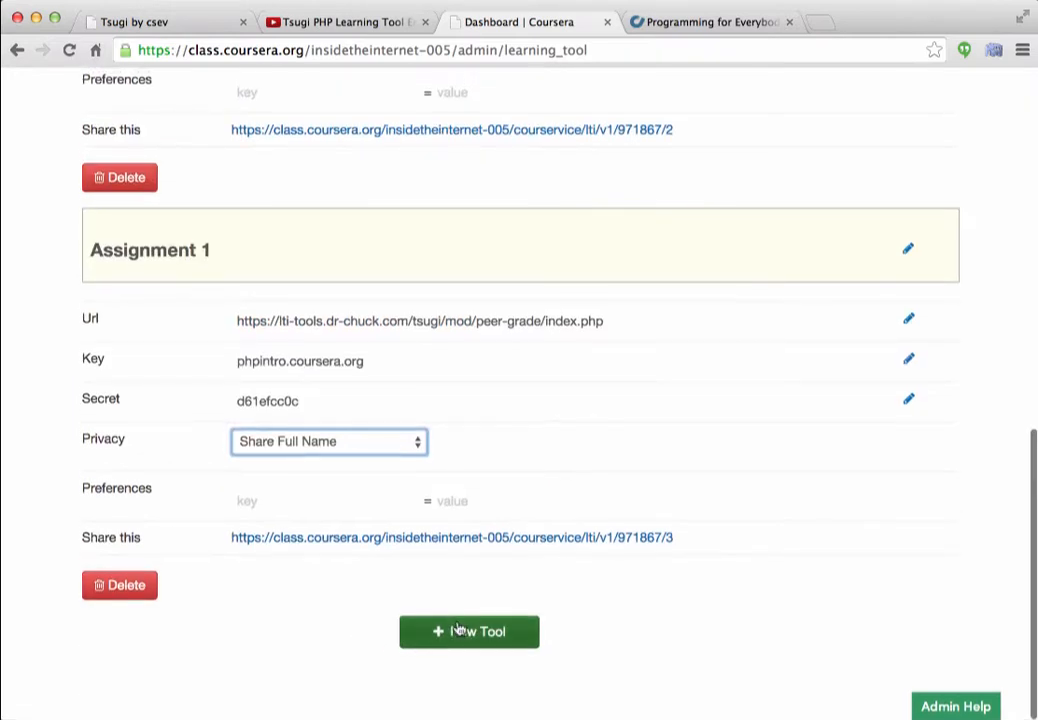
pyautogui.click(468, 632)
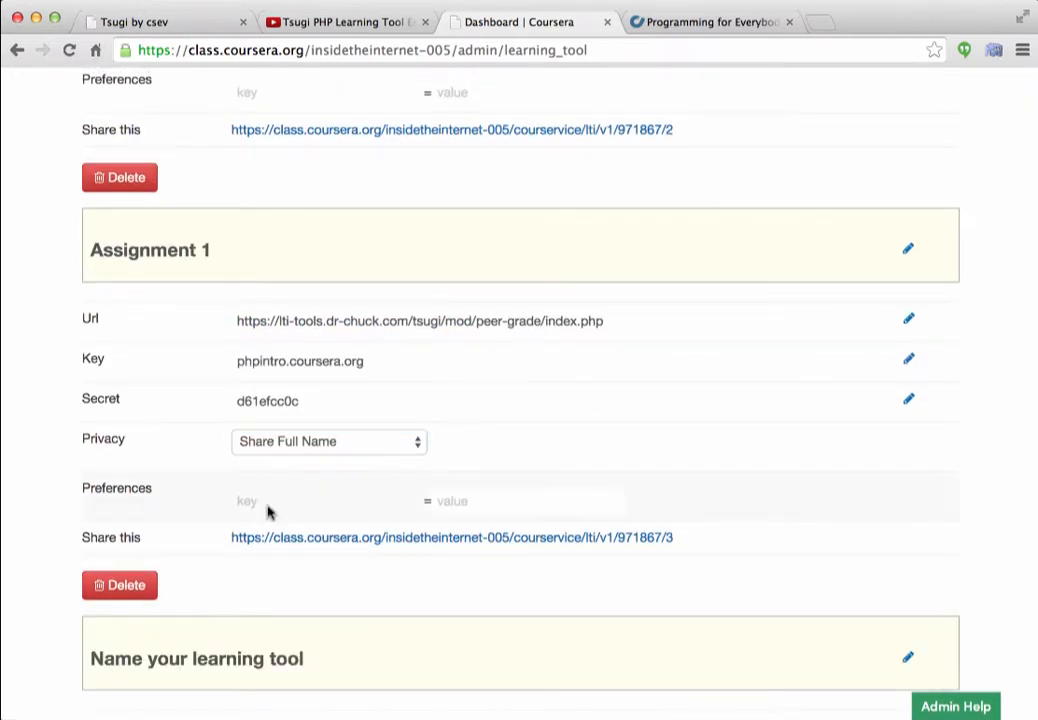
pyautogui.doubleClick(226, 658)
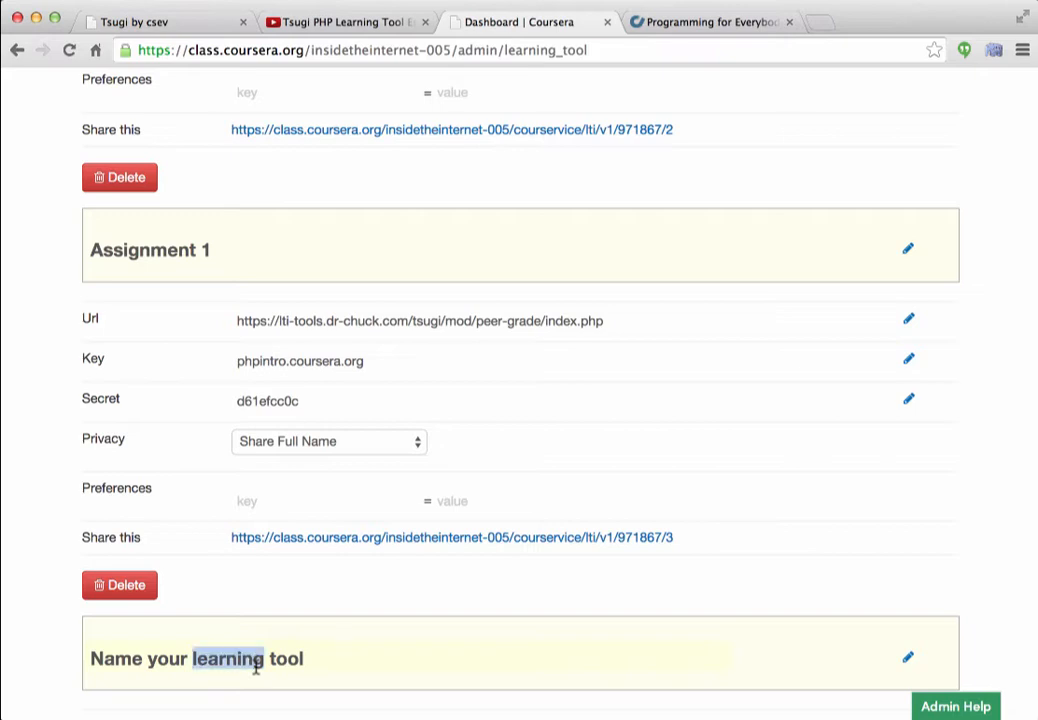
pyautogui.write('Assignment 2')
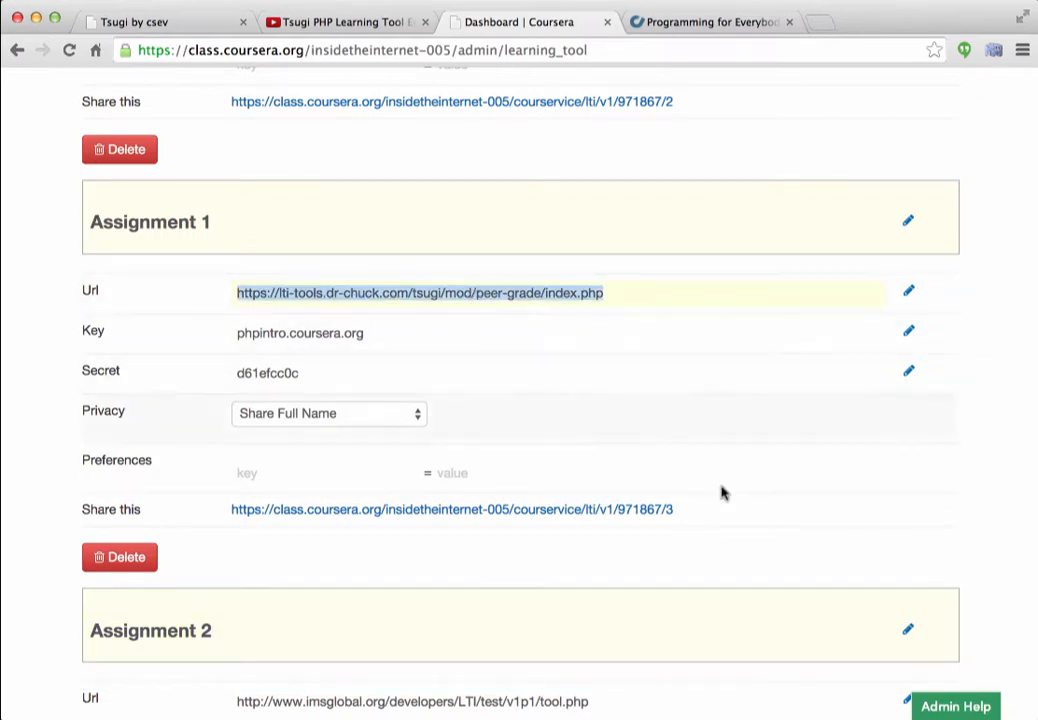
pyautogui.scroll(-3)
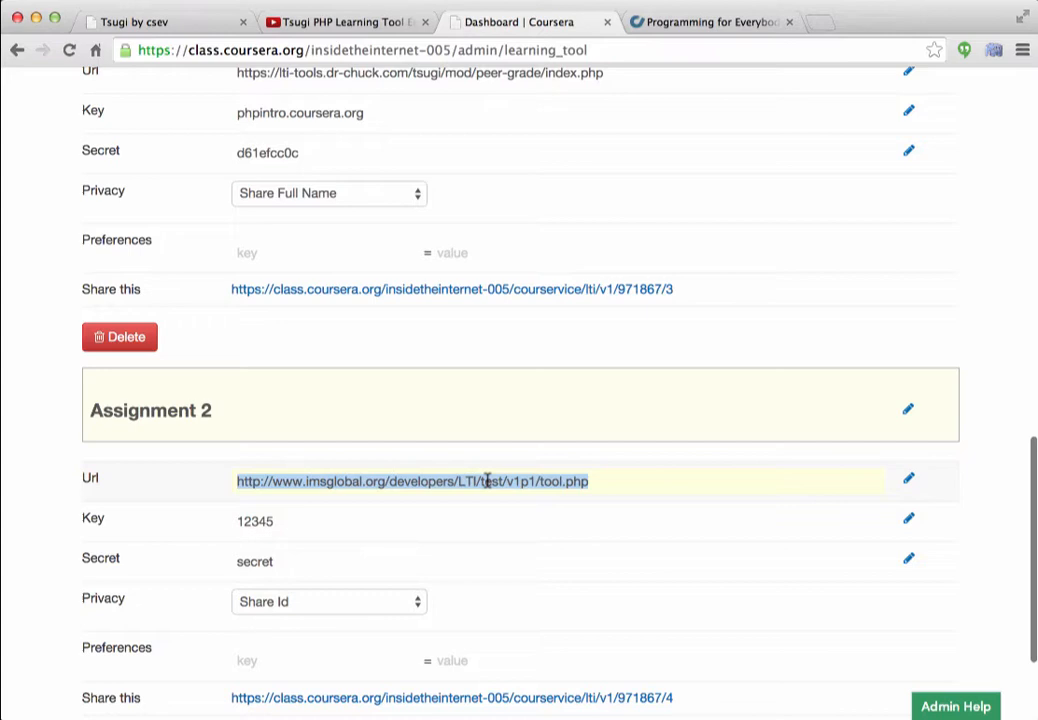
pyautogui.write('https://lti-tools.dr-chuck.com/tsugi/mod/peer-grade/index.php')
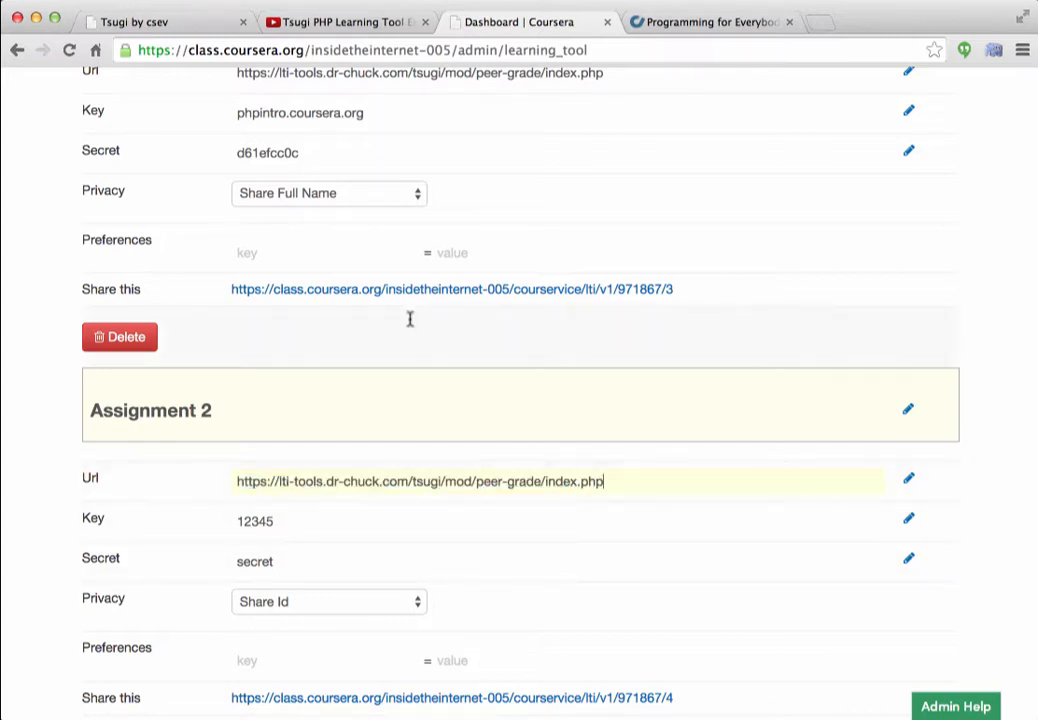
pyautogui.moveTo(490, 324)
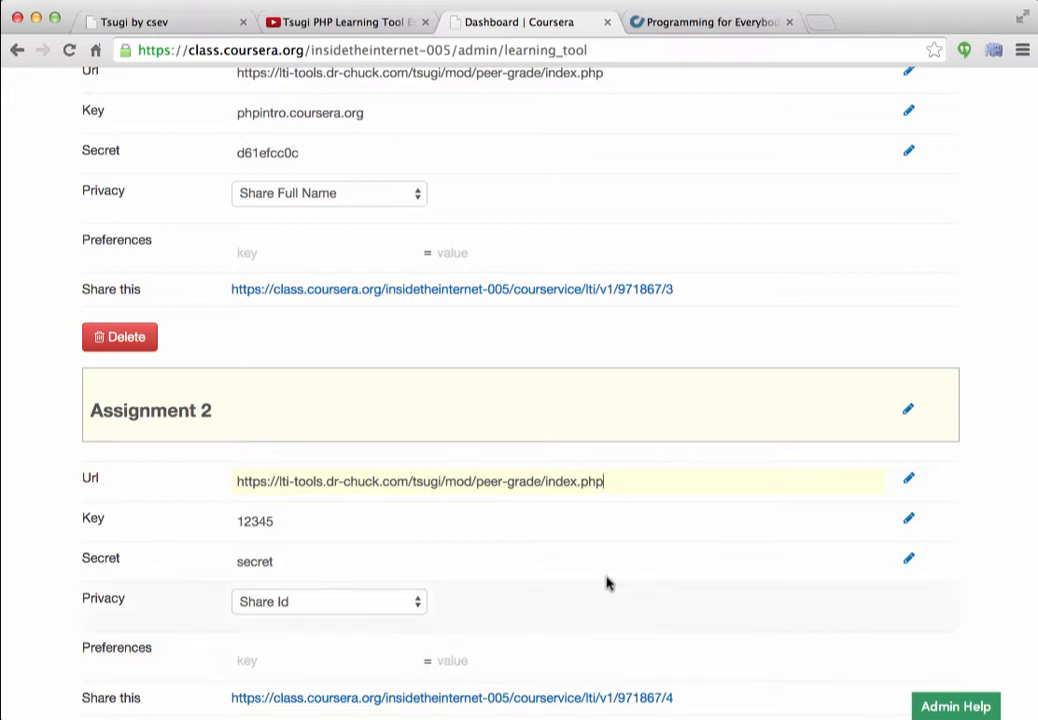
# Set Assignment 2's key to phpintro.coursera.org and its secret to match Assignment 1
pyautogui.doubleClick(300, 112)
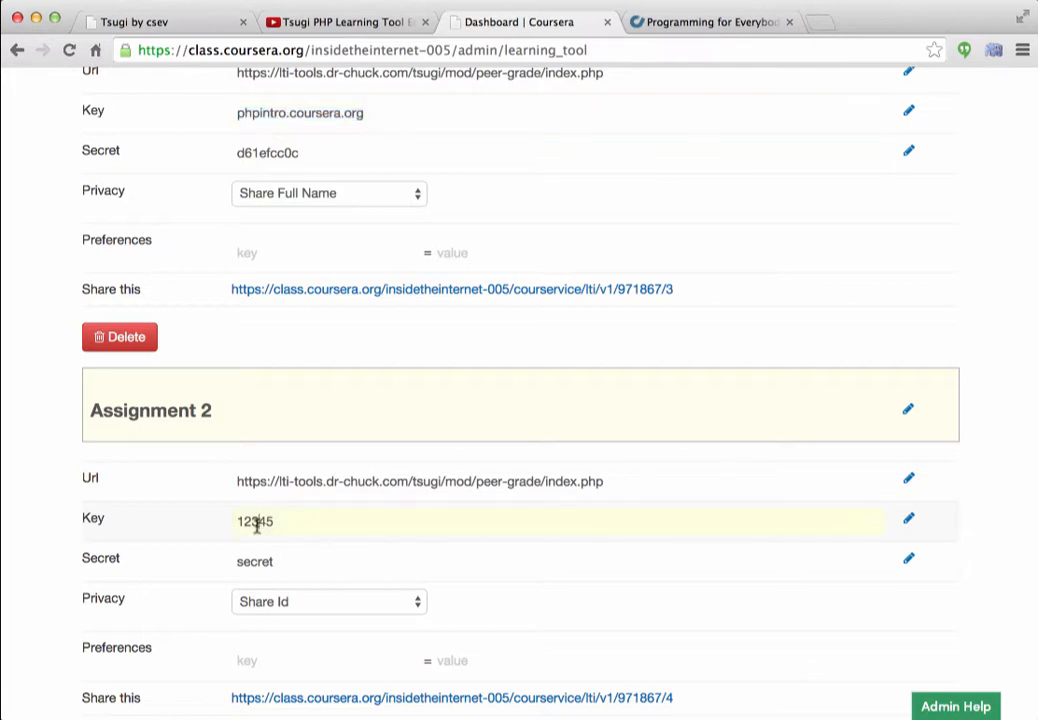
pyautogui.write('phpintro.coursera.org')
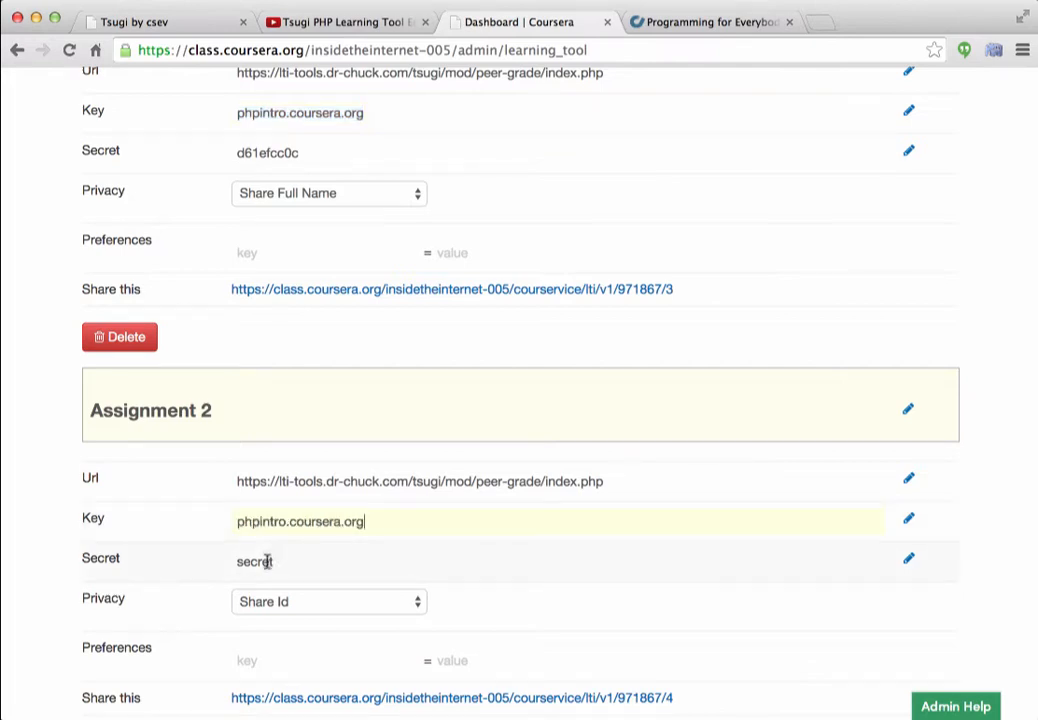
pyautogui.doubleClick(254, 560)
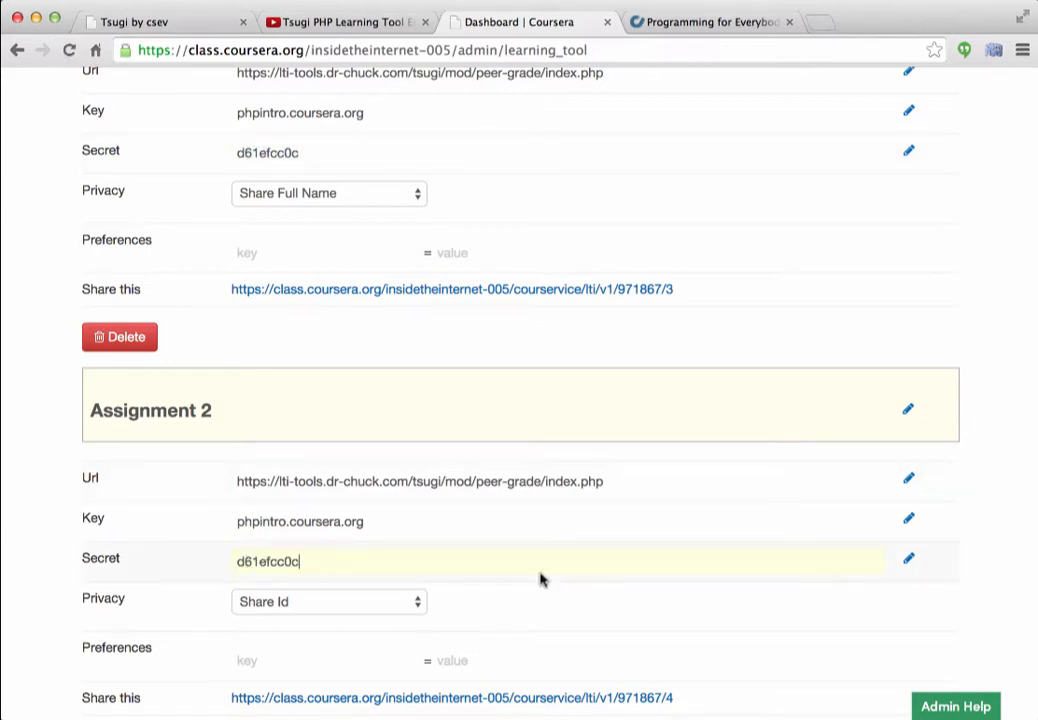
pyautogui.scroll(-3)
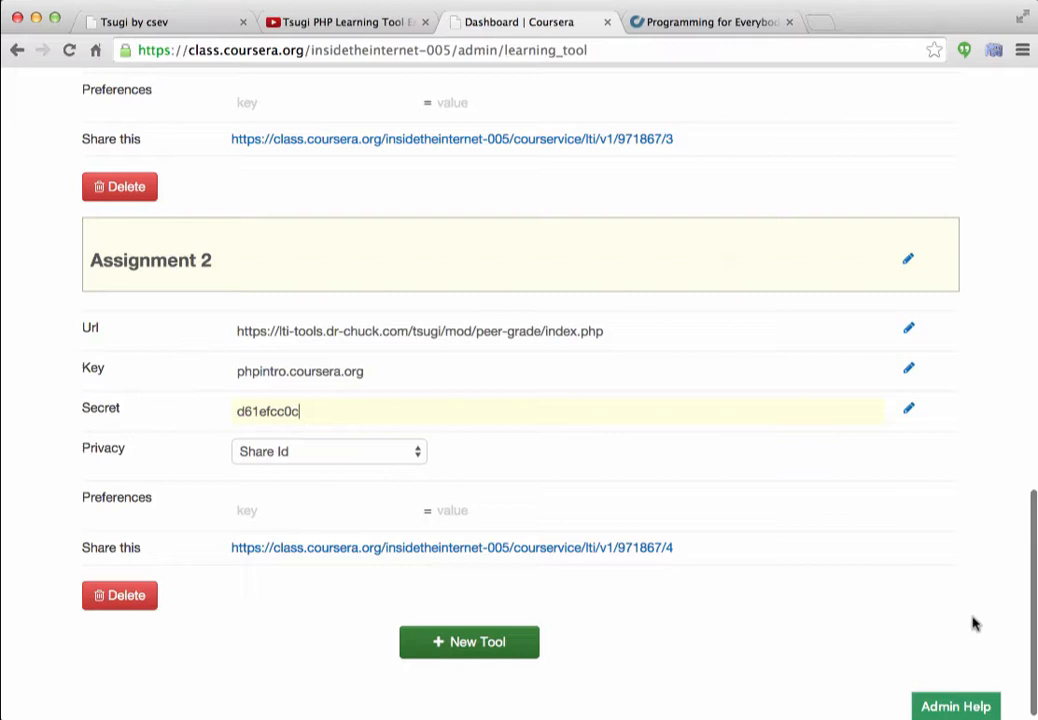
pyautogui.scroll(-3)
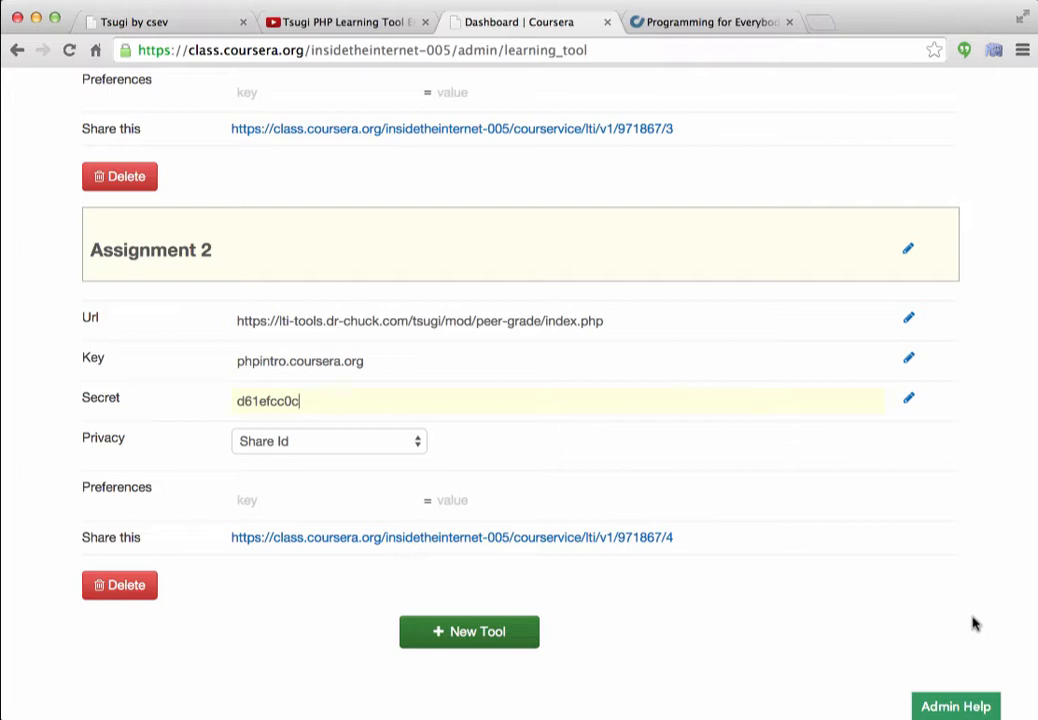
pyautogui.moveTo(696, 540)
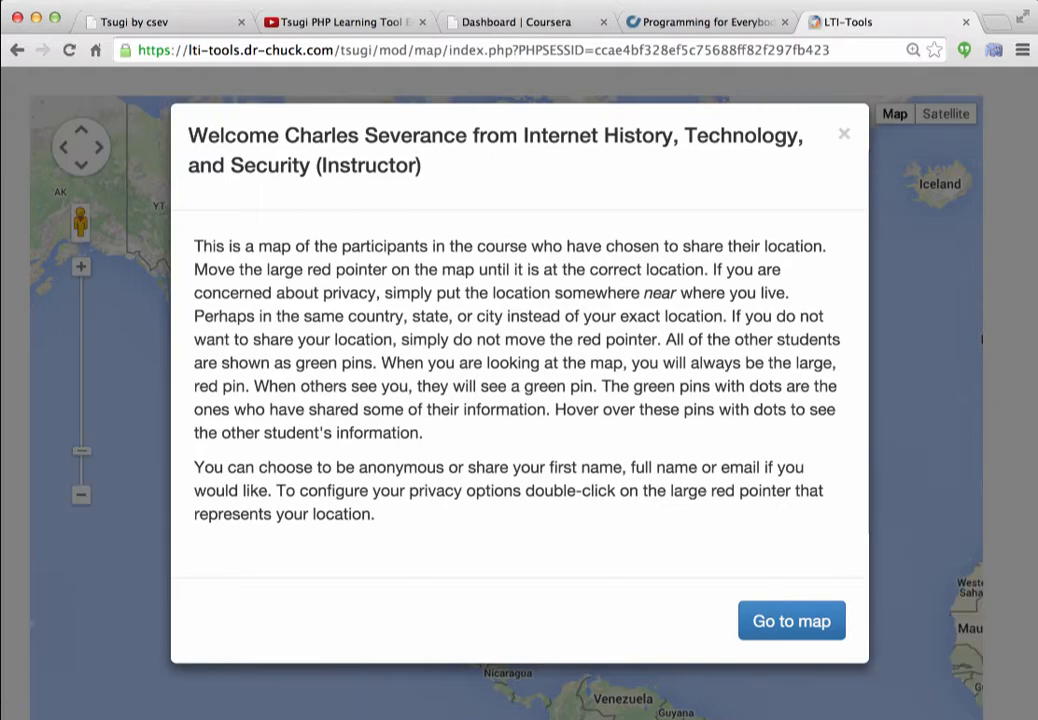
pyautogui.moveTo(712, 54)
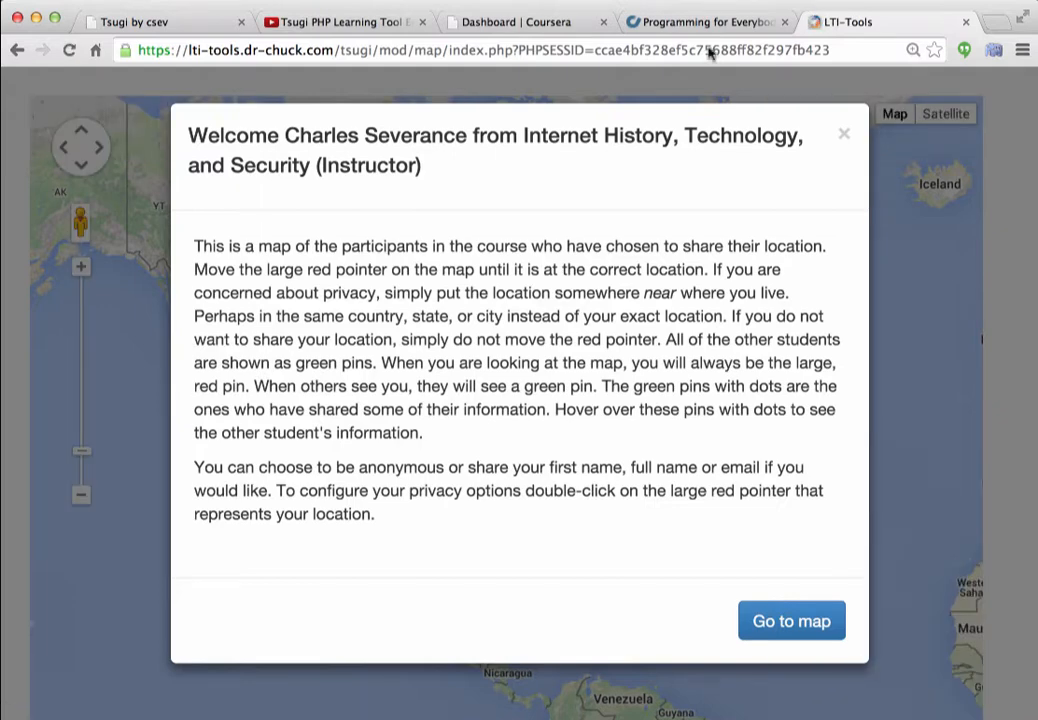
# Go to the map, drag the red location pin to another state, and look over Map Preferences before closing them
pyautogui.click(792, 620)
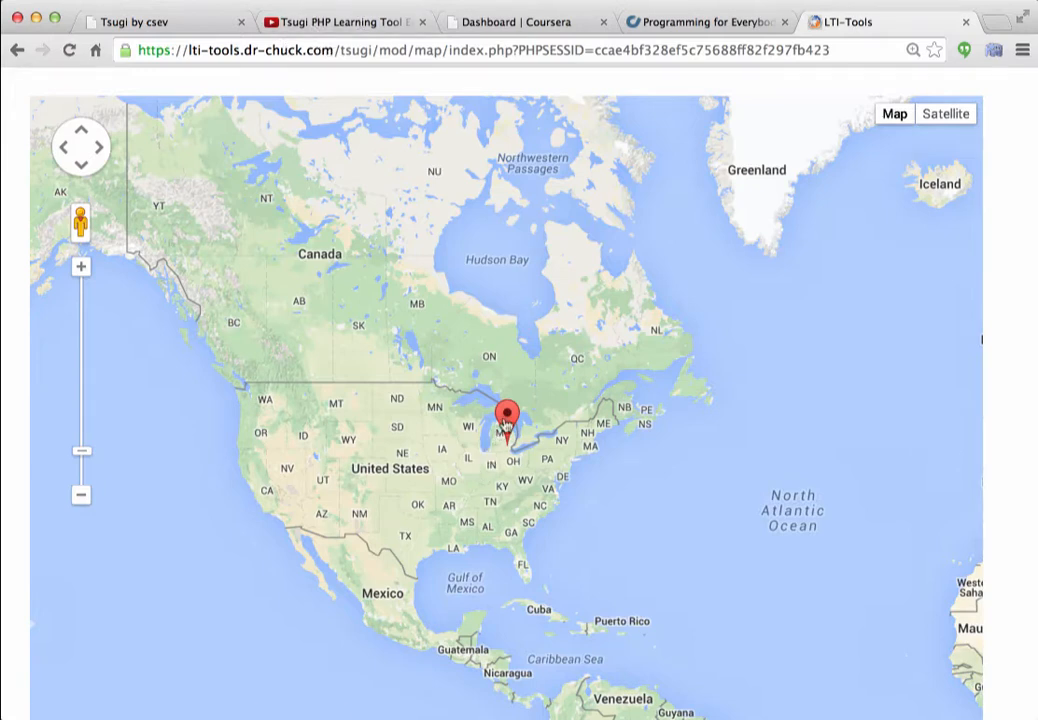
pyautogui.moveTo(508, 412); pyautogui.dragTo(420, 384)
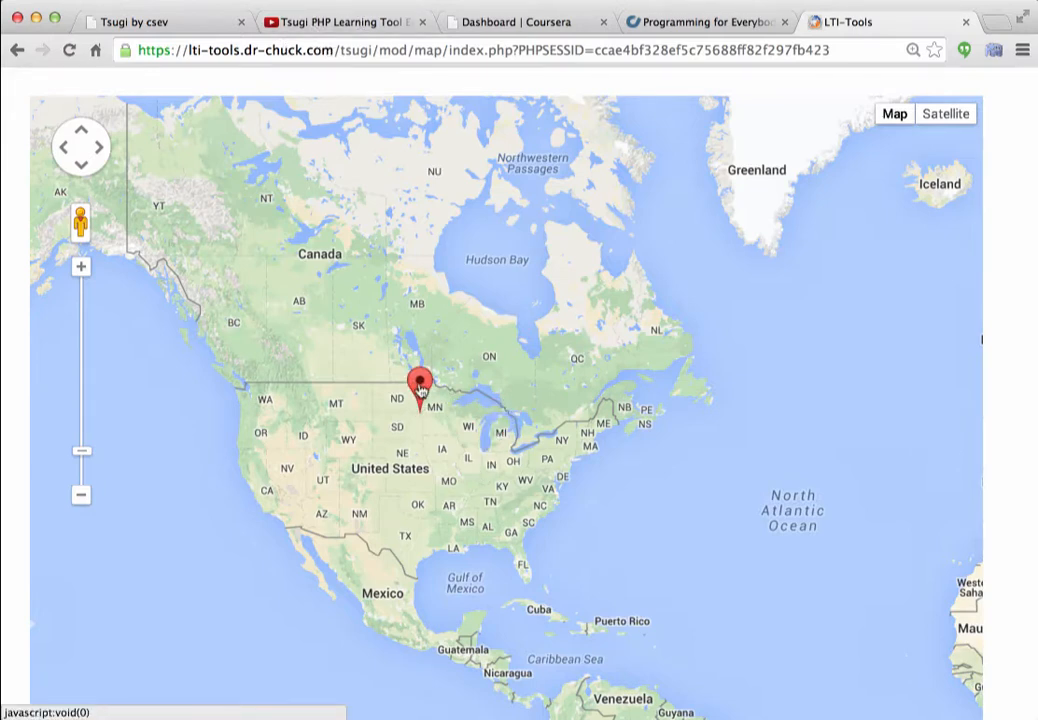
pyautogui.click(420, 384)
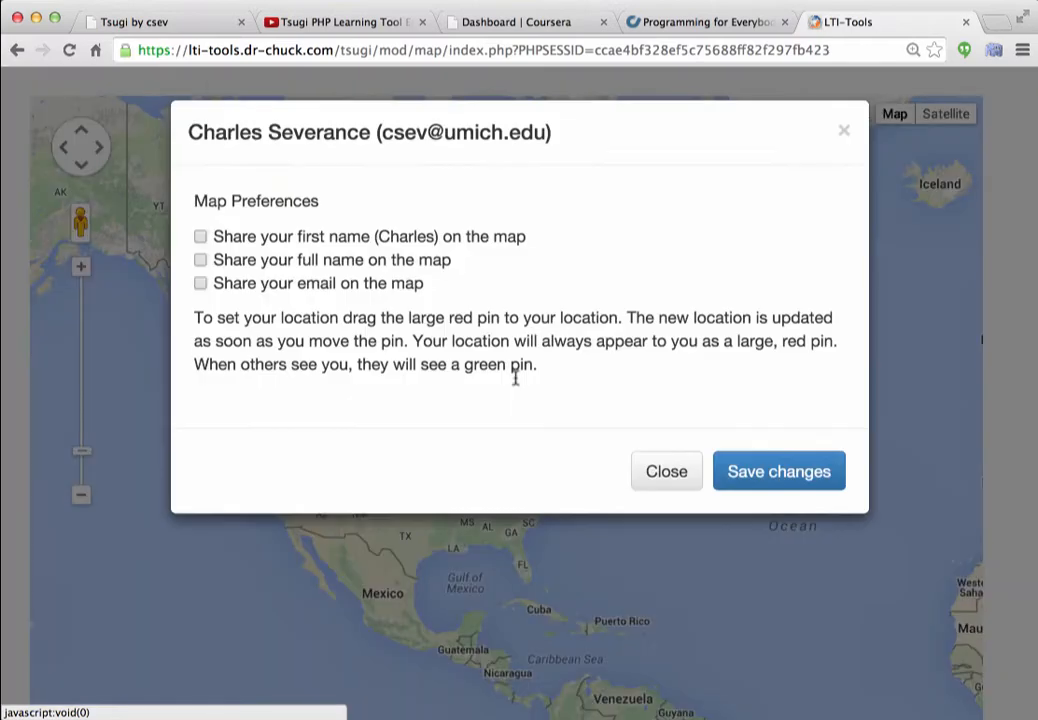
pyautogui.click(666, 472)
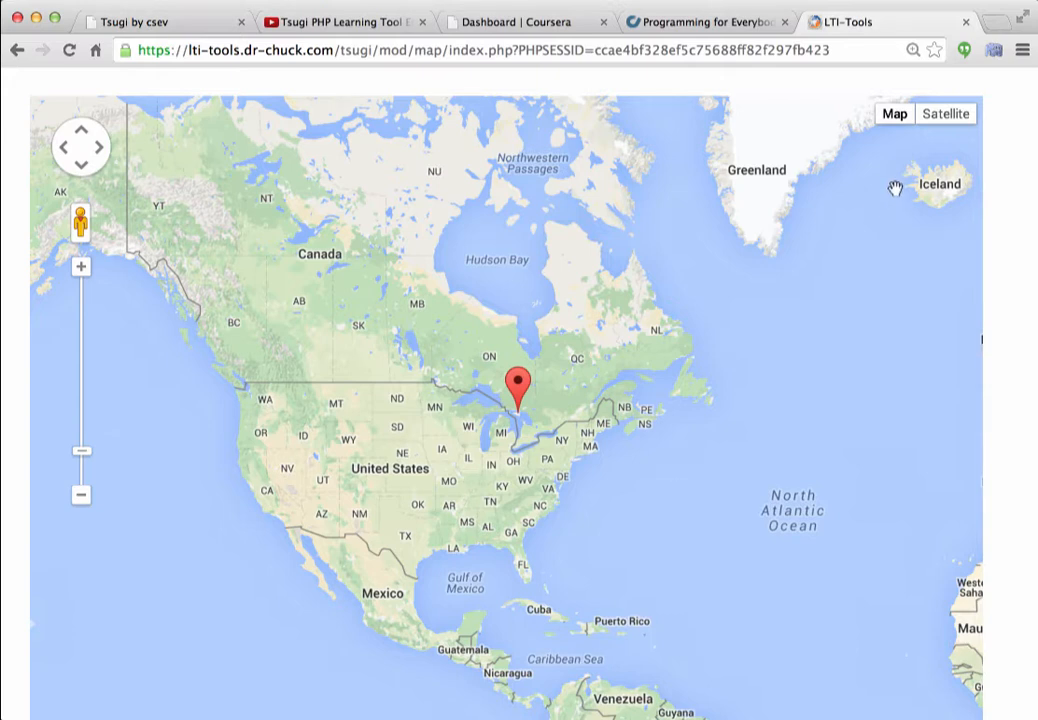
pyautogui.moveTo(884, 164)
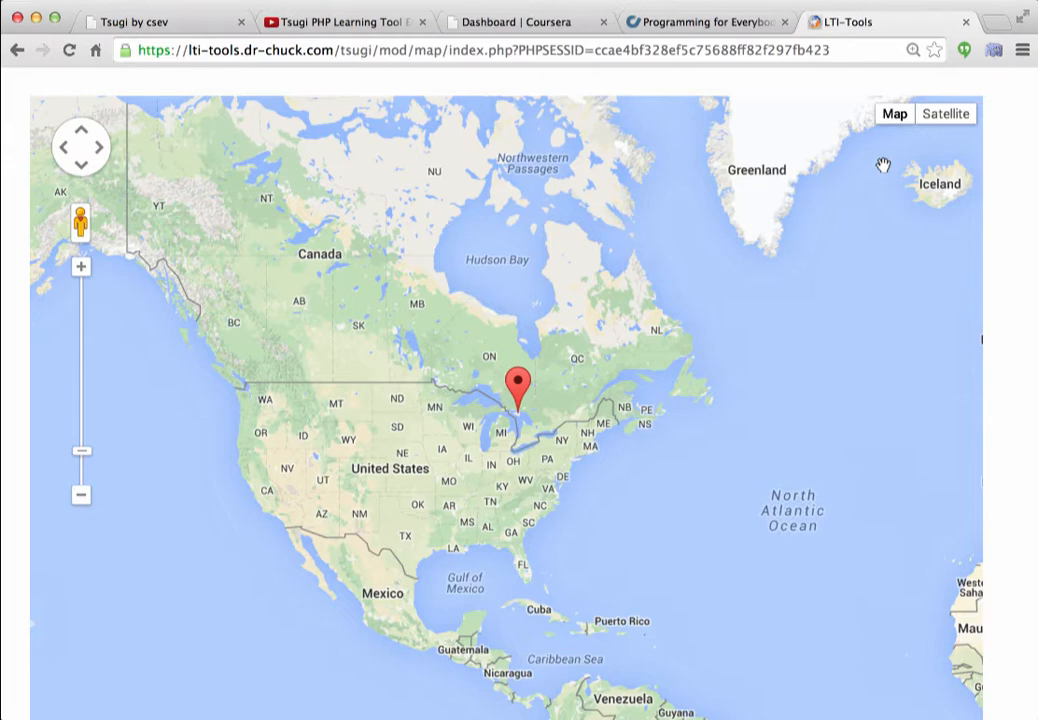
pyautogui.moveTo(968, 24)
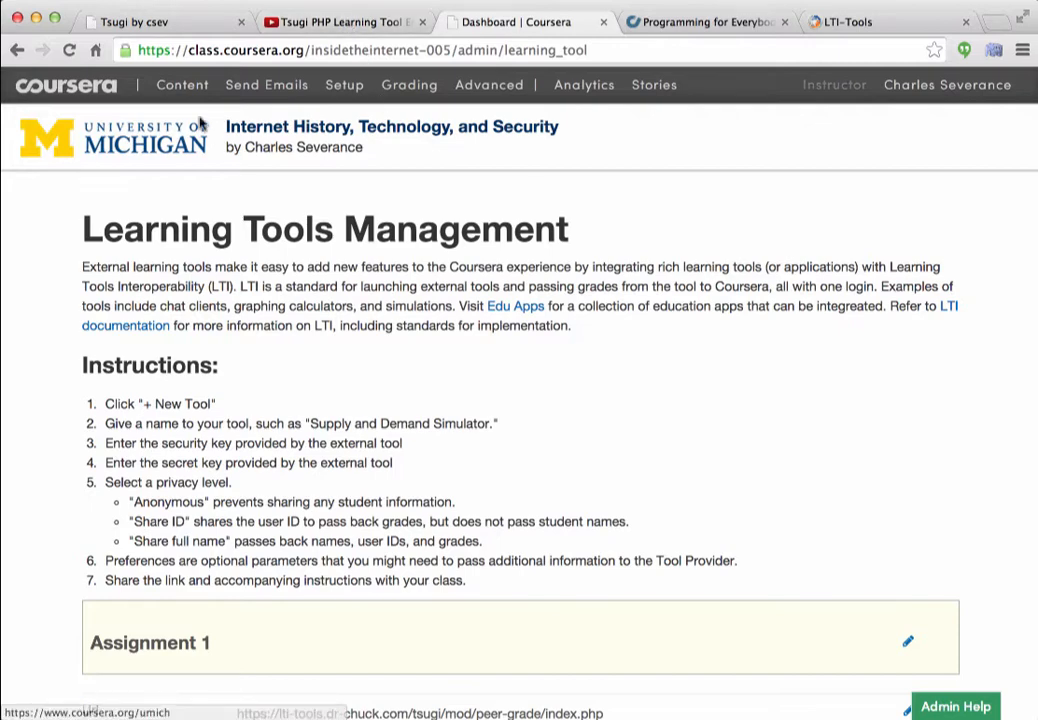
# Reach the Section Manager and select the Course Pages section
pyautogui.click(182, 84)
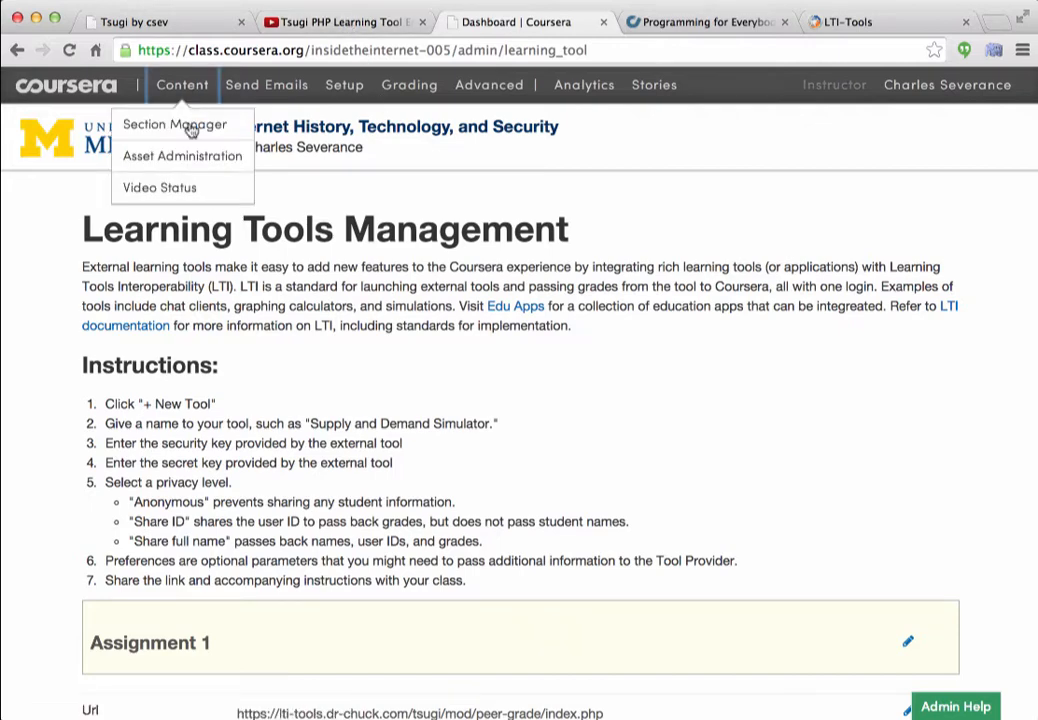
pyautogui.click(174, 124)
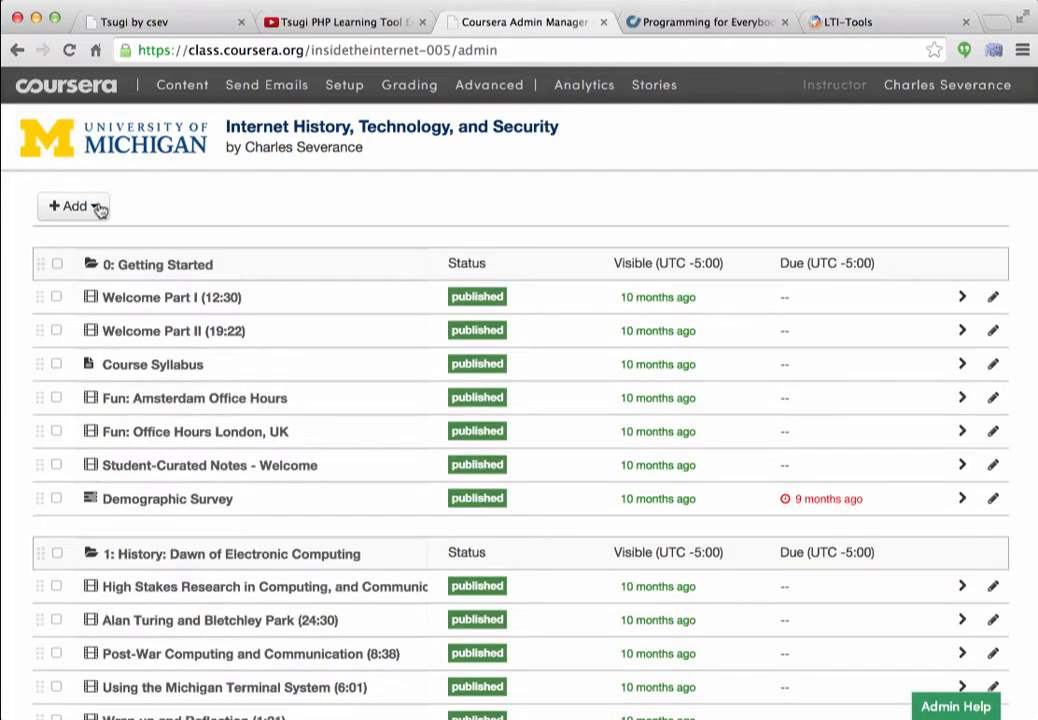
pyautogui.scroll(-3)
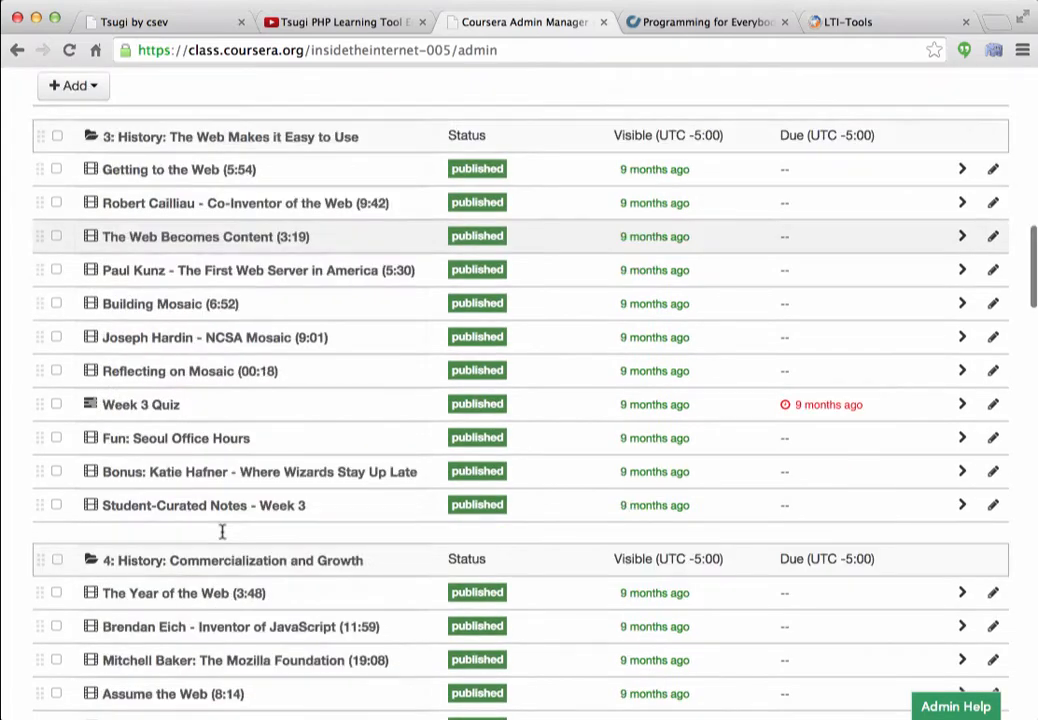
pyautogui.scroll(-3)
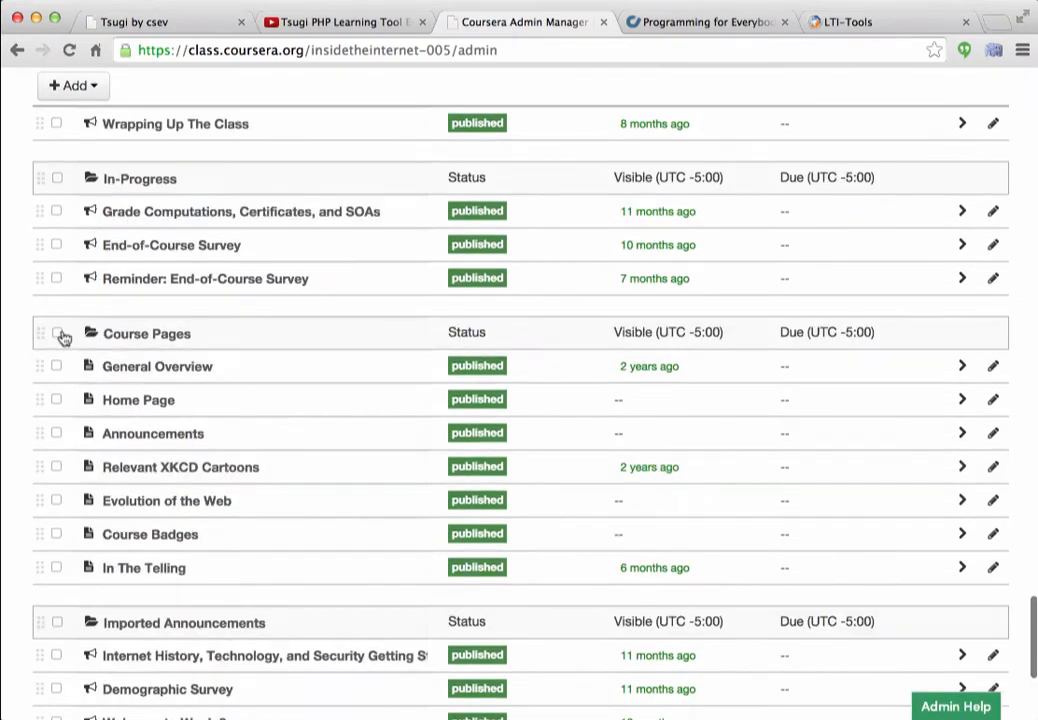
pyautogui.click(72, 84)
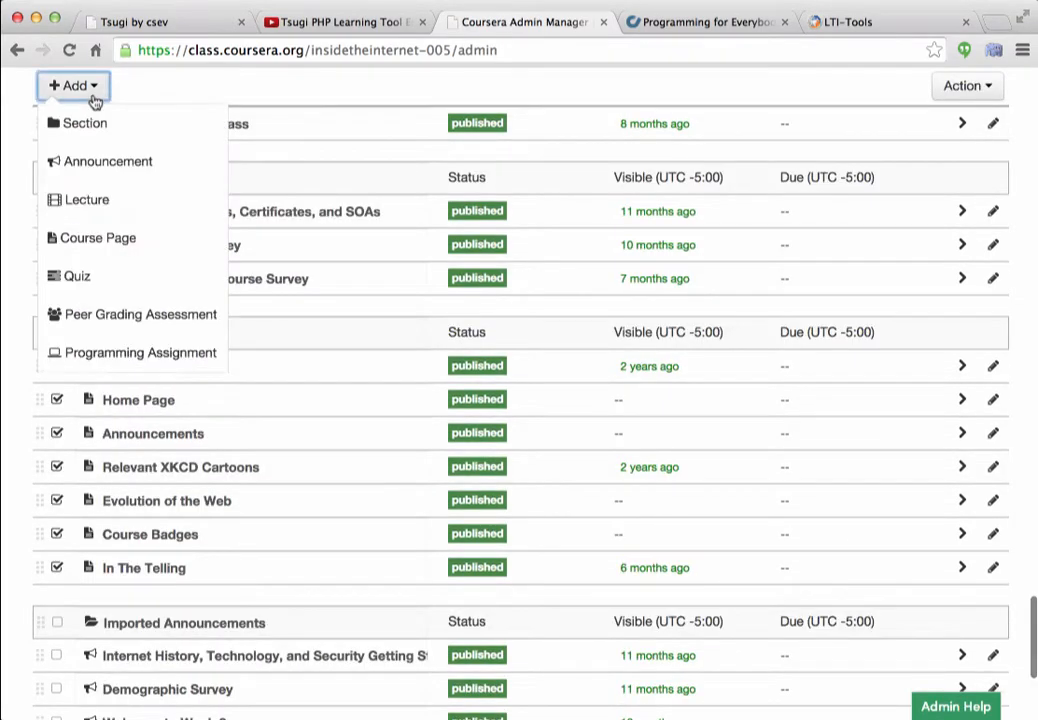
# Add a new course page titled Course Map and open it for editing
pyautogui.click(96, 236)
pyautogui.write('Course')
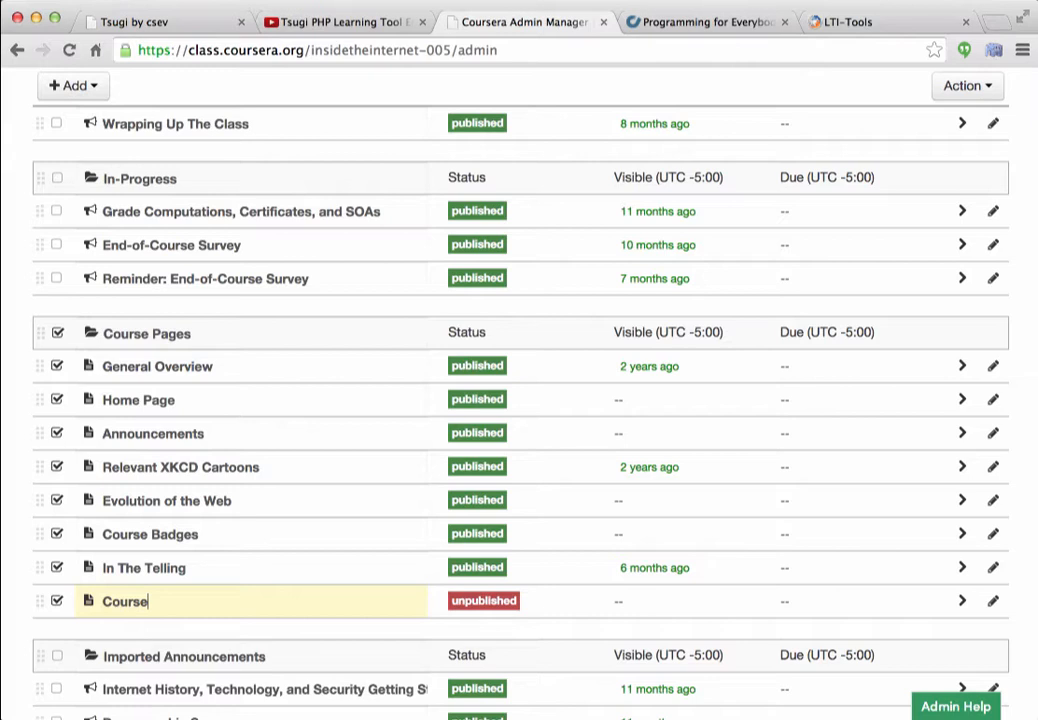
pyautogui.write('Map')
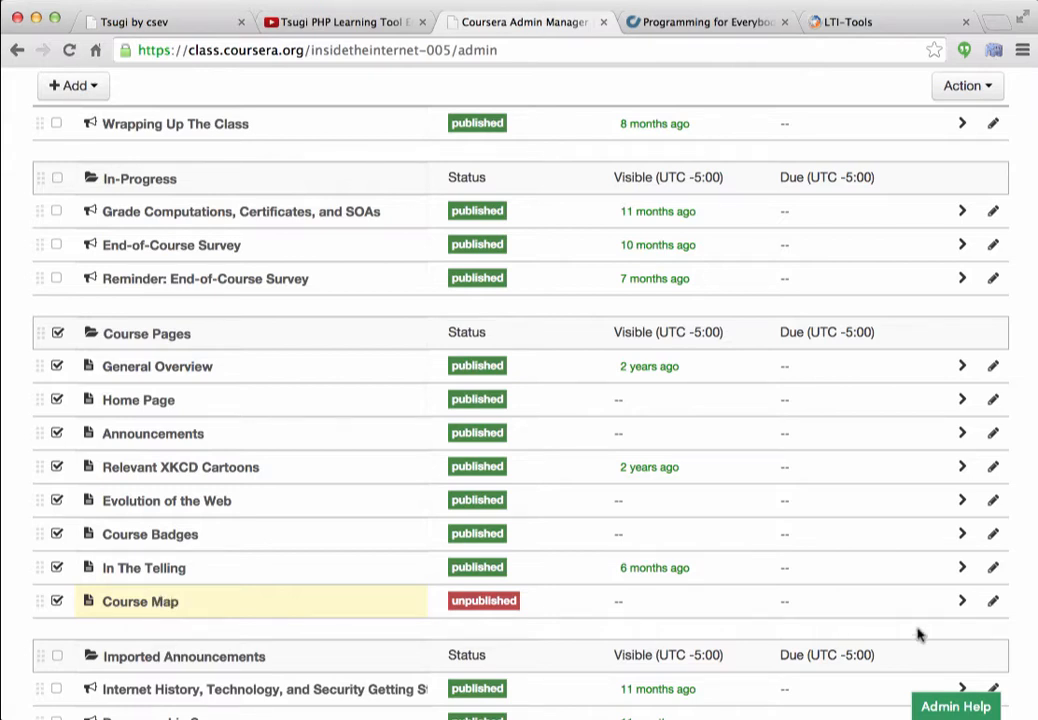
pyautogui.moveTo(994, 600)
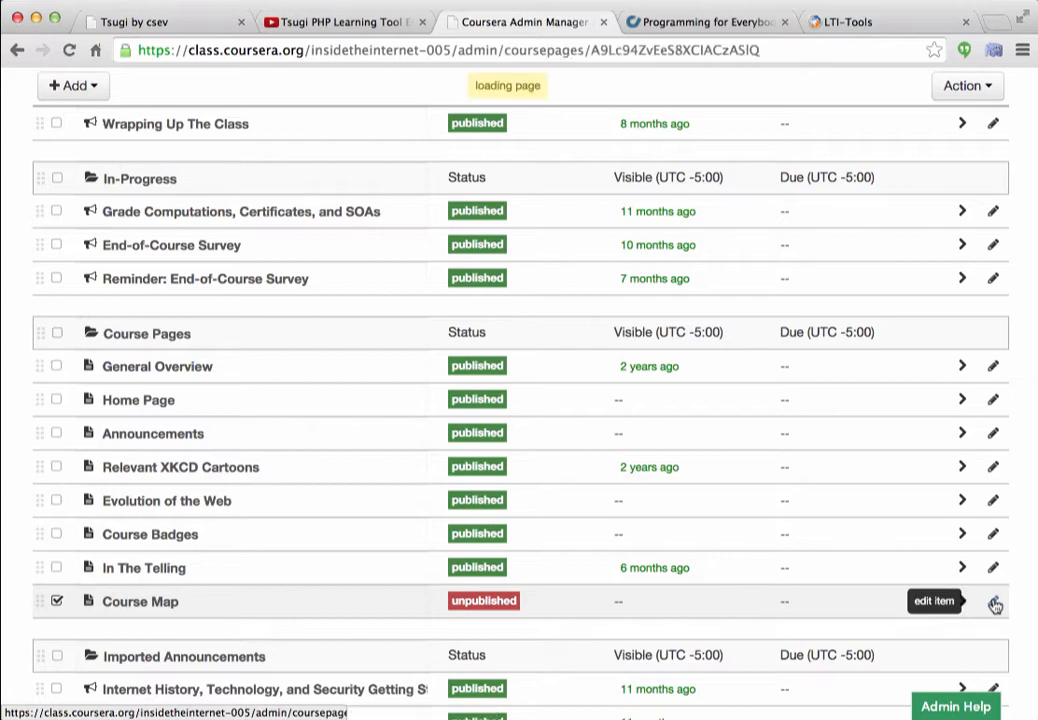
pyautogui.click(994, 600)
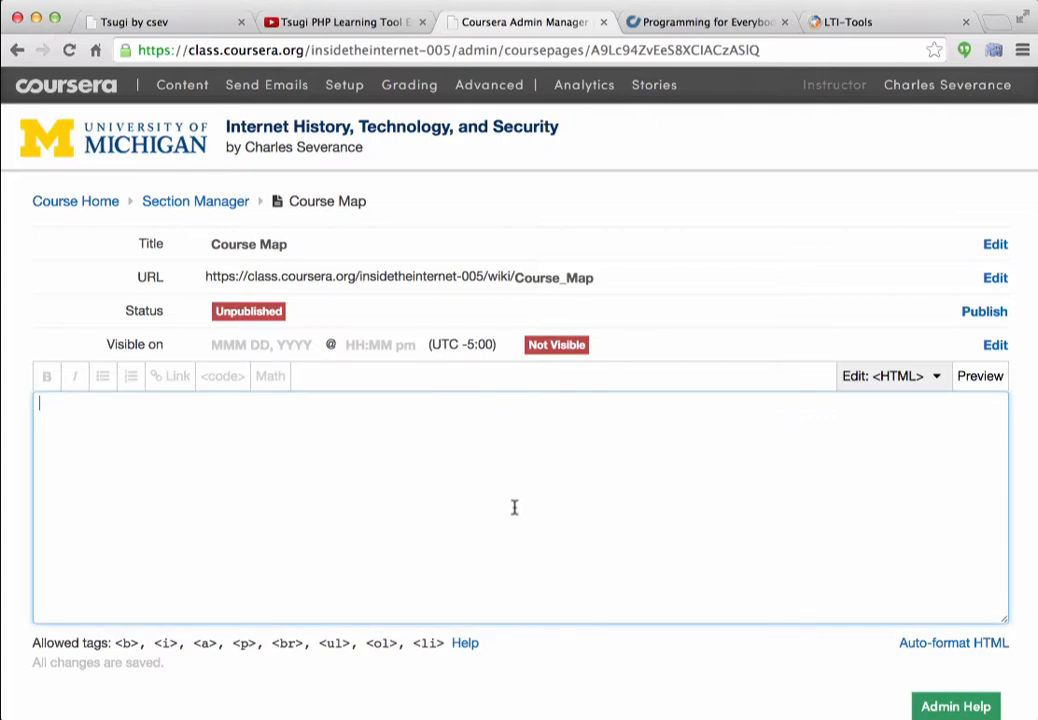
pyautogui.write('https://class.coursera.org/insidetheinternet-005/courservice/lti/v1/971867/2')
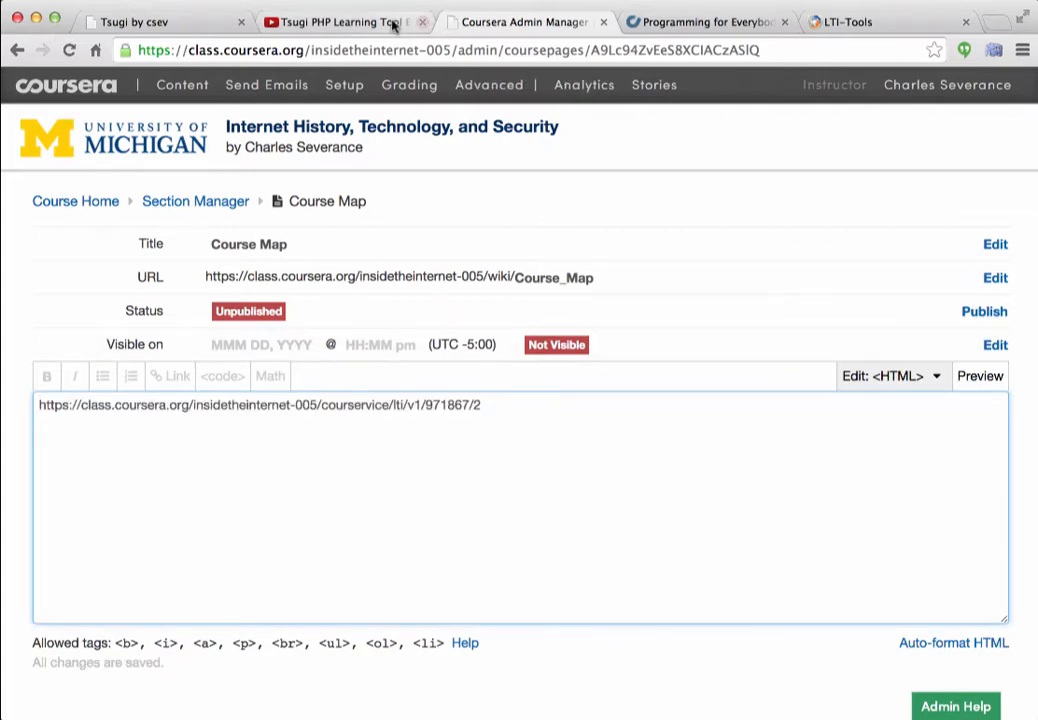
pyautogui.click(706, 20)
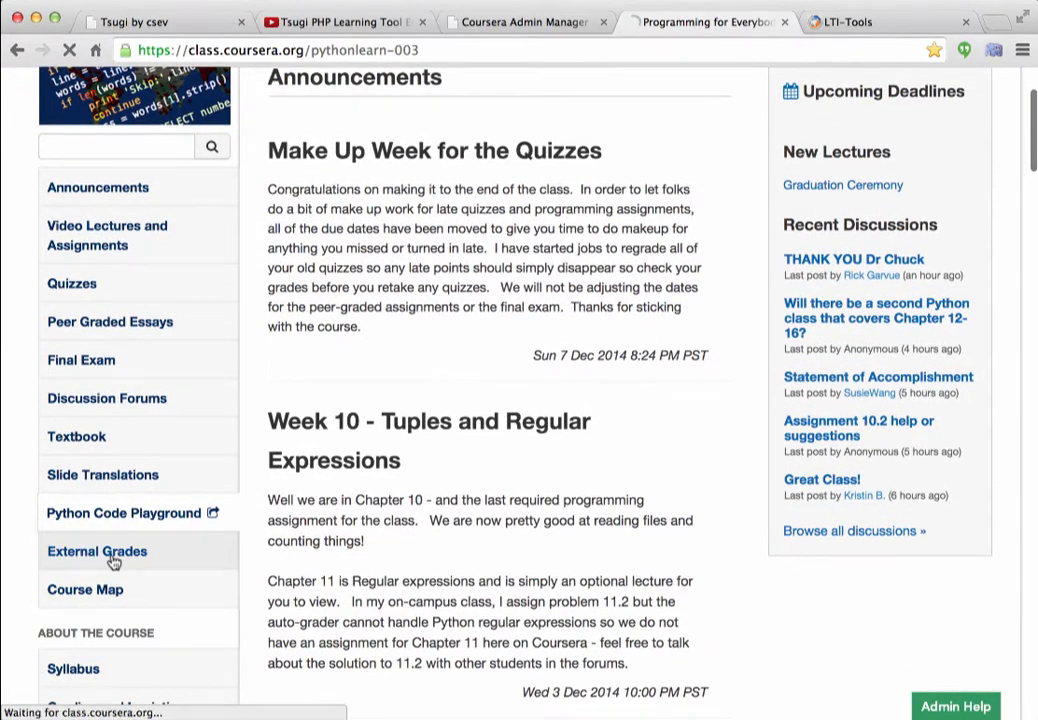
pyautogui.click(96, 552)
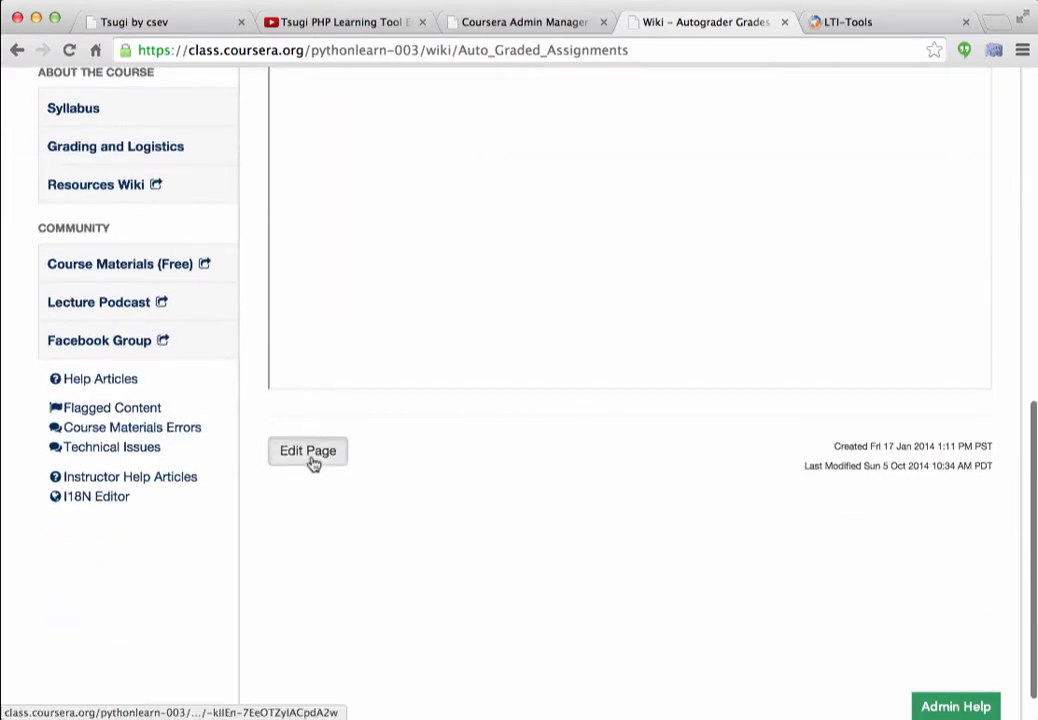
pyautogui.click(308, 452)
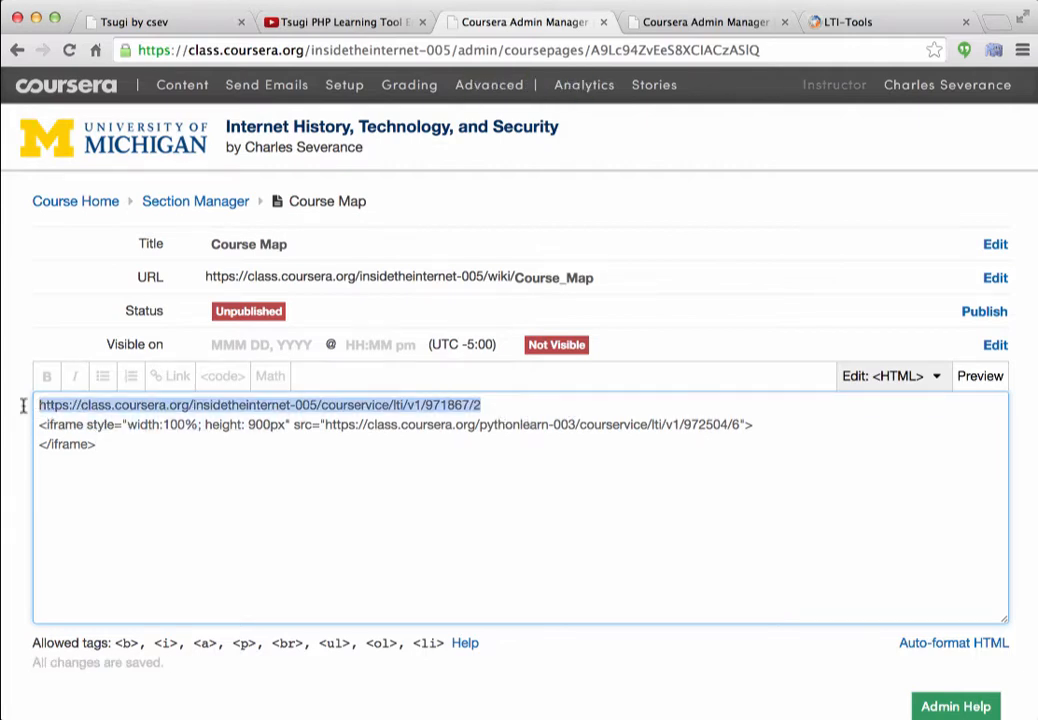
pyautogui.press('Delete')
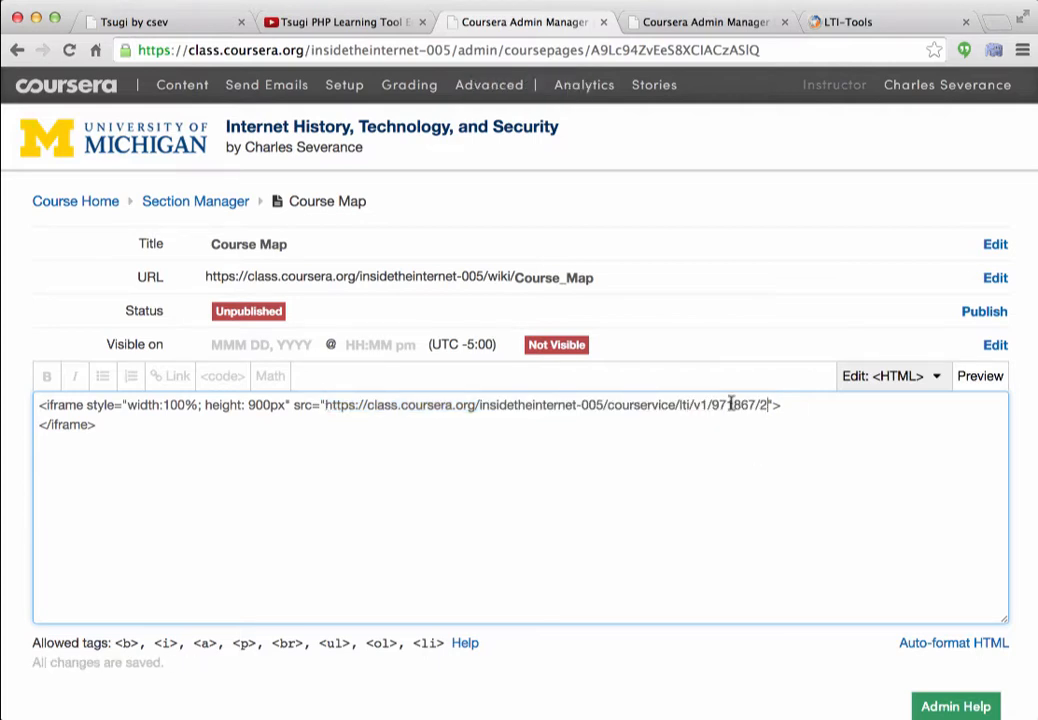
pyautogui.moveTo(696, 414)
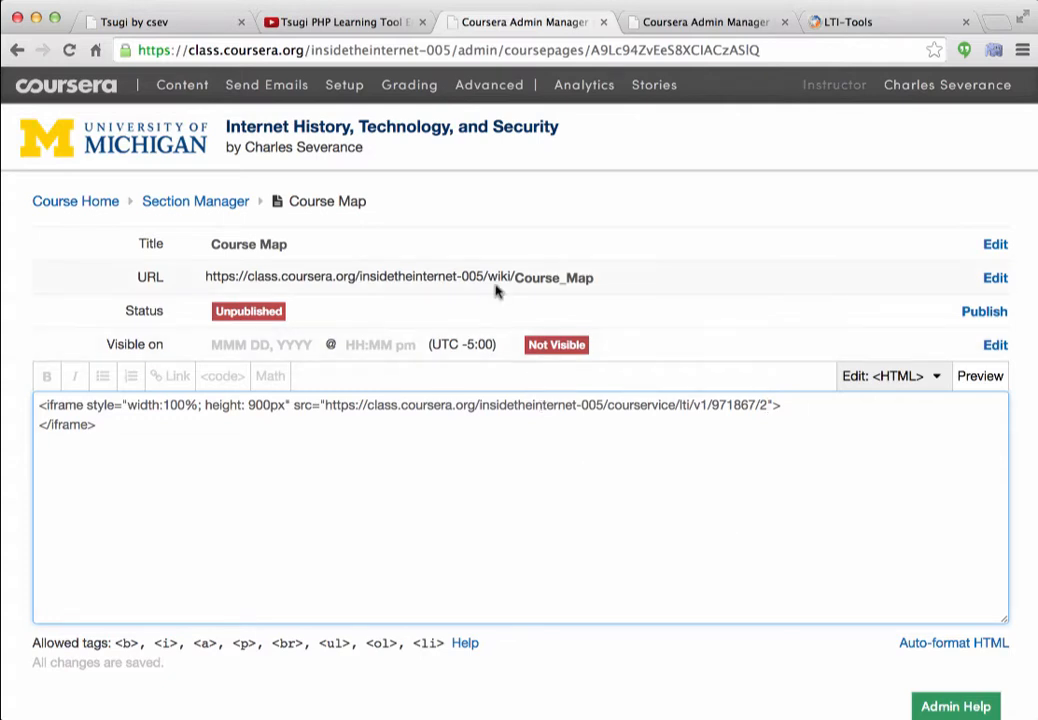
# Publish the Course Map page and copy its page name Course_Map for Navbar Management
pyautogui.click(984, 312)
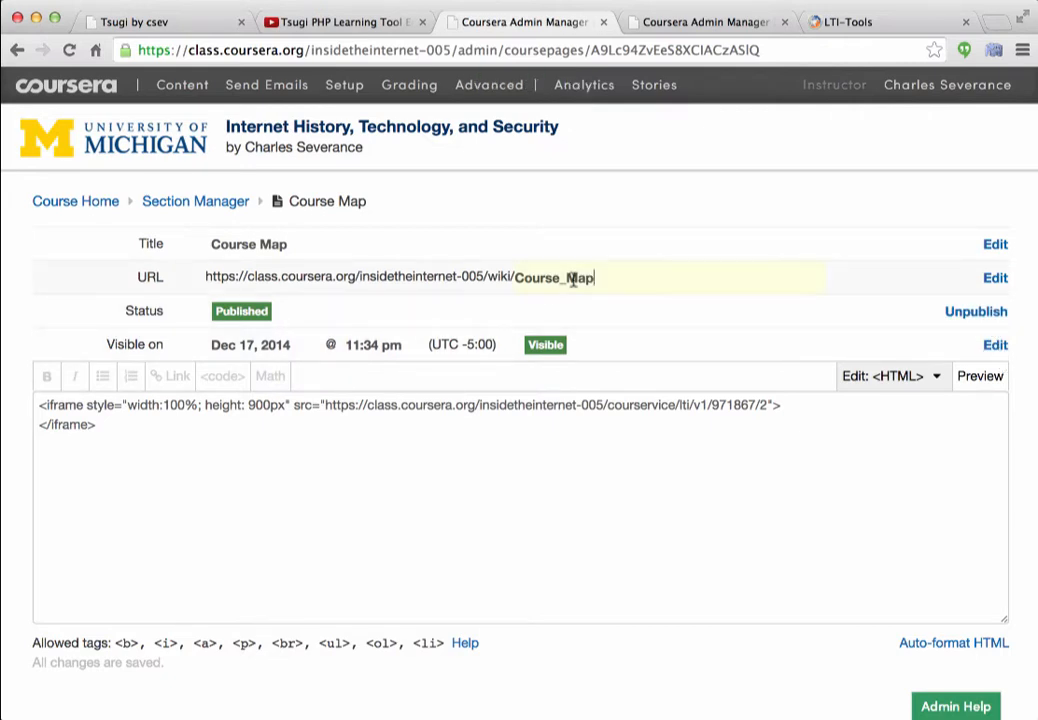
pyautogui.doubleClick(552, 276)
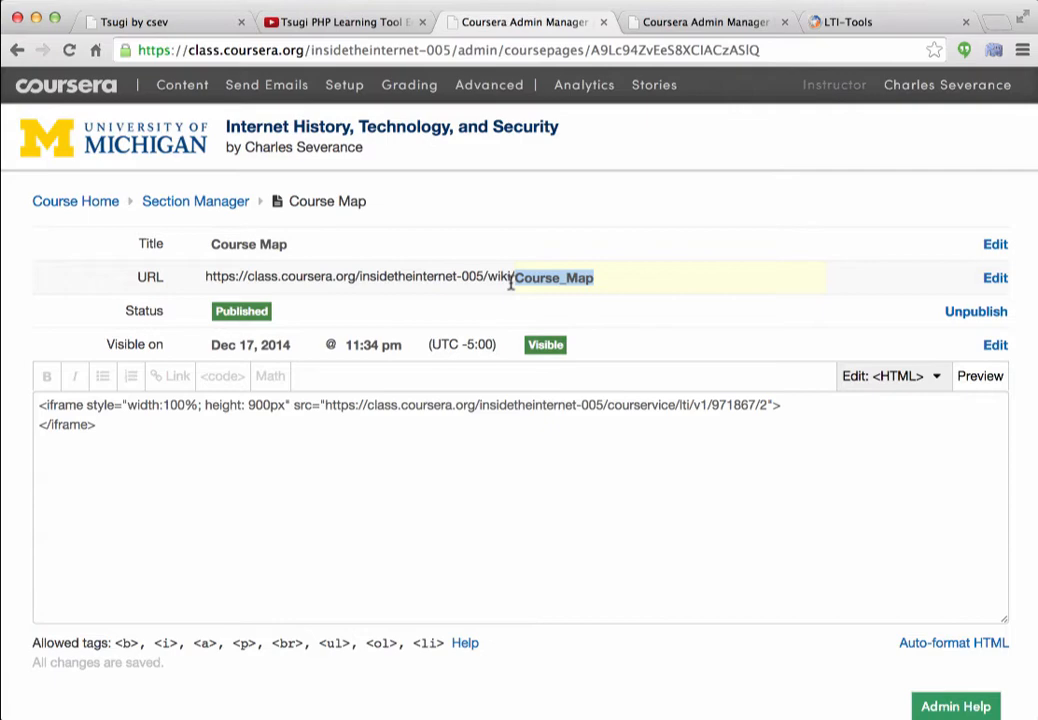
pyautogui.click(408, 84)
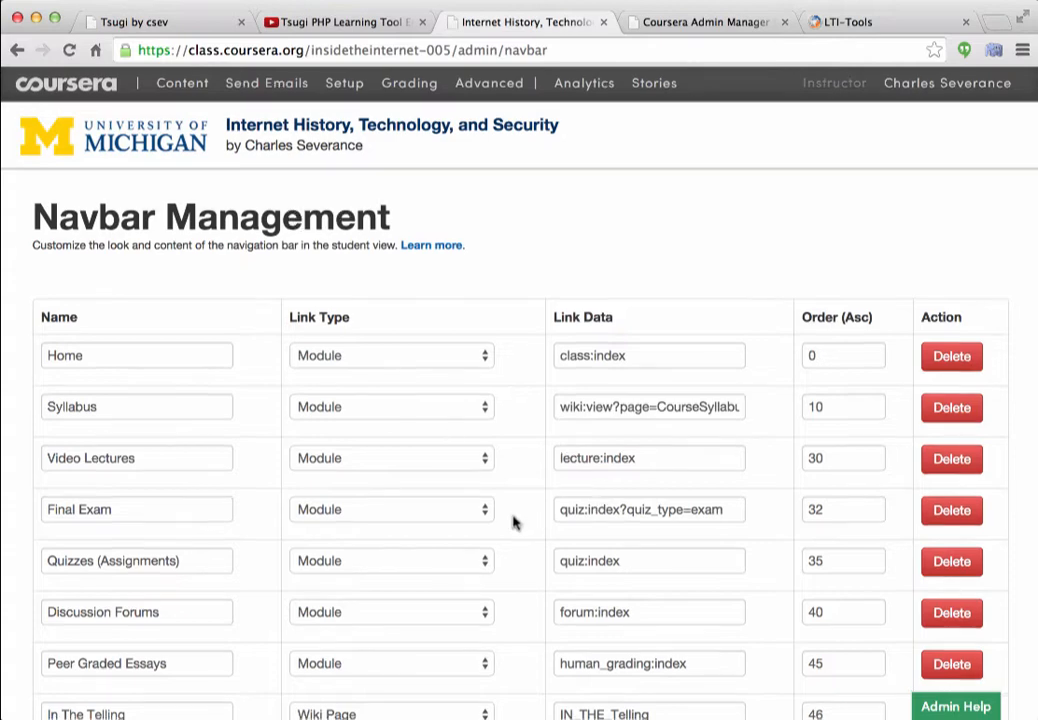
# Create a navbar link named Course Map, type Wiki Page, target Course_Map, order 15
pyautogui.scroll(-3)
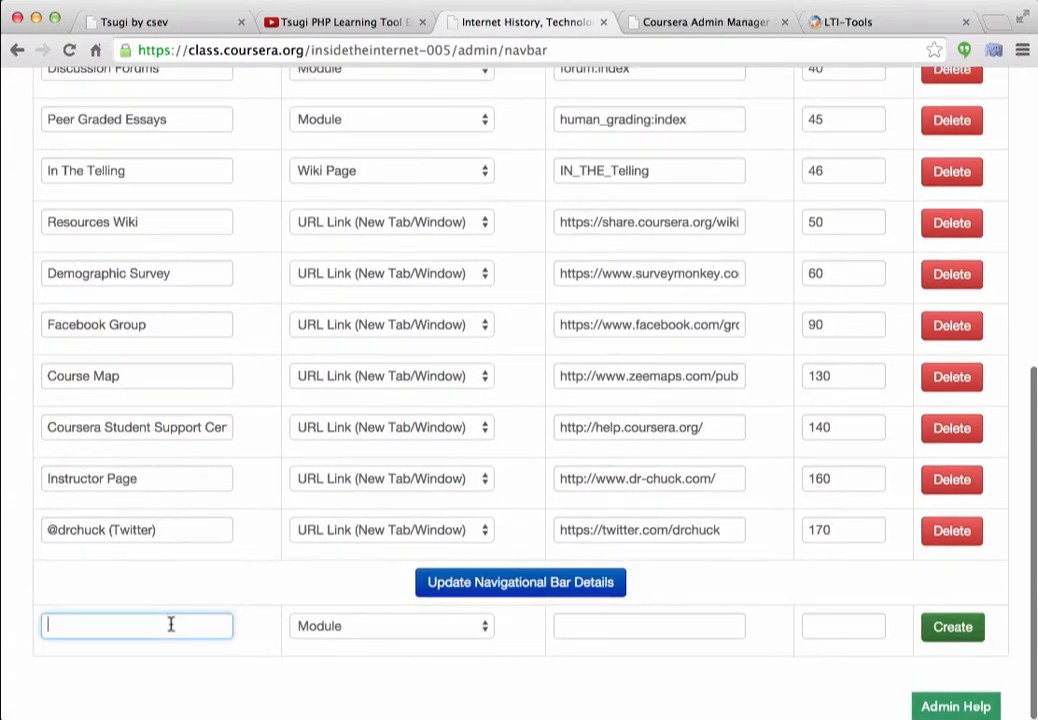
pyautogui.write('Course Map')
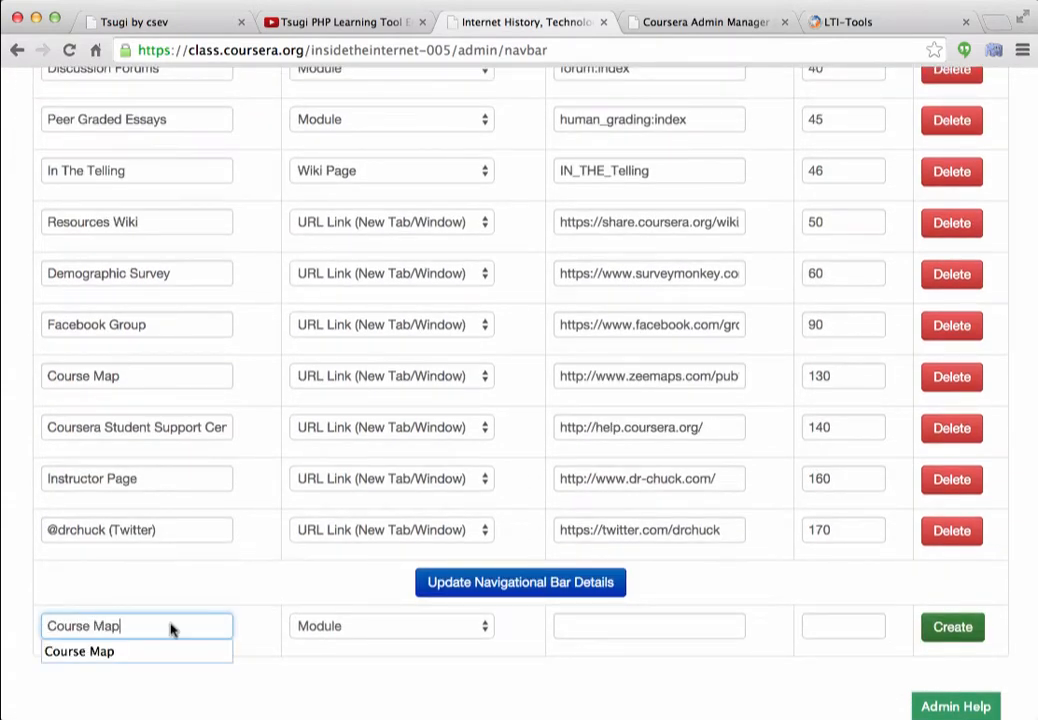
pyautogui.click(390, 624)
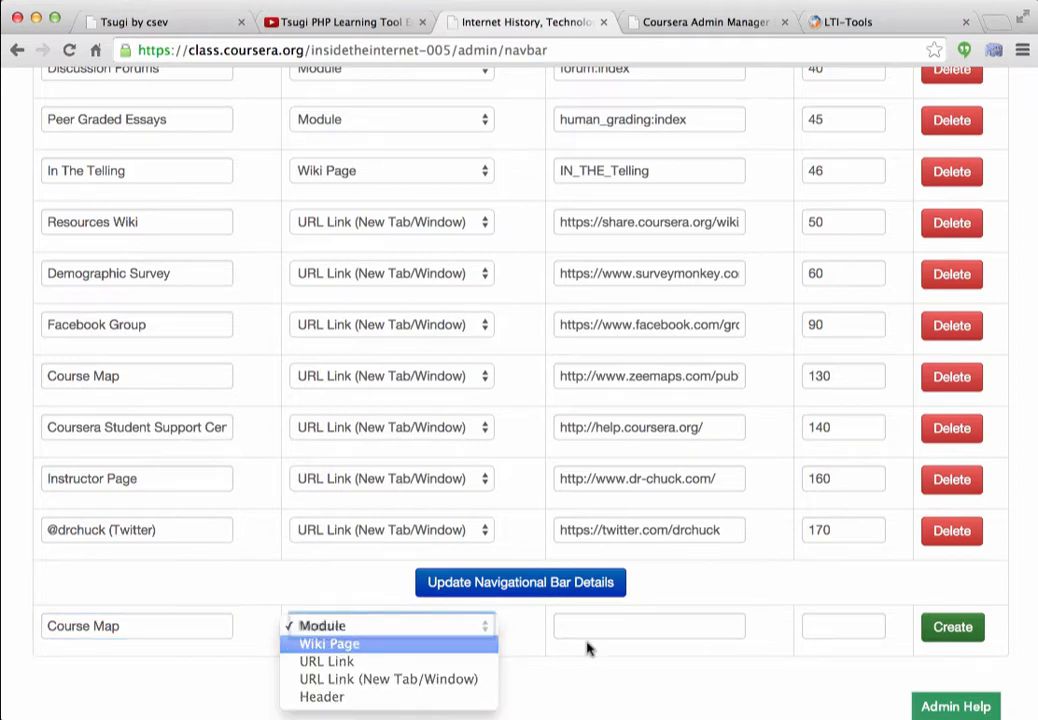
pyautogui.click(328, 644)
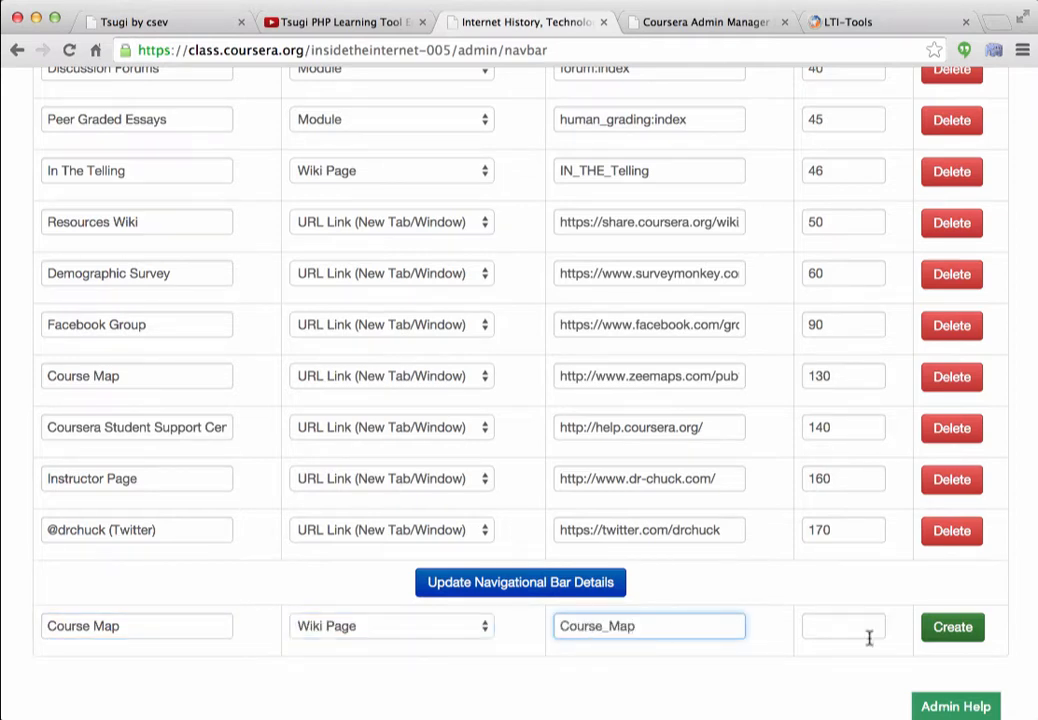
pyautogui.write('15')
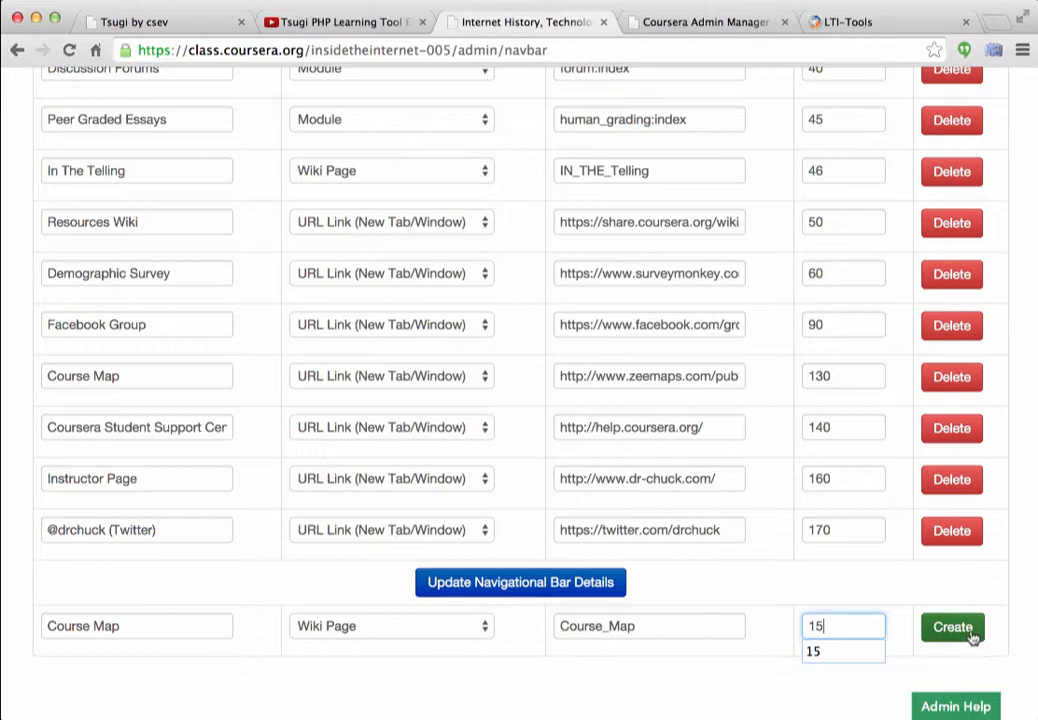
pyautogui.click(952, 628)
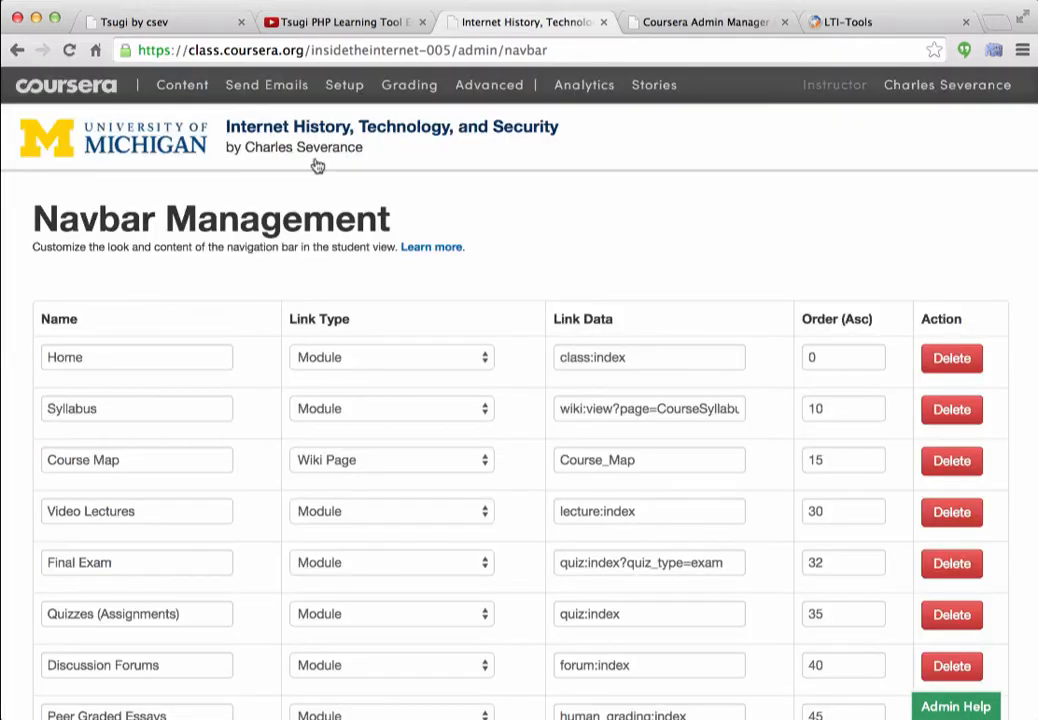
# From the course home, follow the new Course Map link and dismiss the map's welcome message
pyautogui.click(392, 126)
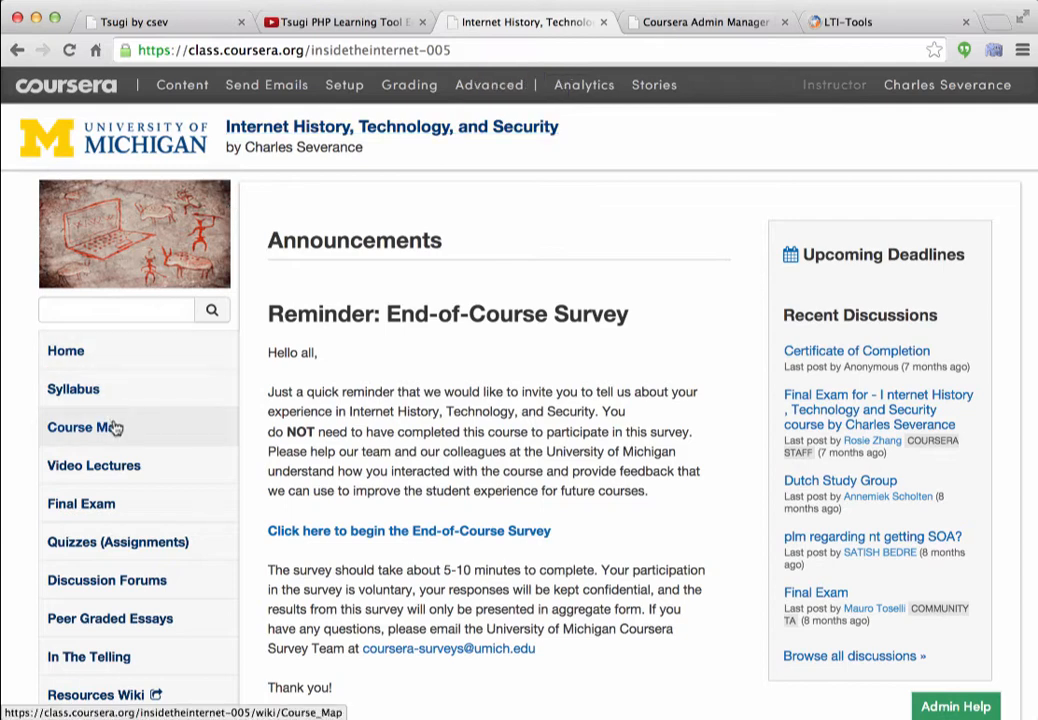
pyautogui.click(84, 428)
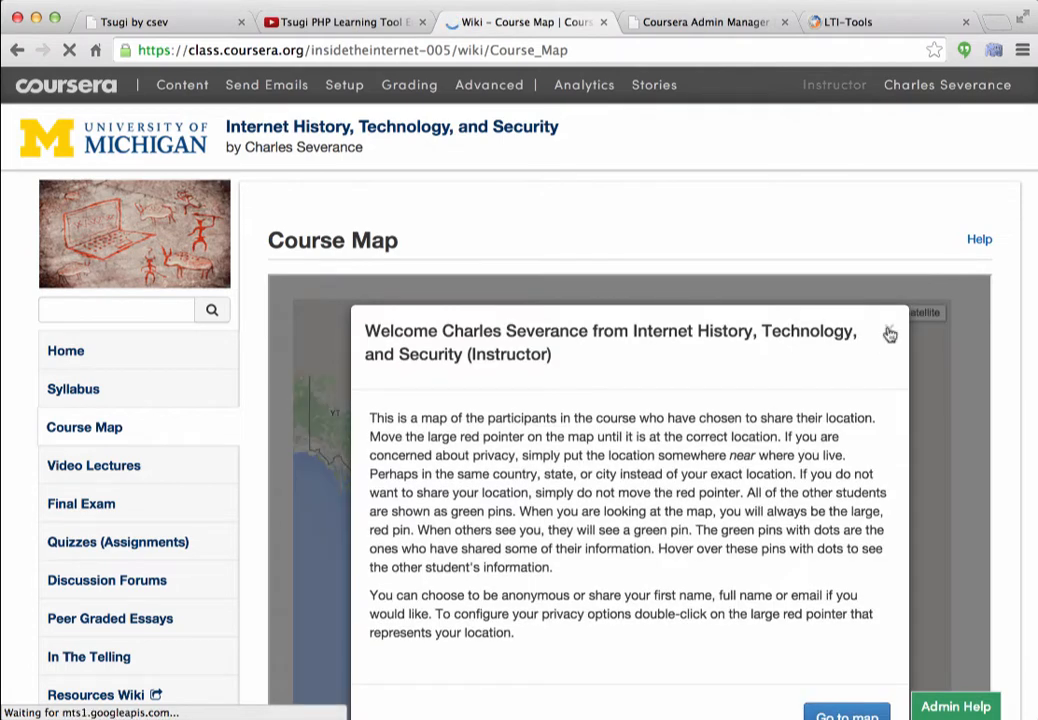
pyautogui.click(888, 332)
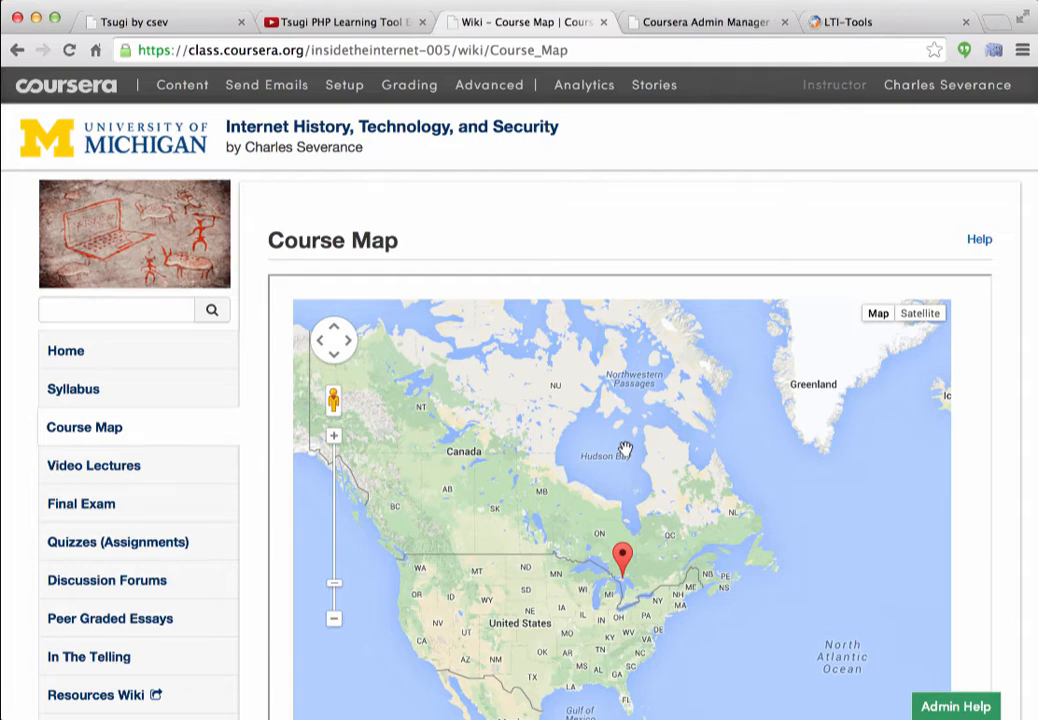
pyautogui.moveTo(678, 284)
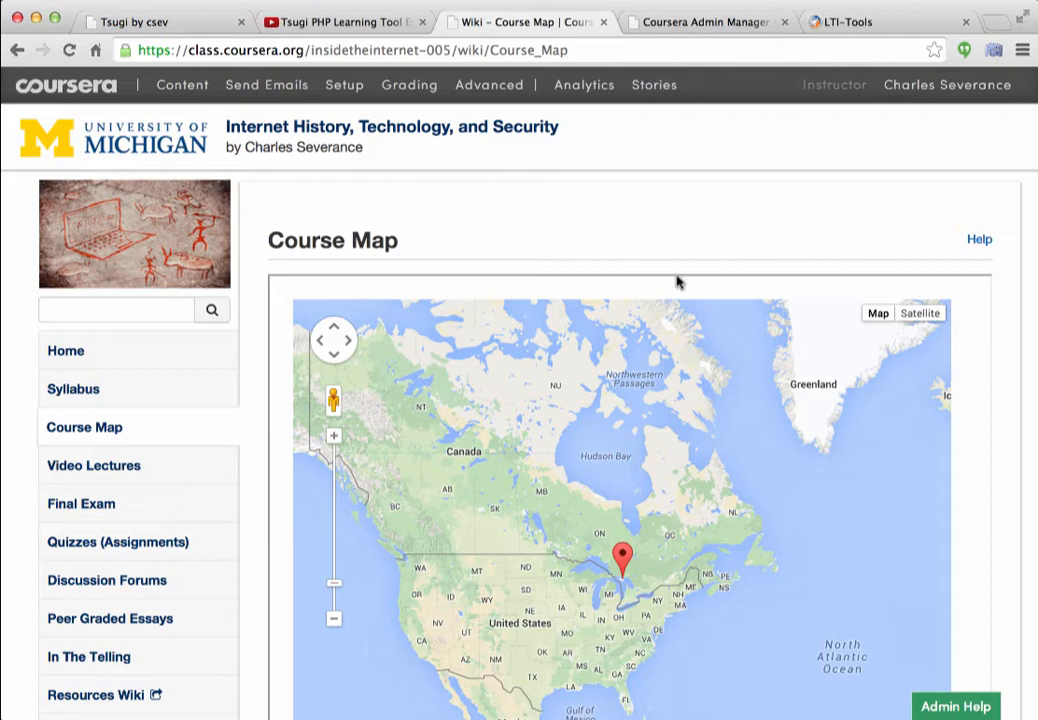
pyautogui.moveTo(404, 52)
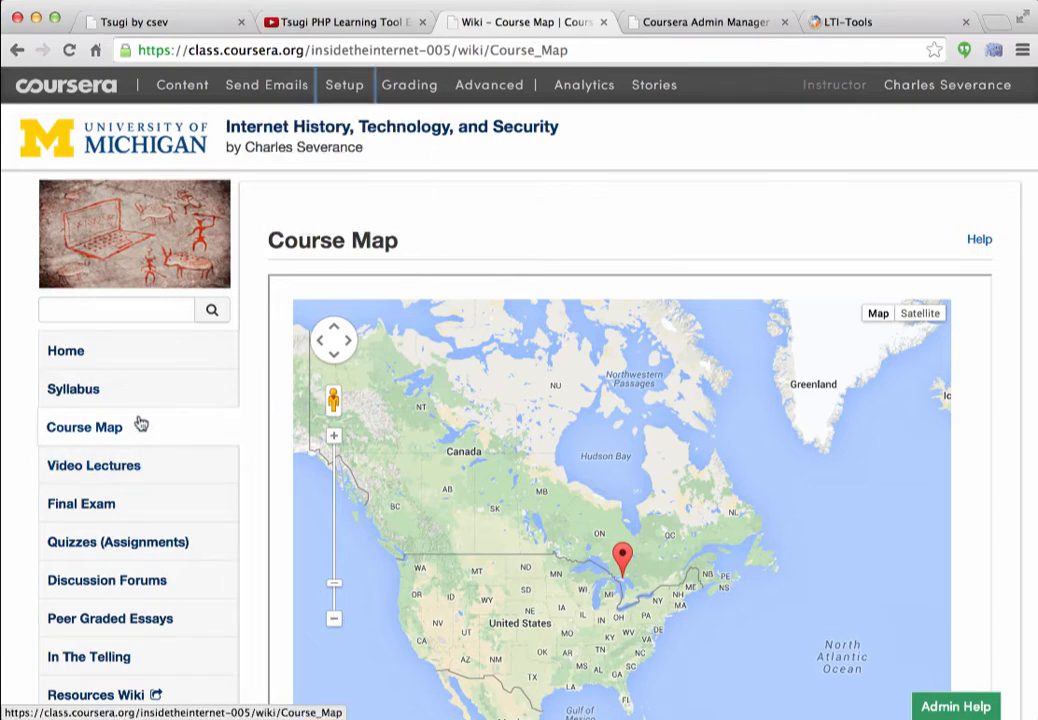
pyautogui.moveTo(178, 464)
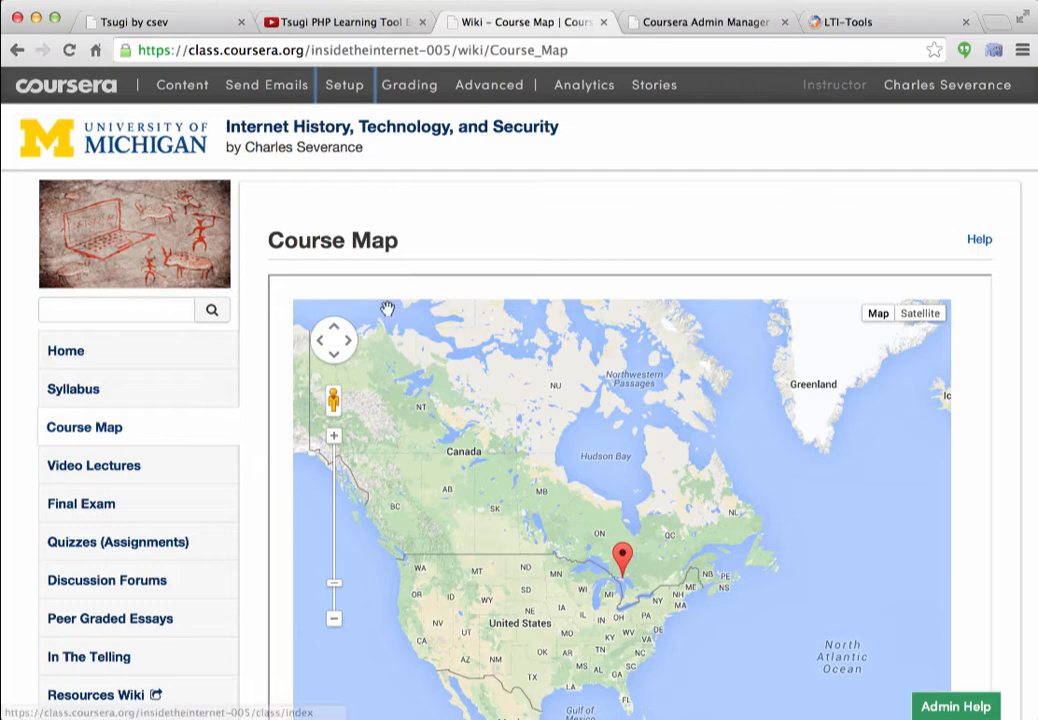
pyautogui.moveTo(524, 508)
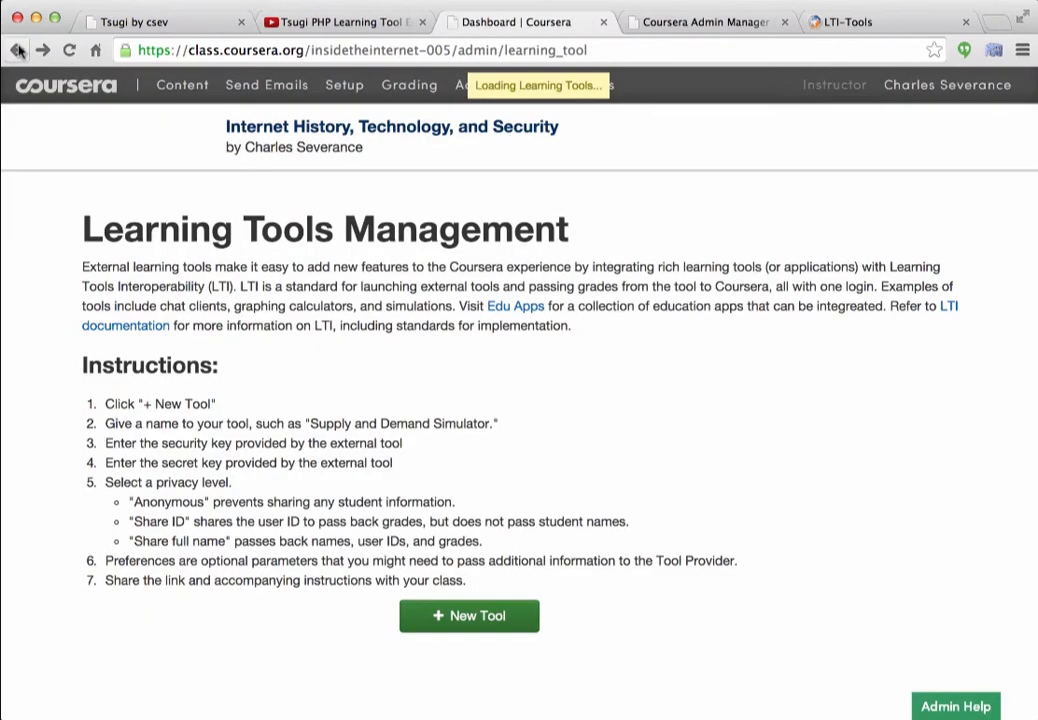
# In Section Manager add a Course Page named Assignments and start editing it
pyautogui.click(182, 84)
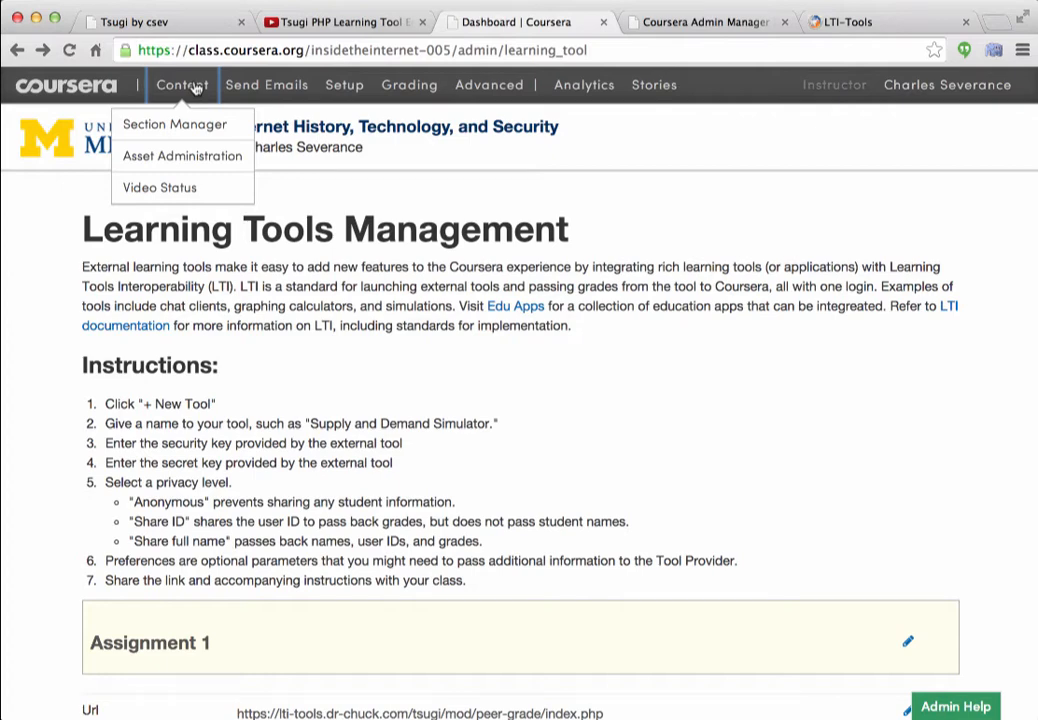
pyautogui.moveTo(176, 124)
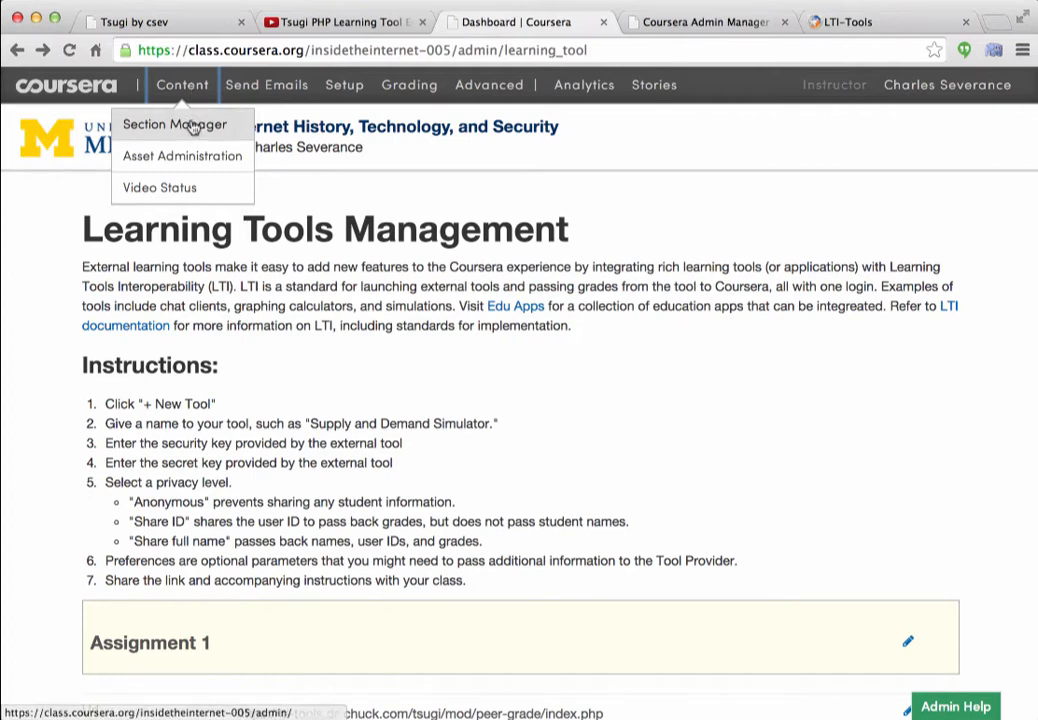
pyautogui.click(174, 124)
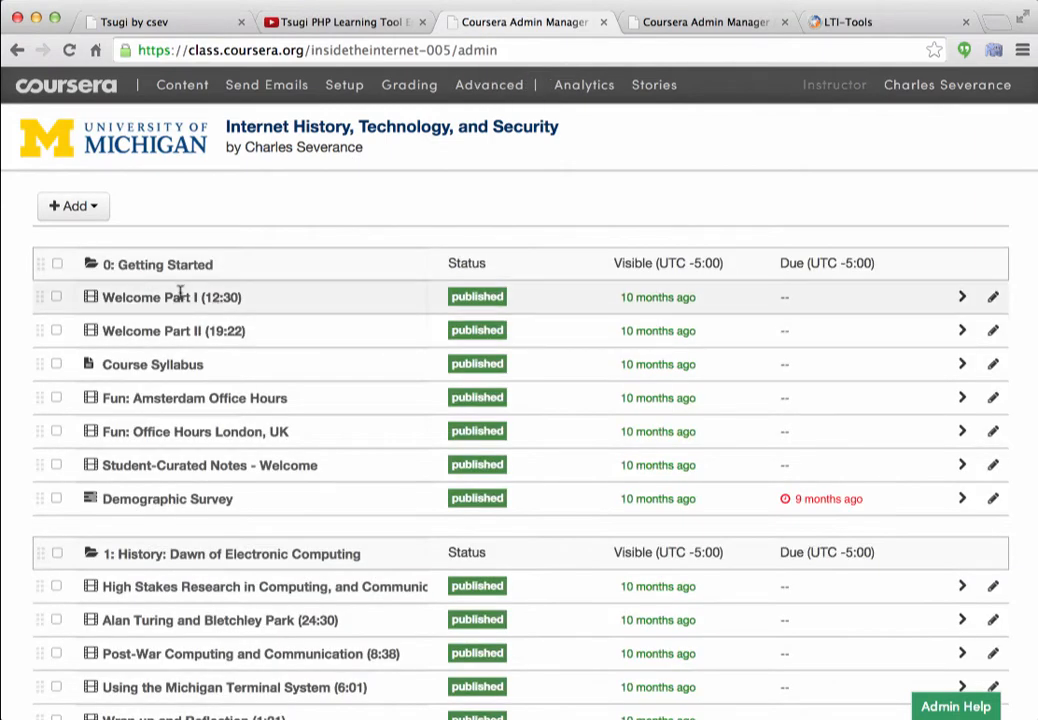
pyautogui.moveTo(176, 296)
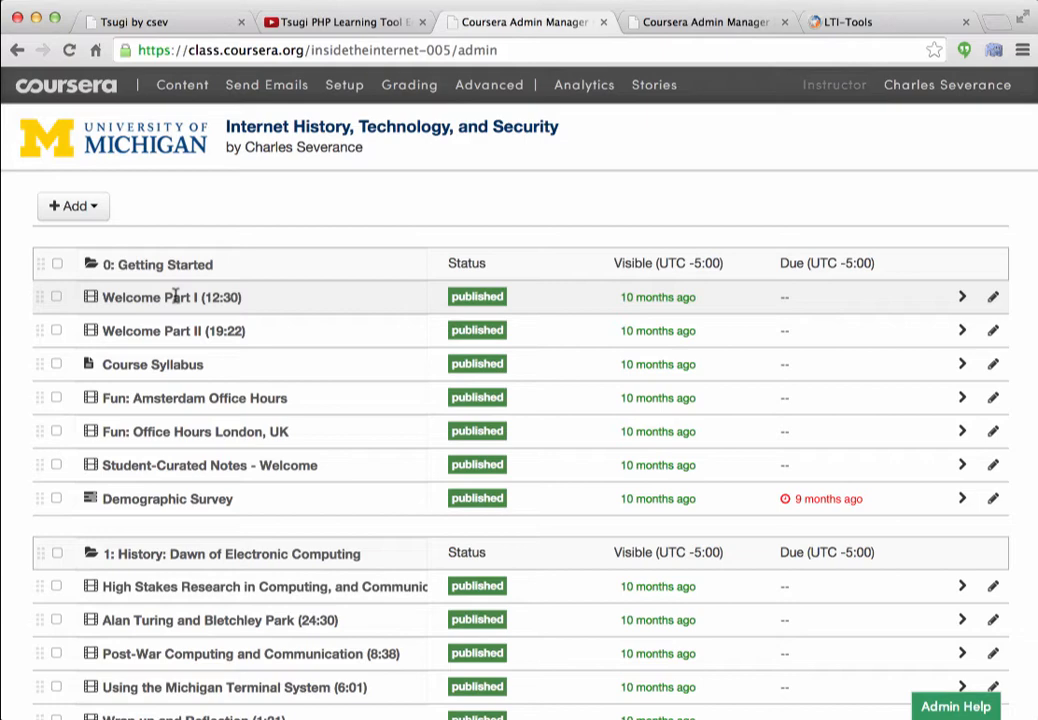
pyautogui.moveTo(616, 444)
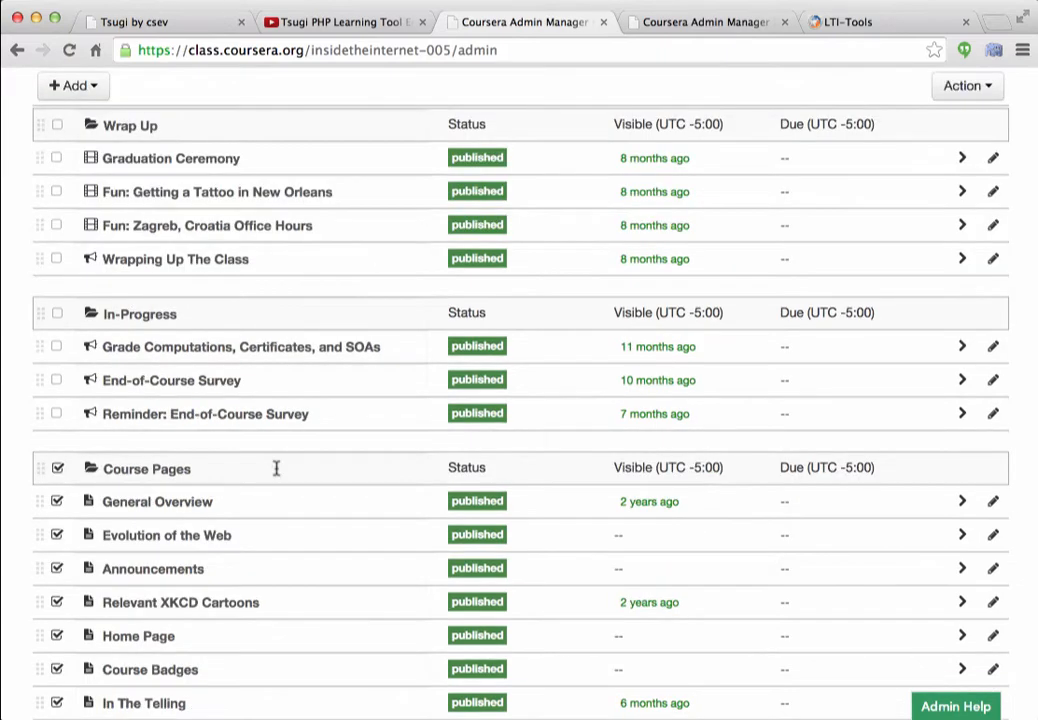
pyautogui.click(72, 84)
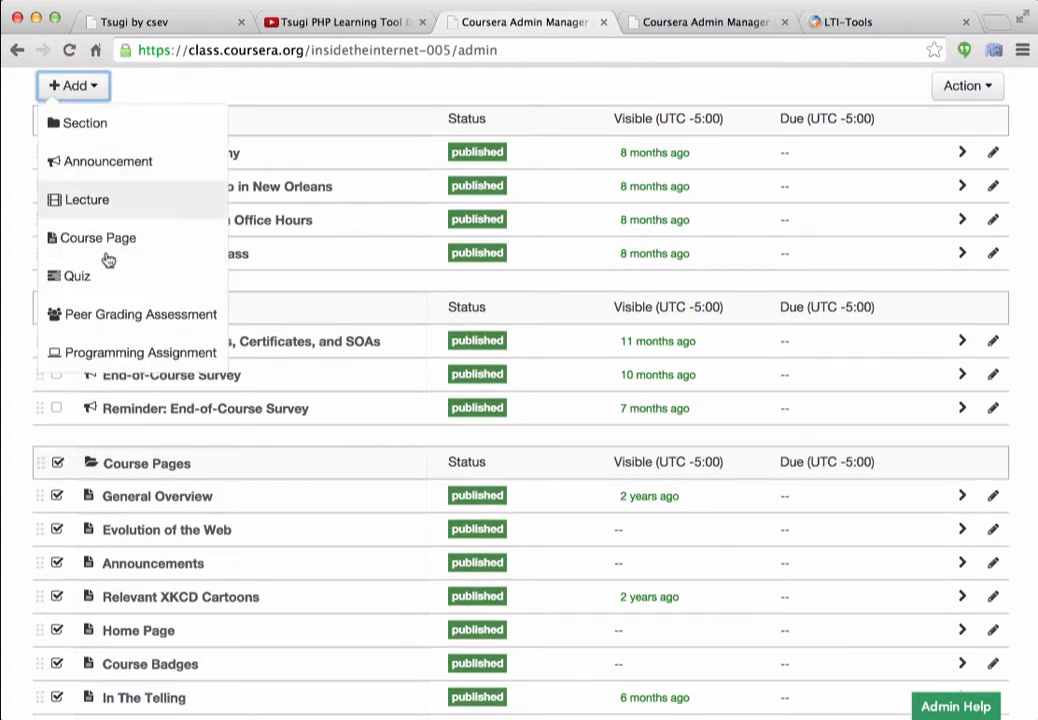
pyautogui.click(72, 84)
pyautogui.write('Assig')
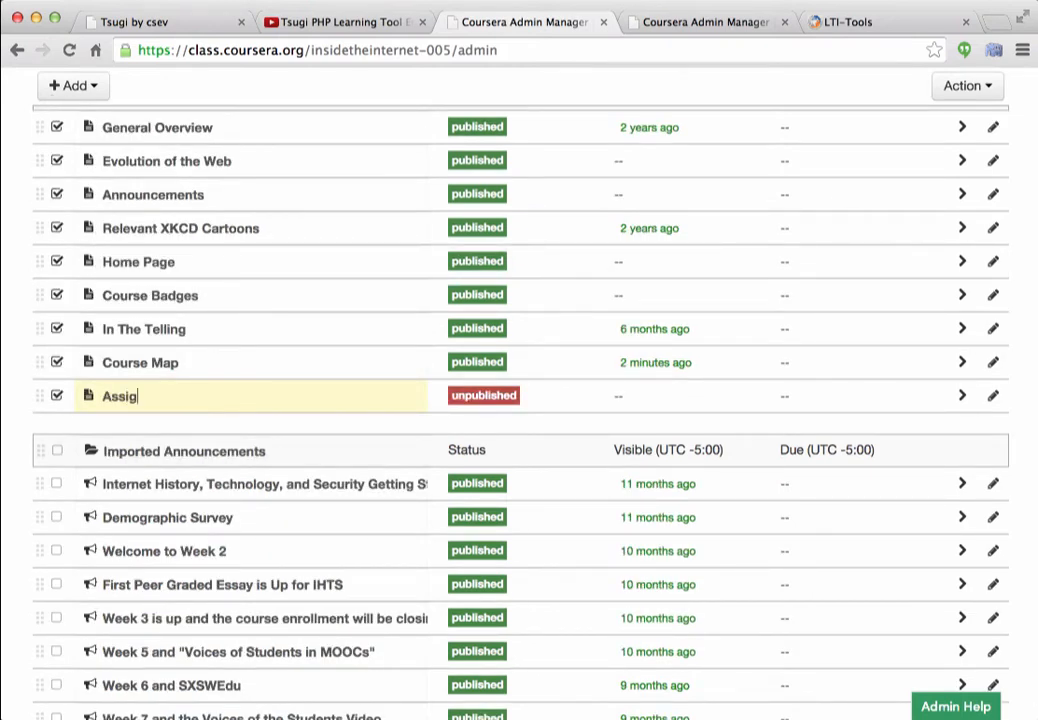
pyautogui.write('nments')
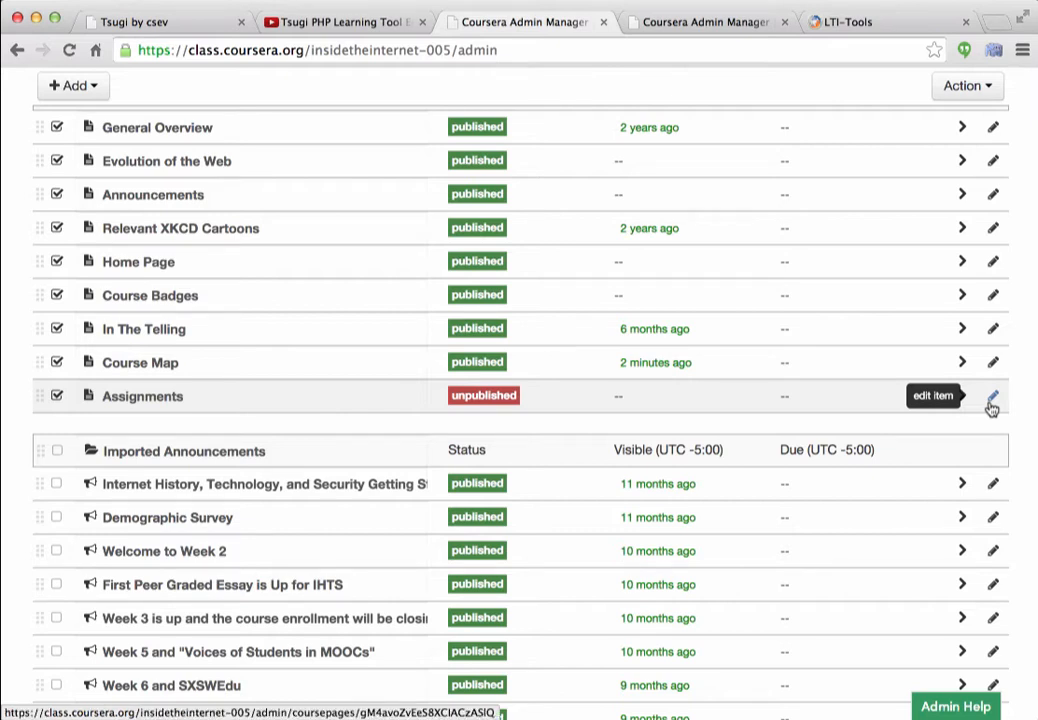
pyautogui.click(992, 396)
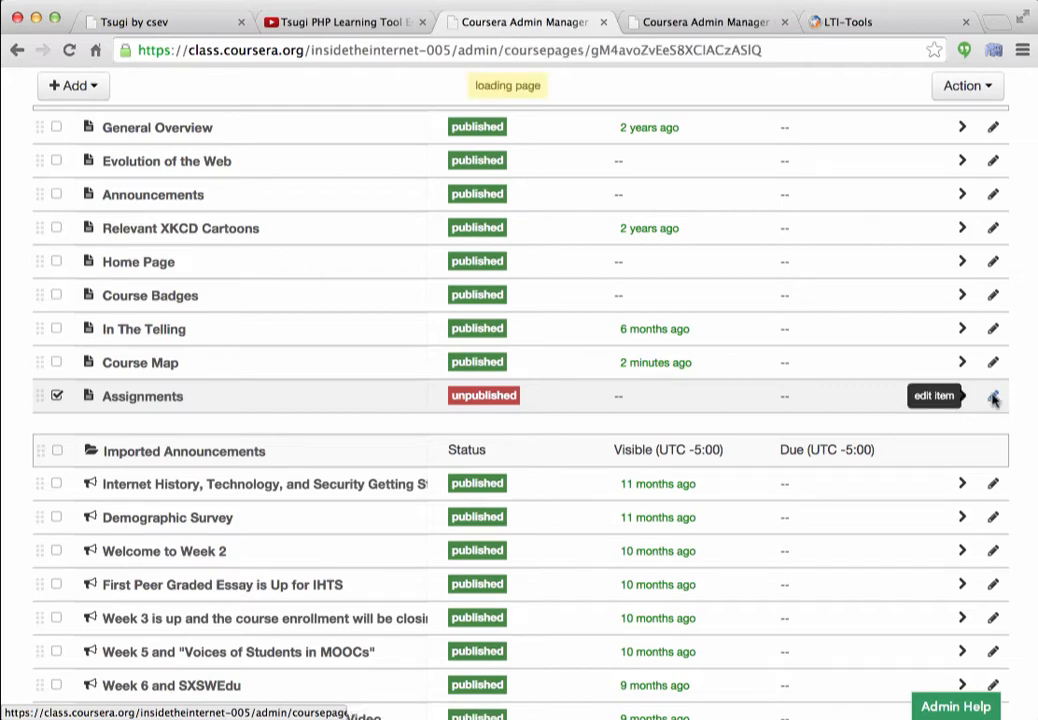
# Write a <ul> item linking Assignment 1 to …/lti/v1/971867/3 with target="_new"
pyautogui.click(992, 396)
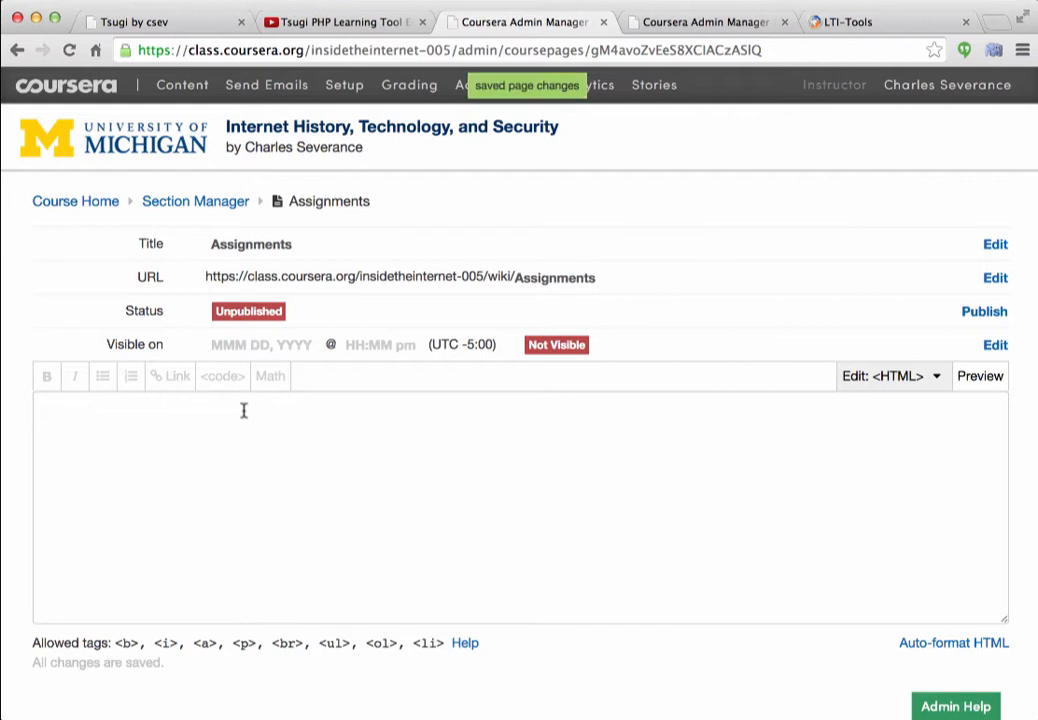
pyautogui.write('<u')
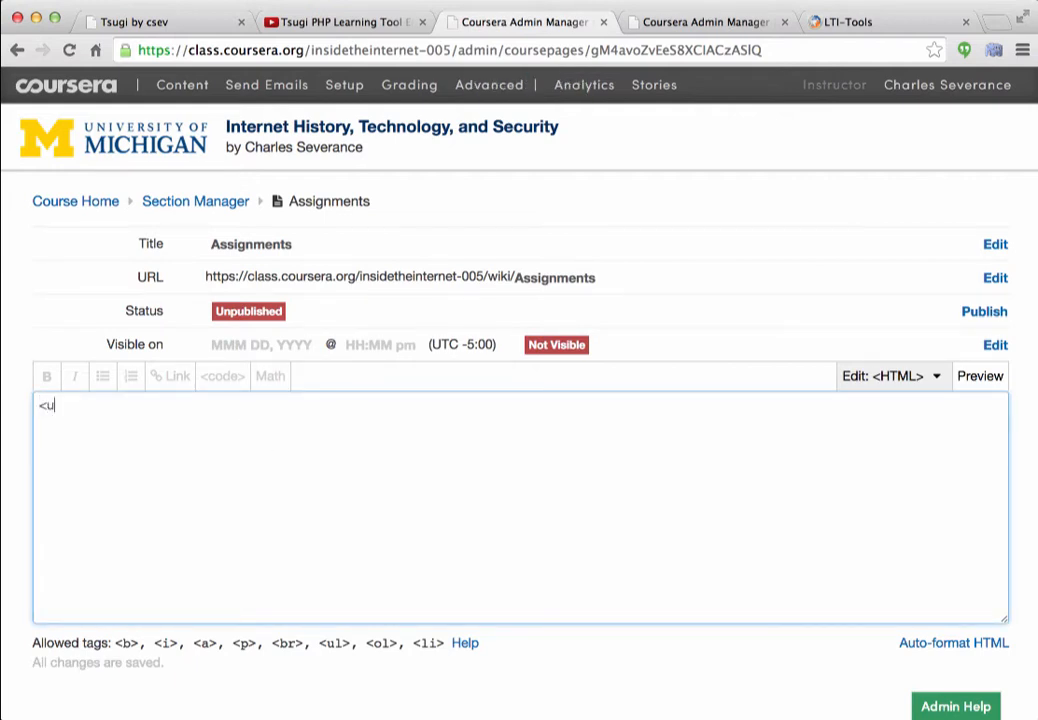
pyautogui.write('l>')
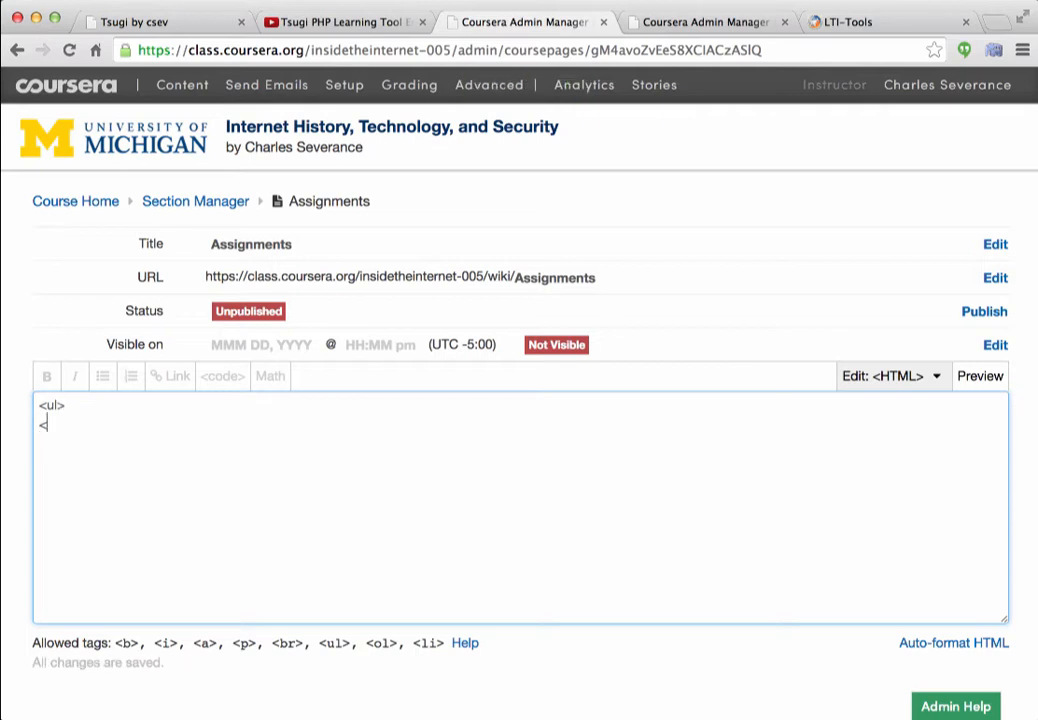
pyautogui.write('<li><a href')
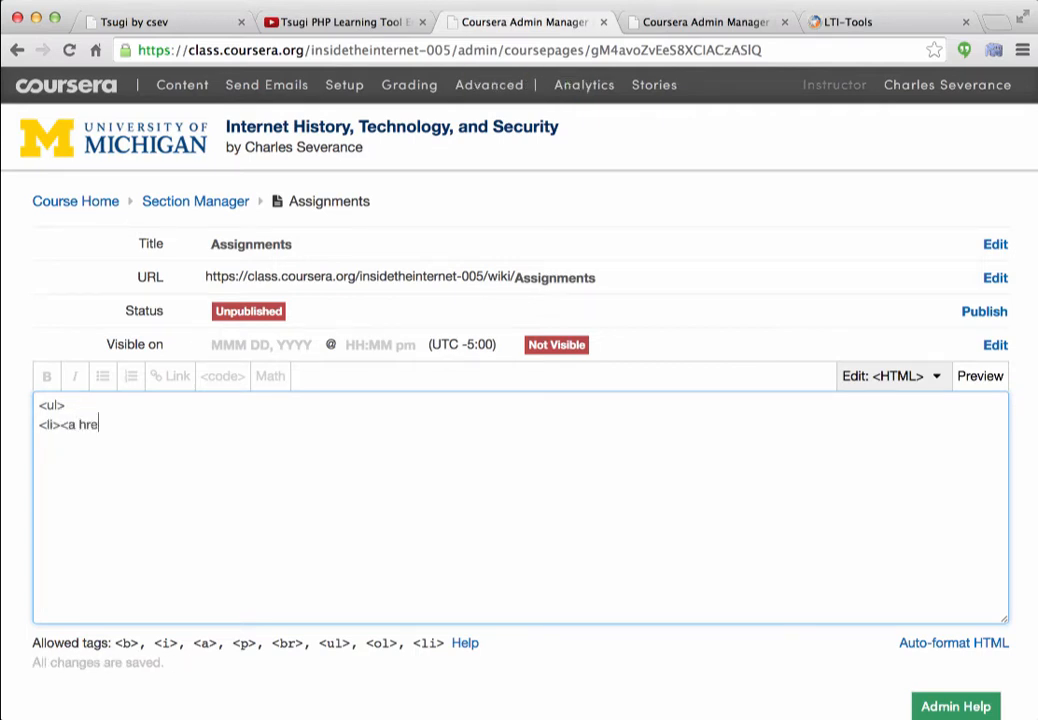
pyautogui.write('f="https://class.coursera.org/insidetheinternet-005/courservice/lti/v1/971867/3"')
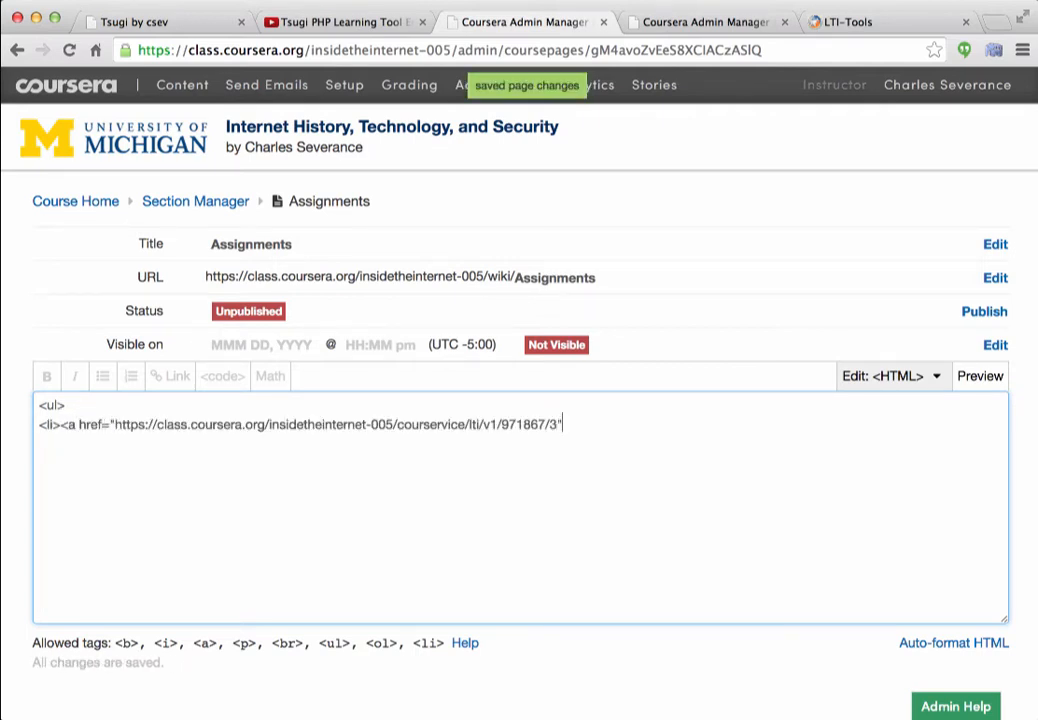
pyautogui.write('target="_')
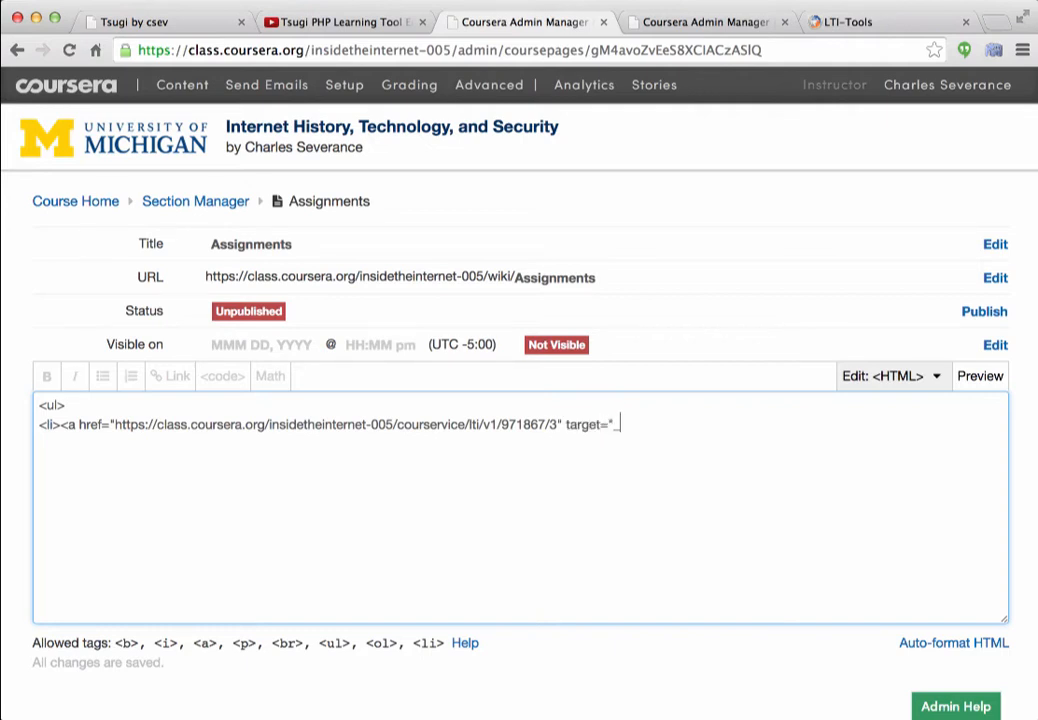
pyautogui.write('new"')
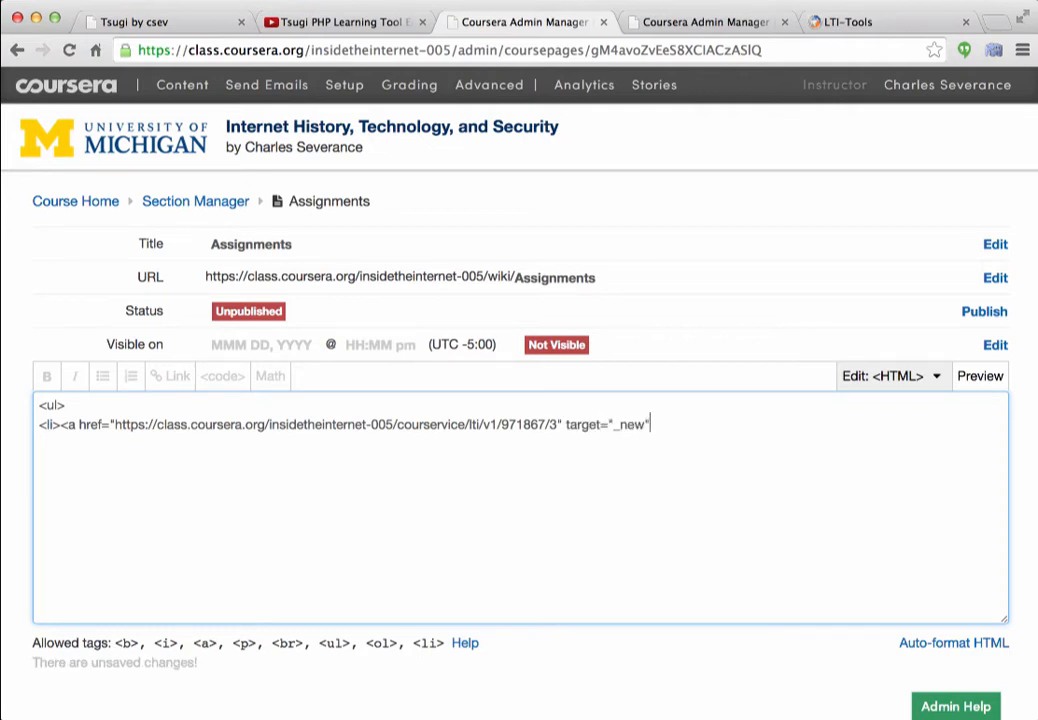
pyautogui.write('>Assign')
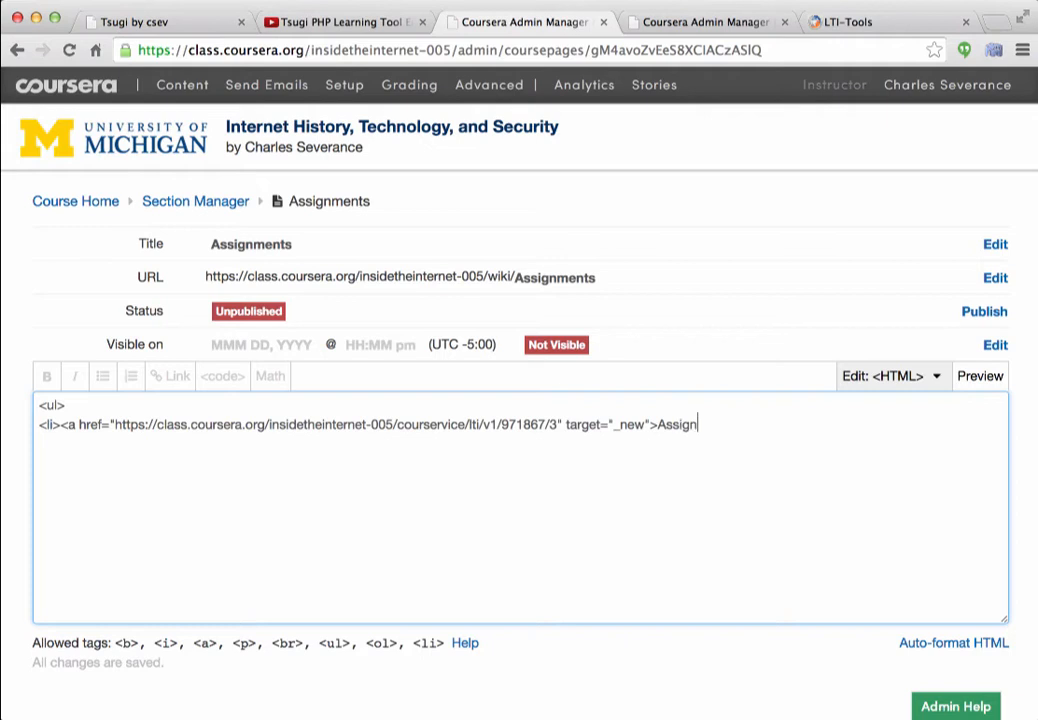
pyautogui.write('ment 1<')
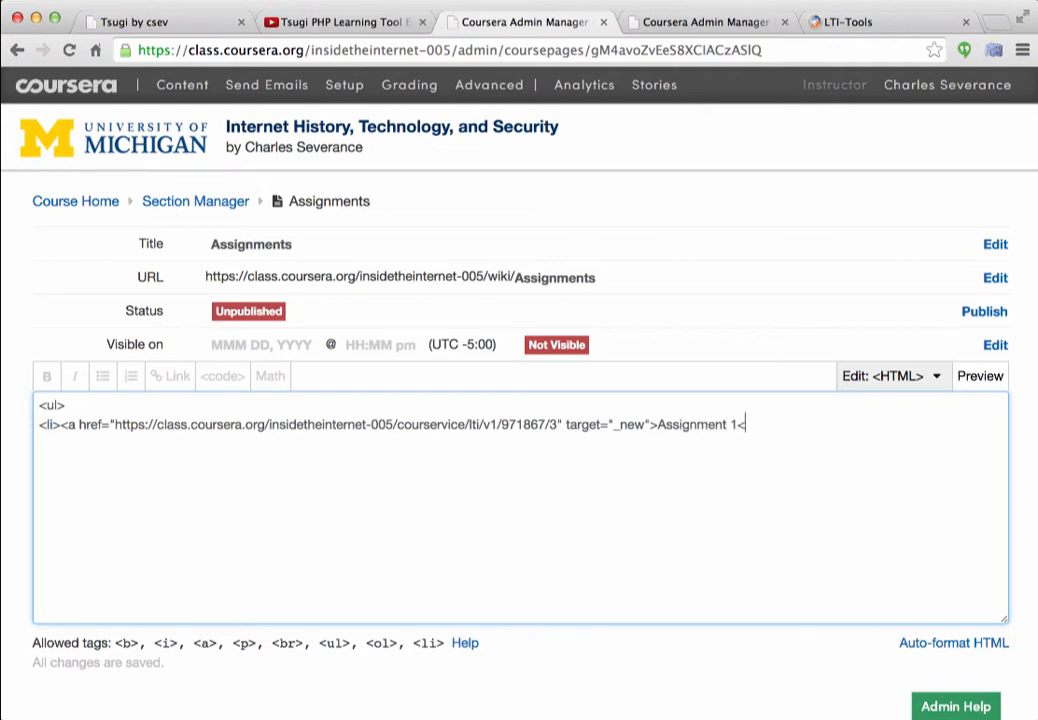
pyautogui.write('</a></')
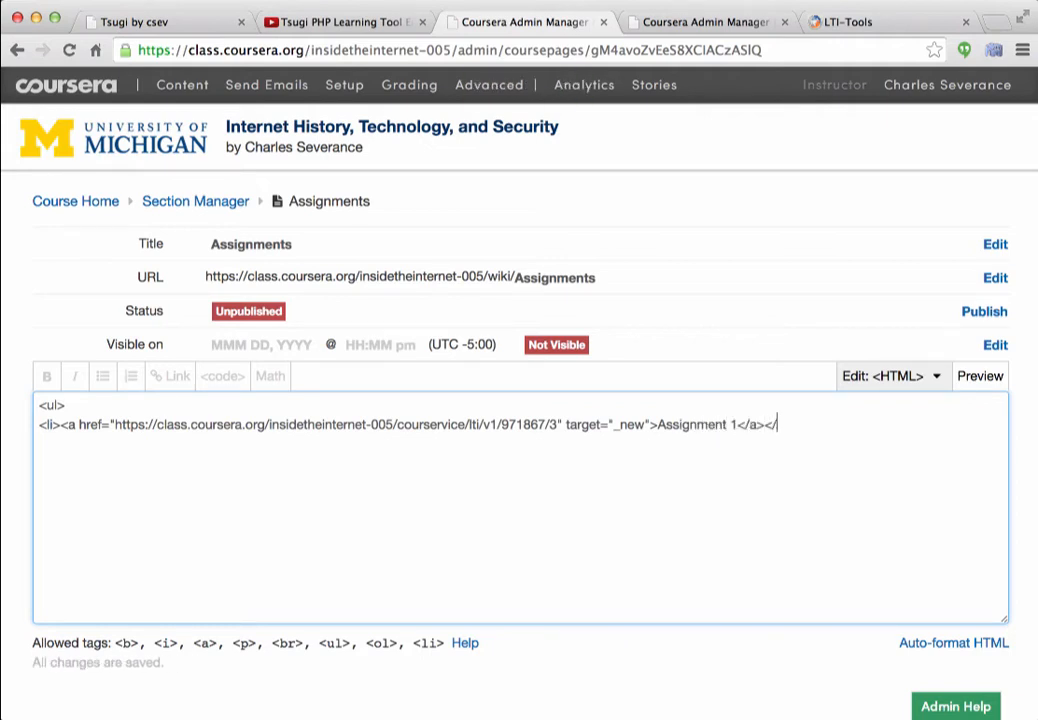
# Duplicate the line as Assignment 2 pointing to …/971867/4 and preview the page
pyautogui.doubleClick(430, 424)
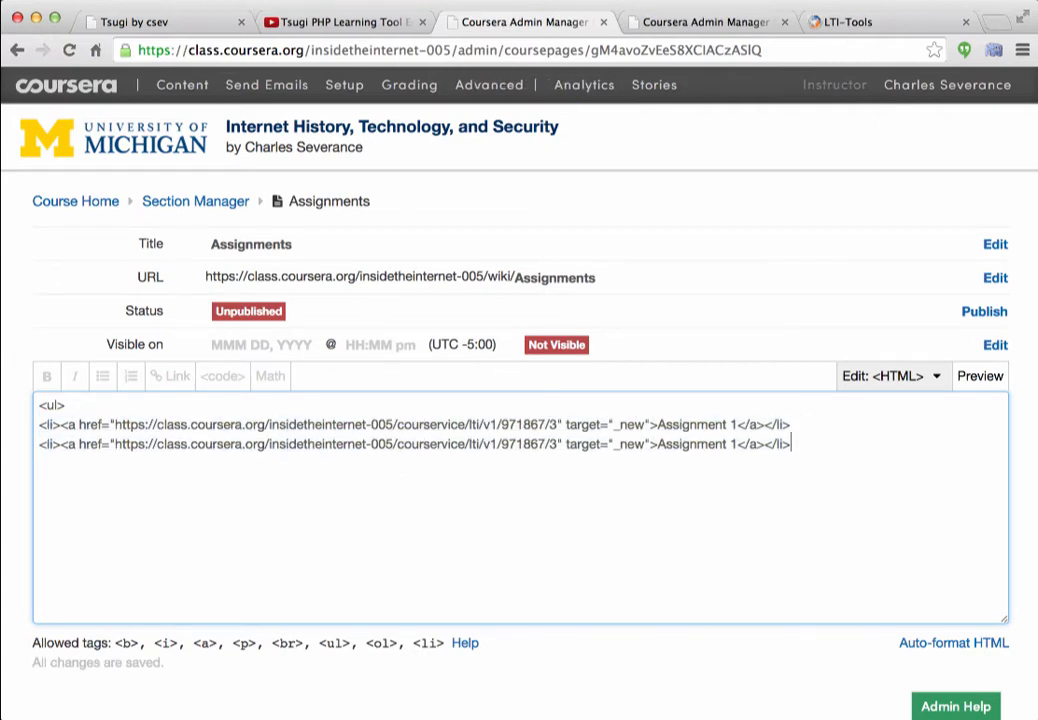
pyautogui.doubleClick(632, 424)
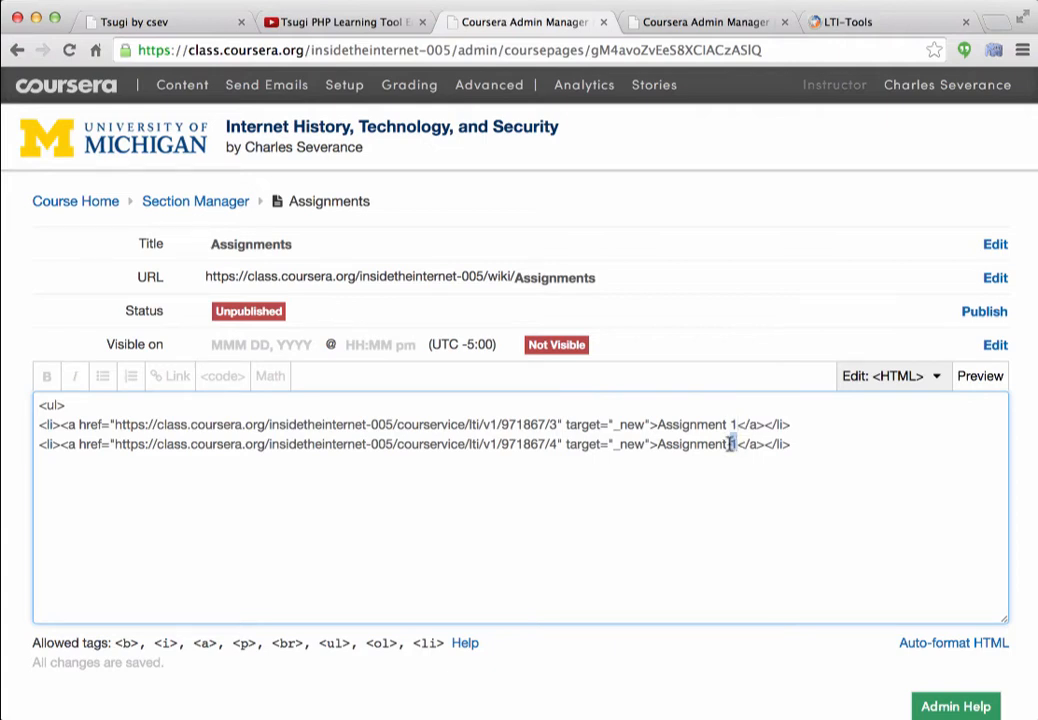
pyautogui.write('2')
pyautogui.write('</ul>')
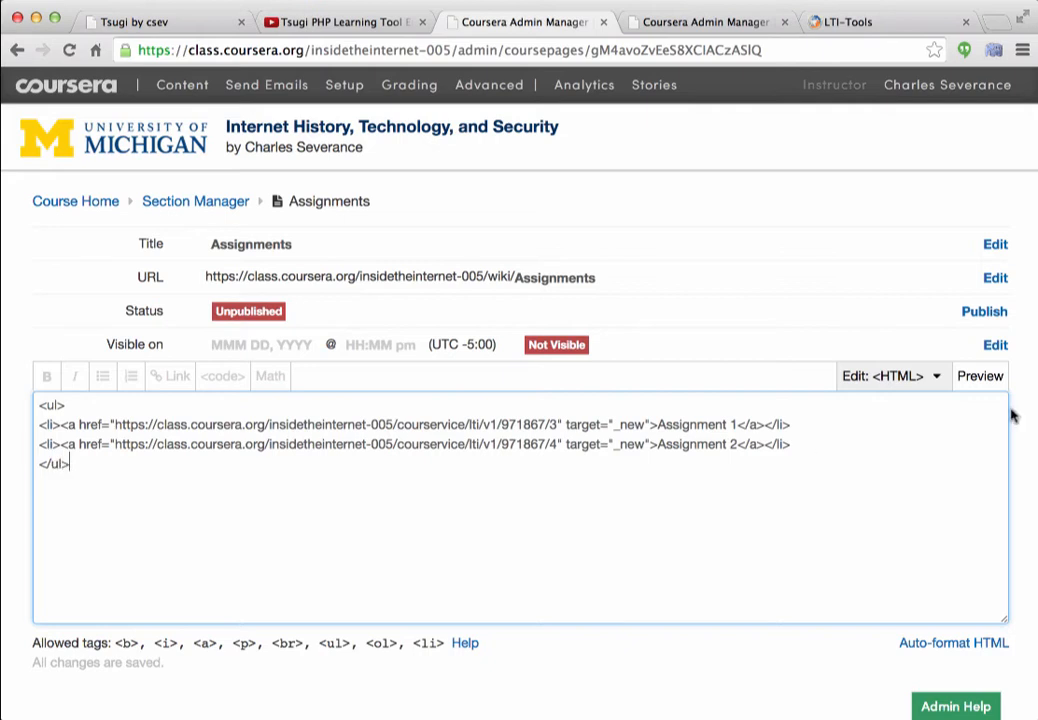
pyautogui.click(980, 376)
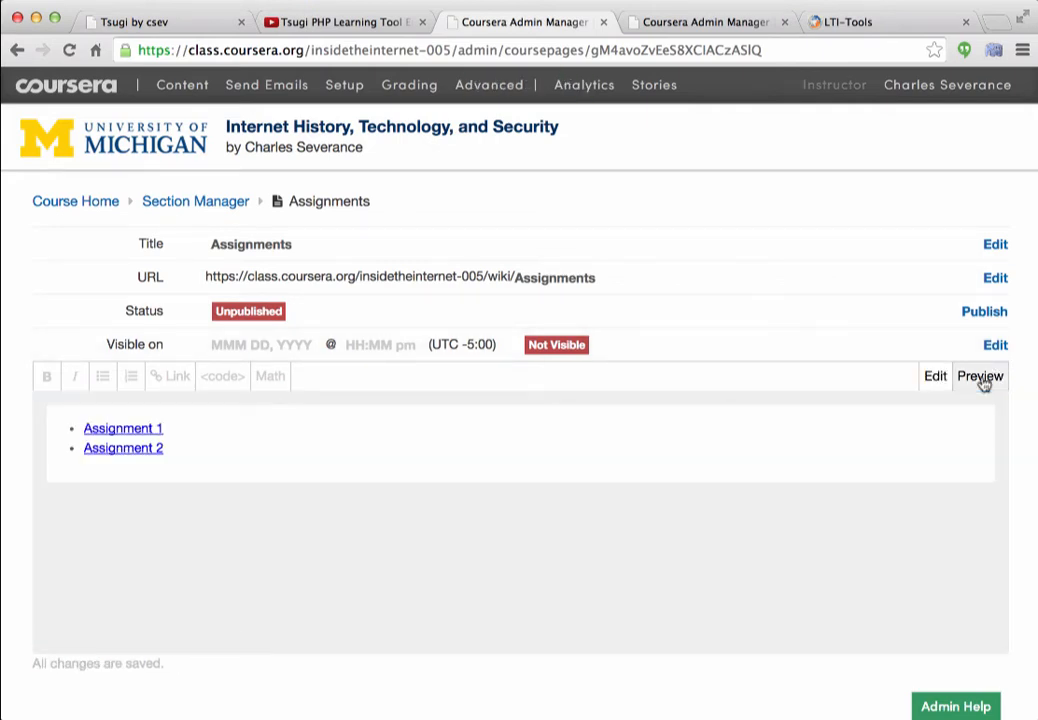
pyautogui.moveTo(124, 428)
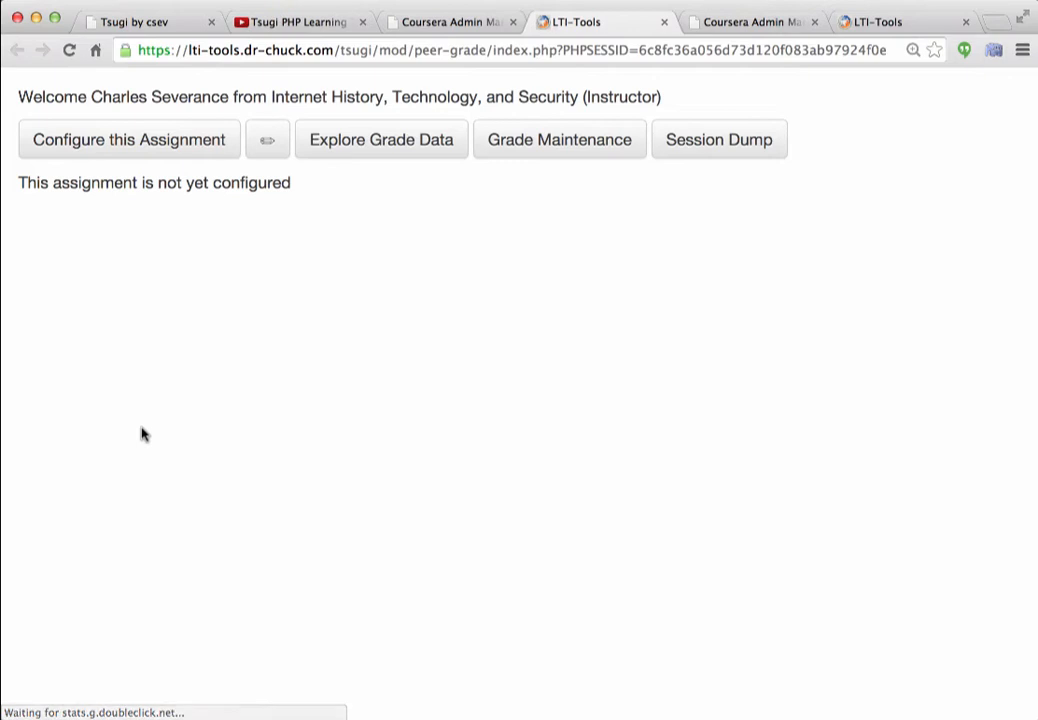
pyautogui.moveTo(462, 136)
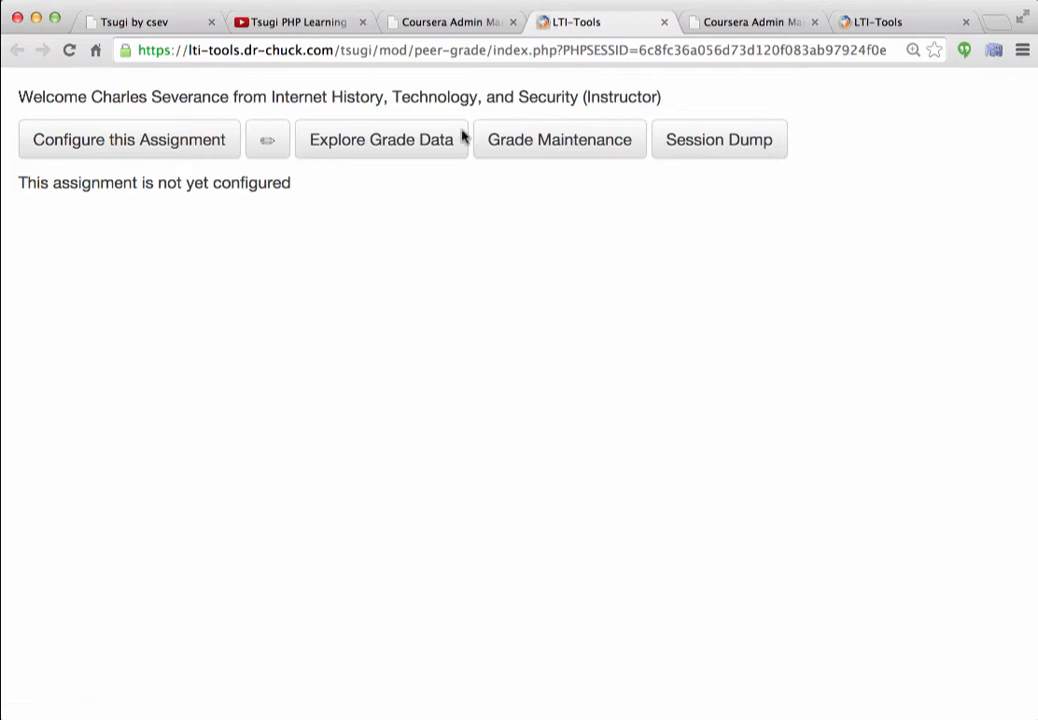
# Switch to the tab where the Assignment 1 peer-grade tool opened
pyautogui.click(524, 20)
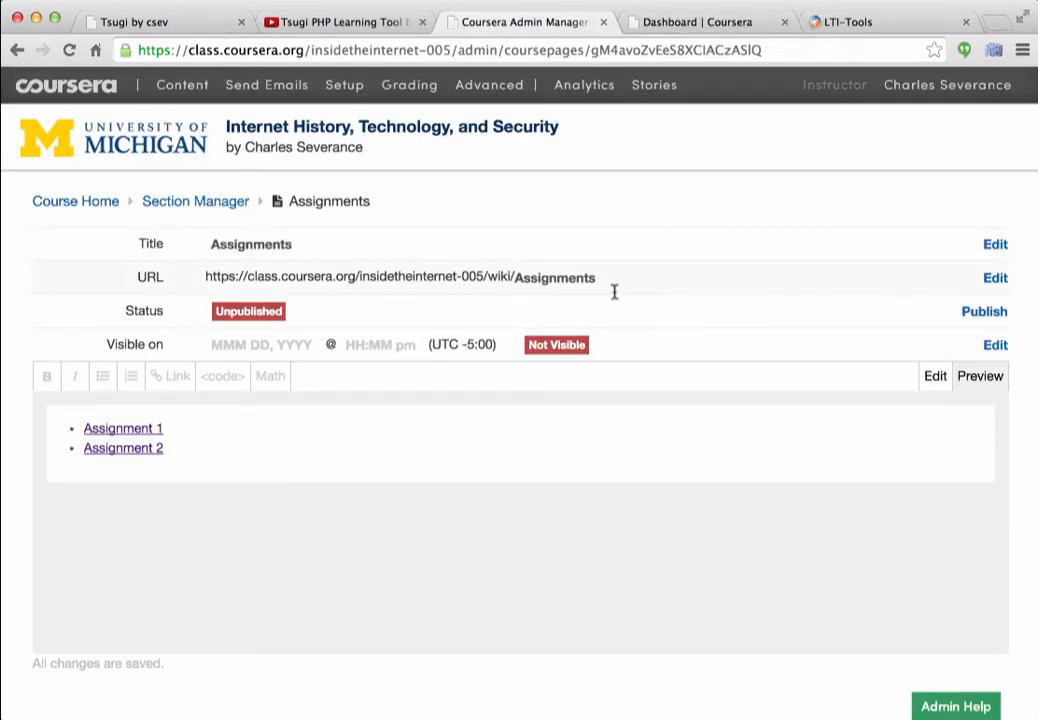
pyautogui.moveTo(178, 472)
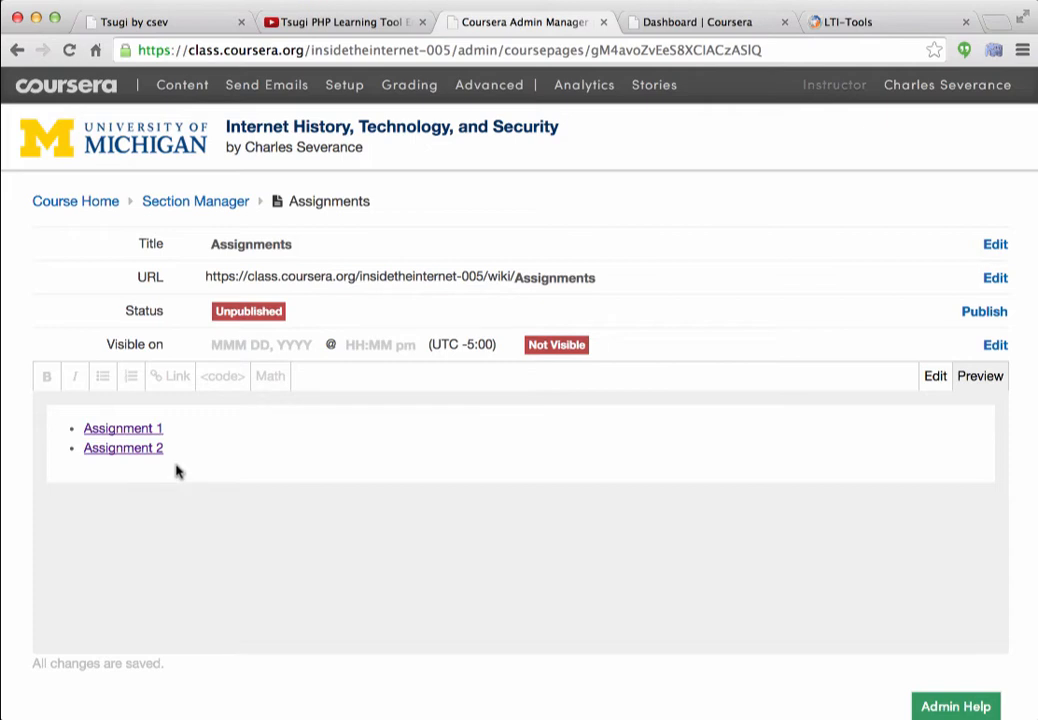
pyautogui.moveTo(144, 508)
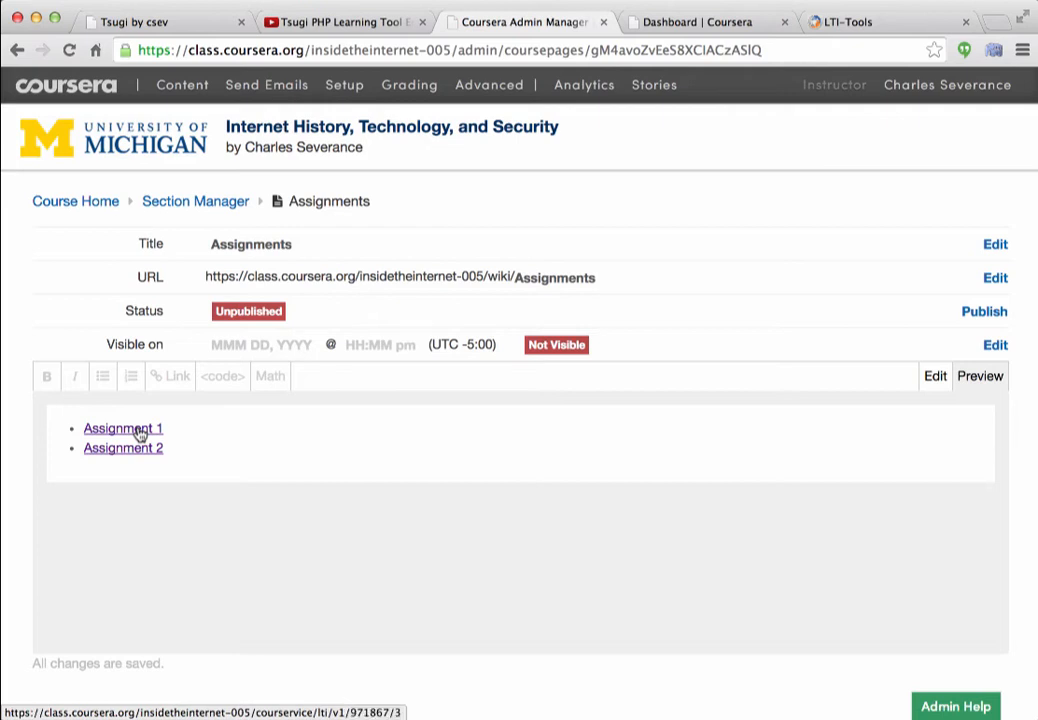
pyautogui.moveTo(144, 434)
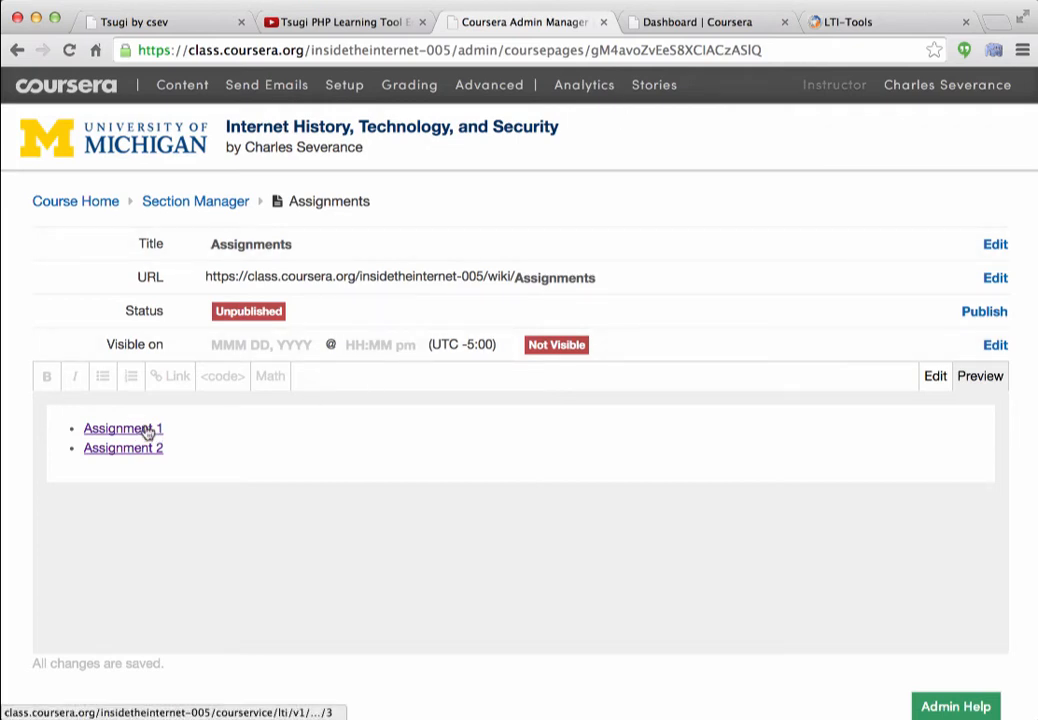
pyautogui.moveTo(144, 428)
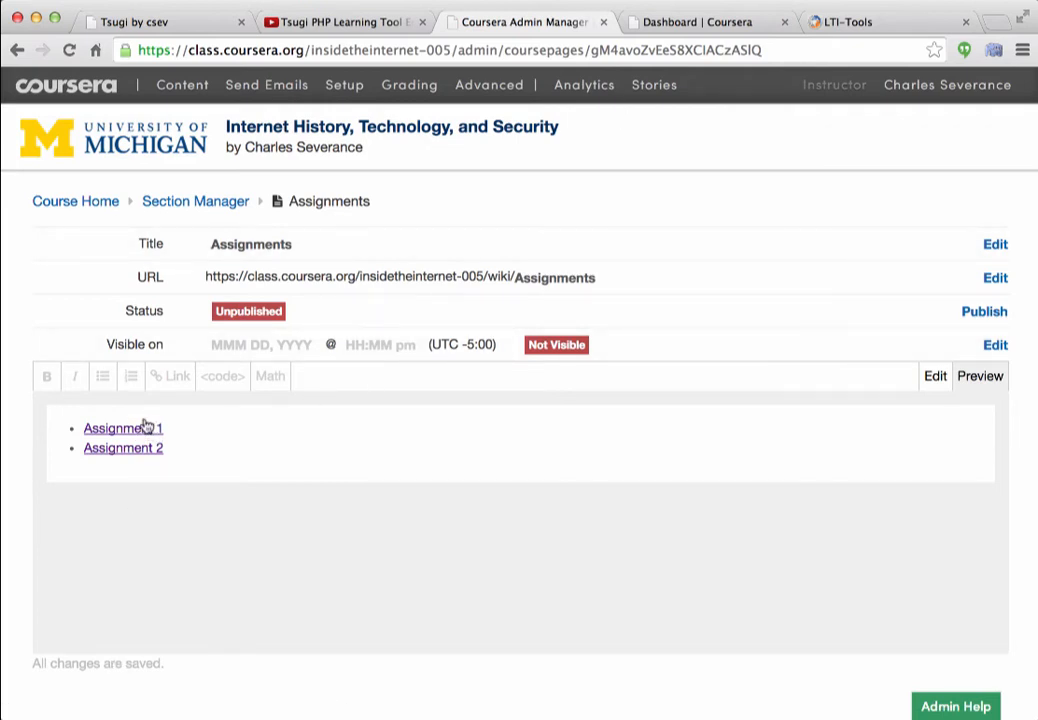
pyautogui.moveTo(122, 428)
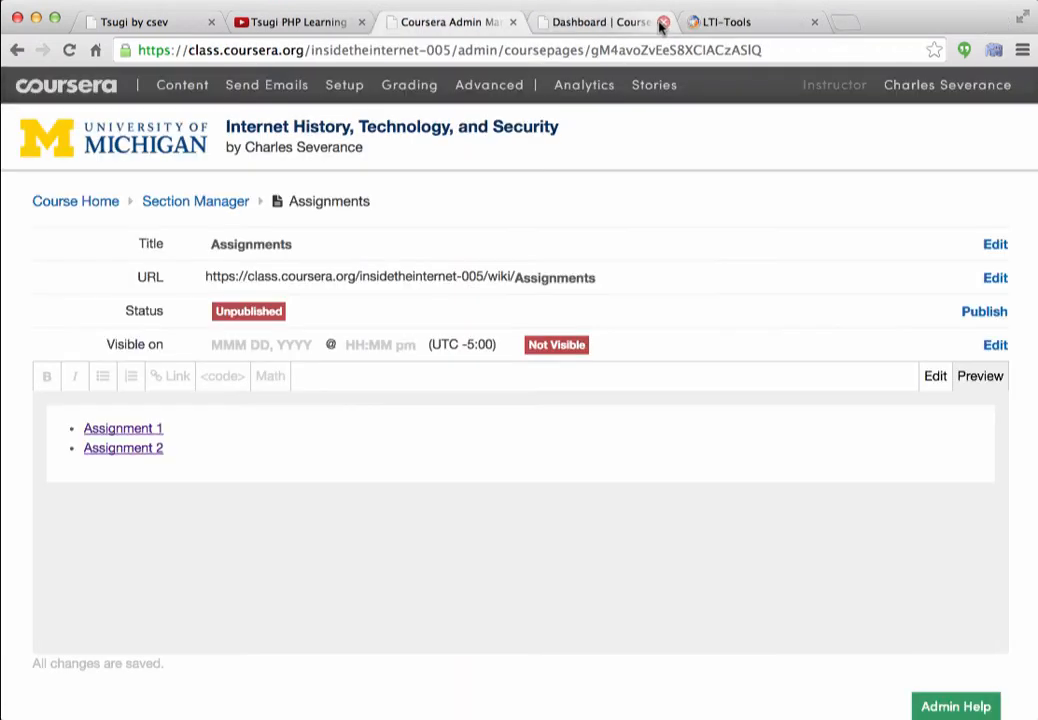
# Close the extra Dashboard tab and relaunch Assignment 1's tool from the preview
pyautogui.click(664, 20)
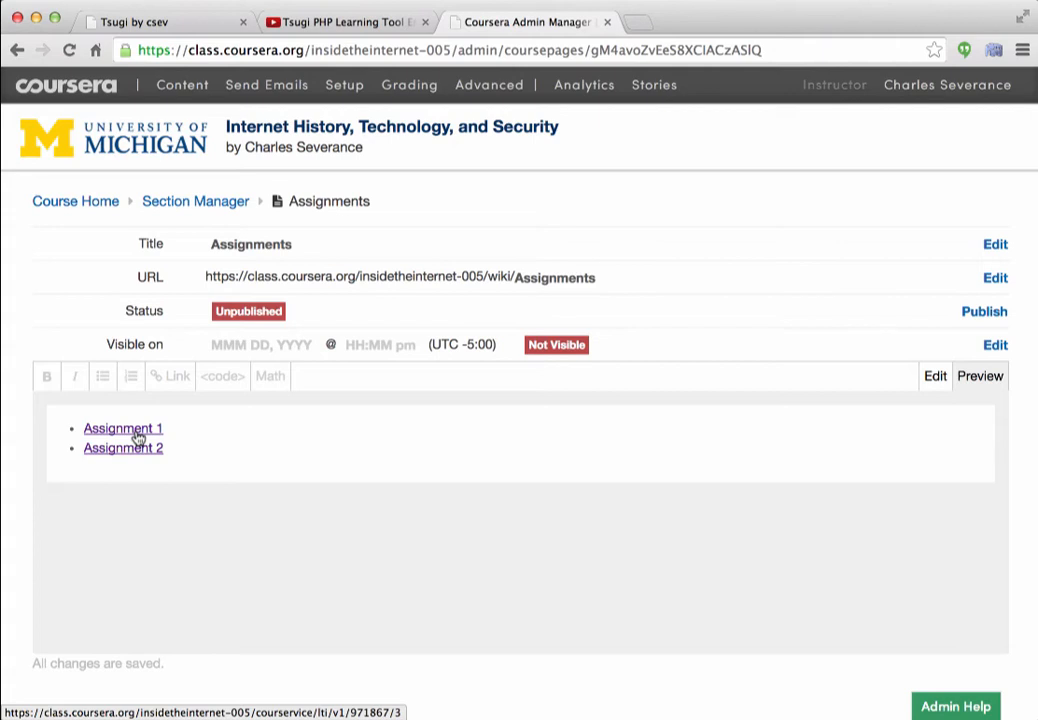
pyautogui.click(122, 428)
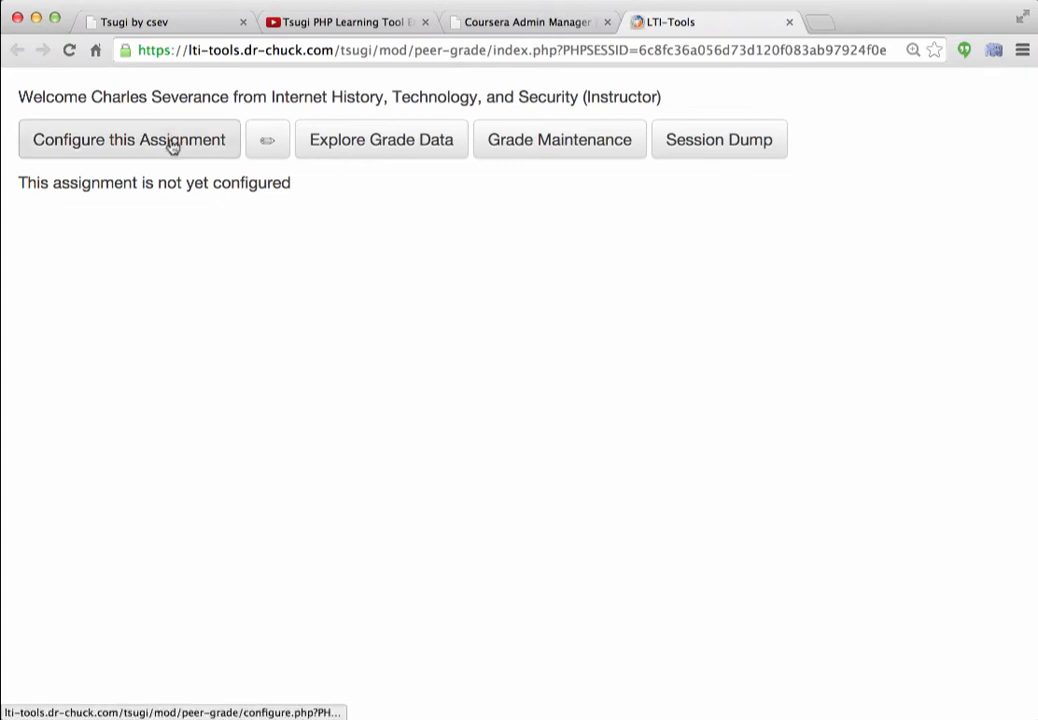
# Configure the assignment, edit the sample JSON description and save — rejected as Bad JSON Syntax
pyautogui.click(128, 140)
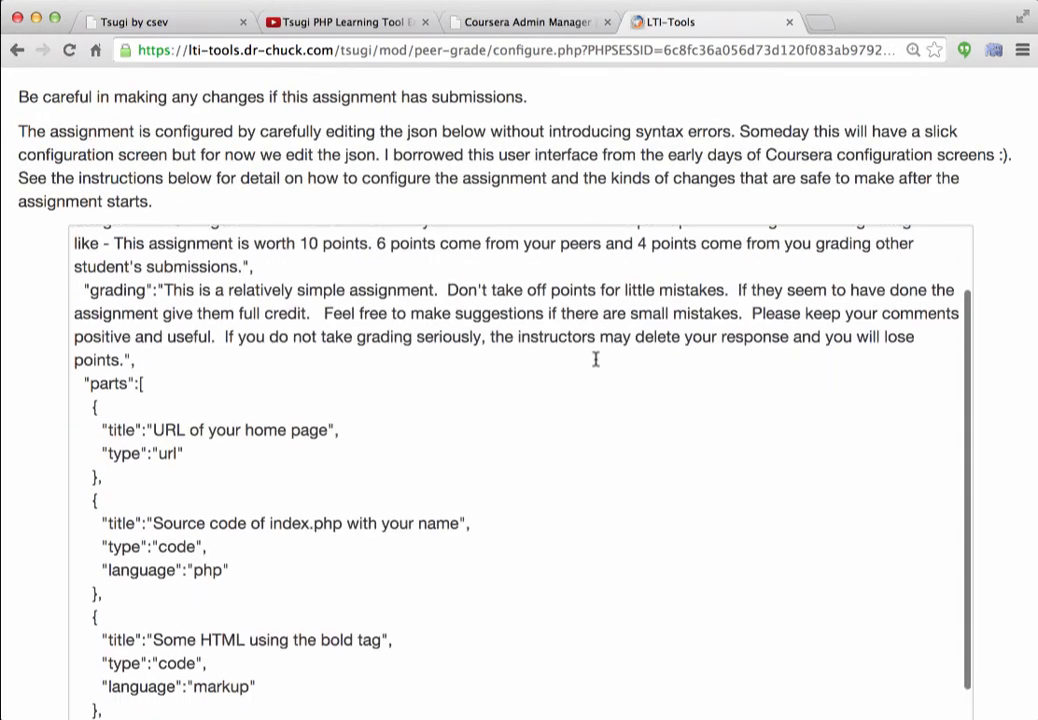
pyautogui.scroll(-3)
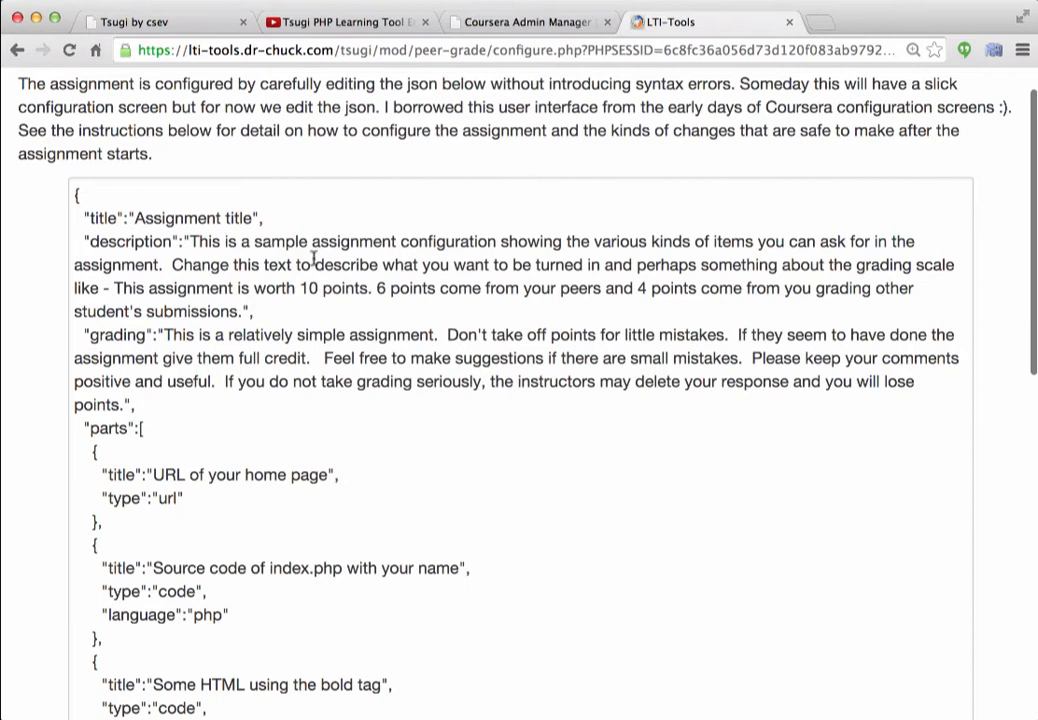
pyautogui.moveTo(192, 240); pyautogui.dragTo(236, 312)
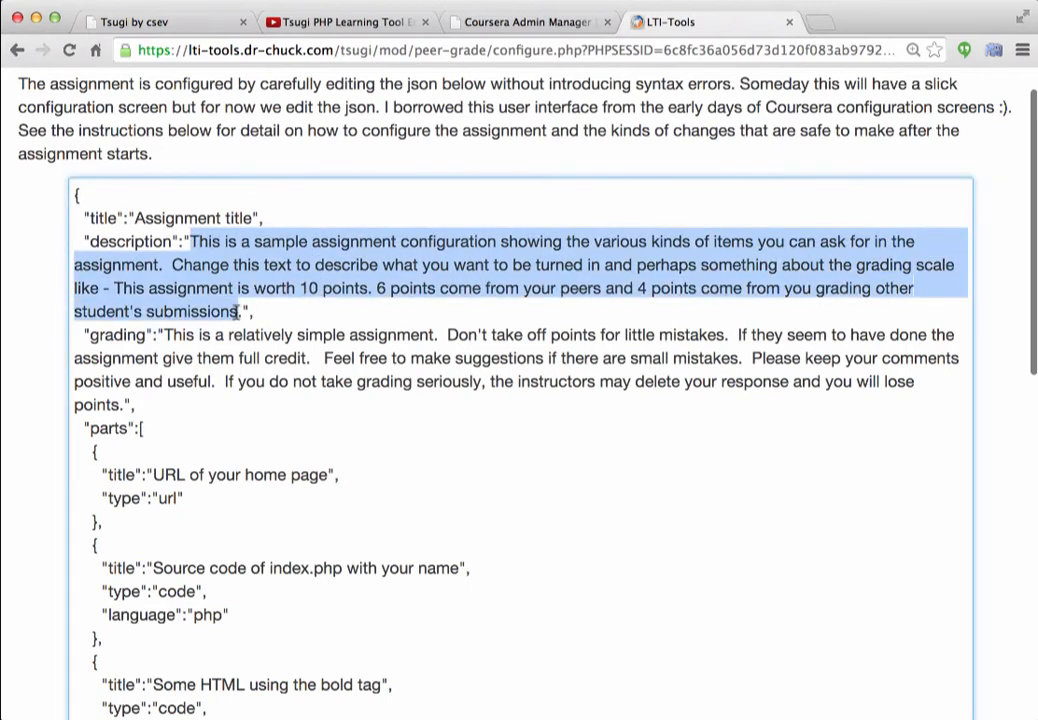
pyautogui.scroll(-3)
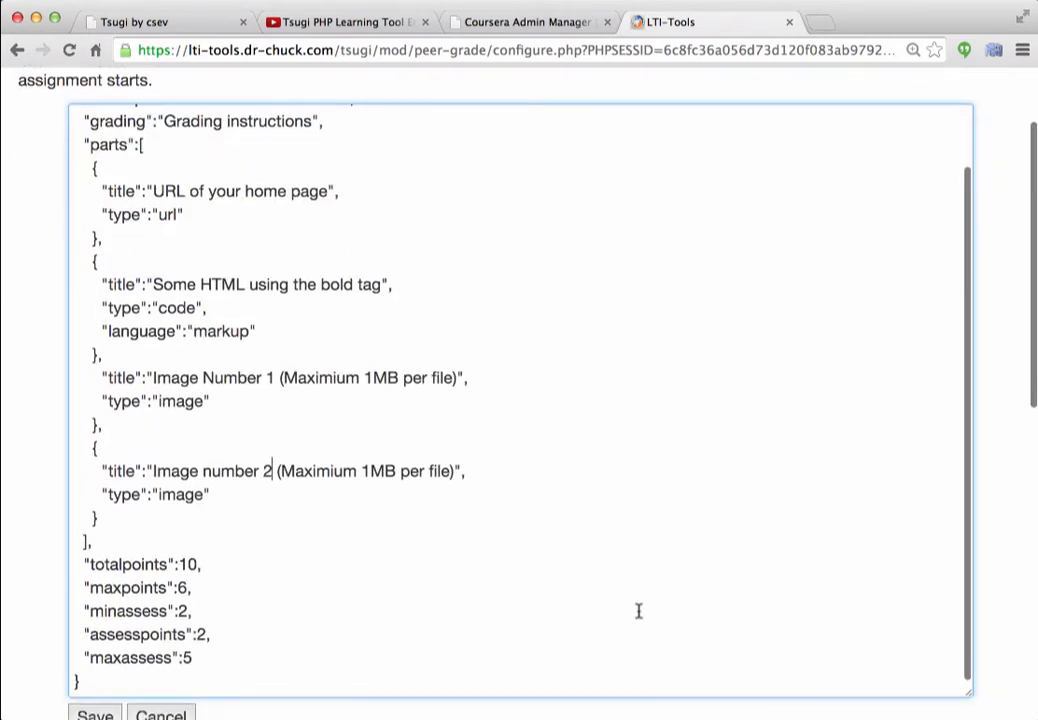
pyautogui.scroll(-3)
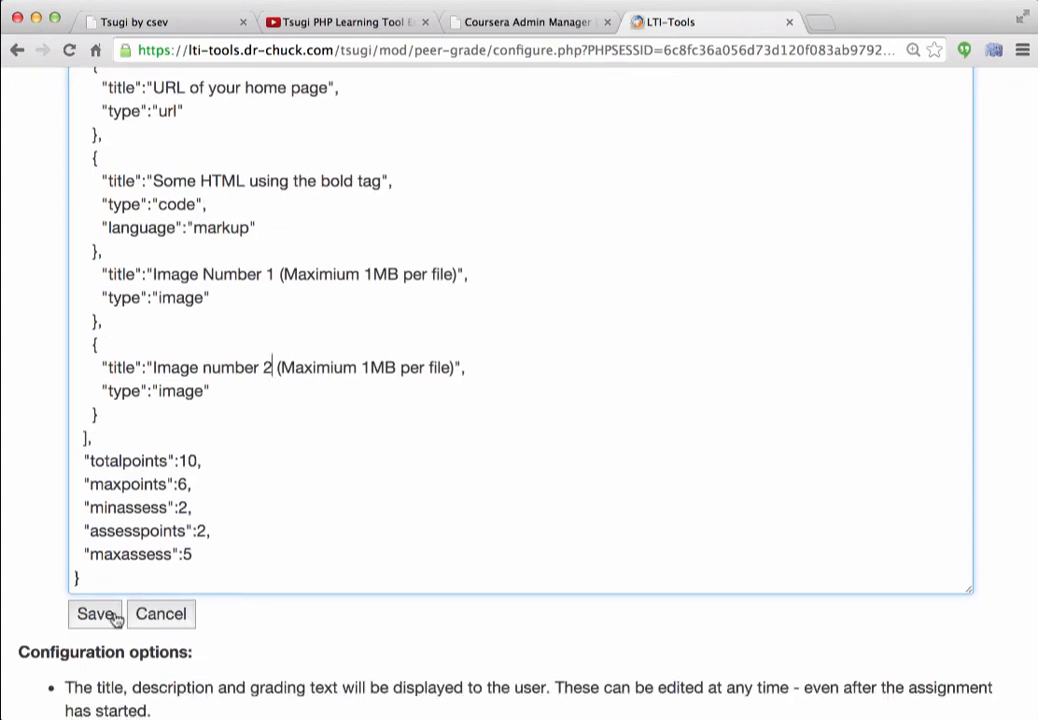
pyautogui.click(96, 614)
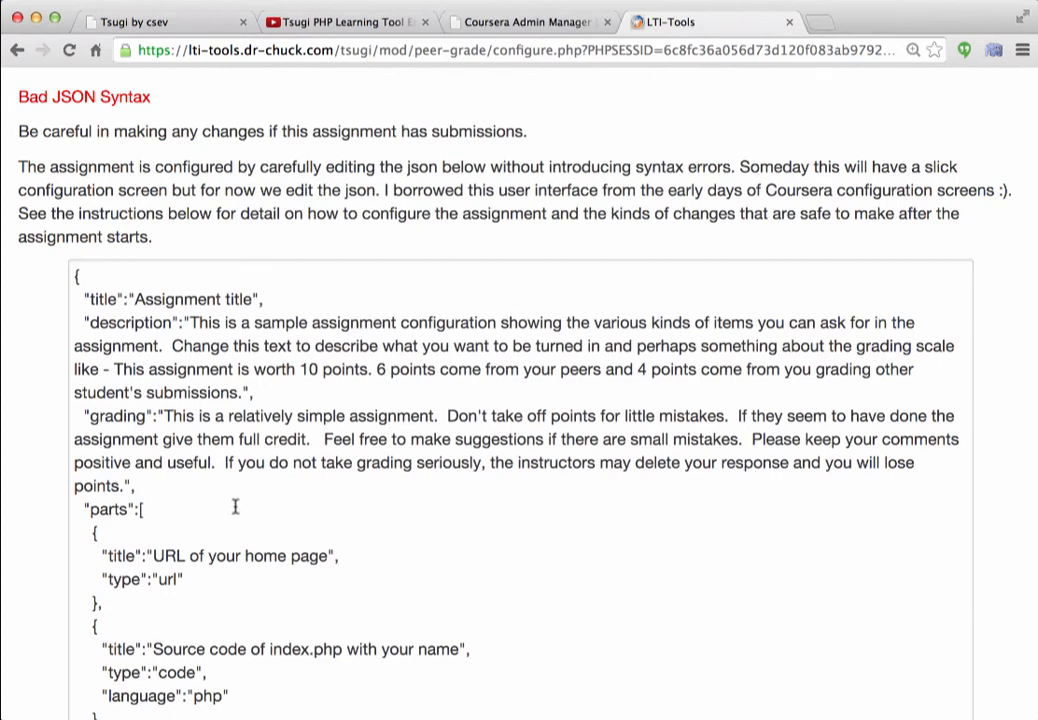
# Set the JSON title to Assignment 1, description to 'Some text.' and shorten the grading text
pyautogui.scroll(-3)
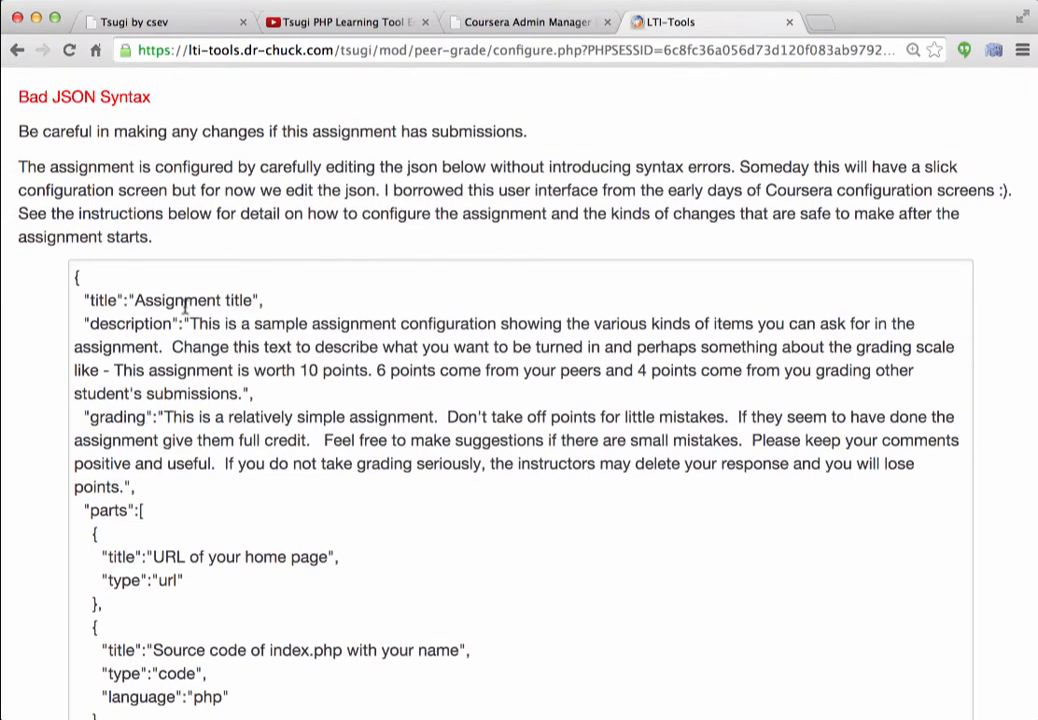
pyautogui.doubleClick(196, 300)
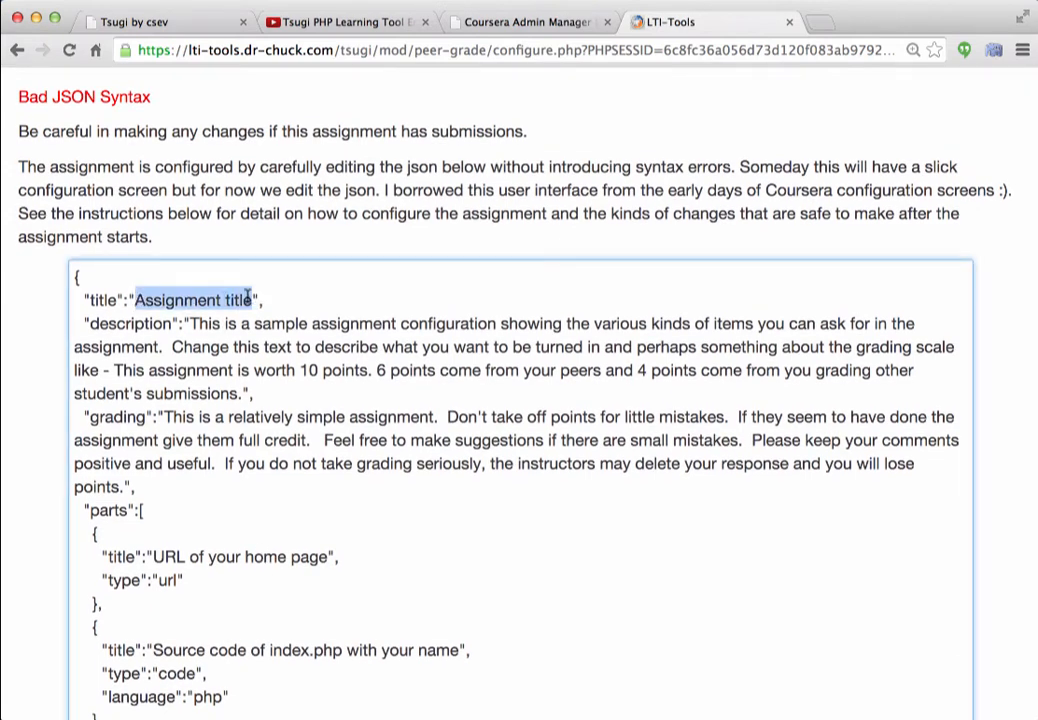
pyautogui.write('A",')
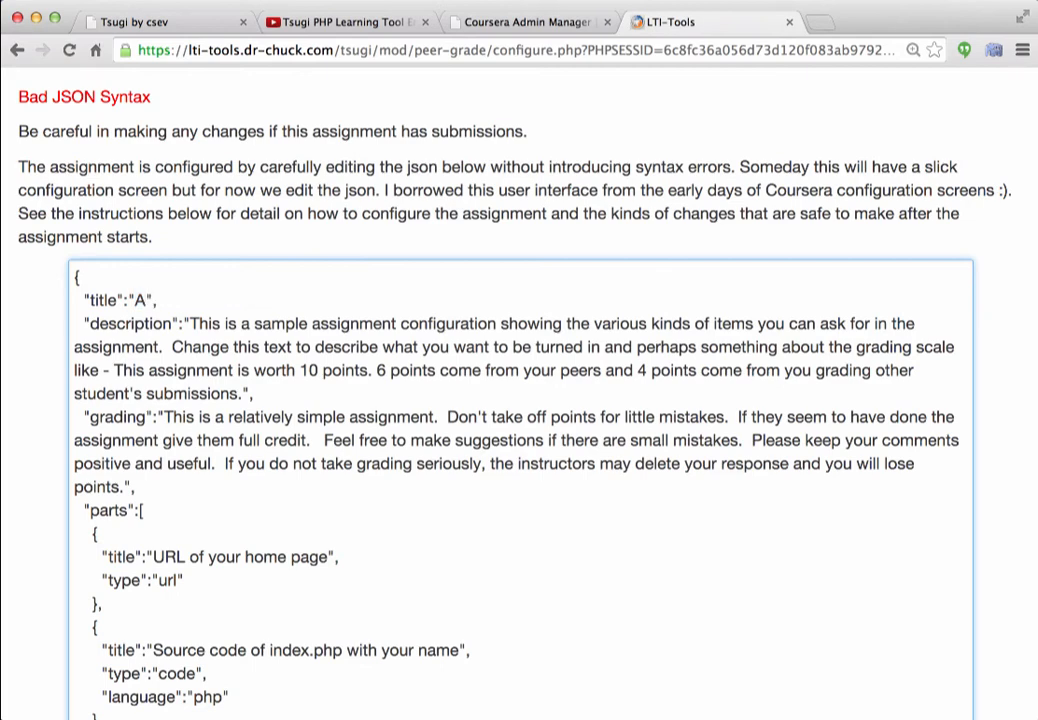
pyautogui.write('Assignment 1')
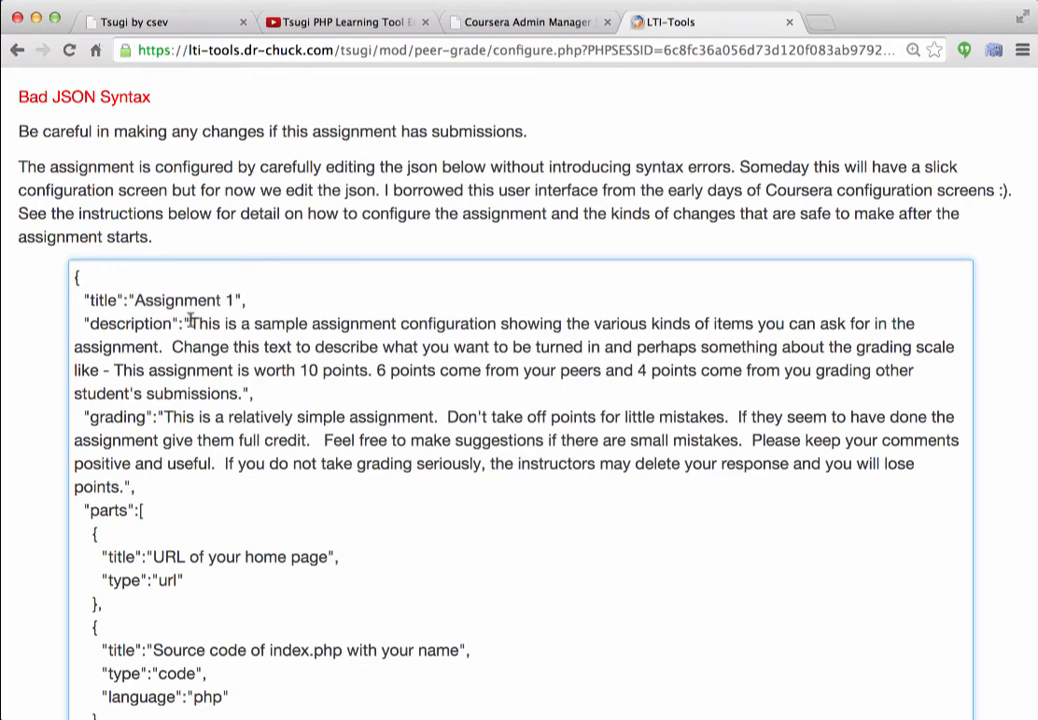
pyautogui.moveTo(192, 324); pyautogui.dragTo(244, 392)
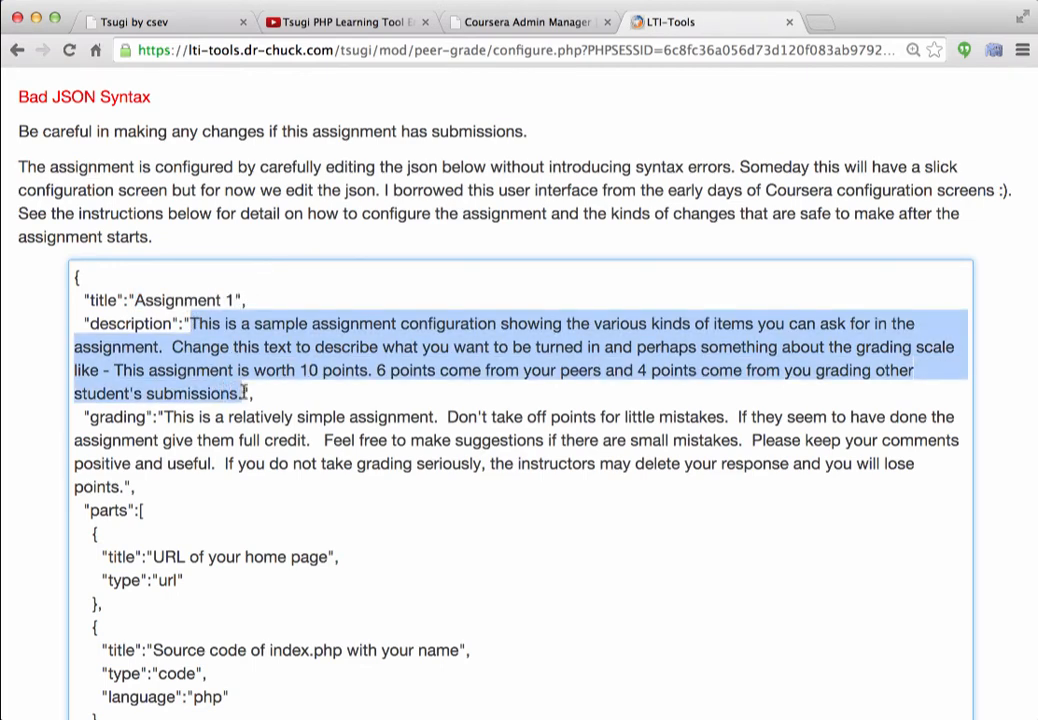
pyautogui.write('Some t",')
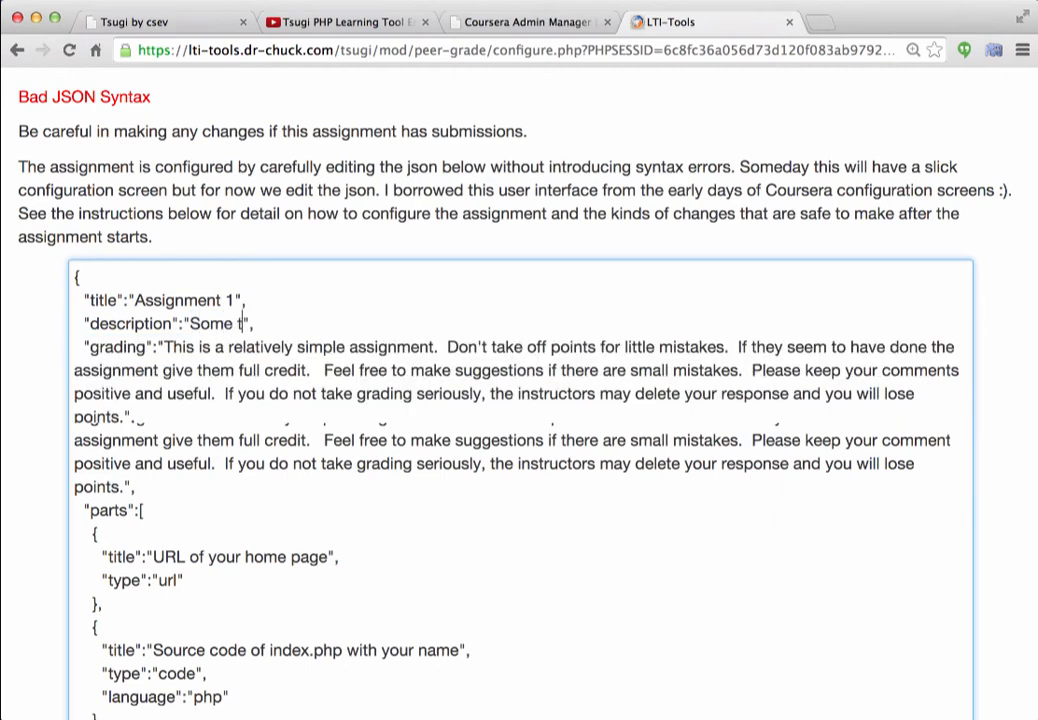
pyautogui.write('ext.')
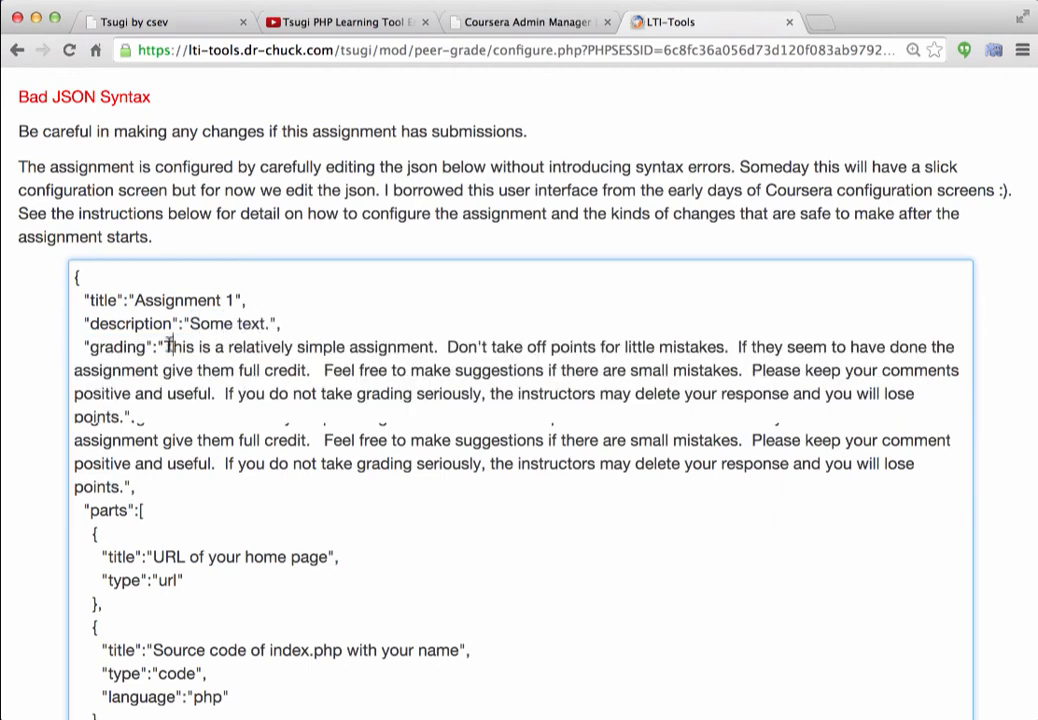
pyautogui.moveTo(168, 348); pyautogui.dragTo(124, 418)
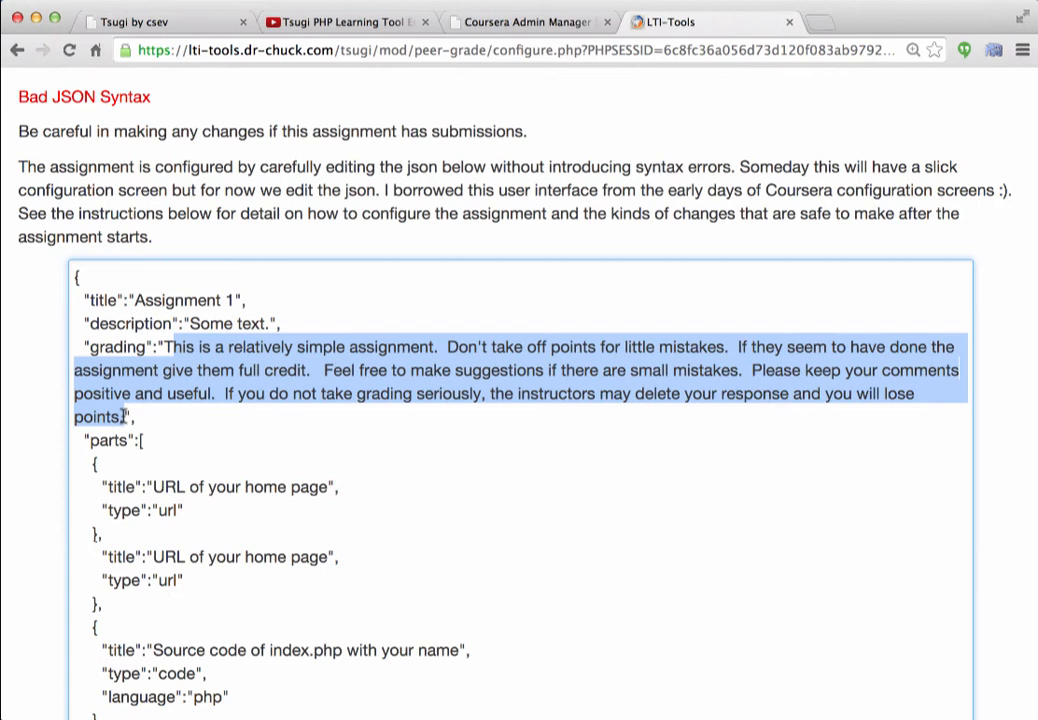
pyautogui.write('Some",')
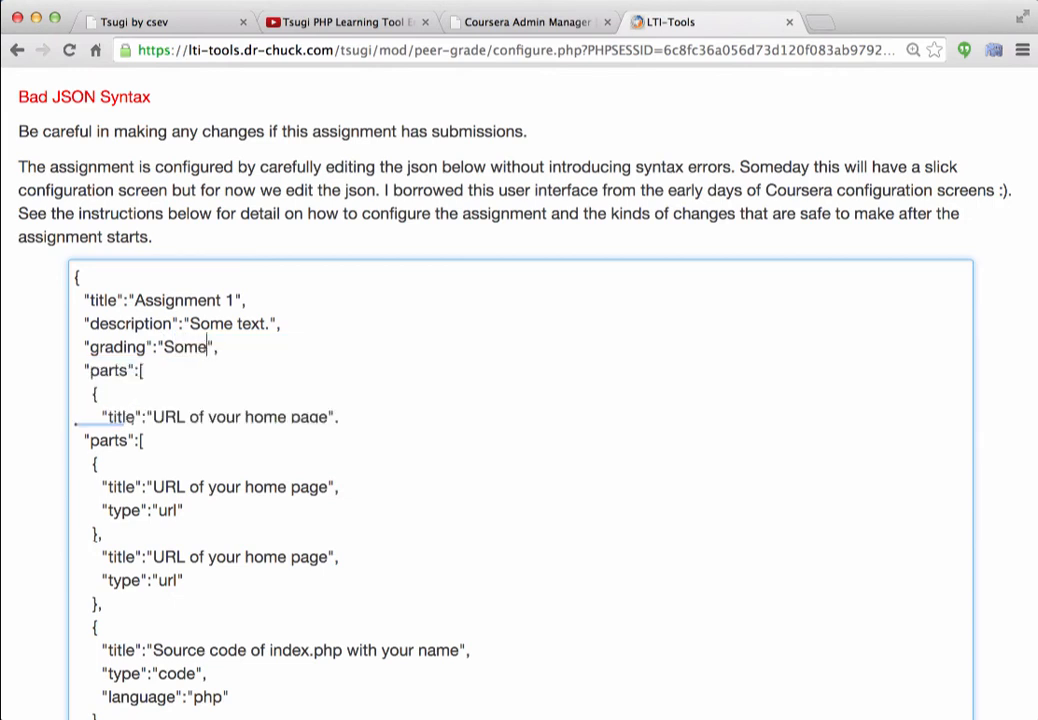
pyautogui.write('Te')
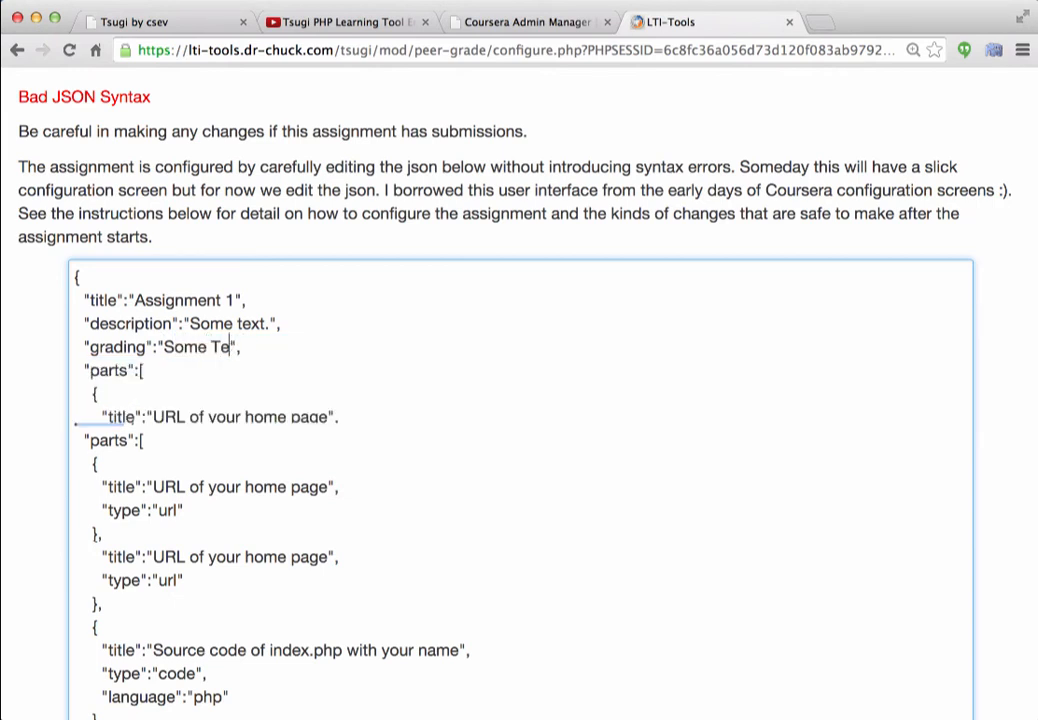
pyautogui.write('grading')
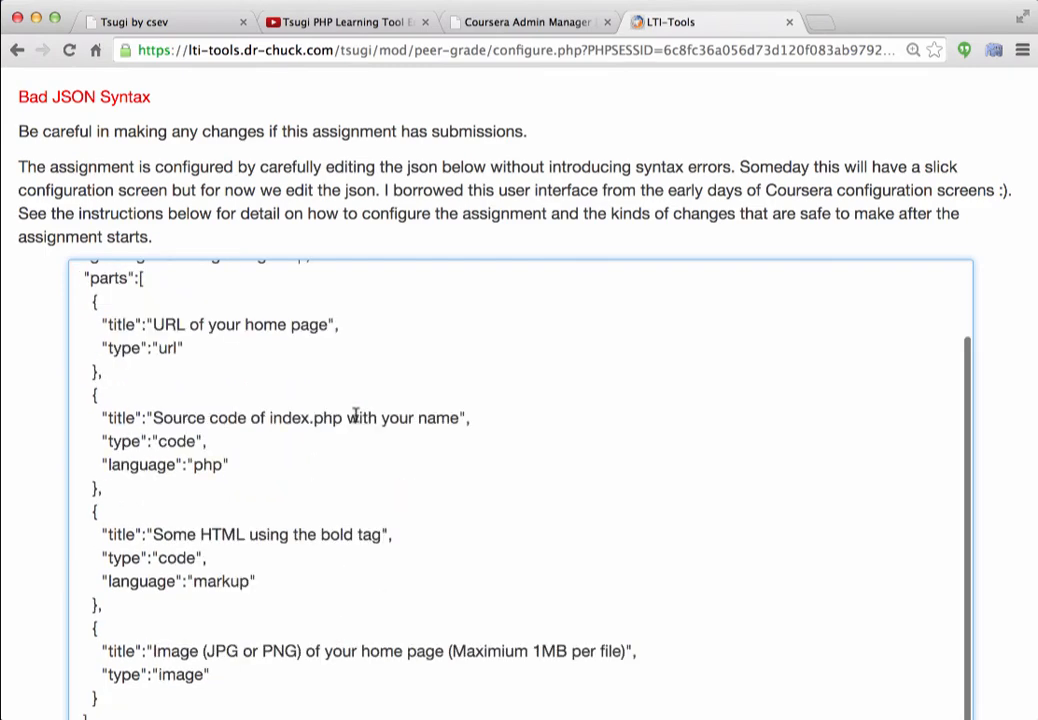
# Drop the source-code part, define Image One and Image Two uploads, and save the configuration
pyautogui.scroll(-3)
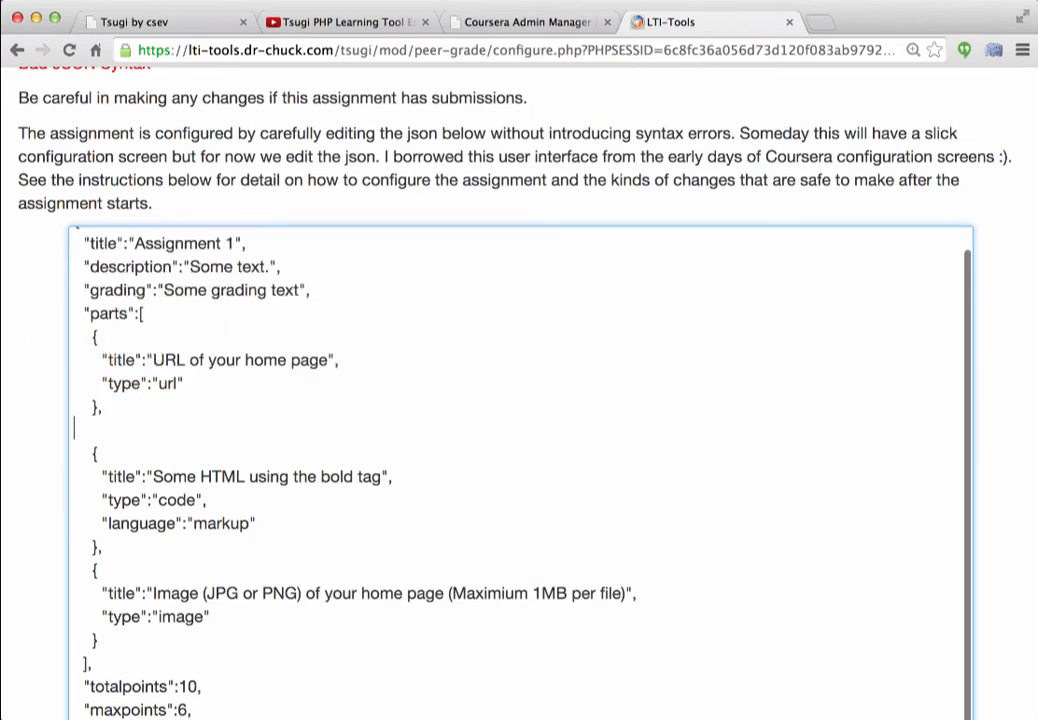
pyautogui.scroll(-3)
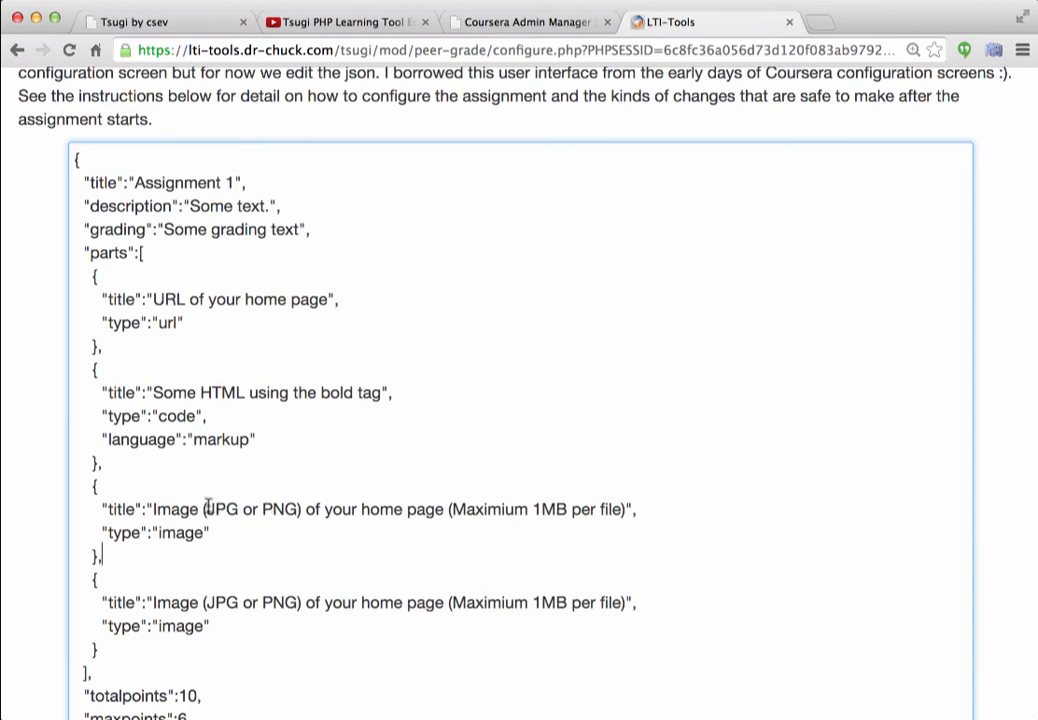
pyautogui.write('On')
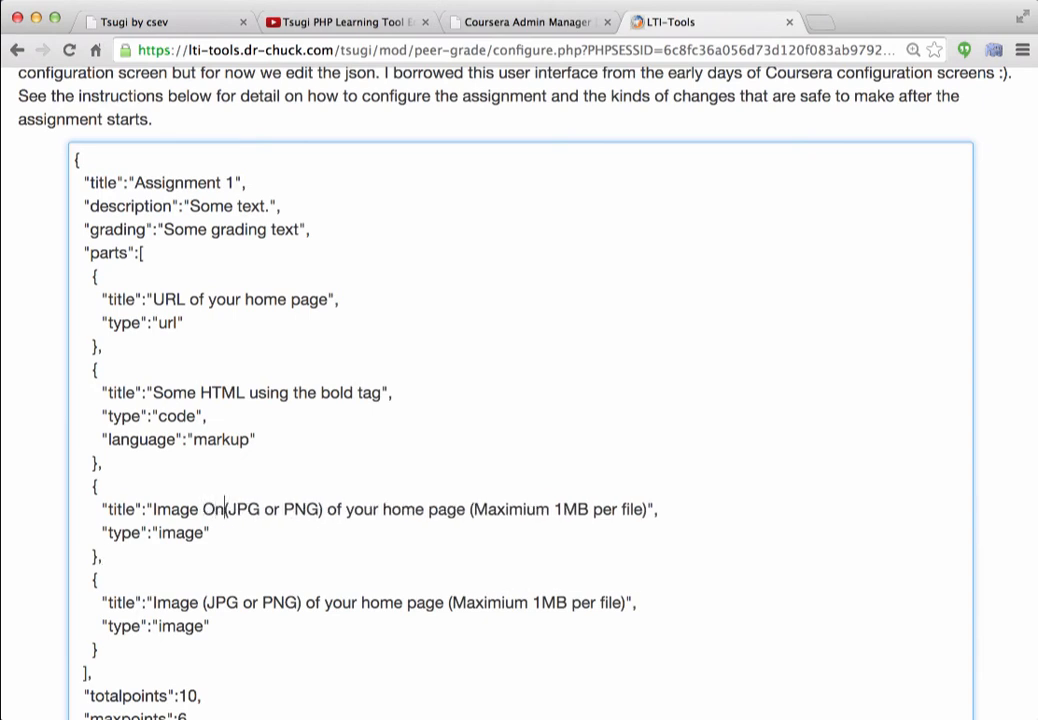
pyautogui.write('e')
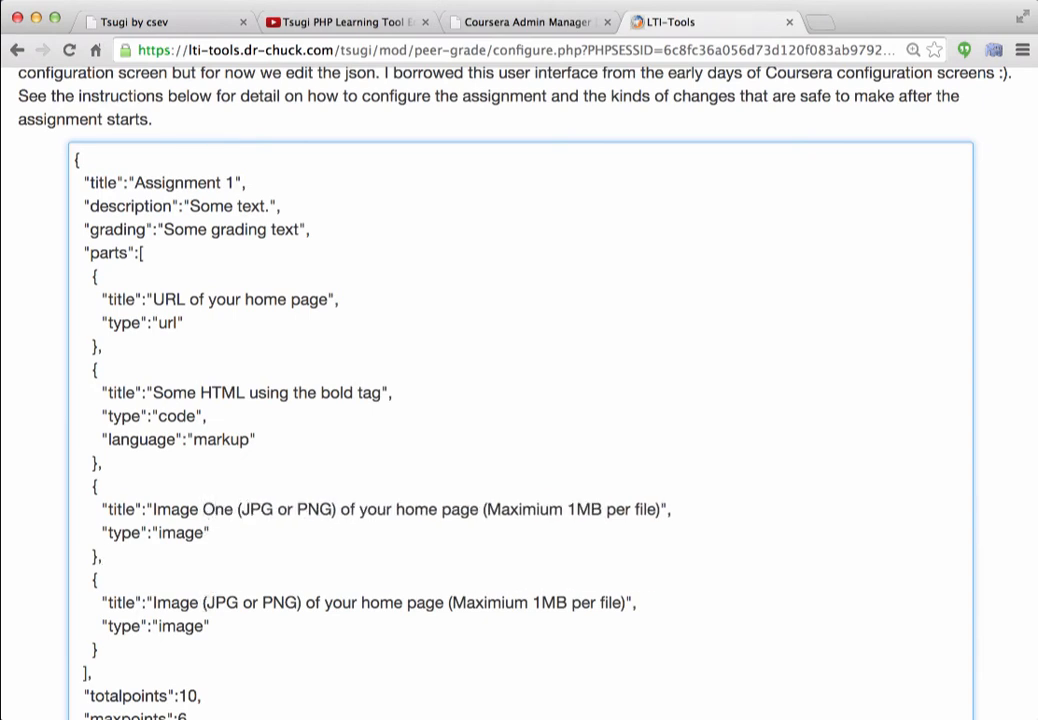
pyautogui.scroll(-3)
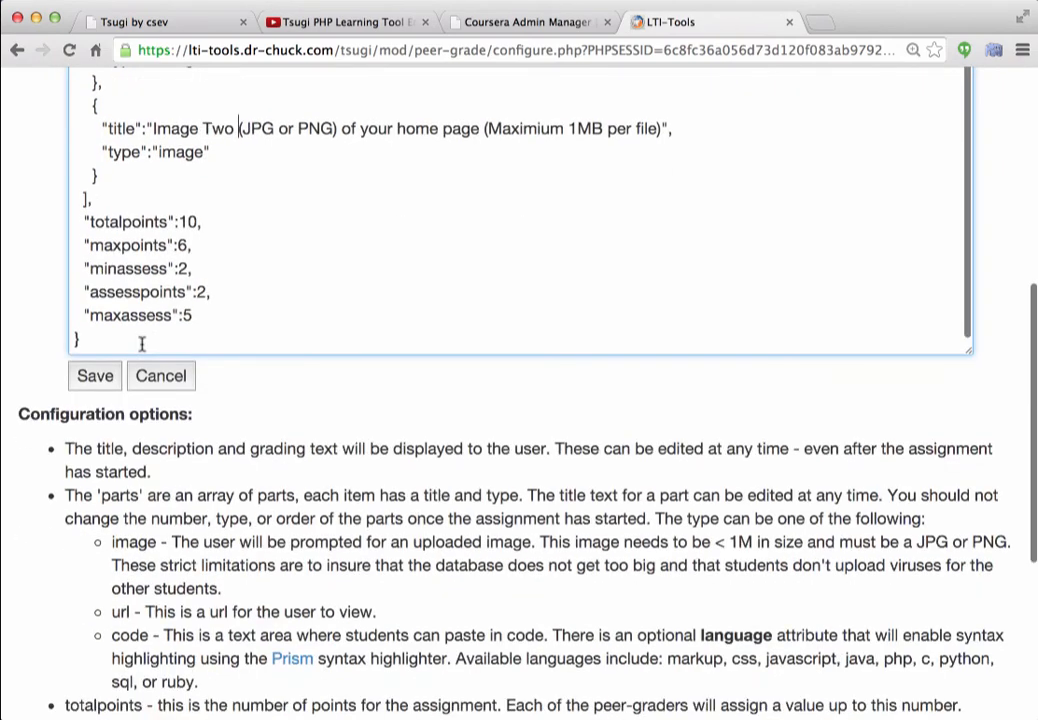
pyautogui.click(94, 376)
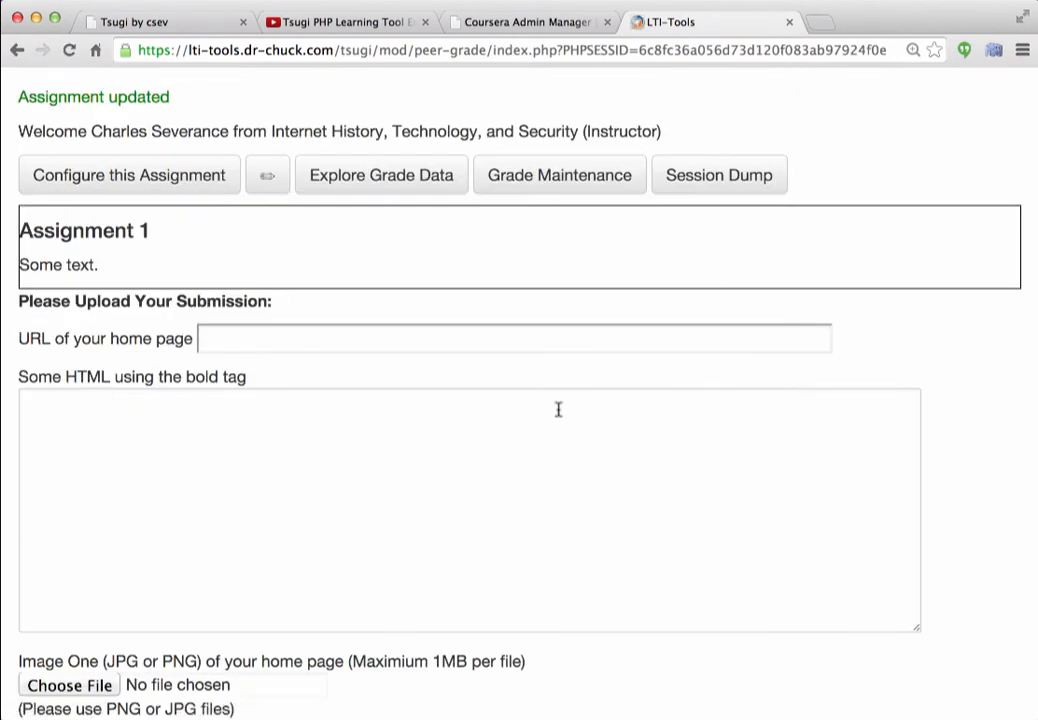
pyautogui.moveTo(436, 350)
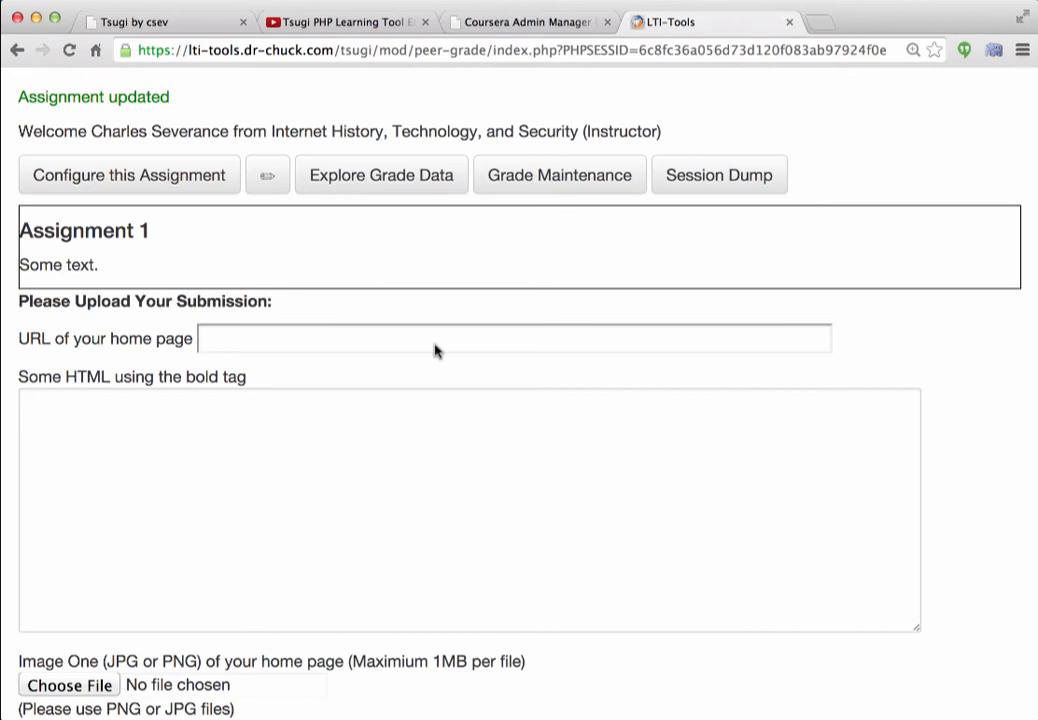
pyautogui.scroll(-3)
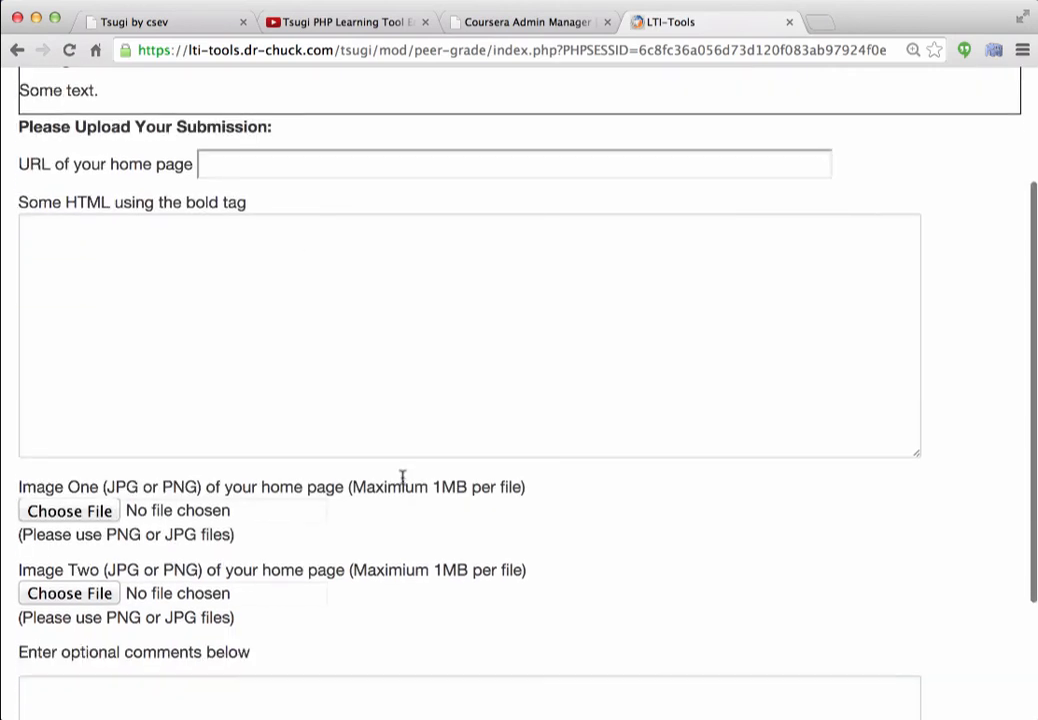
pyautogui.scroll(-3)
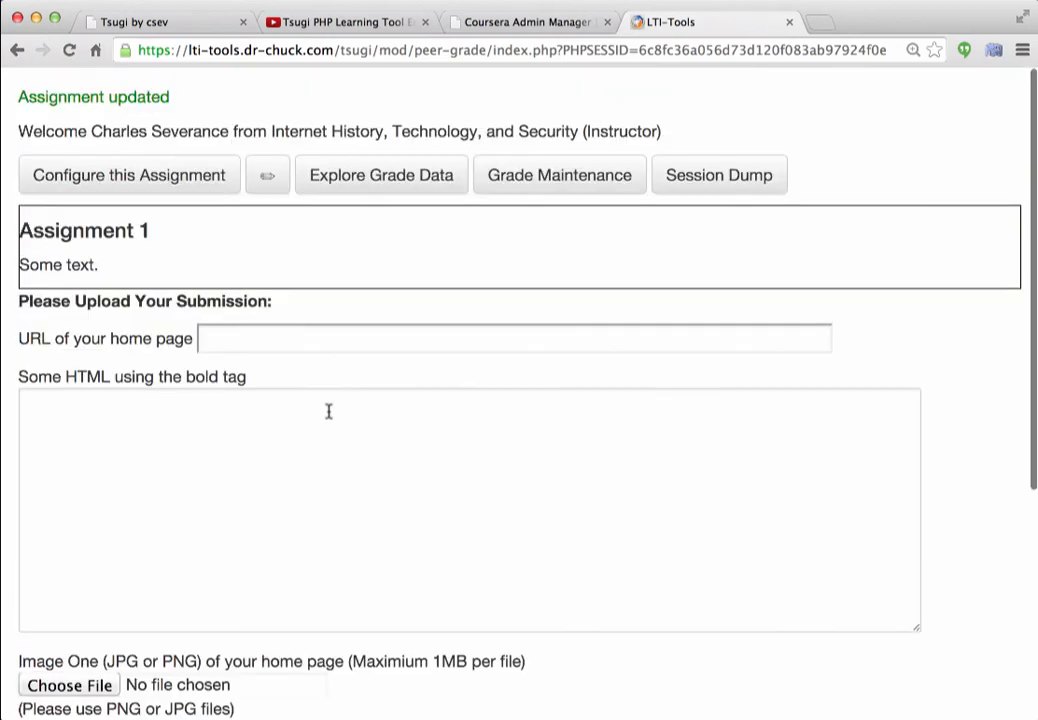
pyautogui.moveTo(264, 374)
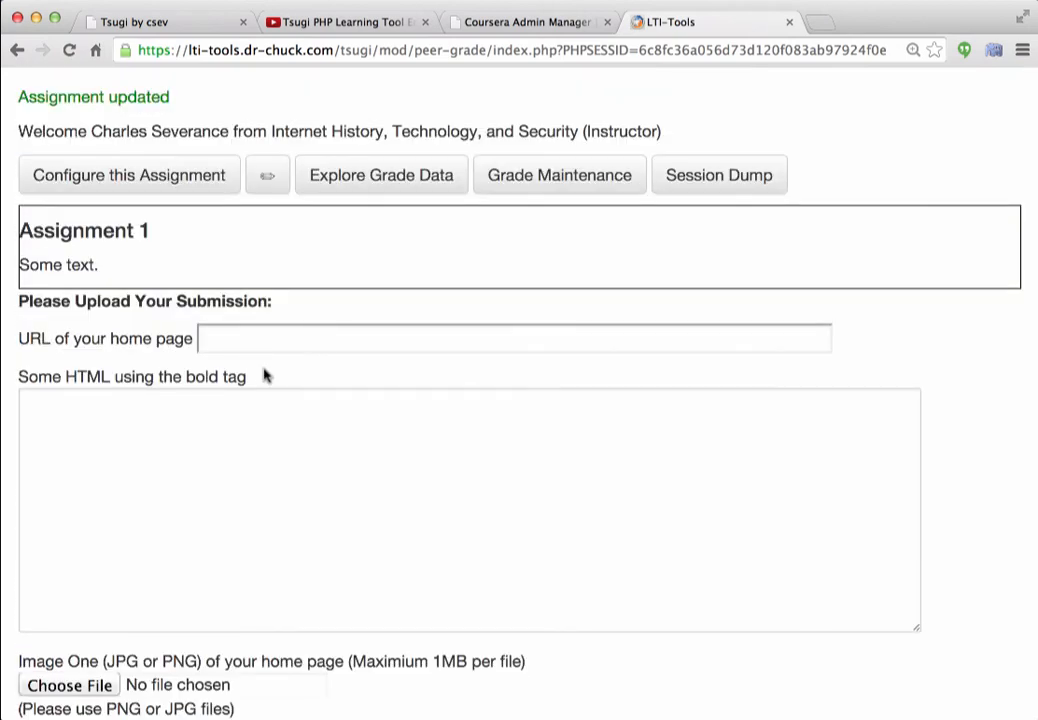
pyautogui.moveTo(642, 220)
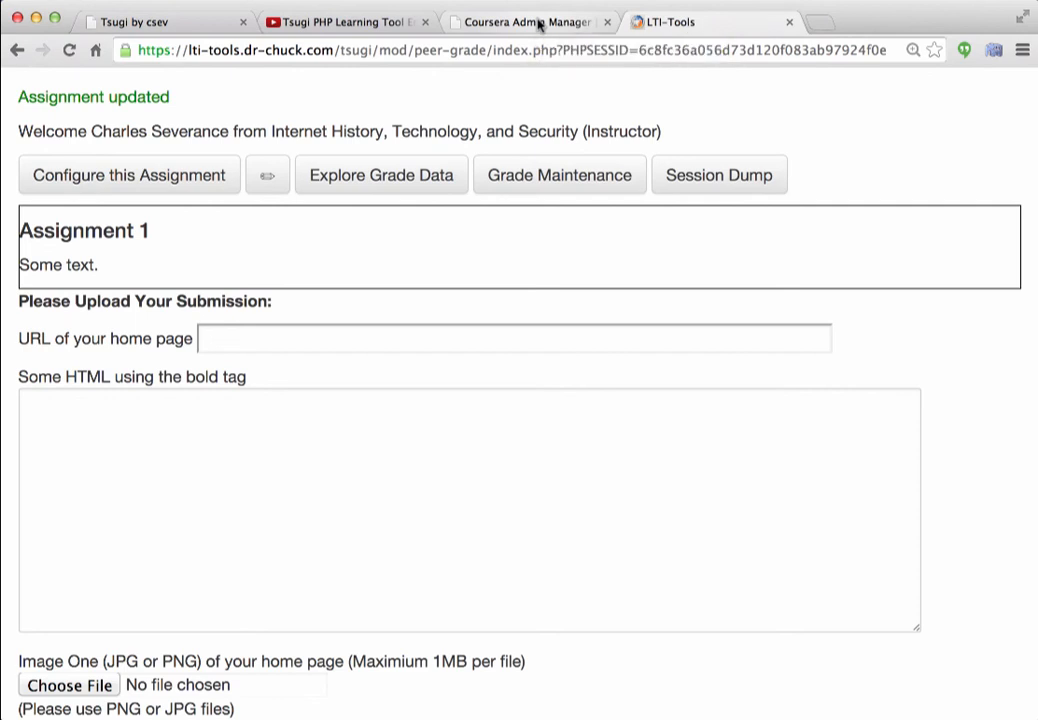
pyautogui.click(524, 20)
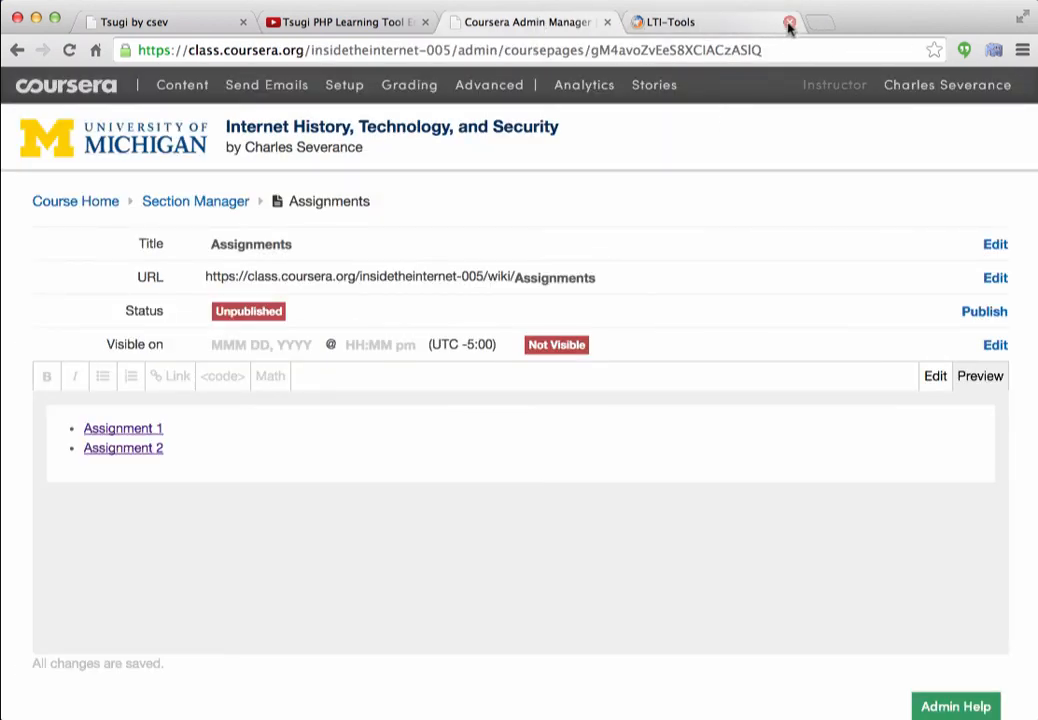
pyautogui.moveTo(790, 22)
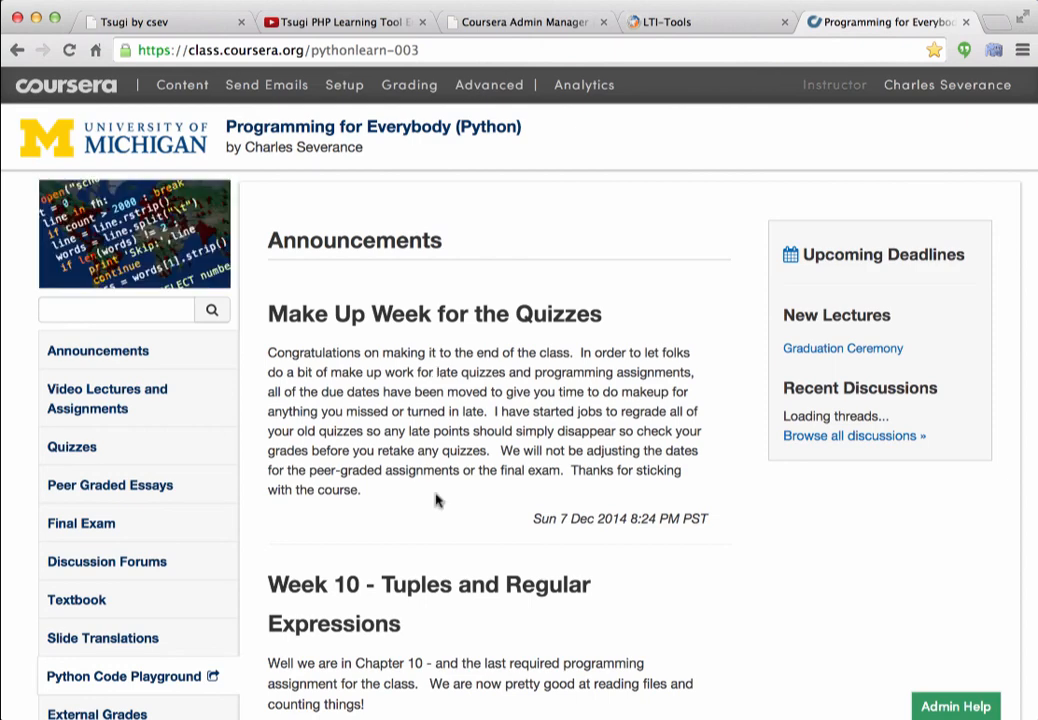
# View the Python course's participant map, then go to Video Lectures and Assignments
pyautogui.scroll(-3)
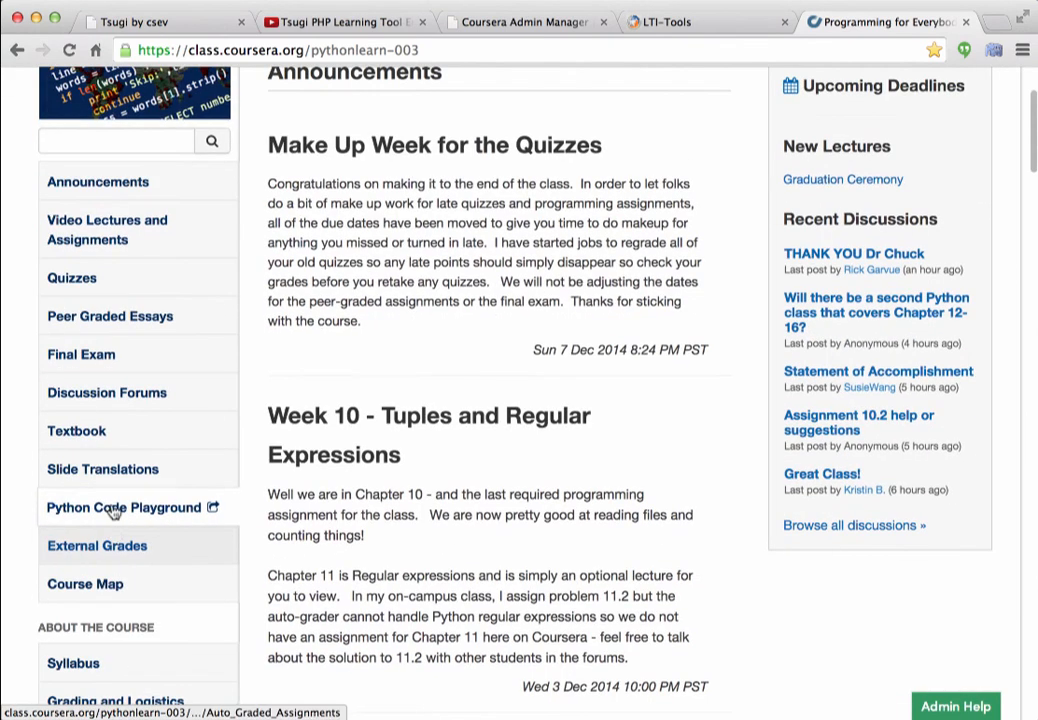
pyautogui.click(84, 584)
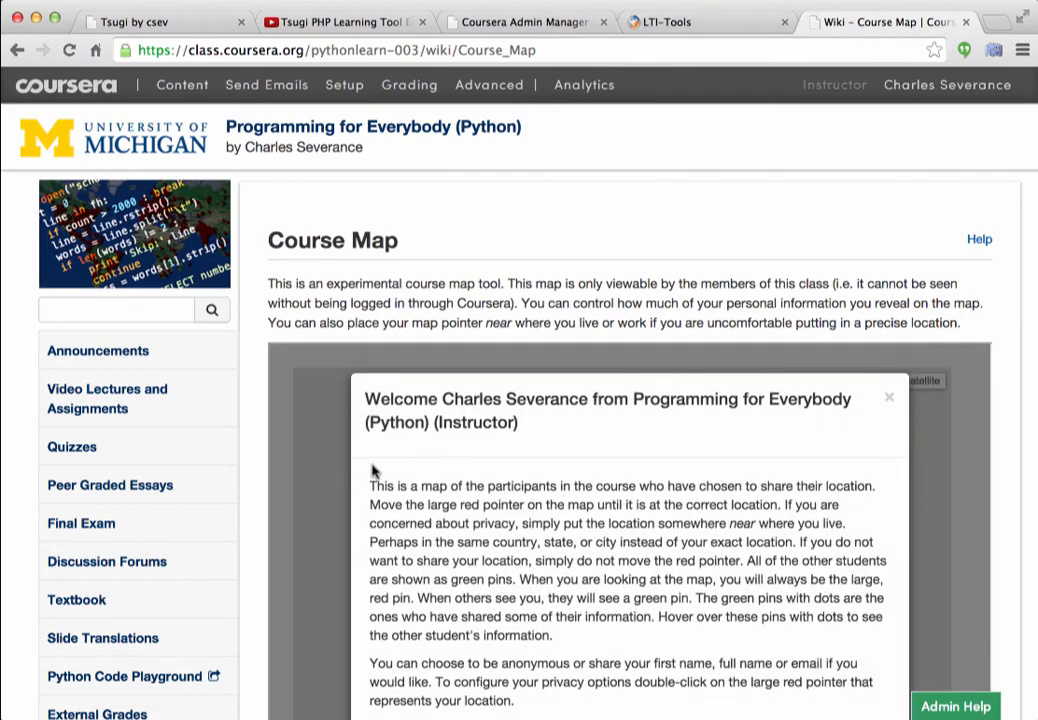
pyautogui.scroll(-3)
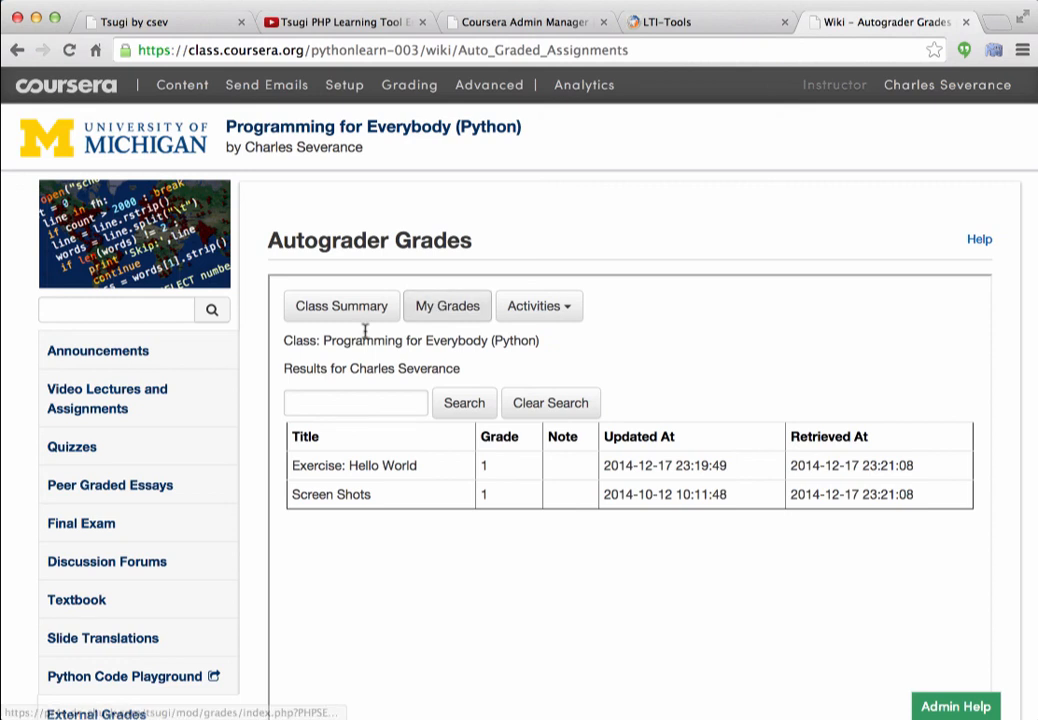
pyautogui.moveTo(670, 348)
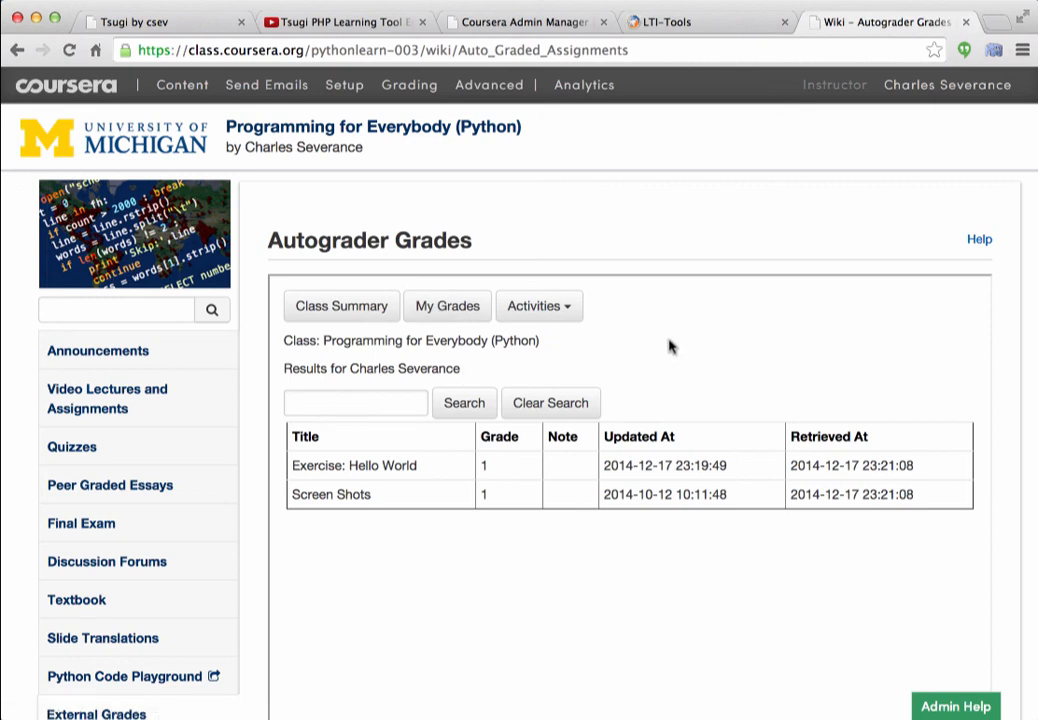
pyautogui.moveTo(652, 306)
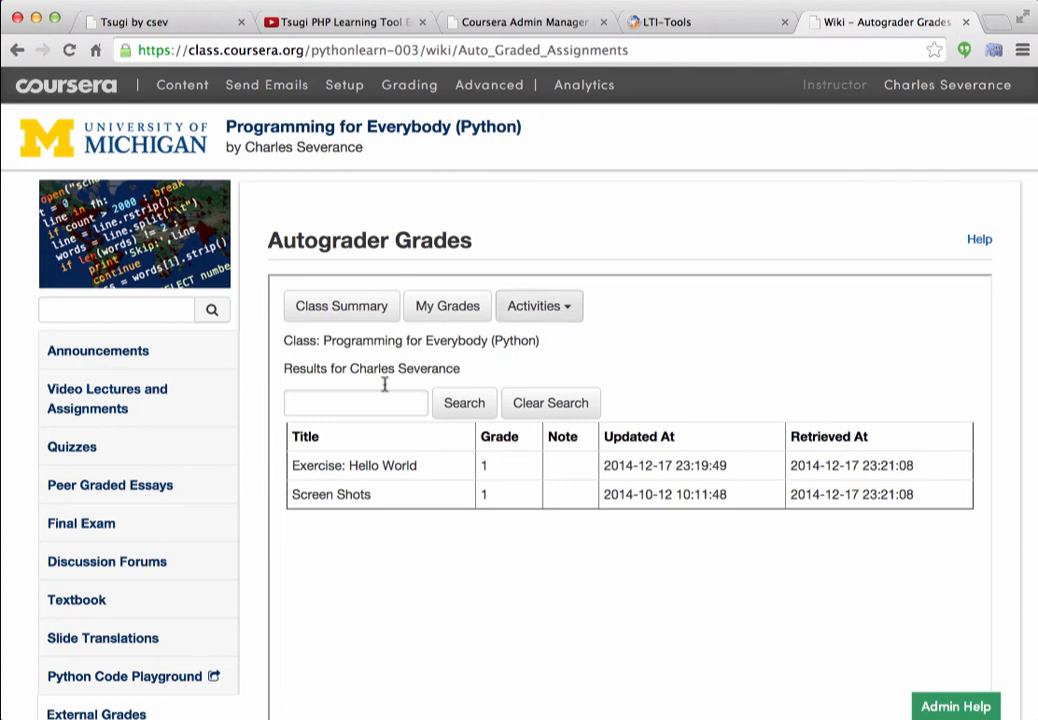
pyautogui.click(106, 398)
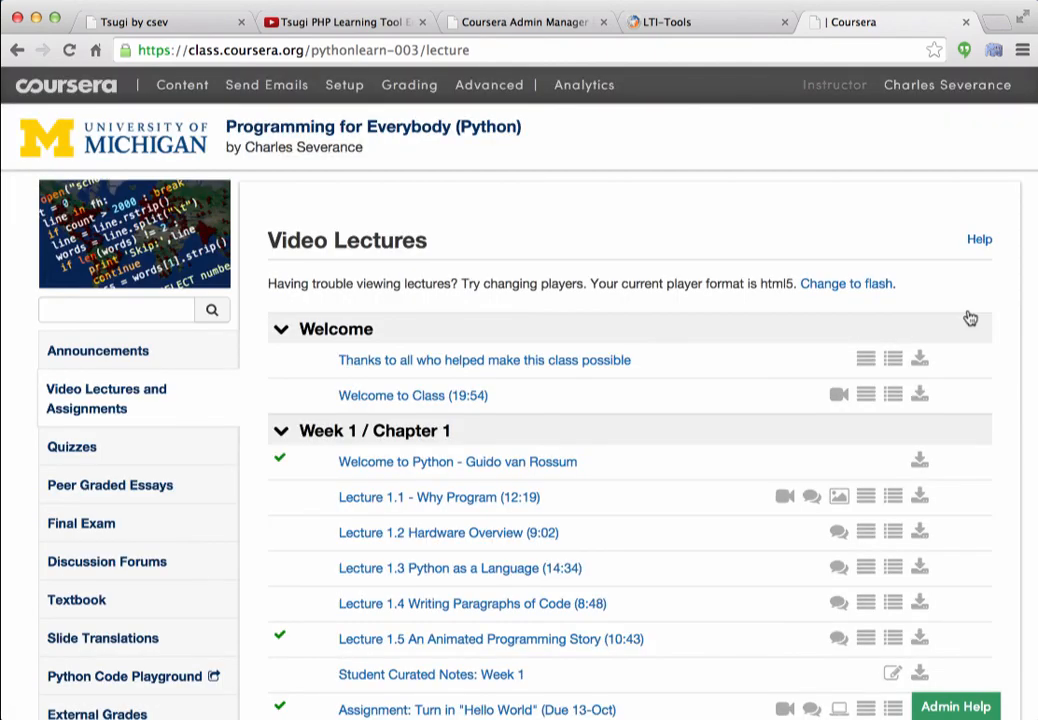
# Scroll through Week 1, Install Python and Week 2 lectures, then bring up the Content menu
pyautogui.scroll(-3)
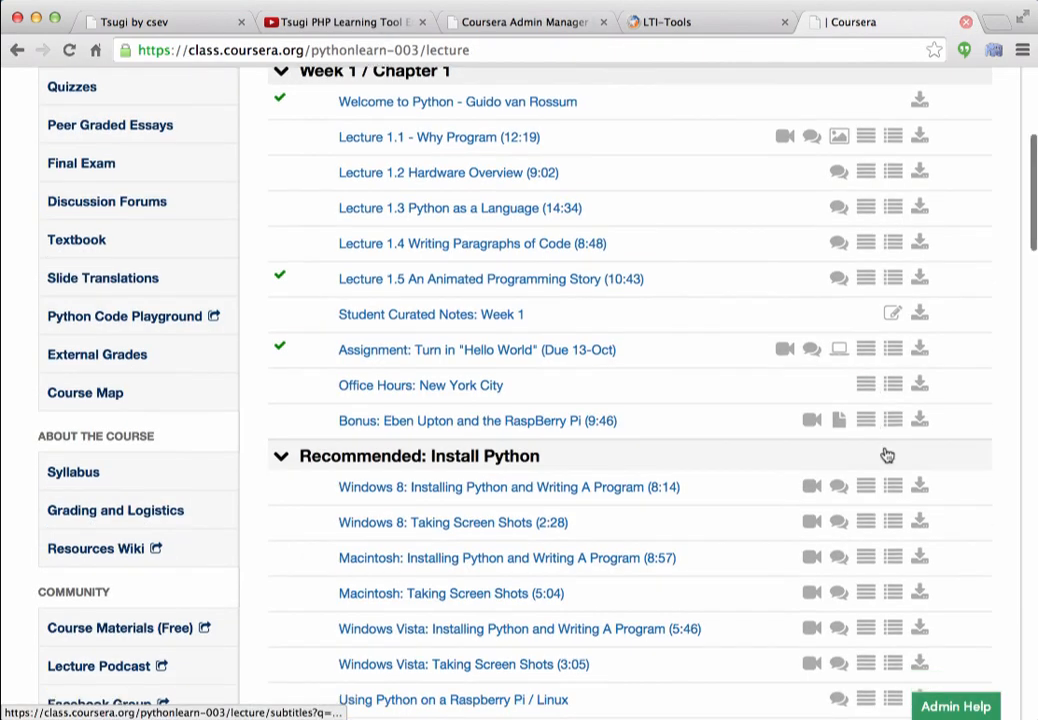
pyautogui.scroll(-3)
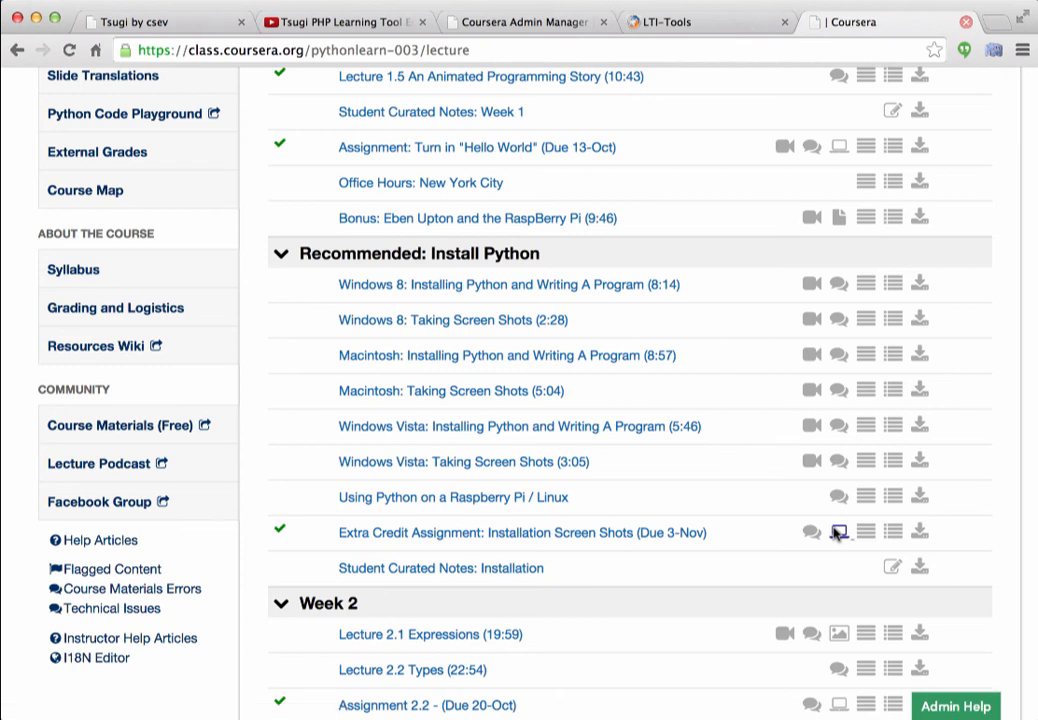
pyautogui.click(890, 20)
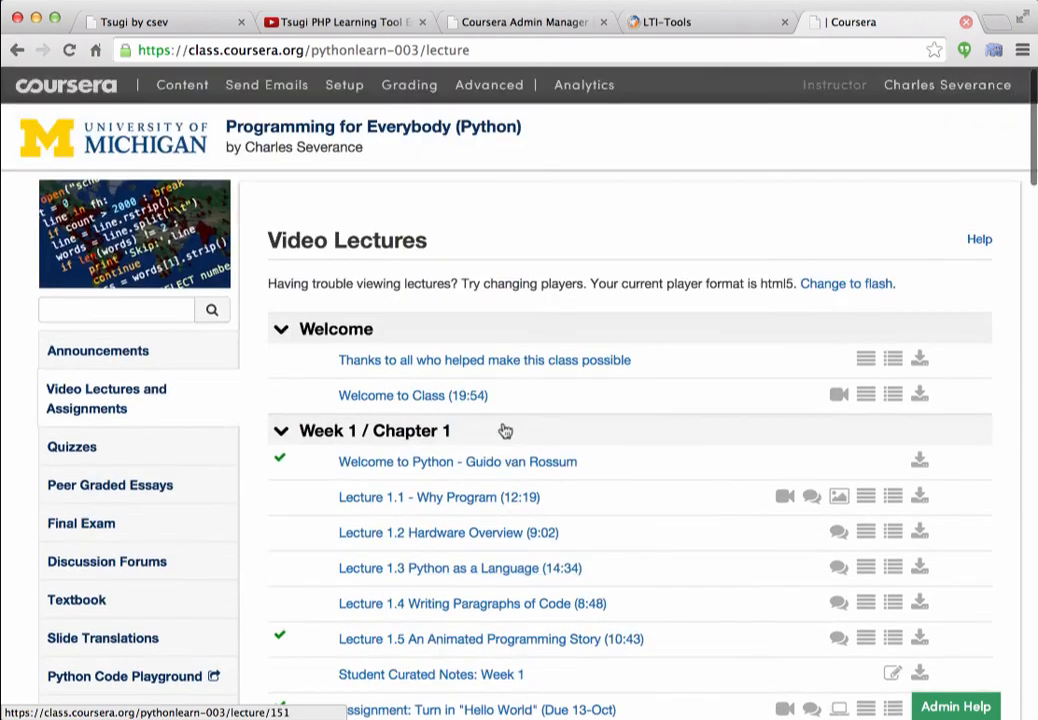
pyautogui.click(182, 84)
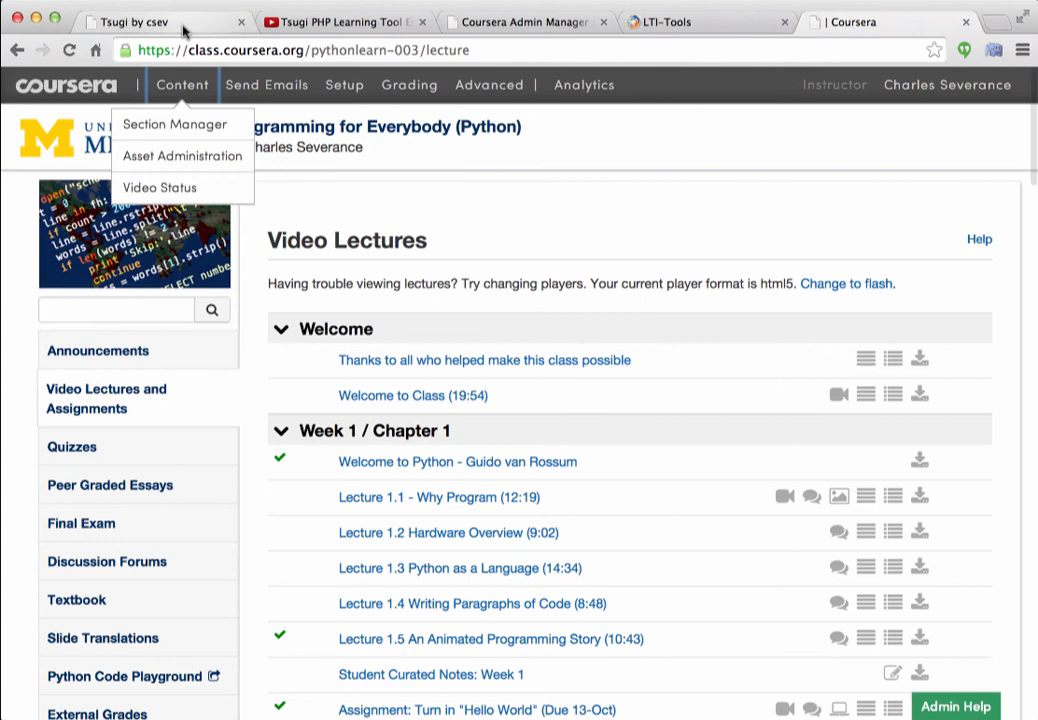